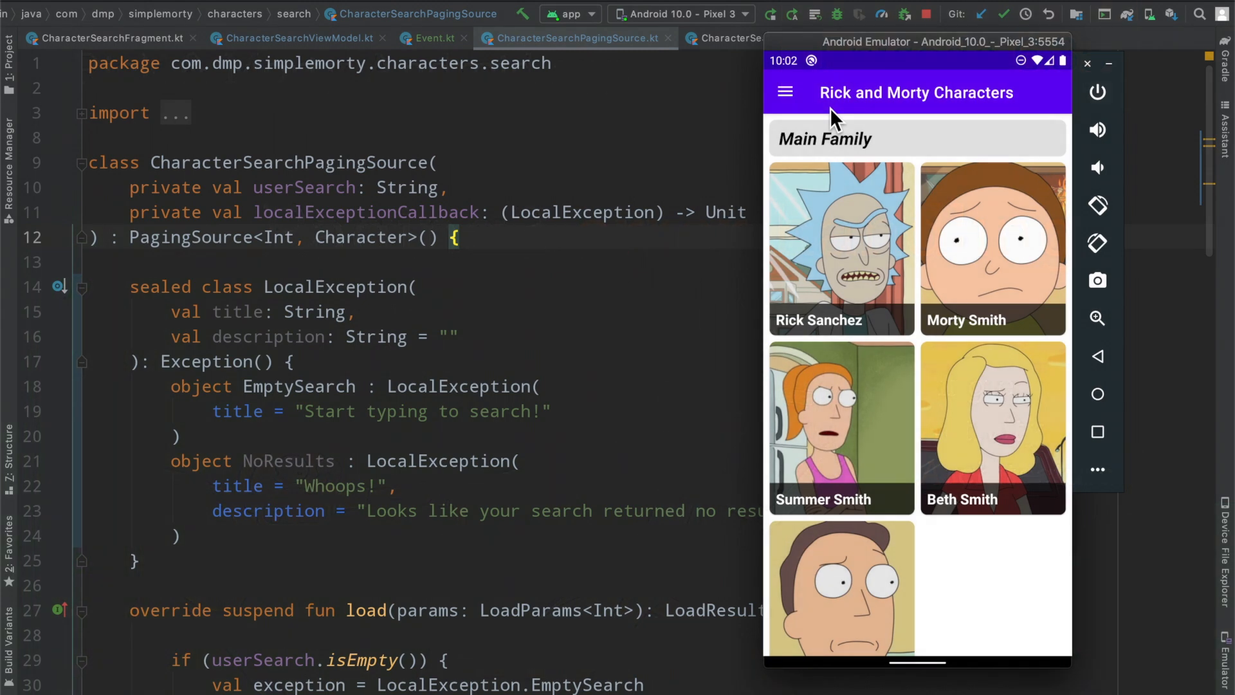
mouse_move(871, 240)
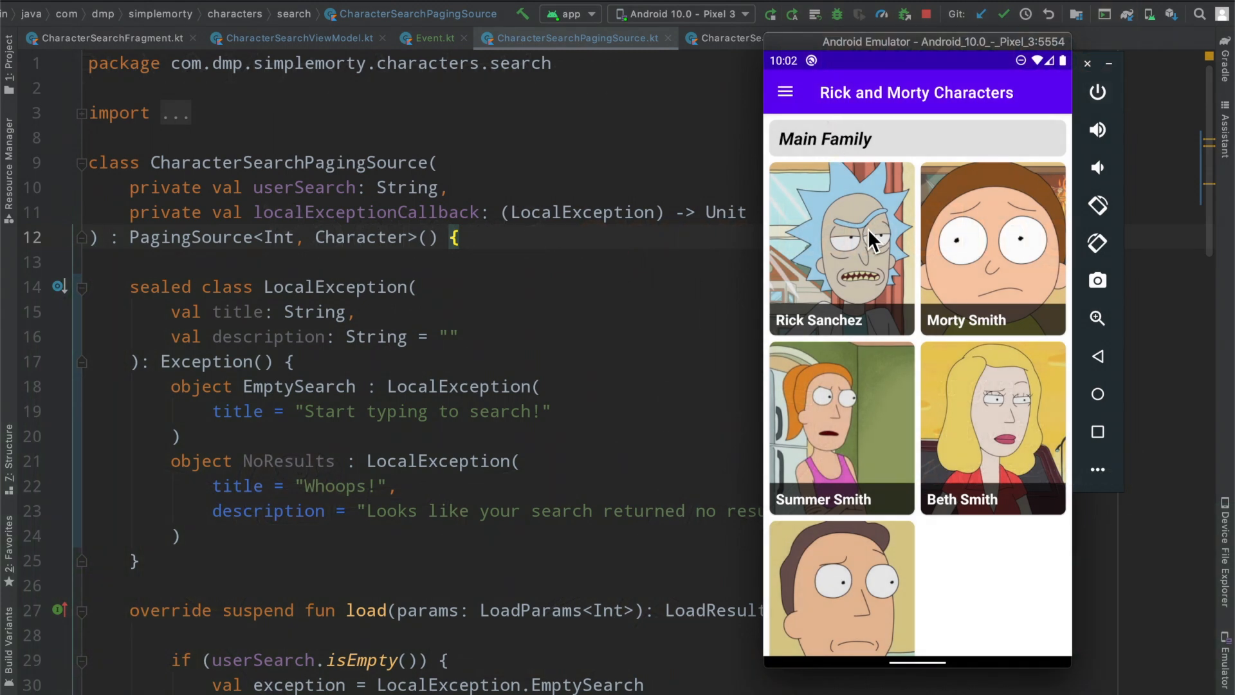
mouse_move(818, 102)
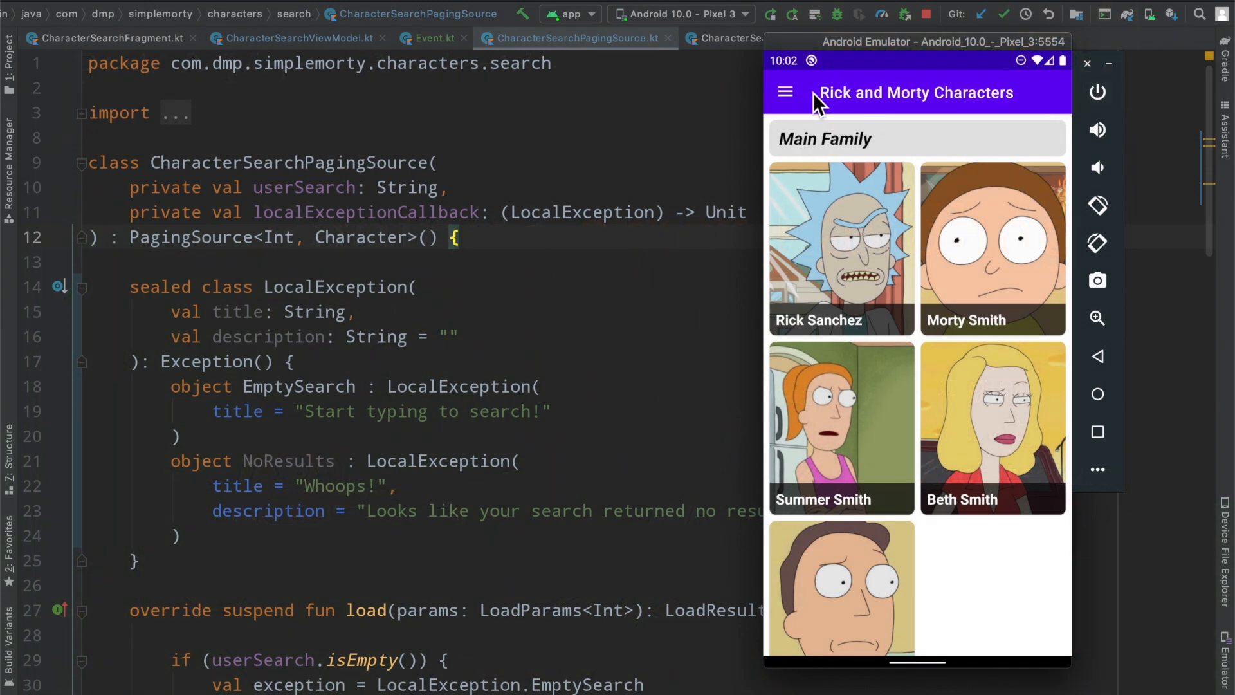
Step: Search the app's characters for 'morty' and scroll through results like Morty Smith and Alien Morty
left_click(785, 92)
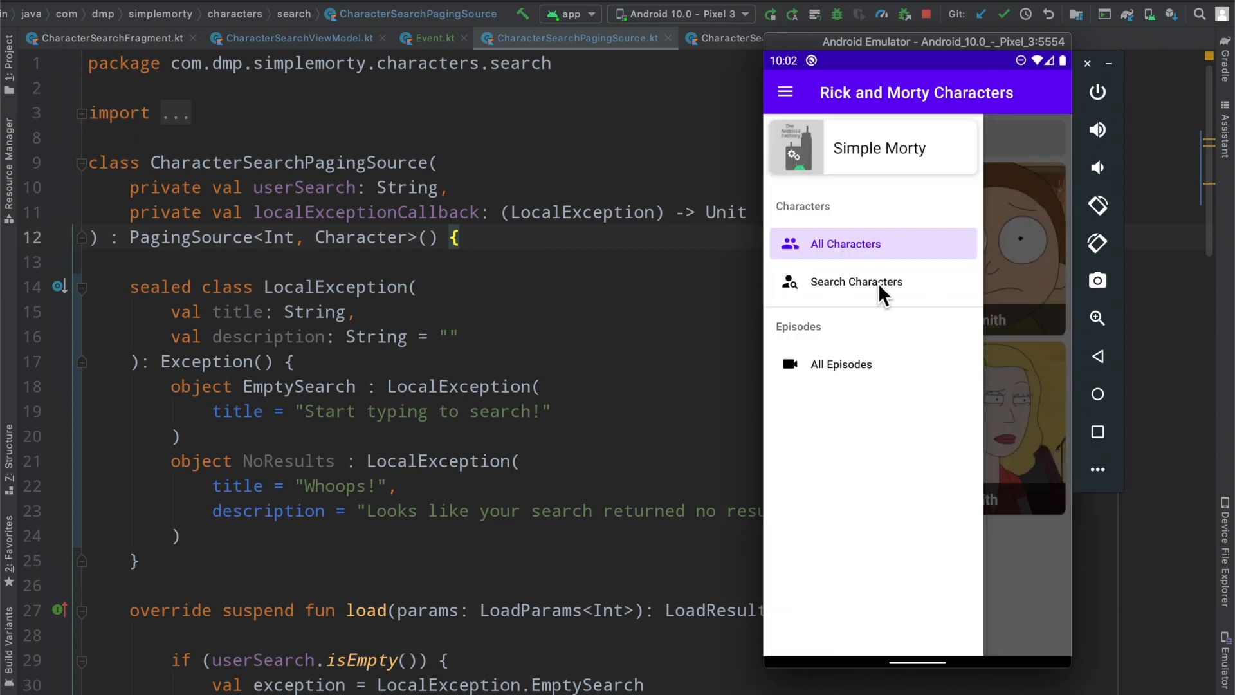
left_click(856, 282)
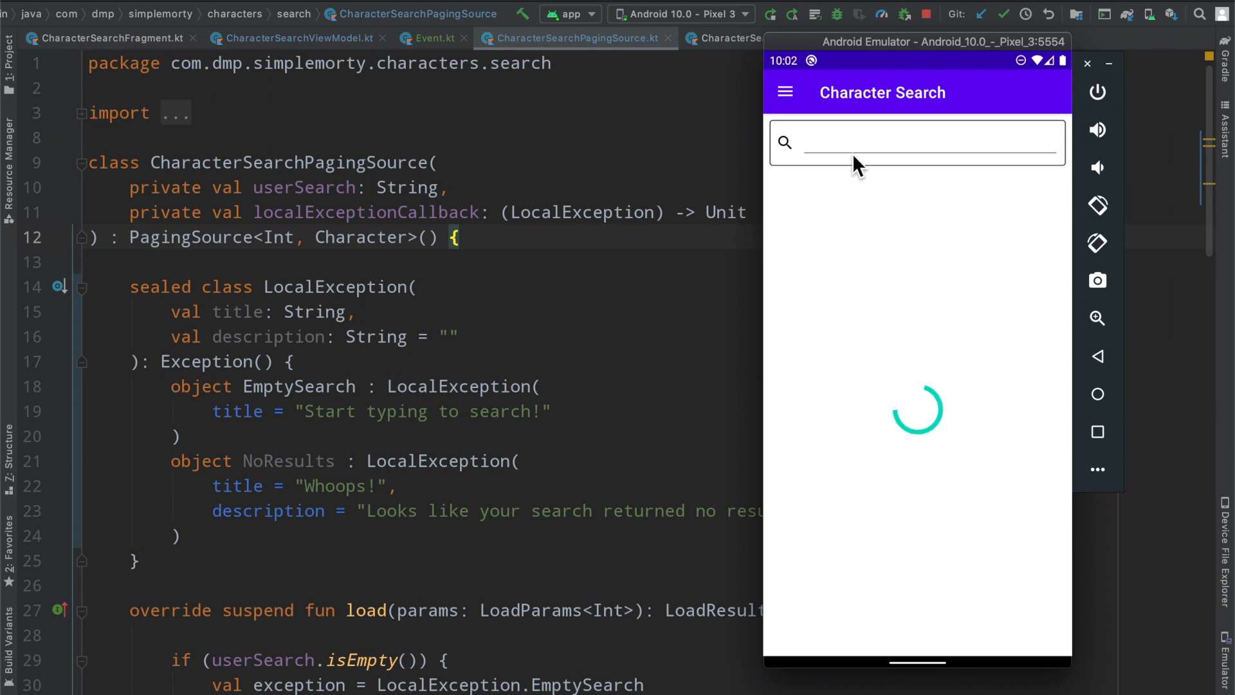
type("morty")
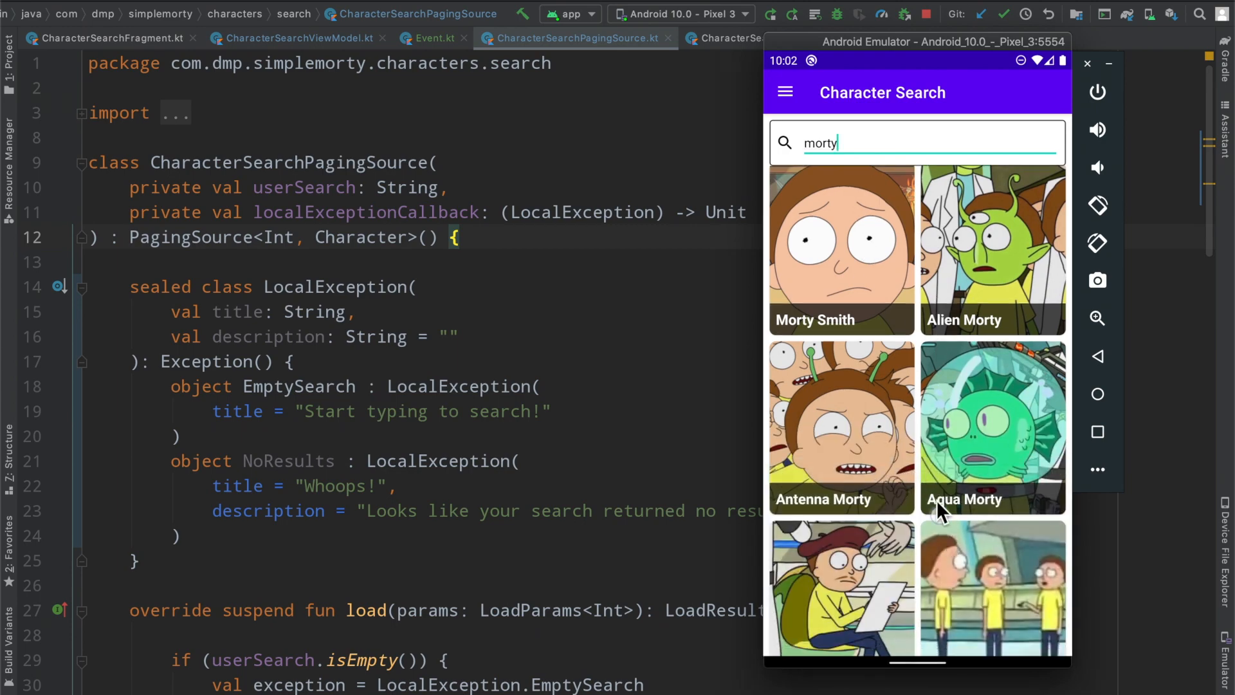
scroll("down", 3)
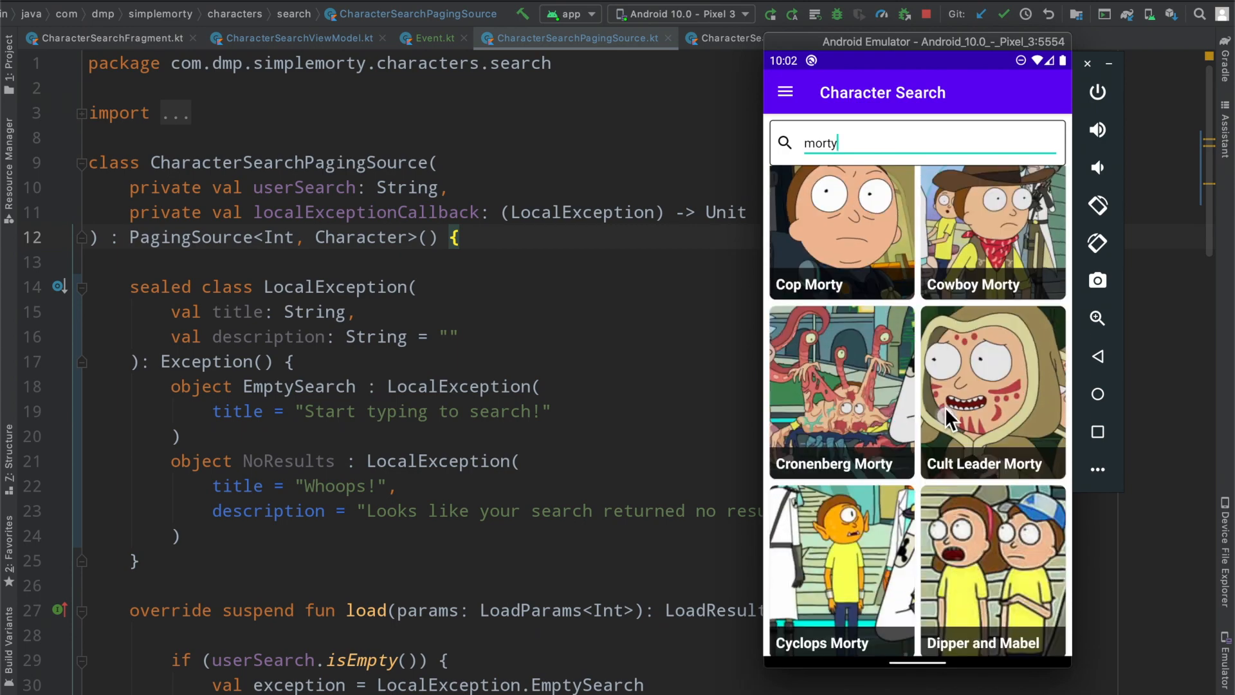
scroll("down", 3)
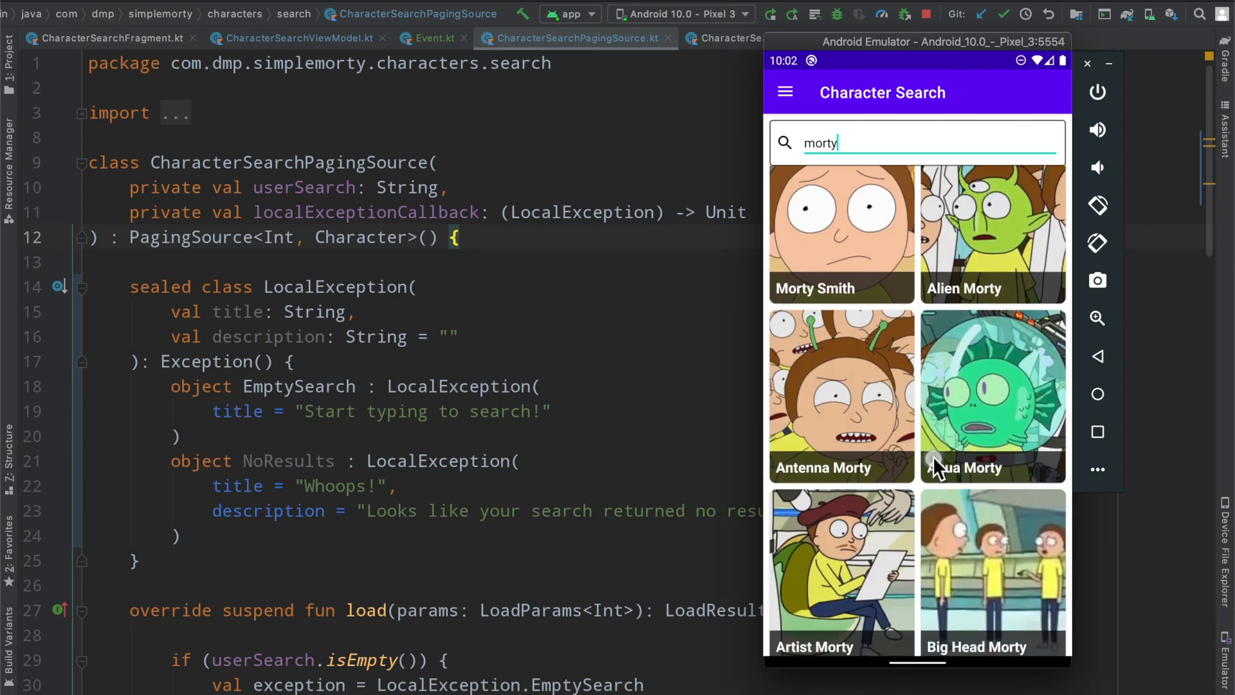
scroll("down", 3)
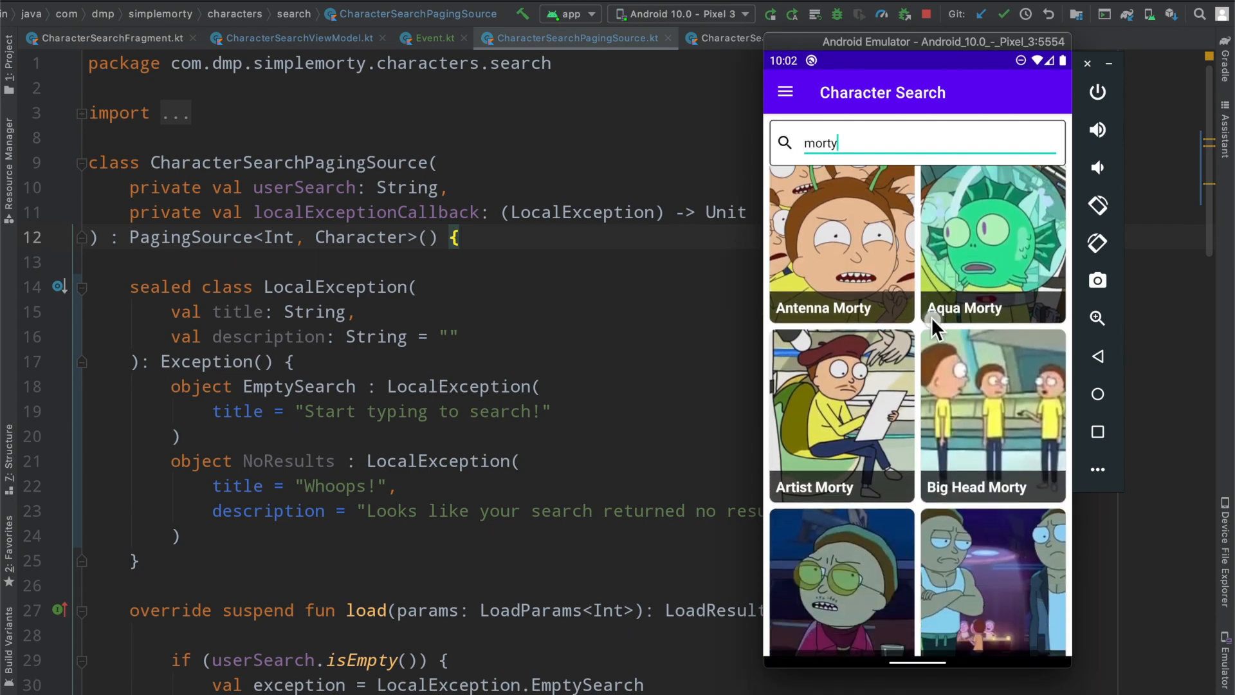
scroll("down", 3)
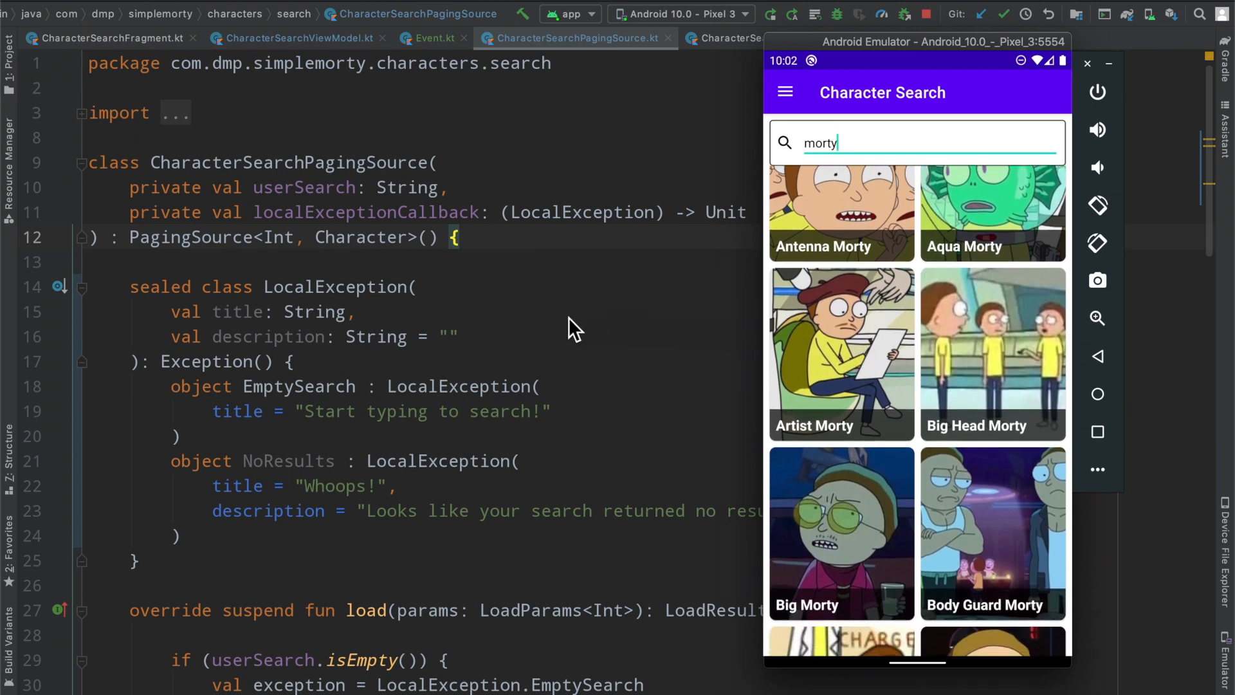
mouse_move(589, 349)
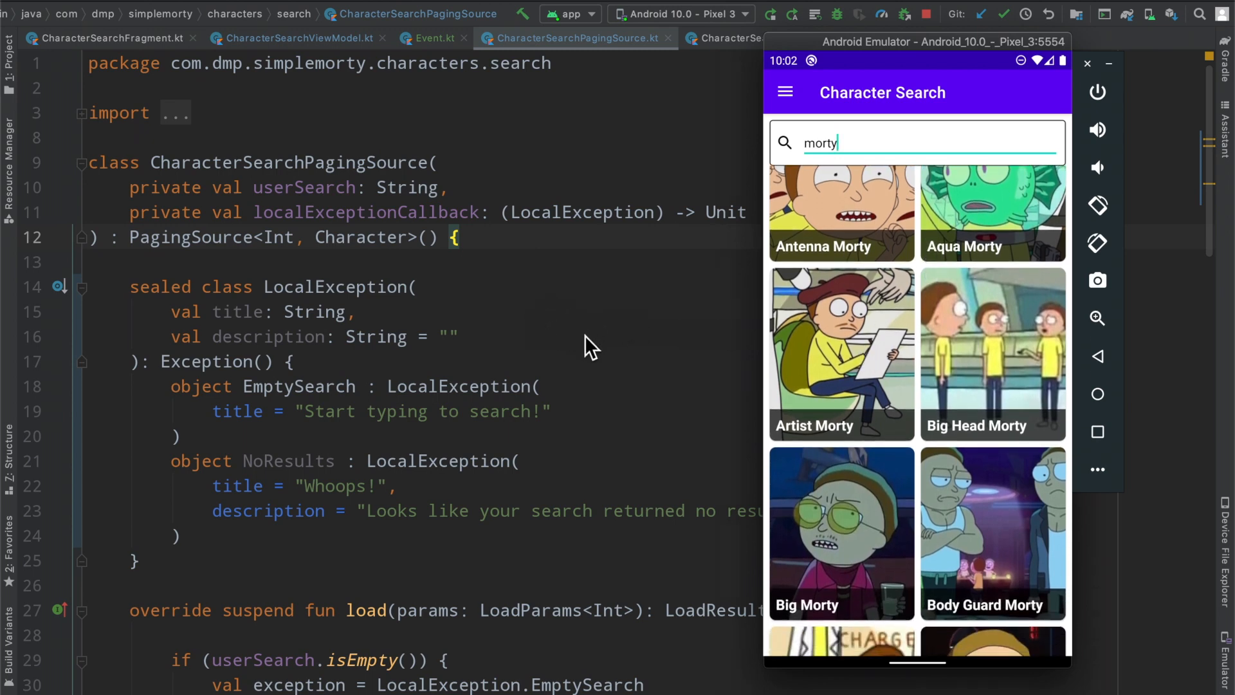
mouse_move(625, 329)
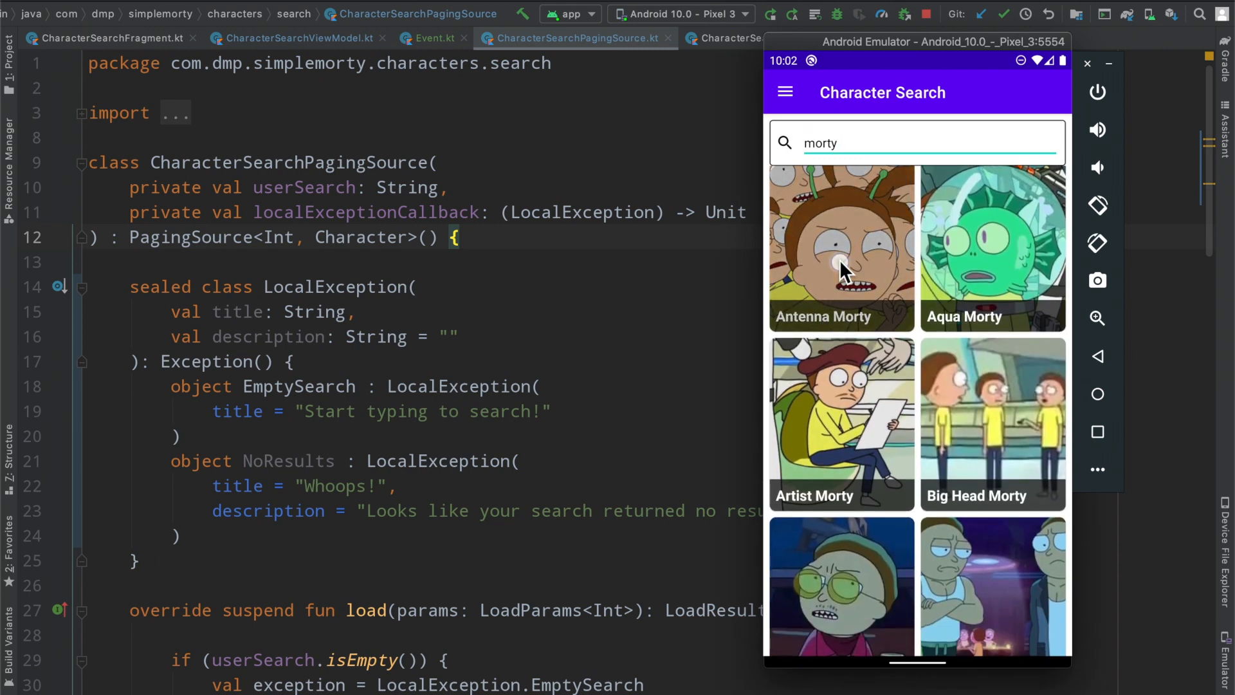
mouse_move(859, 375)
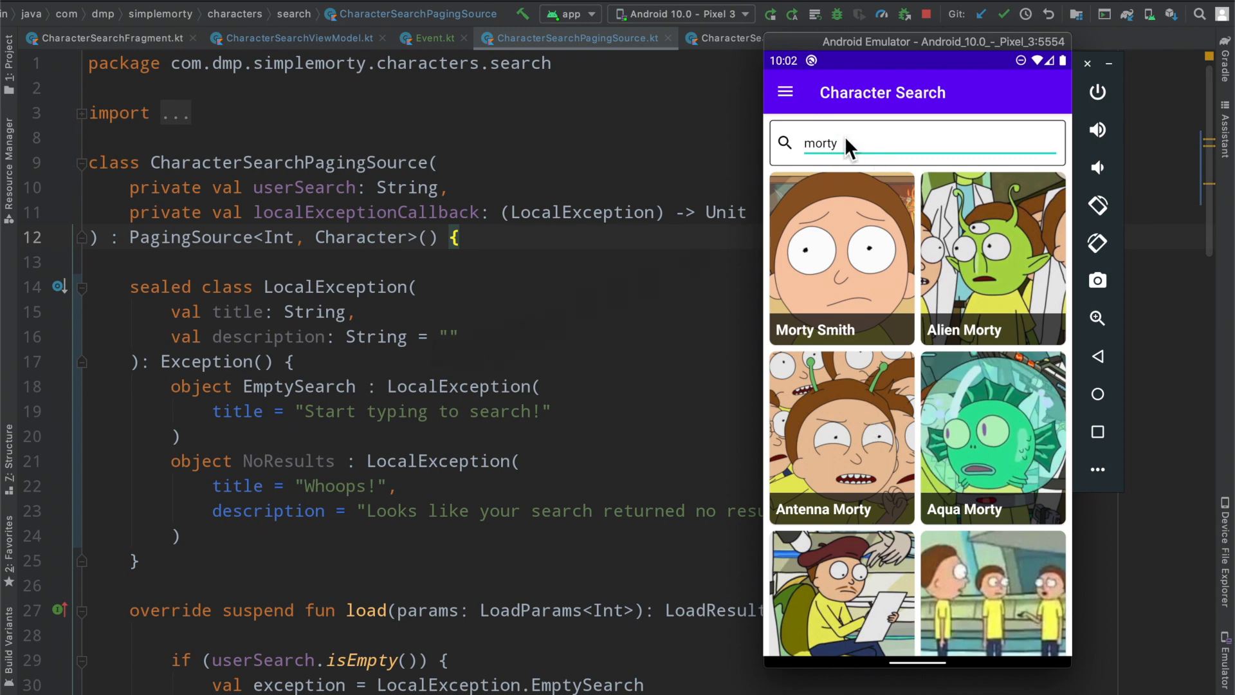
left_click(785, 92)
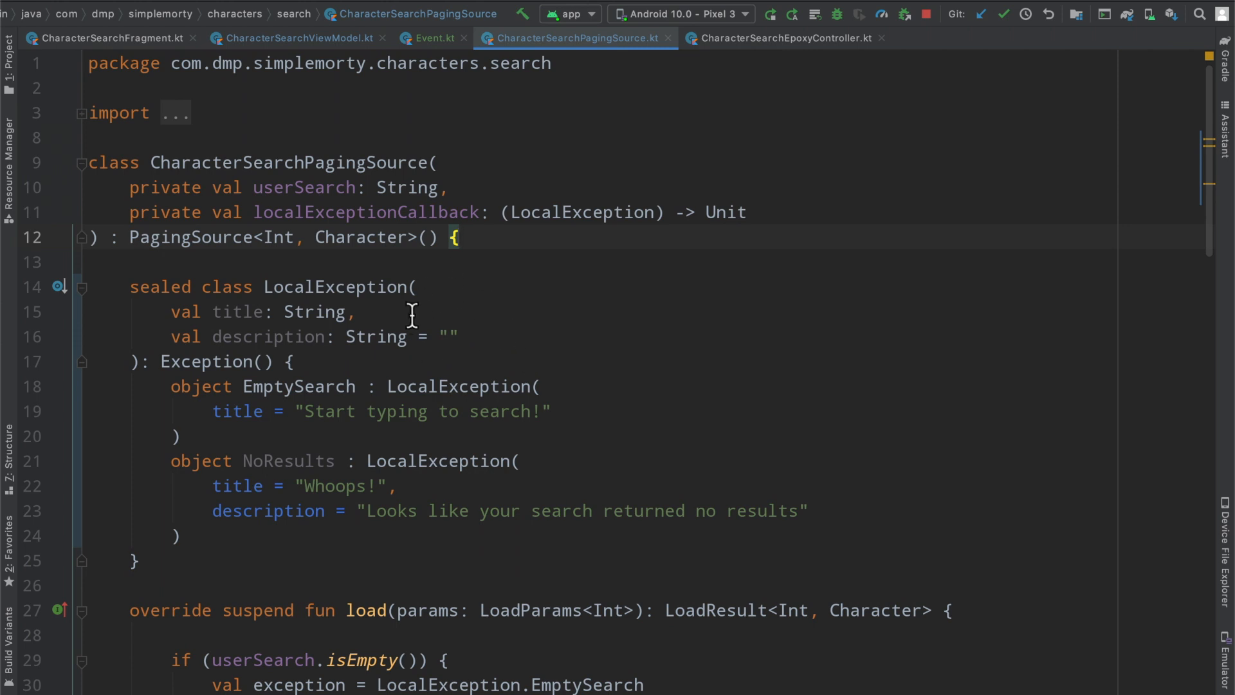
mouse_move(553, 288)
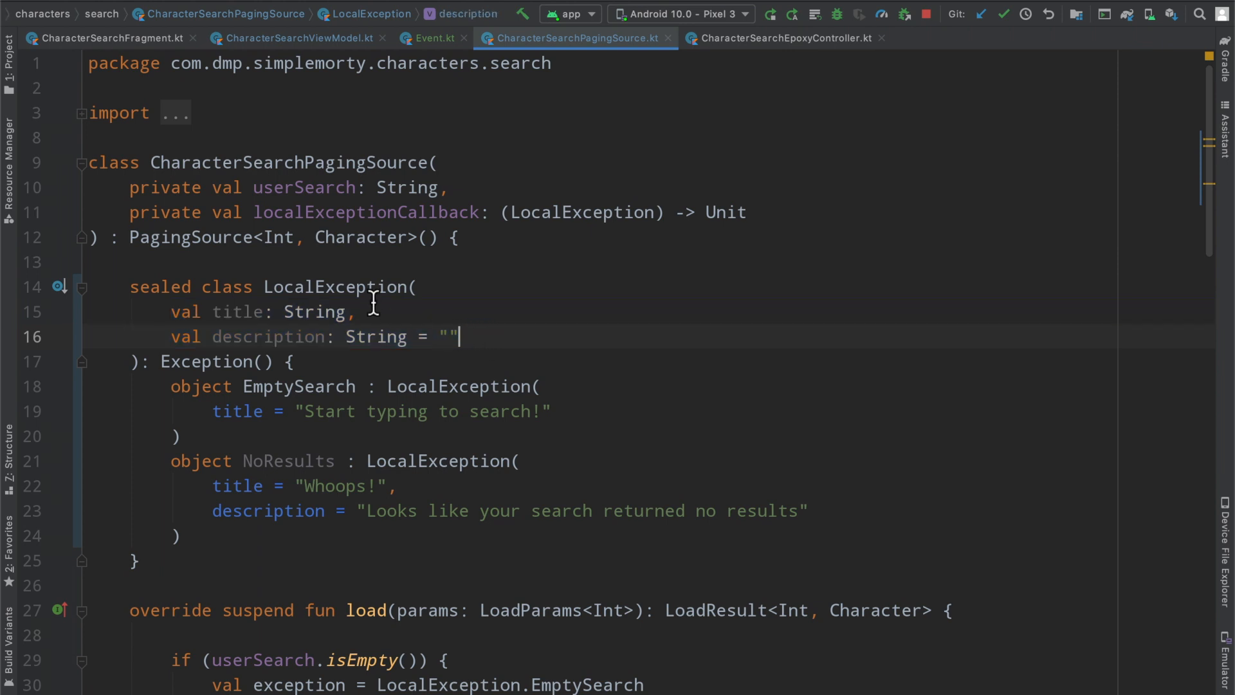
Step: Scroll through the LocalException sealed class and select its EmptySearch case
scroll("down", 3)
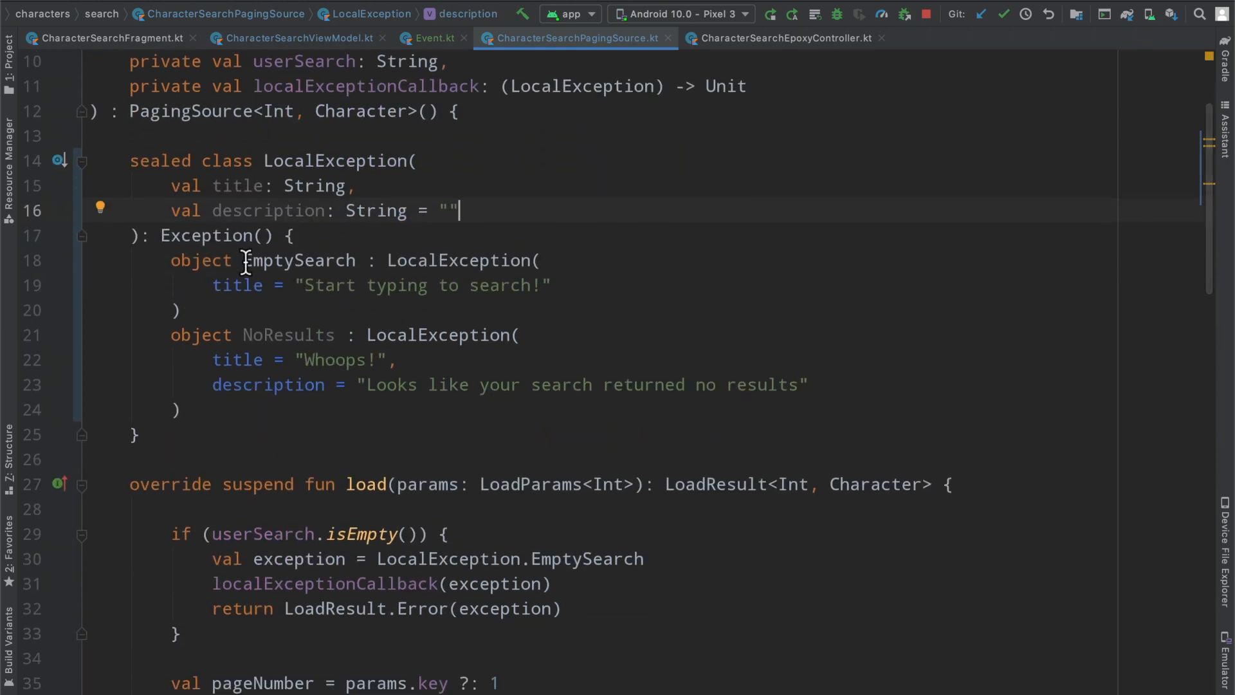
double_click(287, 334)
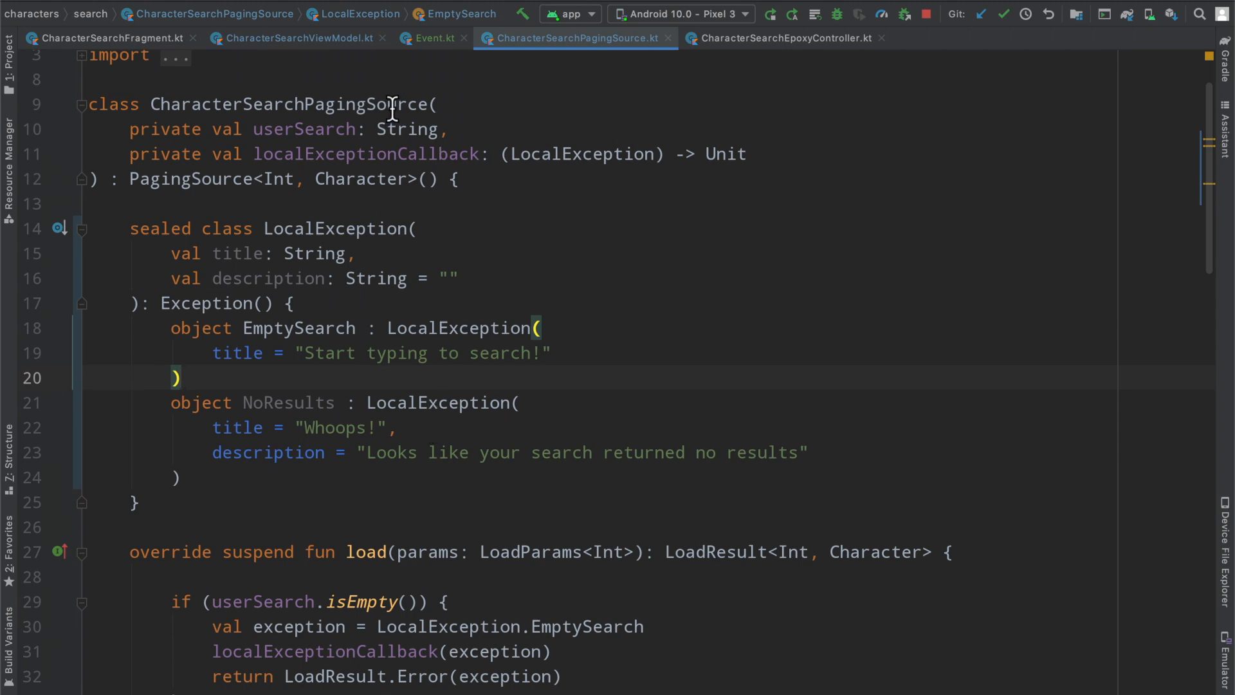
left_click(297, 38)
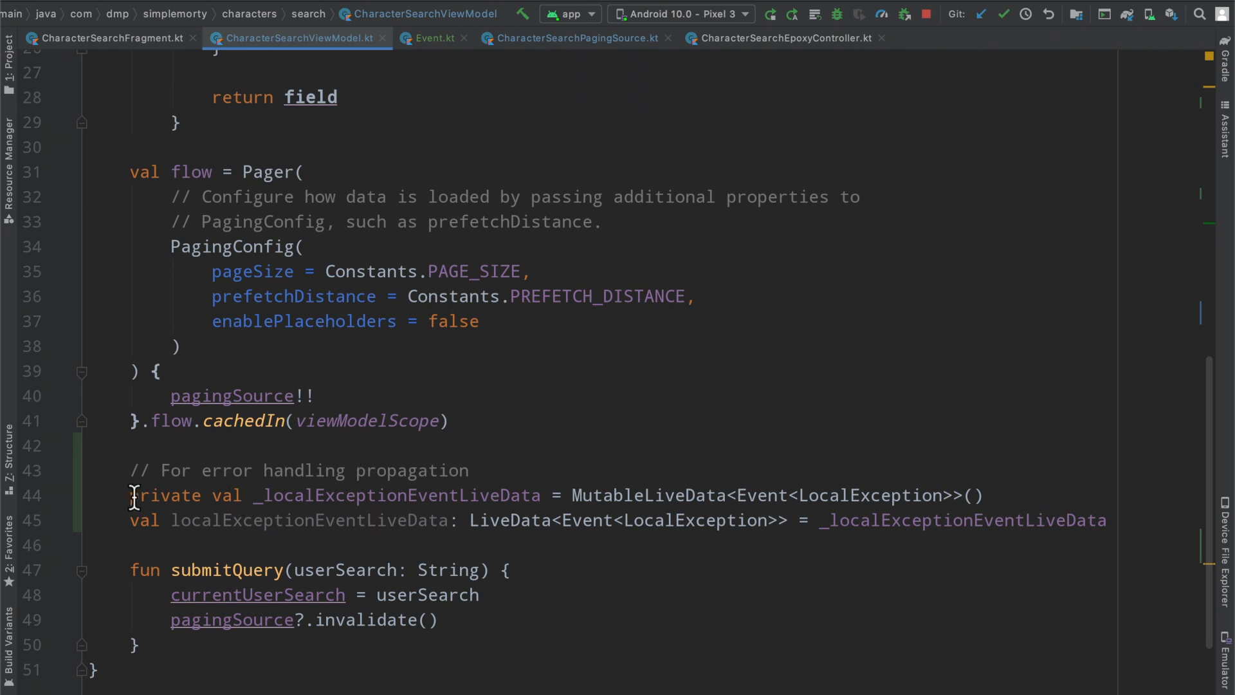
Step: Select MutableLiveData, localExceptionEventLiveData and Event in the view model's error LiveData lines
left_click_drag(131, 495, 1106, 519)
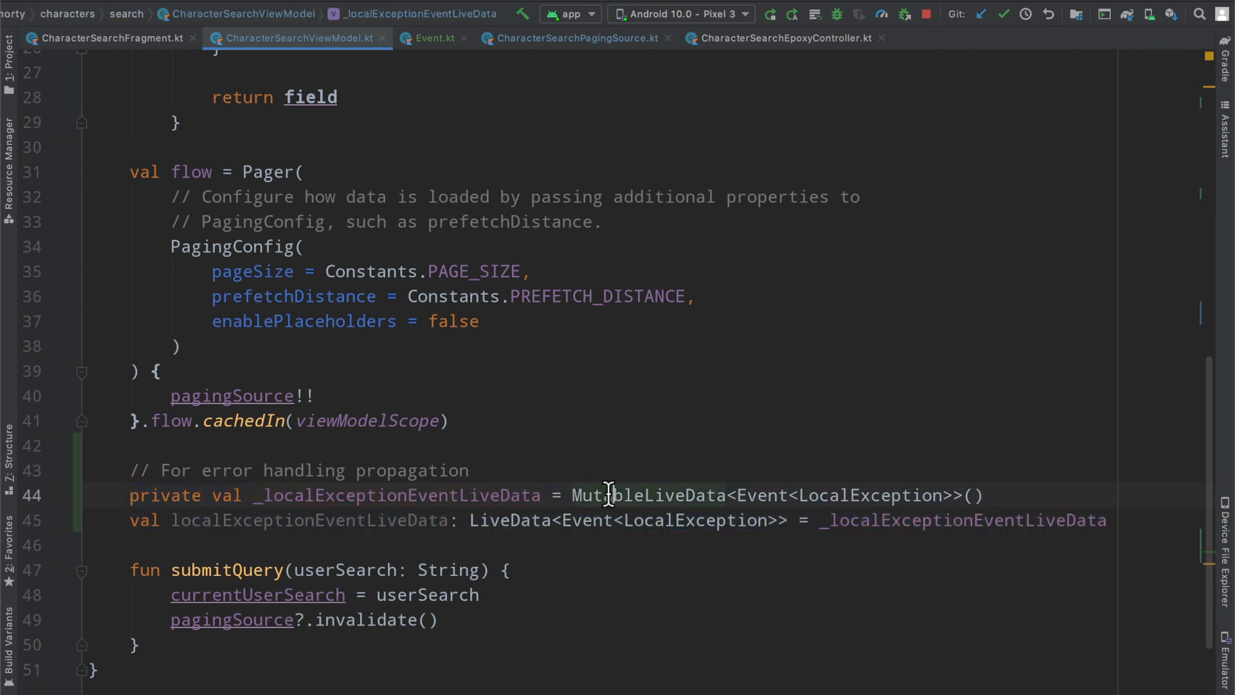
double_click(510, 520)
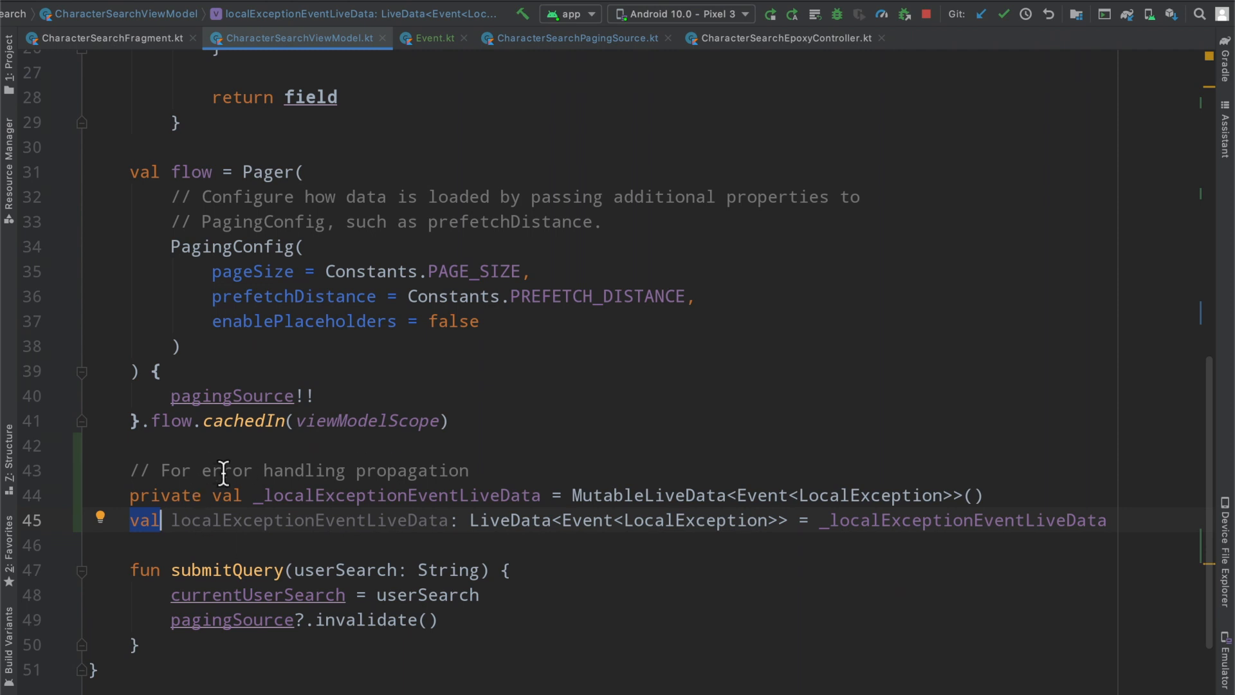
mouse_move(281, 519)
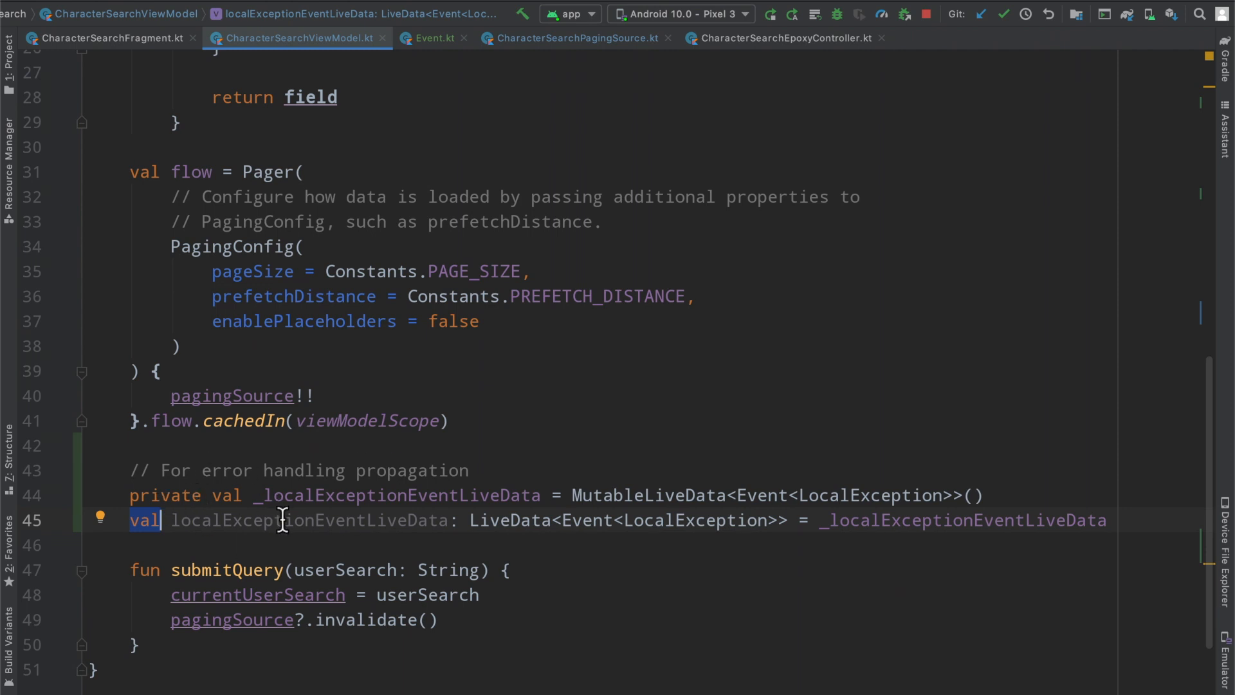
double_click(510, 520)
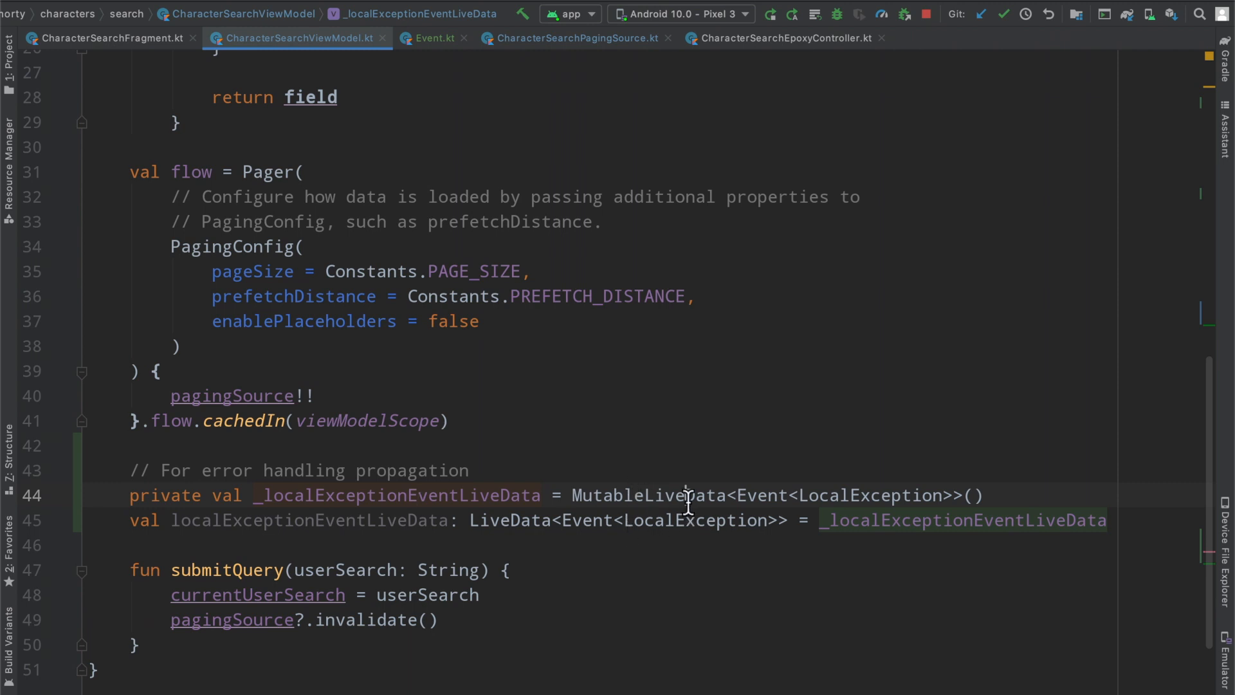
double_click(760, 495)
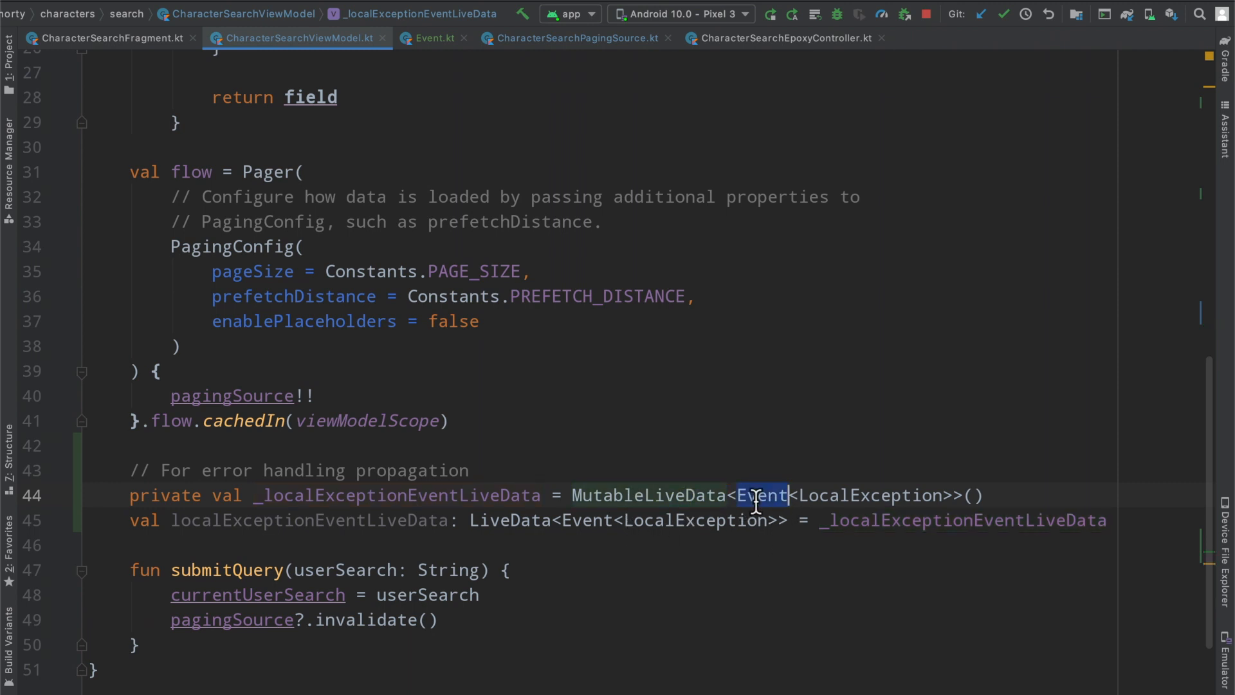
double_click(871, 494)
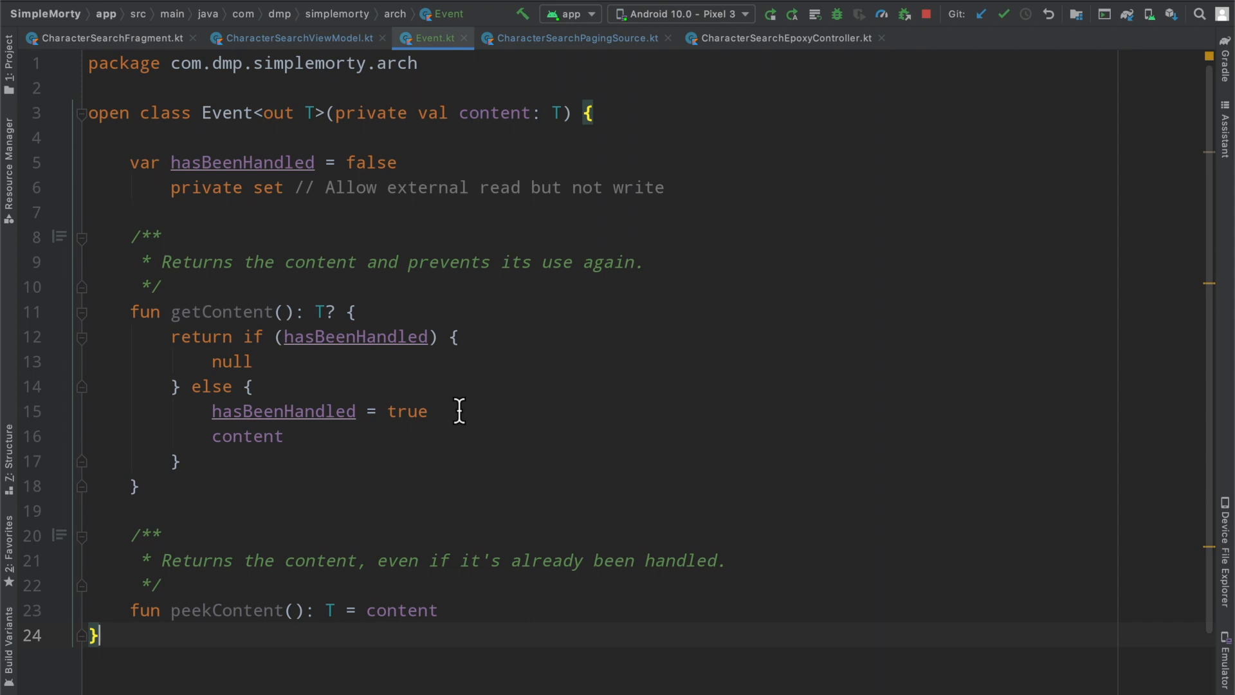
mouse_move(323, 263)
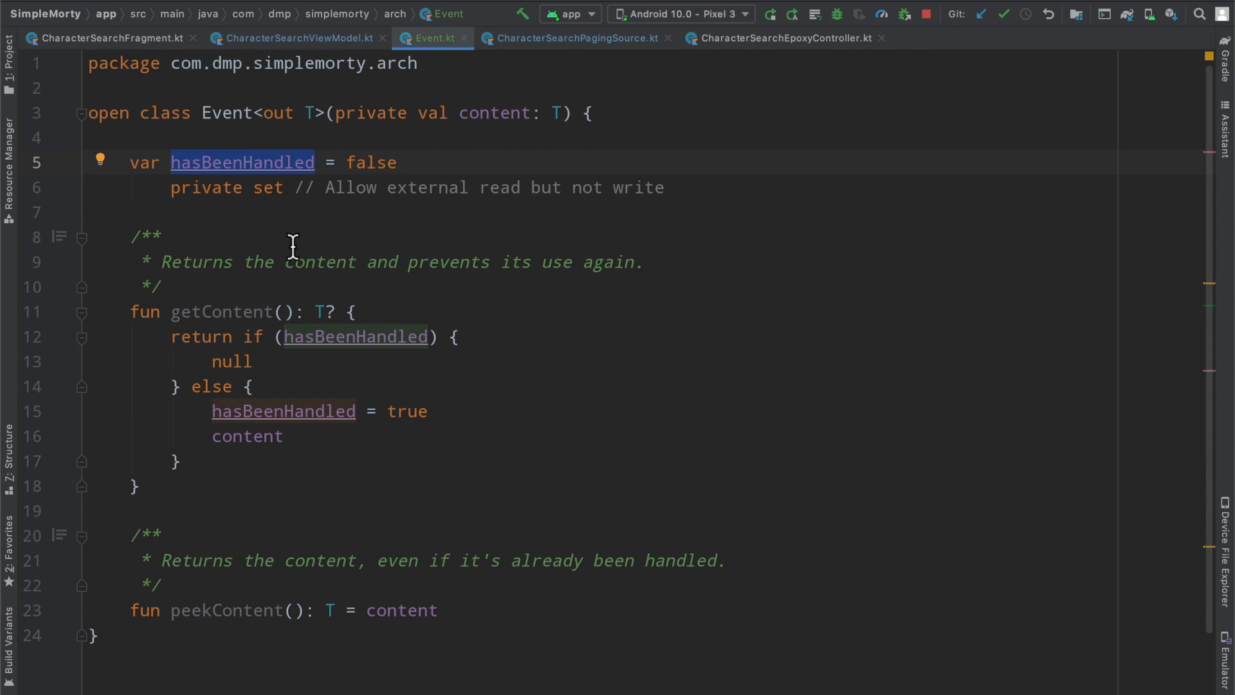
mouse_move(219, 320)
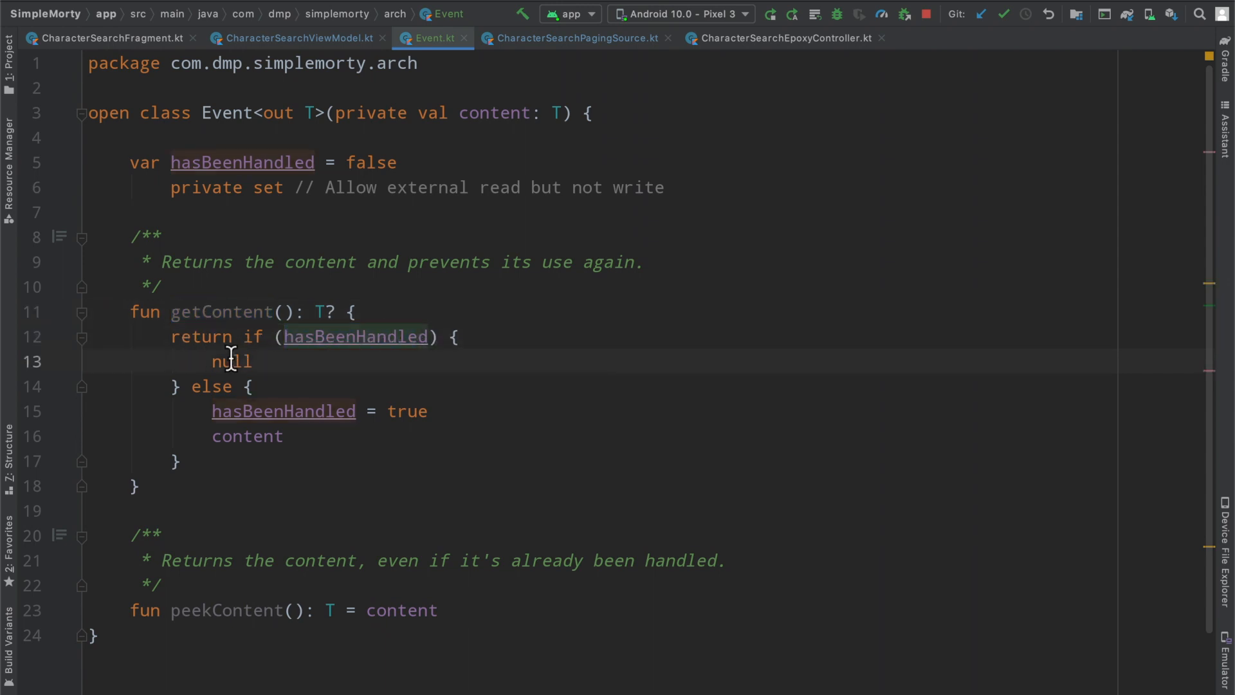
Step: Select getContent in Event.kt to see how content gets marked as handled
double_click(231, 361)
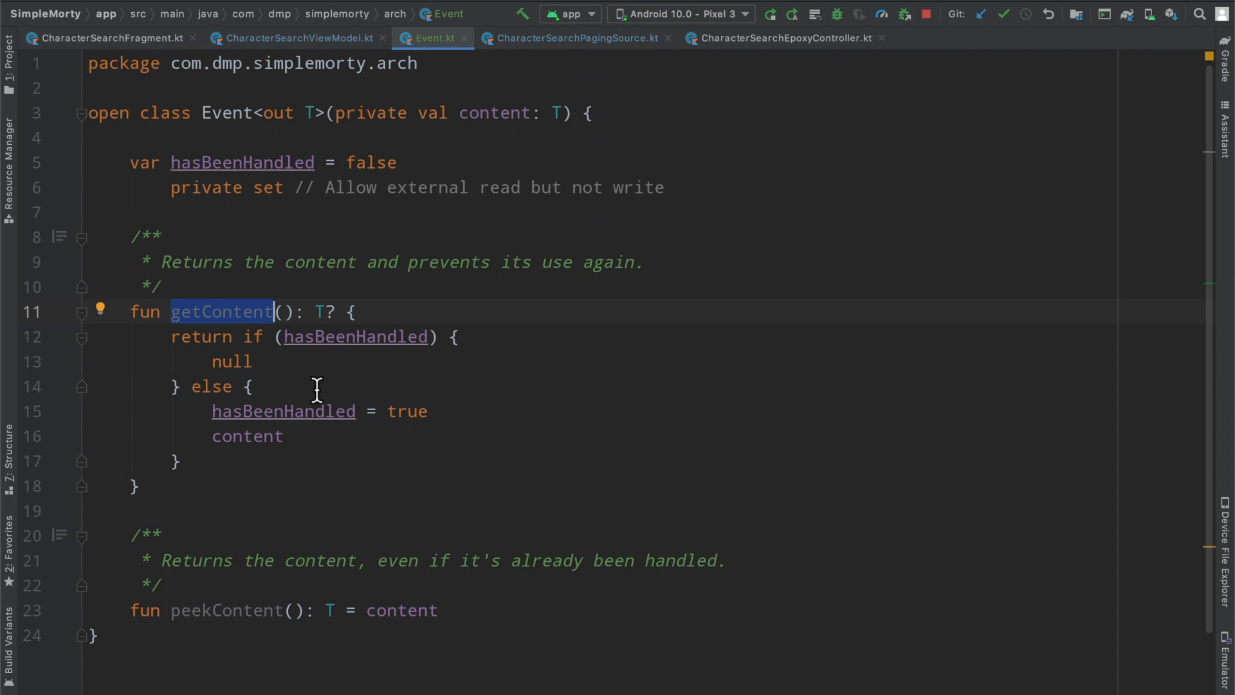
left_click(296, 38)
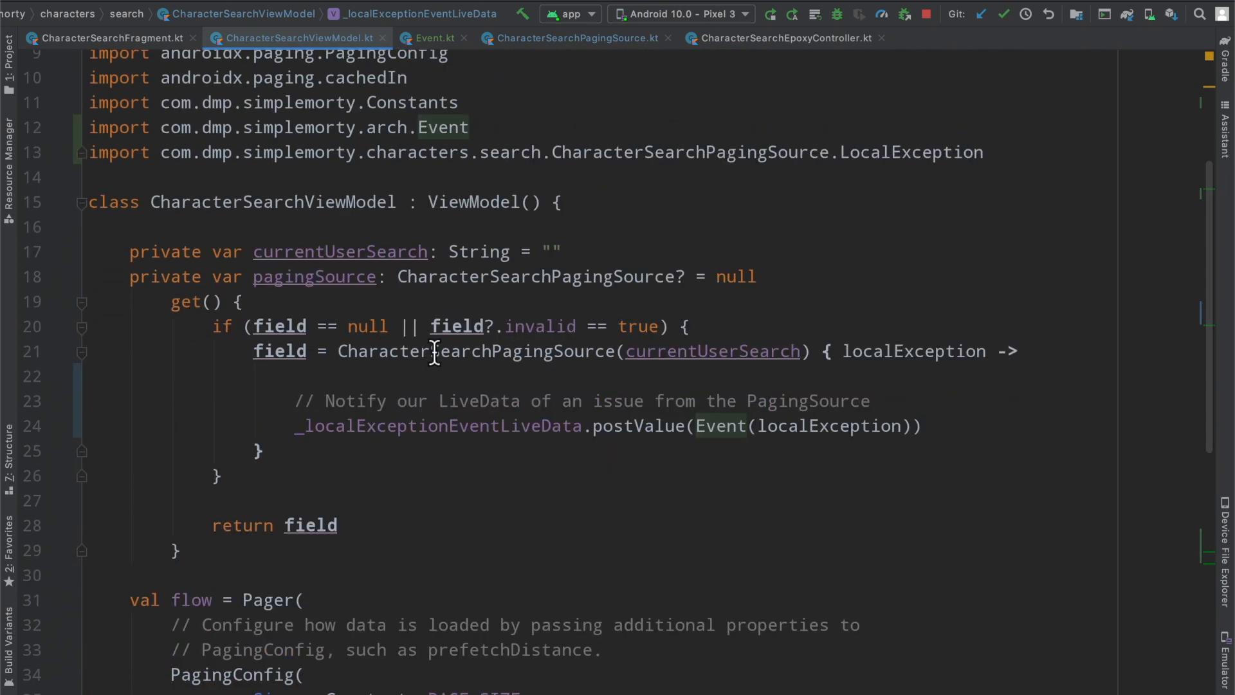
Step: Select the CharacterSearchPagingSource call and localExceptionEventLiveData in CharacterSearchViewModel.kt
double_click(477, 351)
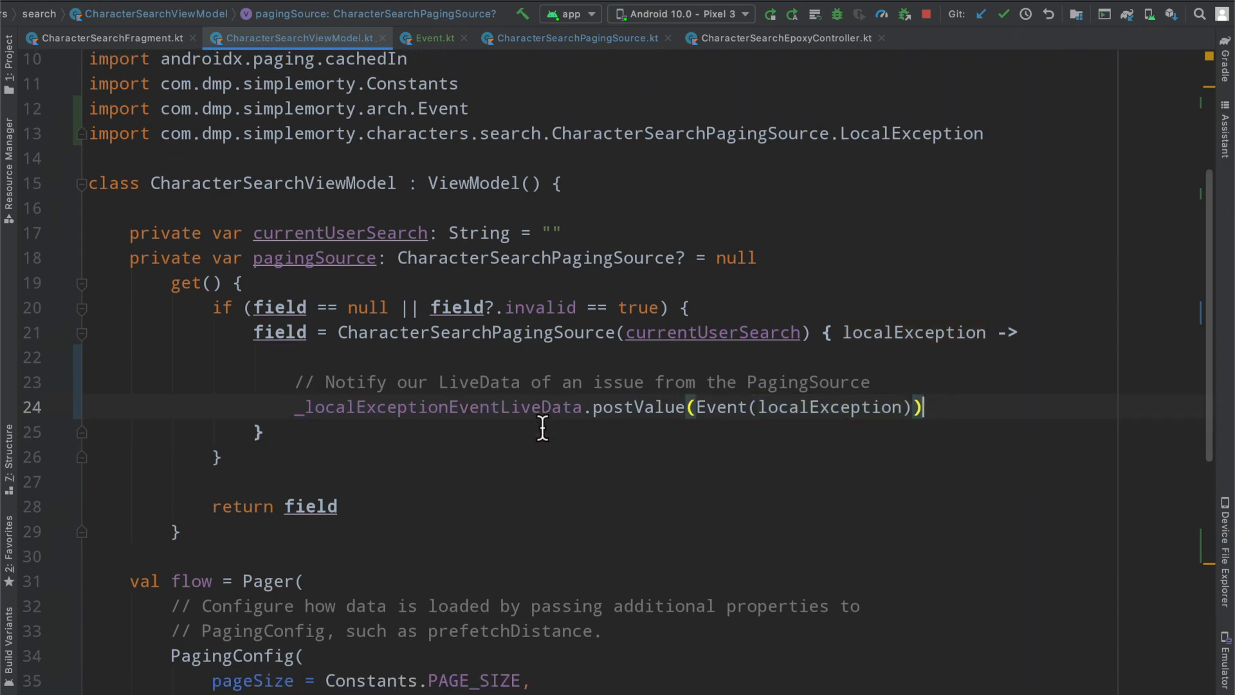
scroll("down", 3)
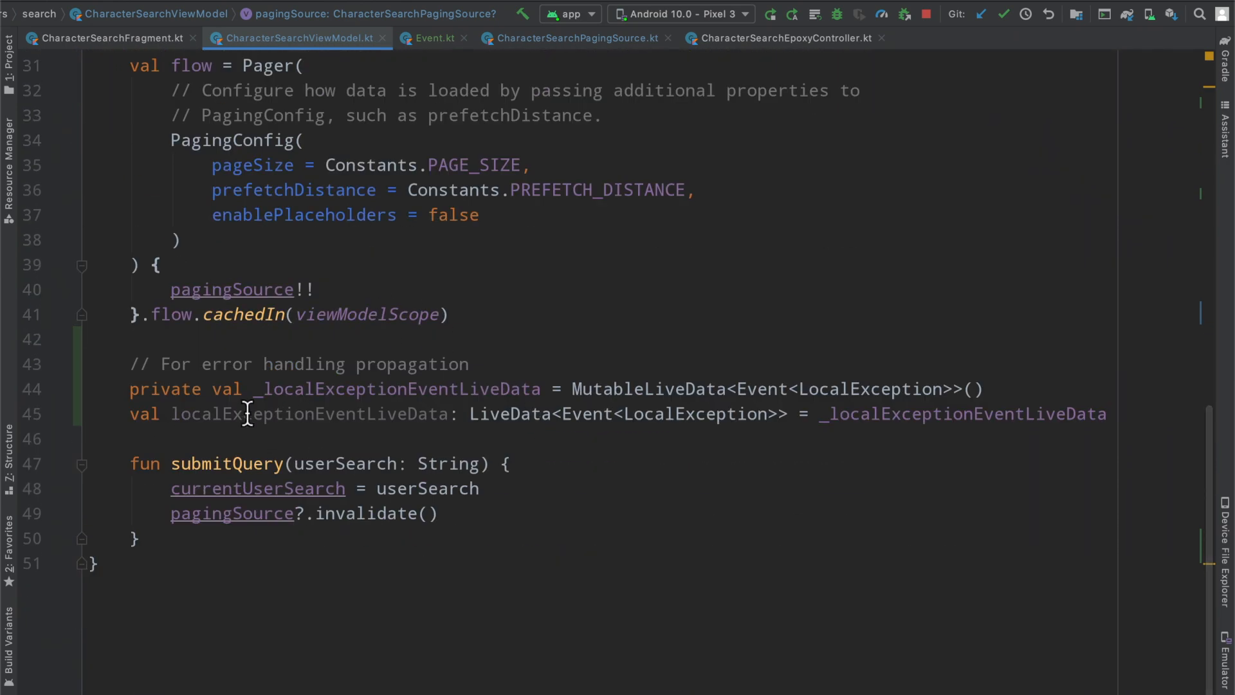
double_click(310, 414)
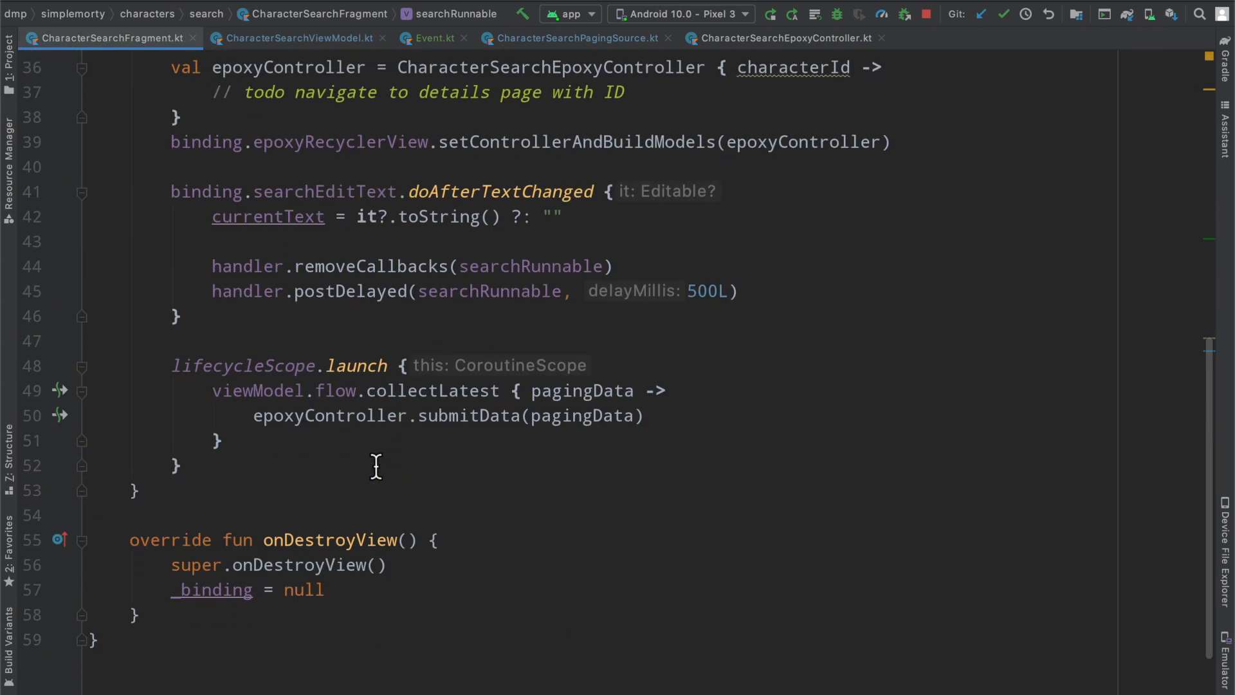
Step: Observe viewModel.localExceptionEventLiveData in onViewCreated, unwrapping event.getContent() into a '// handle' placeholder
type("viewmo")
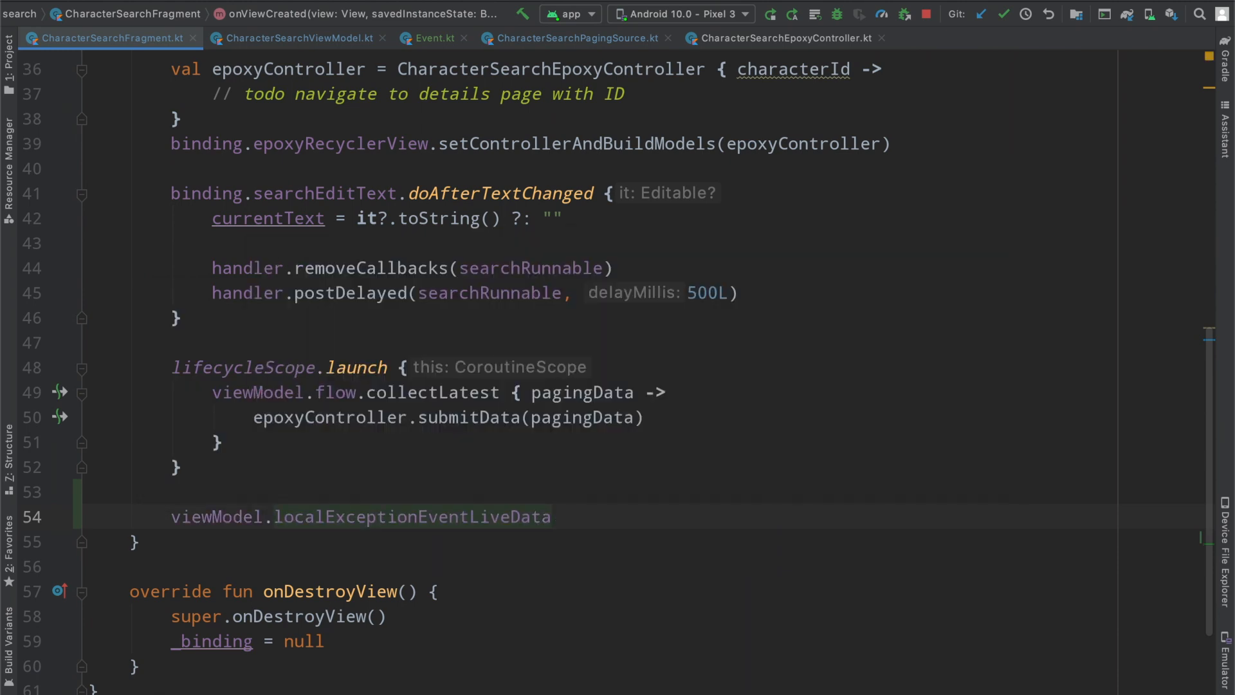
type(".observe(viewLifecycleOwner) {")
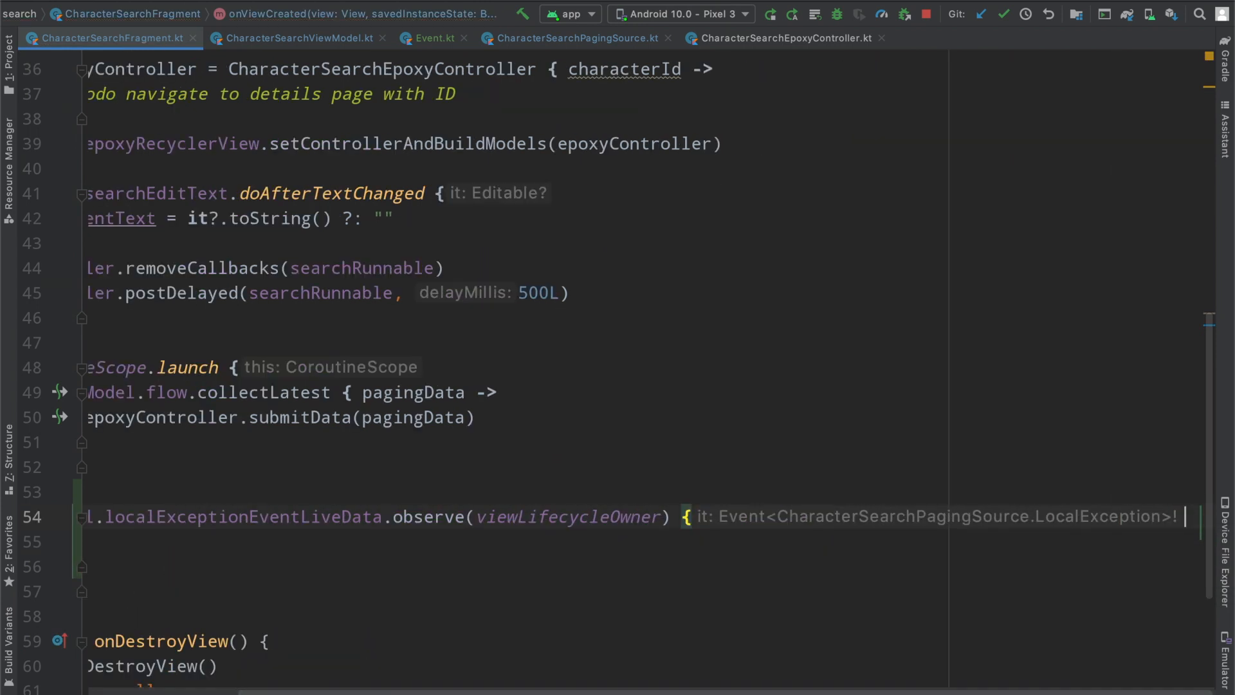
type("event ->")
left_click(642, 542)
type("event.ge")
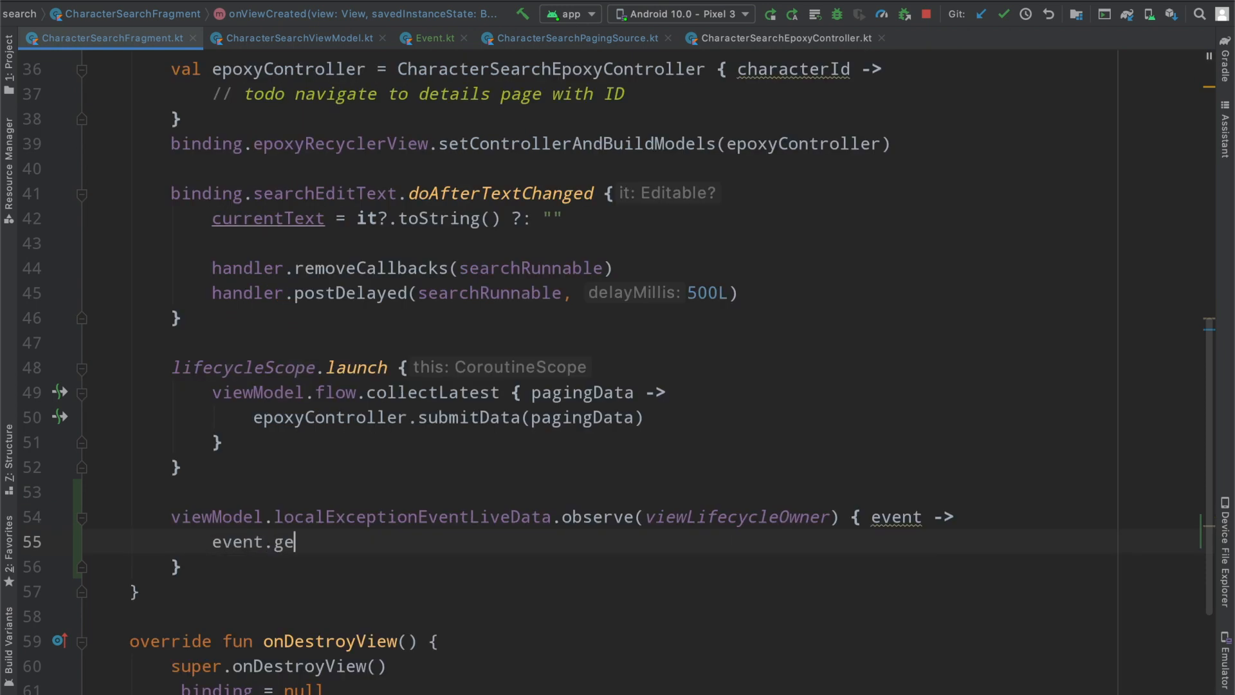
type("tContent()?.let {")
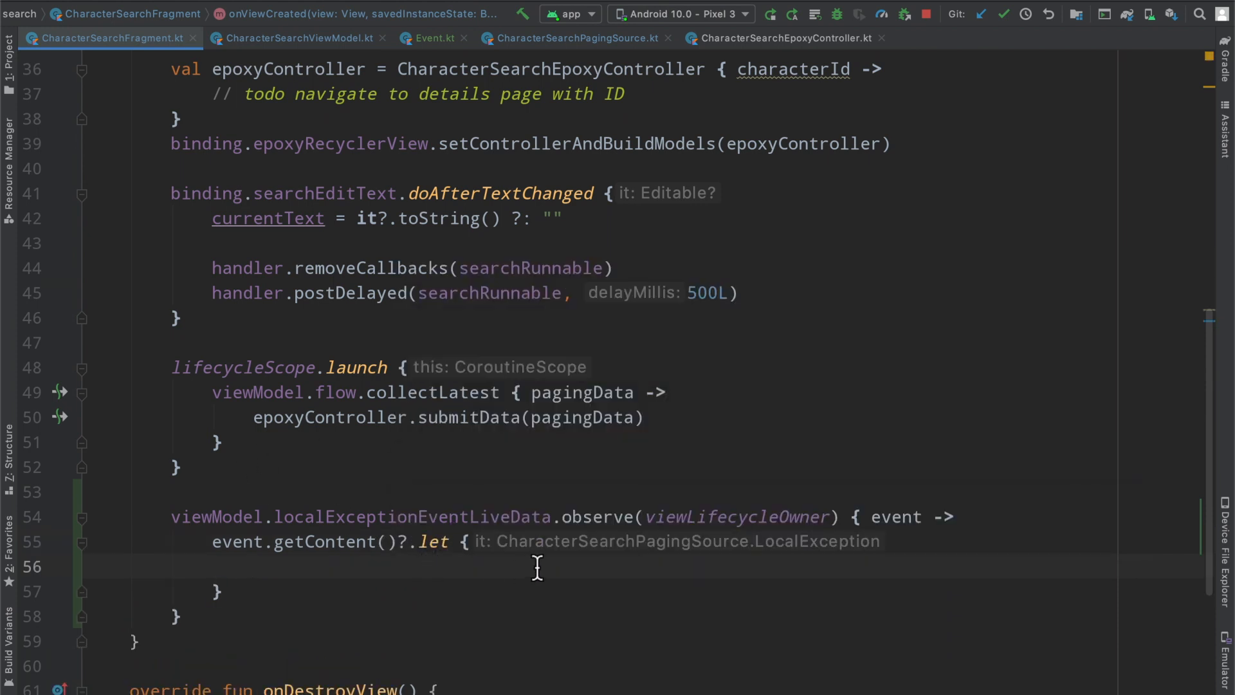
type("localException ->")
type("//")
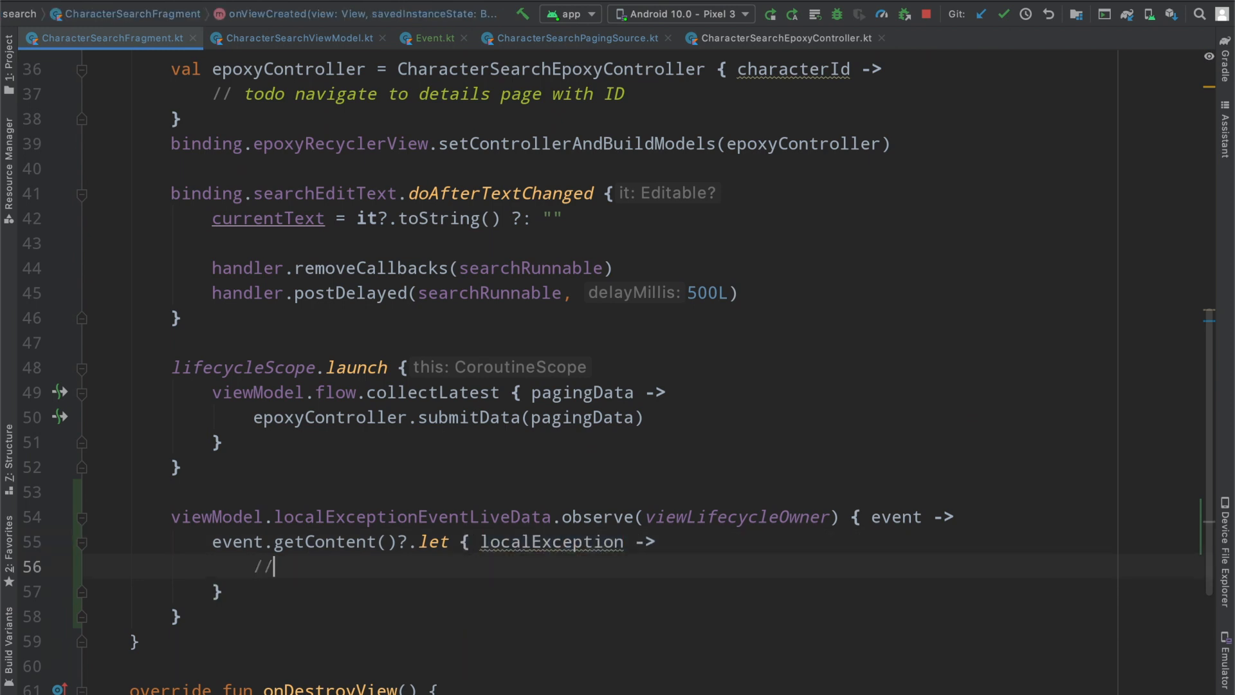
type("handle")
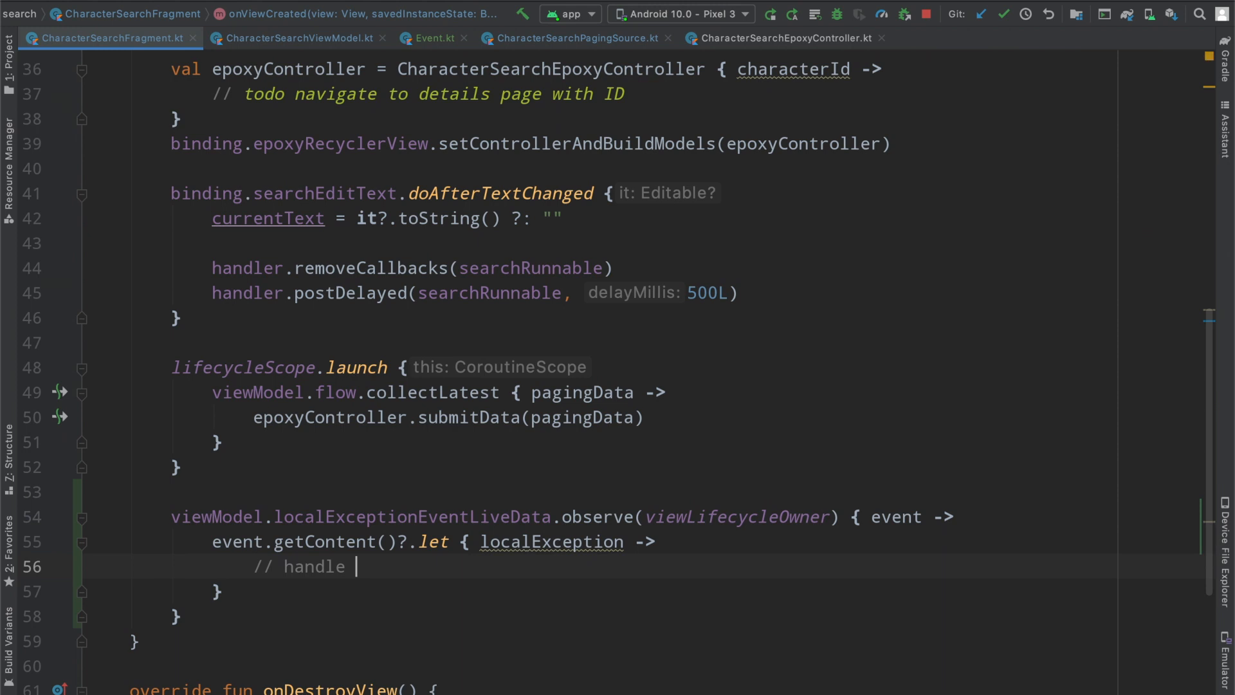
type("displaying locati")
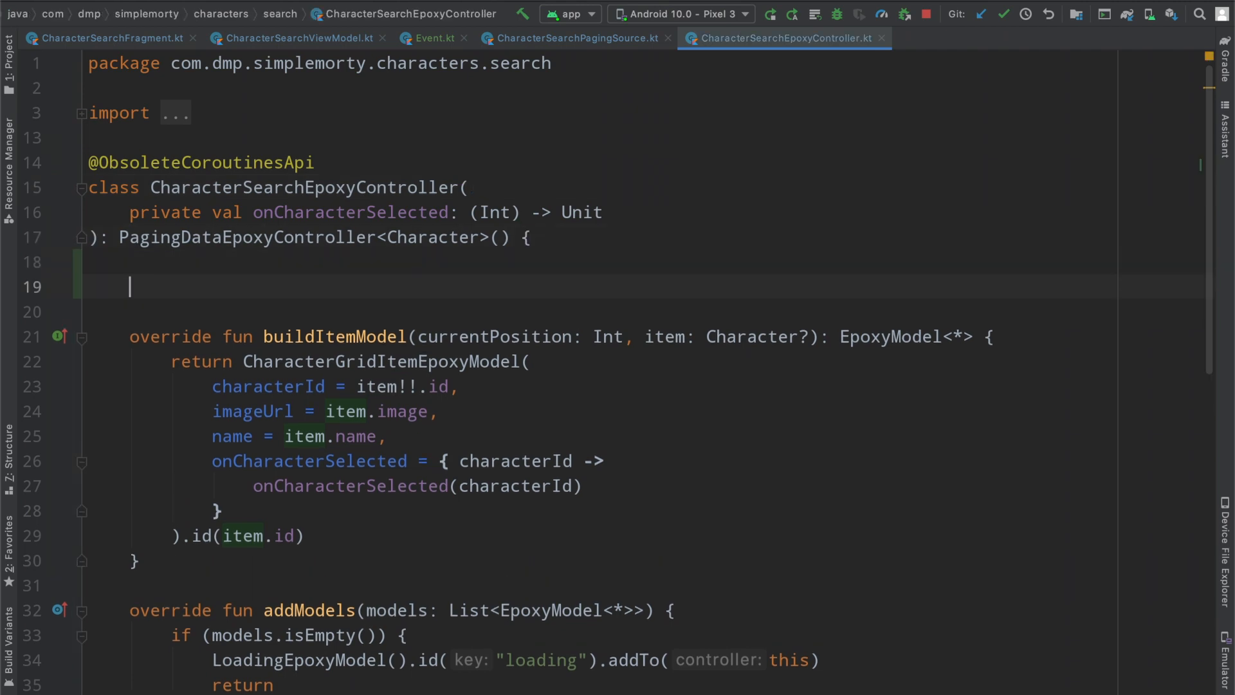
Step: Add var localException: LocalException? whose setter assigns field and calls requestForcedModelBuild() when non-null
type("var l")
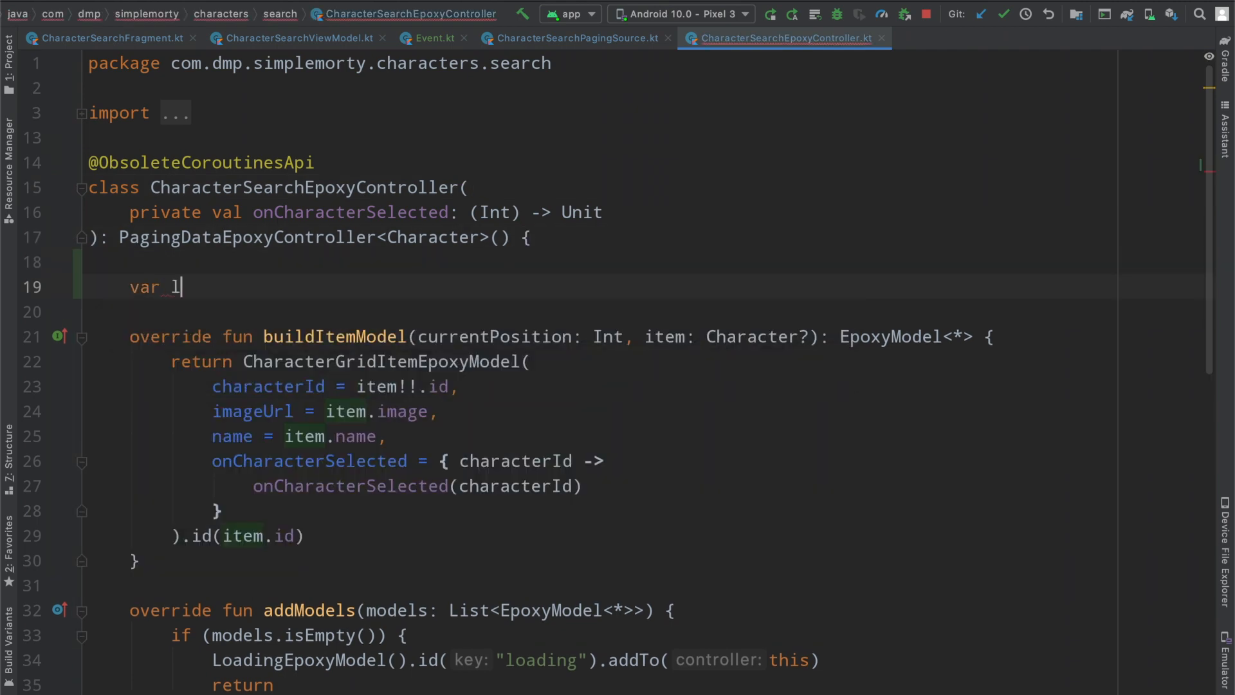
type("ocalExc")
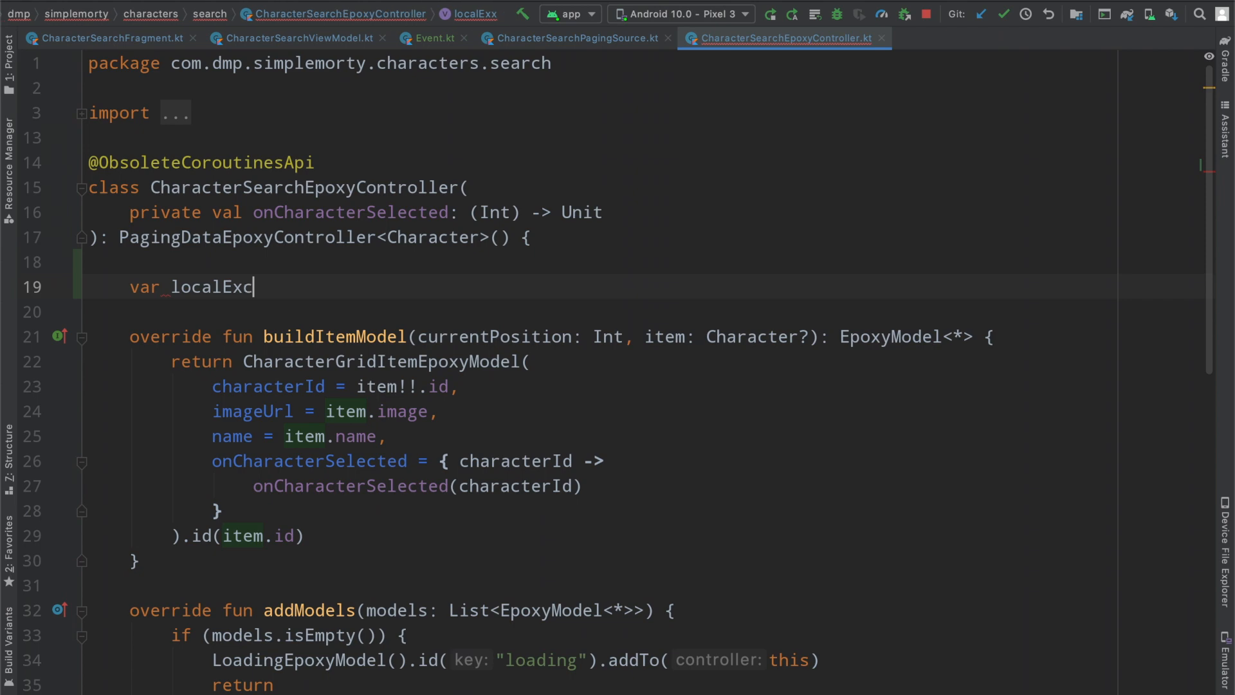
type("eption:")
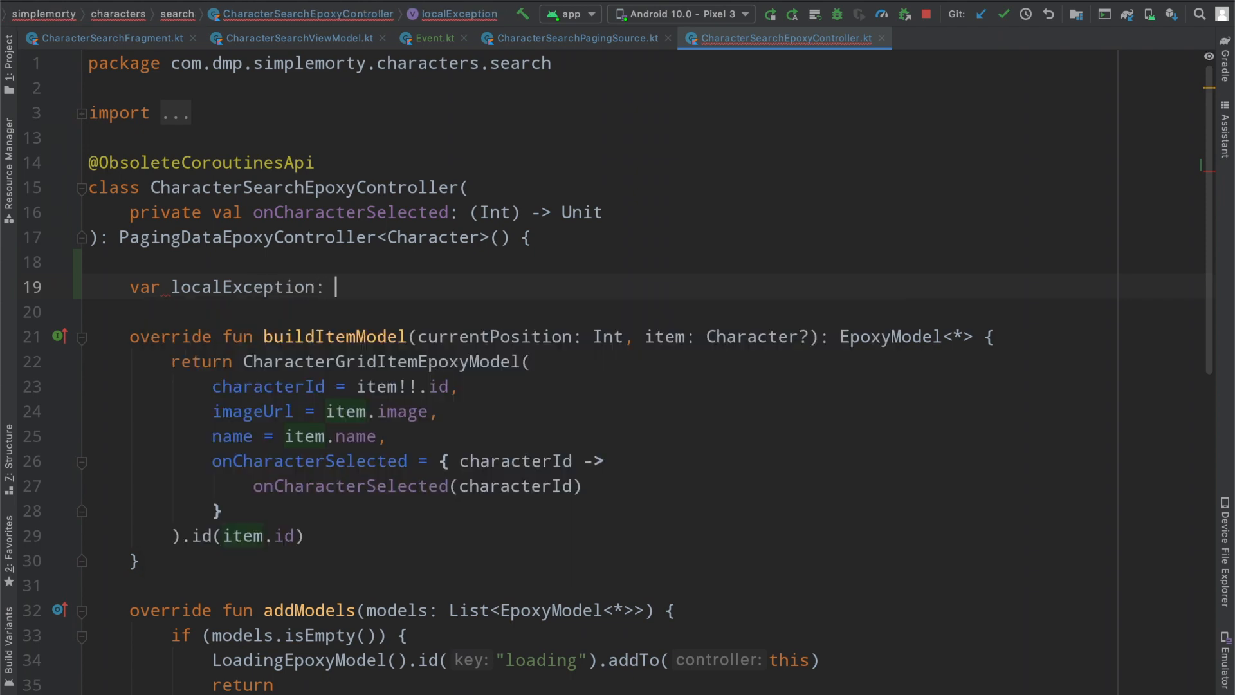
type("LocalException? = null")
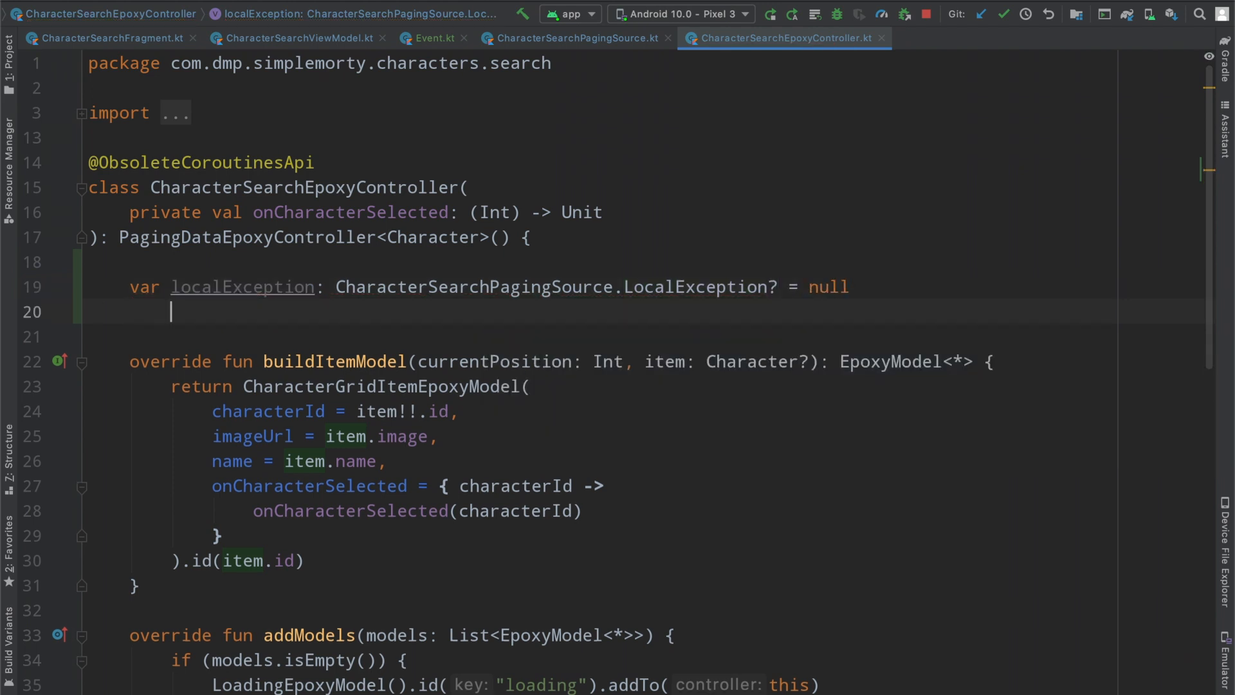
type("set(value) {")
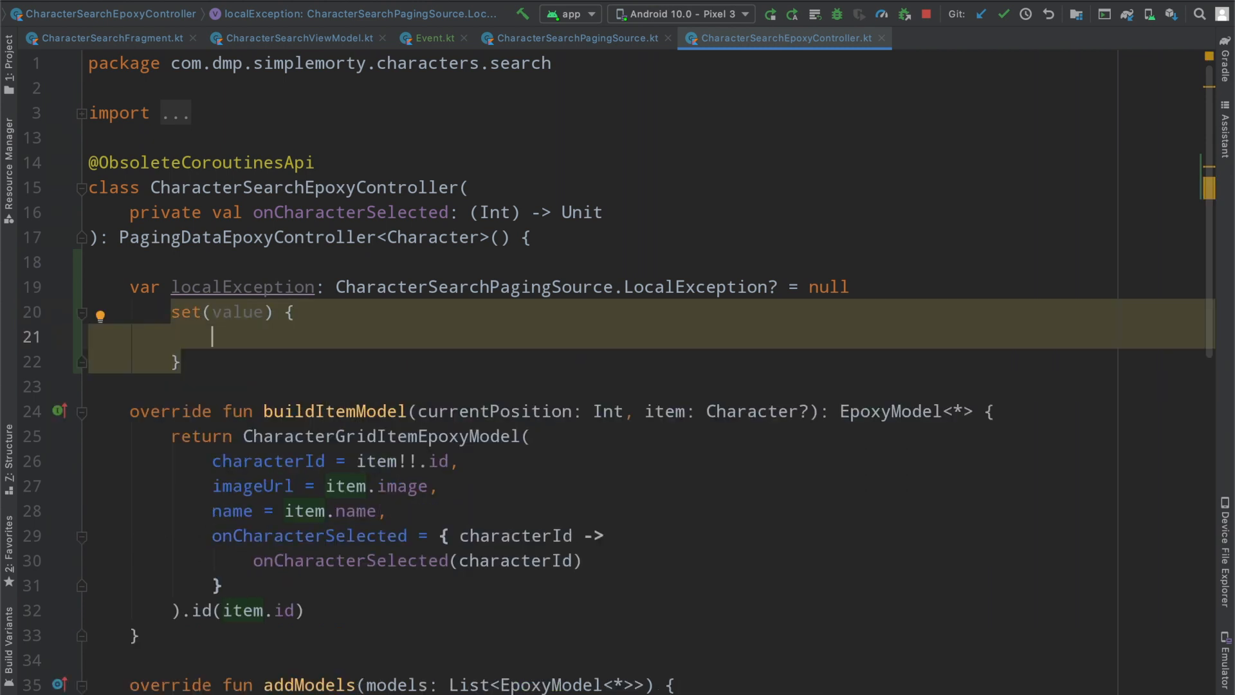
type("field = value")
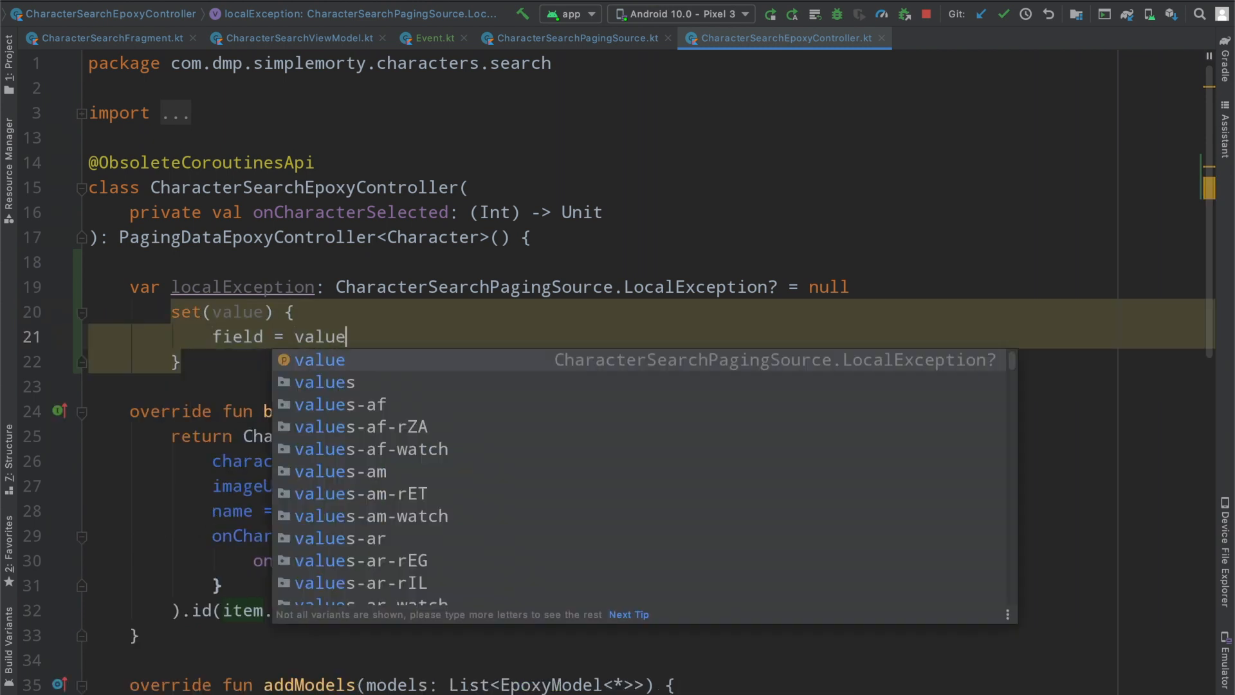
type("i")
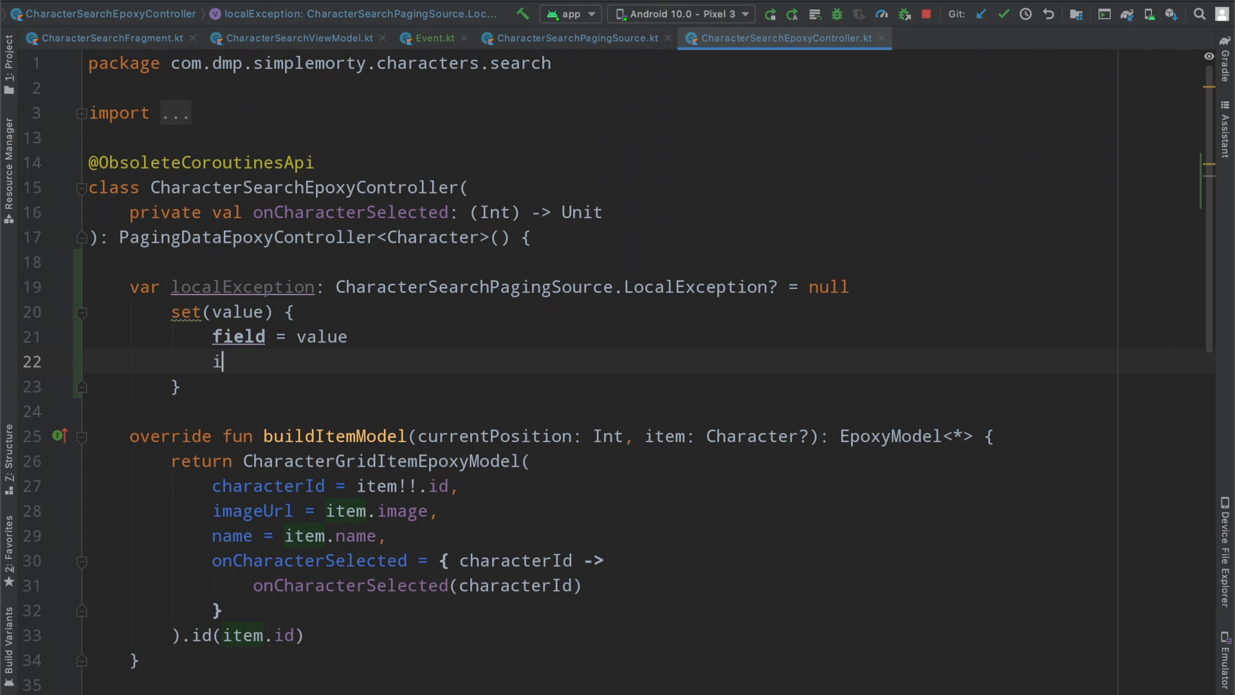
type("f (localException != null")
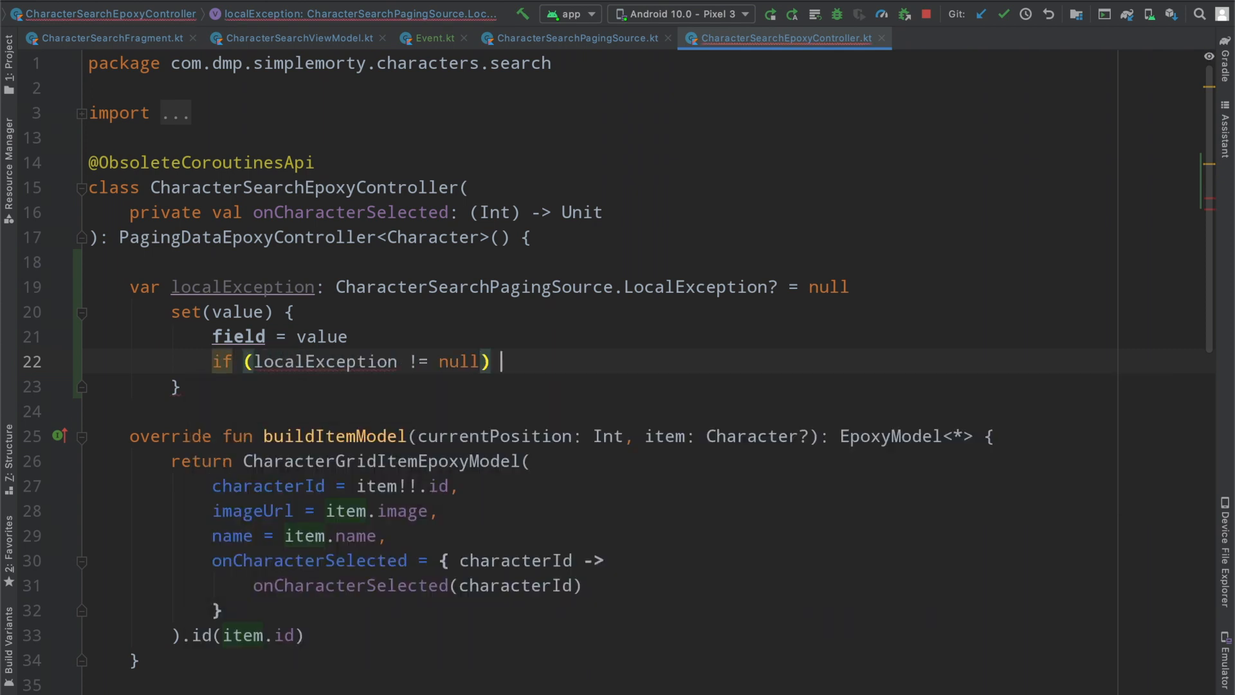
type("forcedModelBuild(")
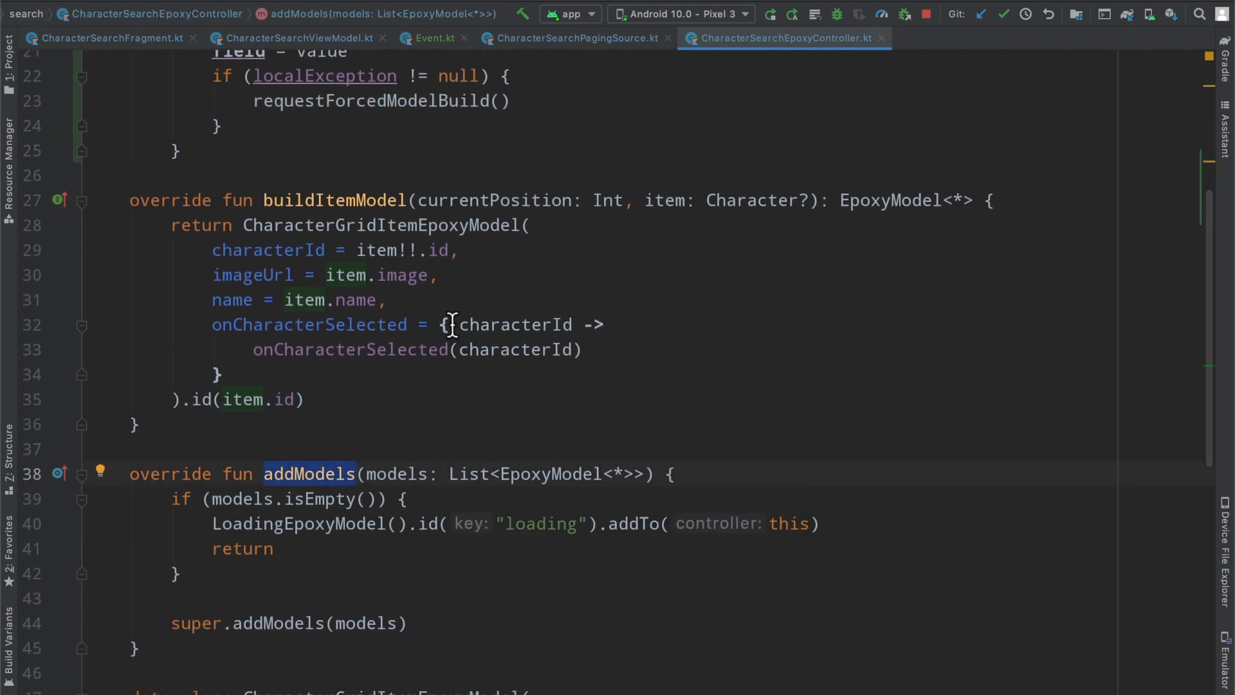
mouse_move(334, 200)
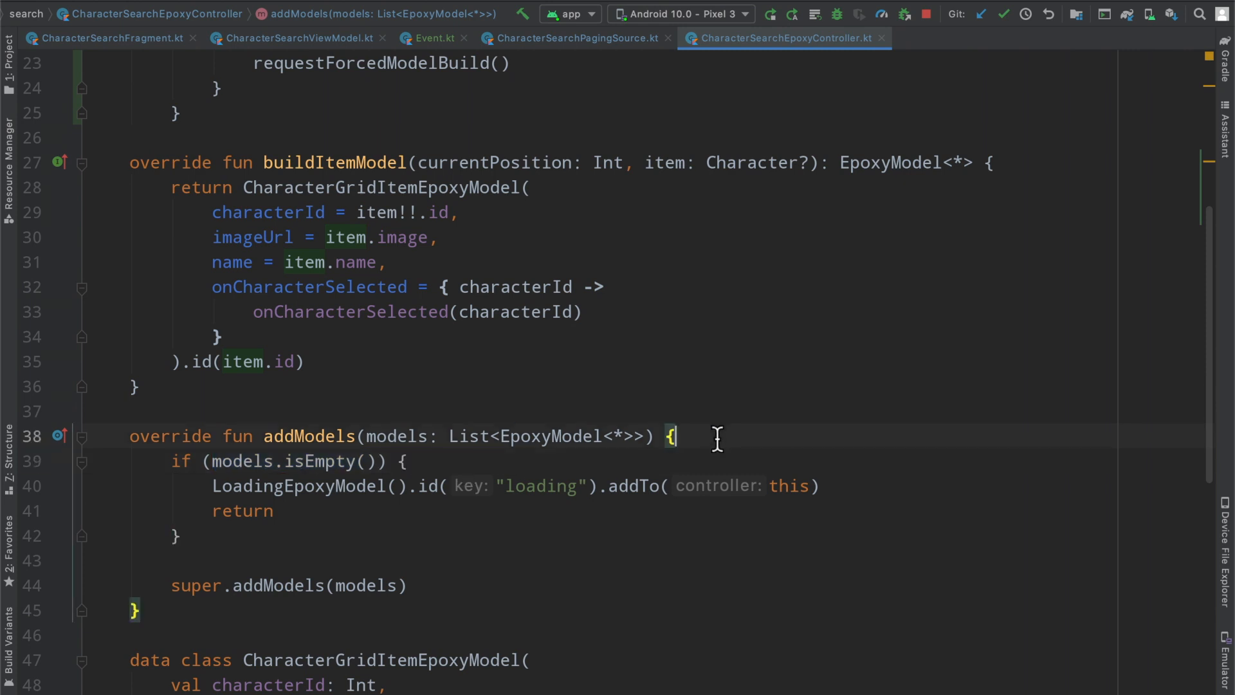
Step: Add if (localException != null) with '// show error information' and return atop addModels
key("Enter")
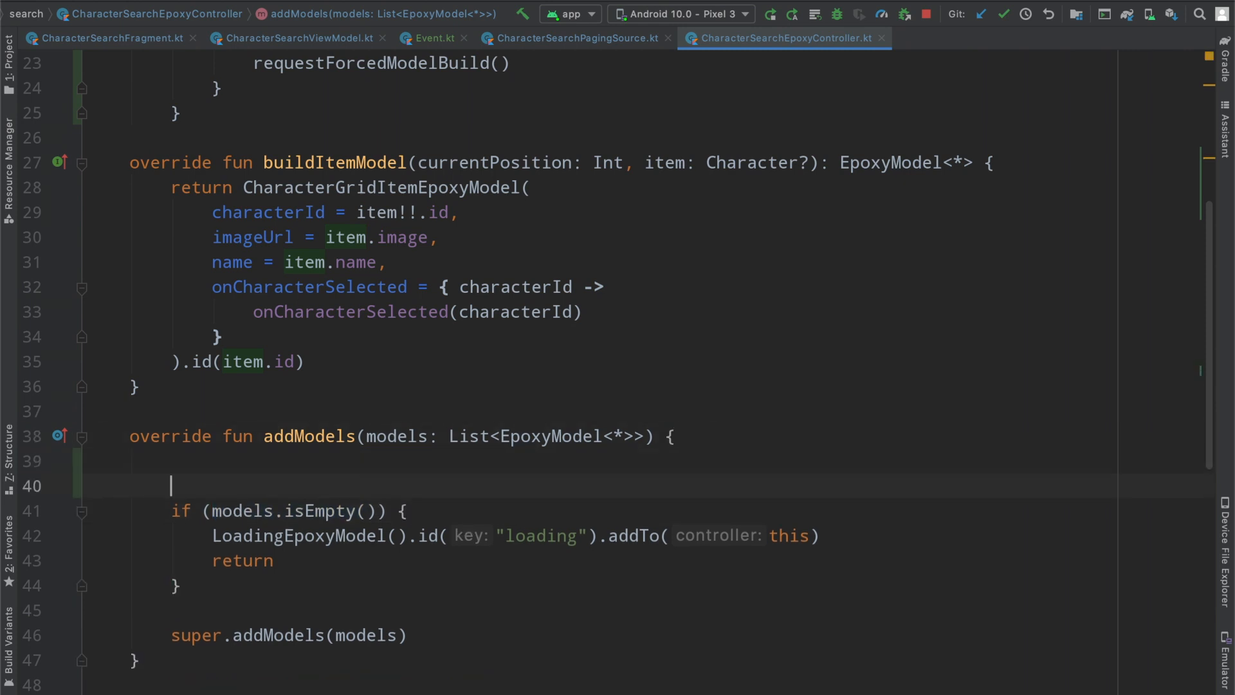
type("localException != null) {")
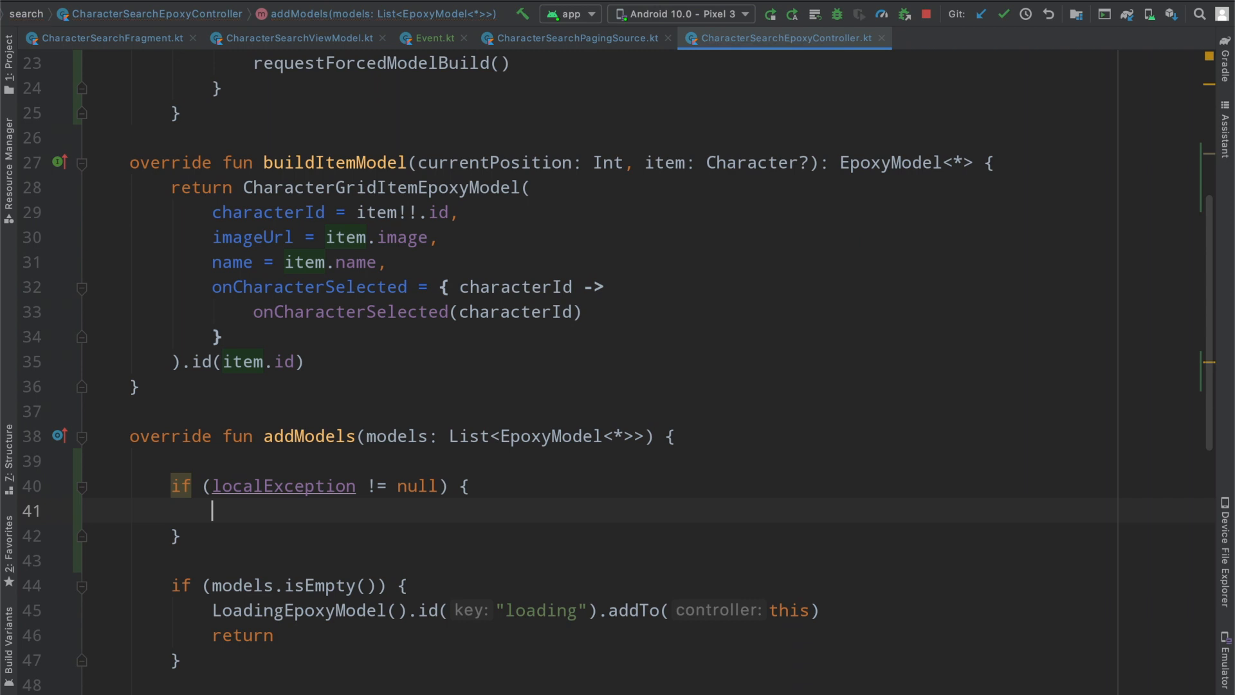
type("// sho")
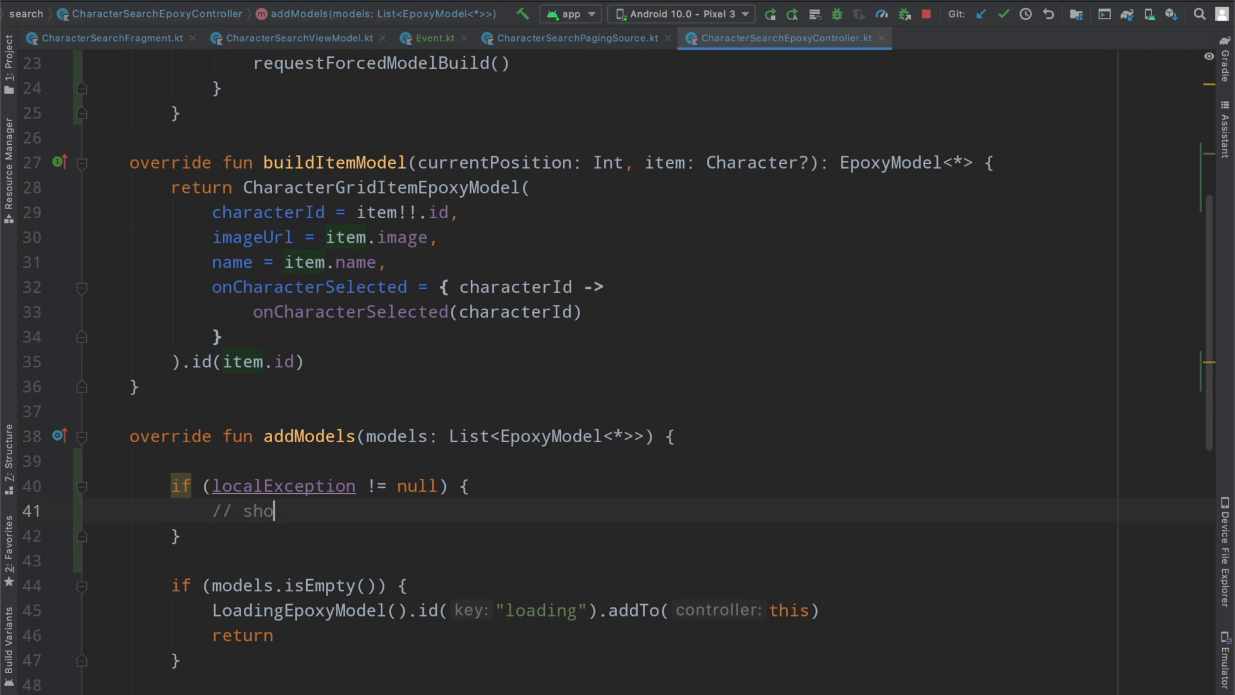
type("w error information")
type("return")
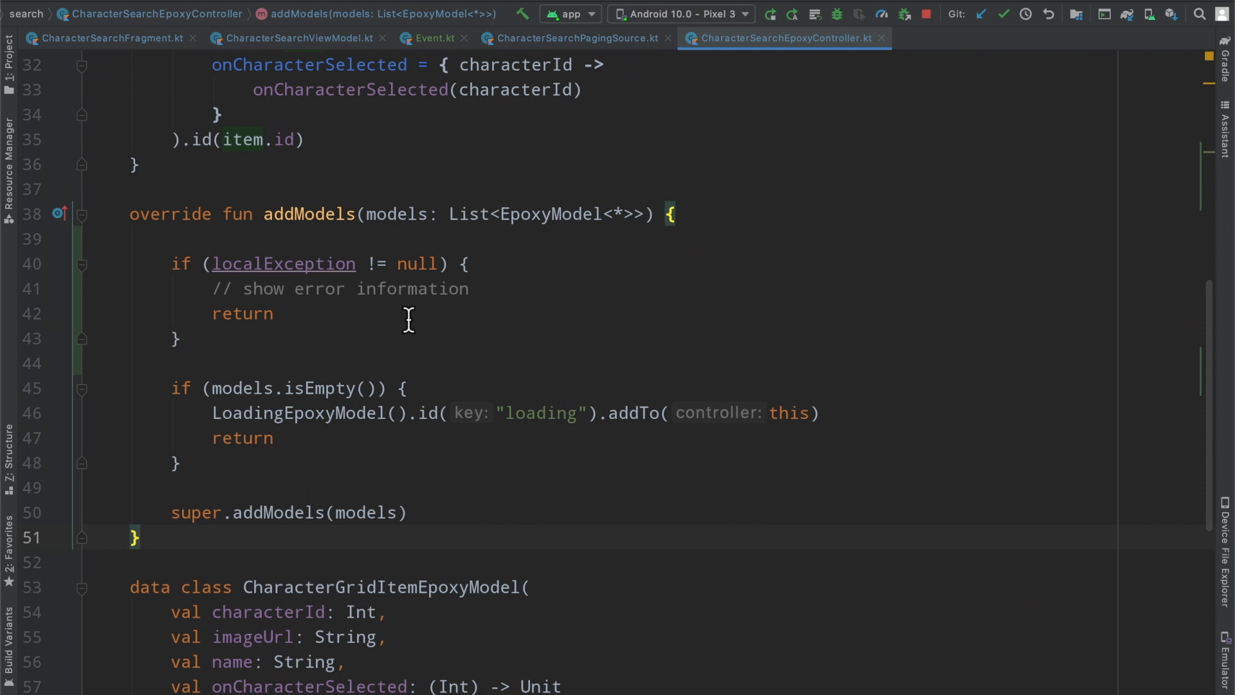
mouse_move(442, 308)
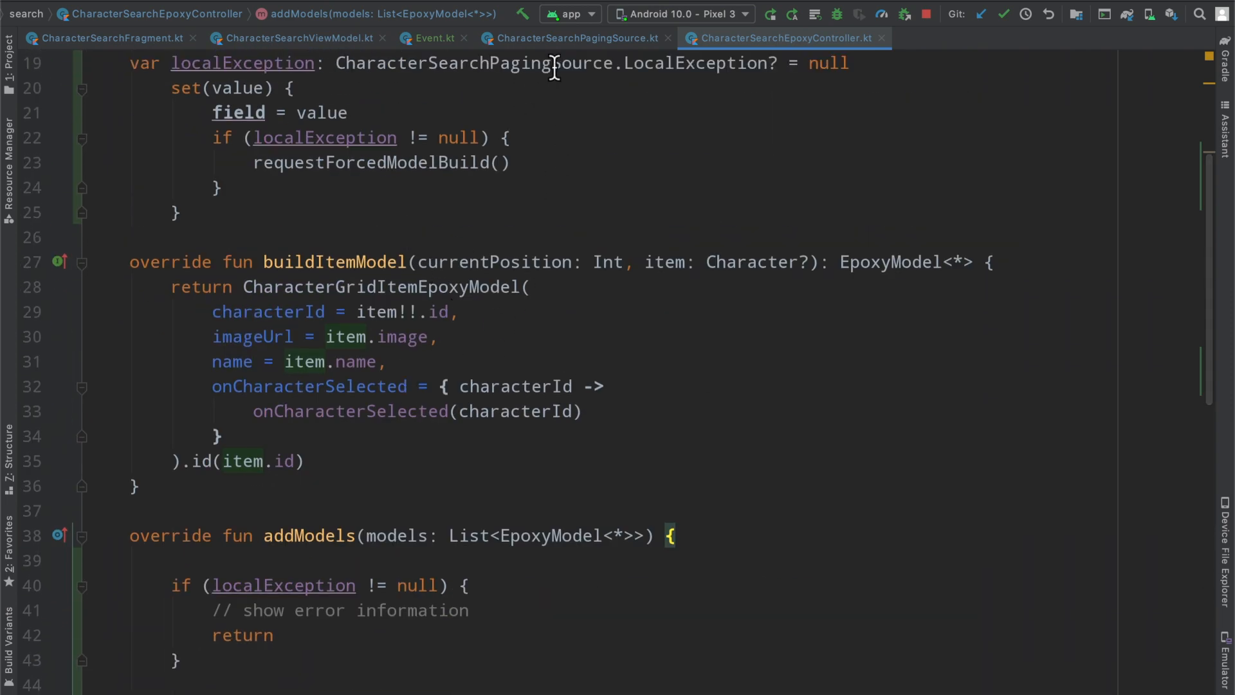
scroll("down", 3)
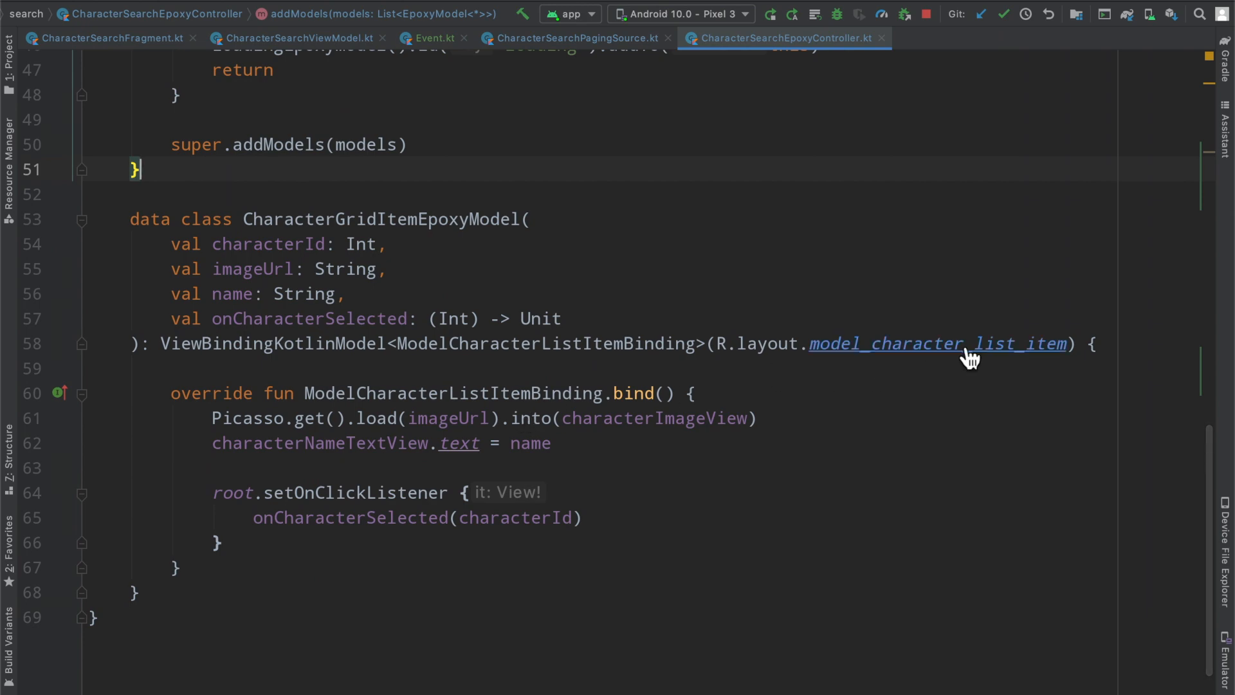
Step: Create a new layout resource file named model_local_exception_error_state
left_click(937, 344)
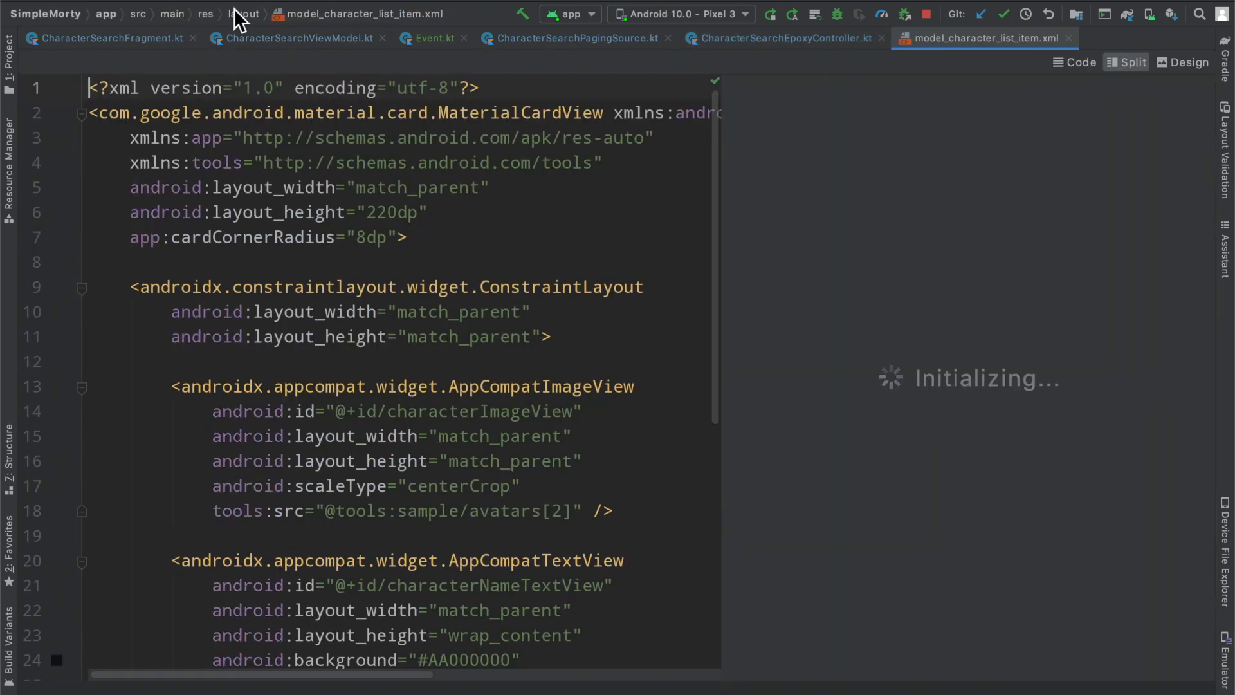
left_click(245, 13)
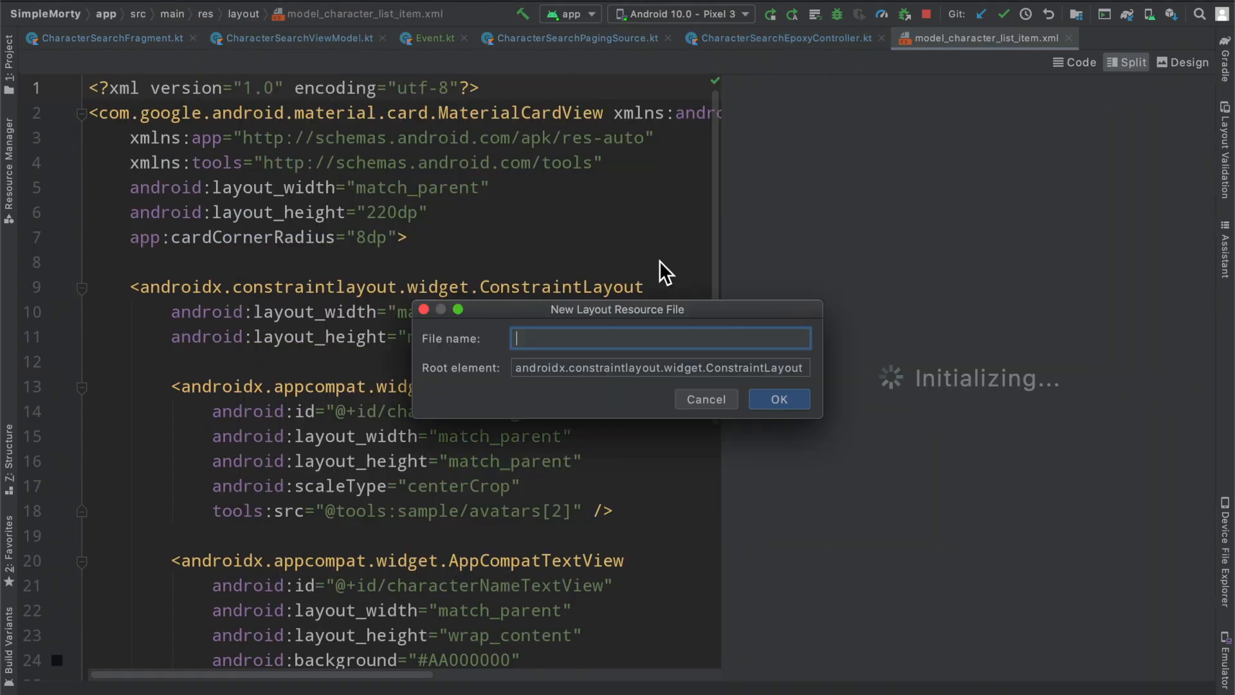
type("model_local_exce")
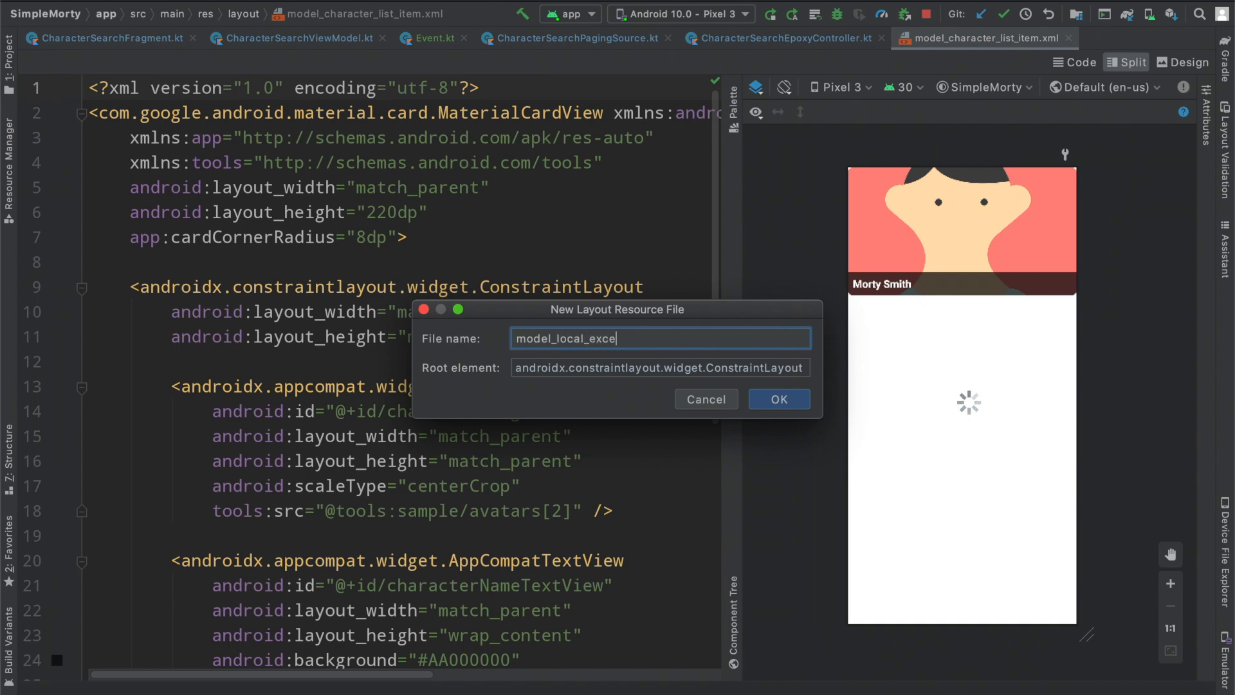
left_click(777, 399)
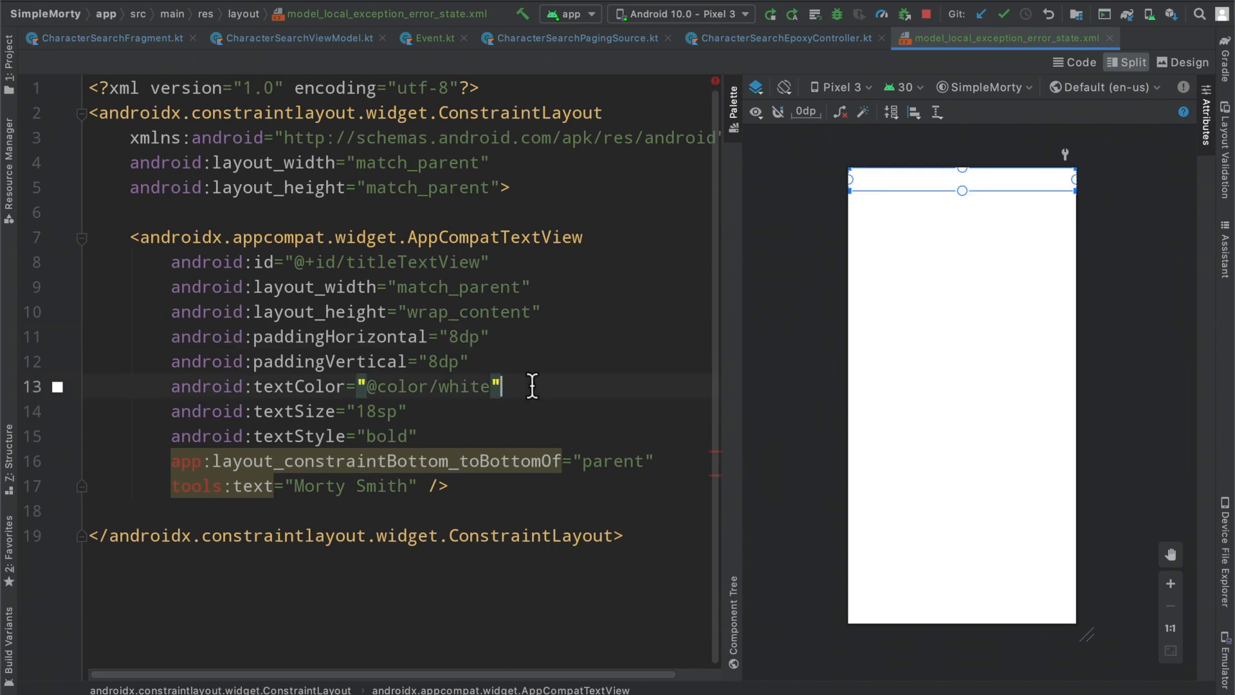
type("?colorOnSurface")
left_click(290, 411)
type("22")
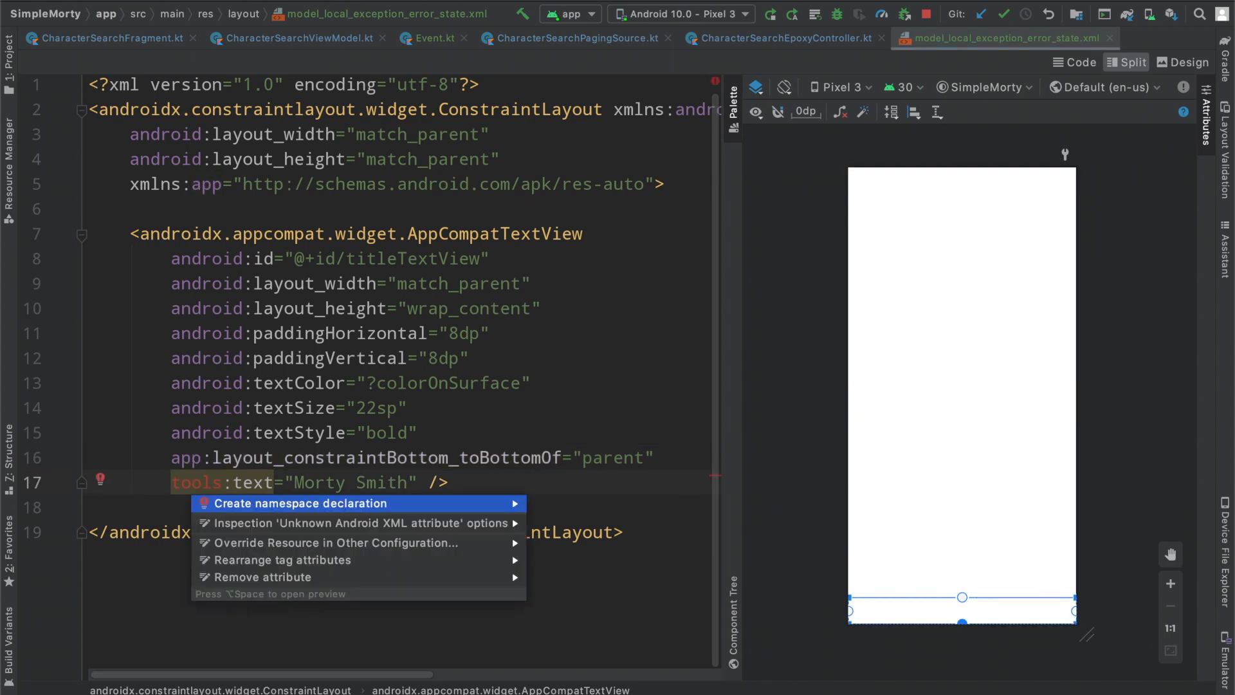
left_click(299, 504)
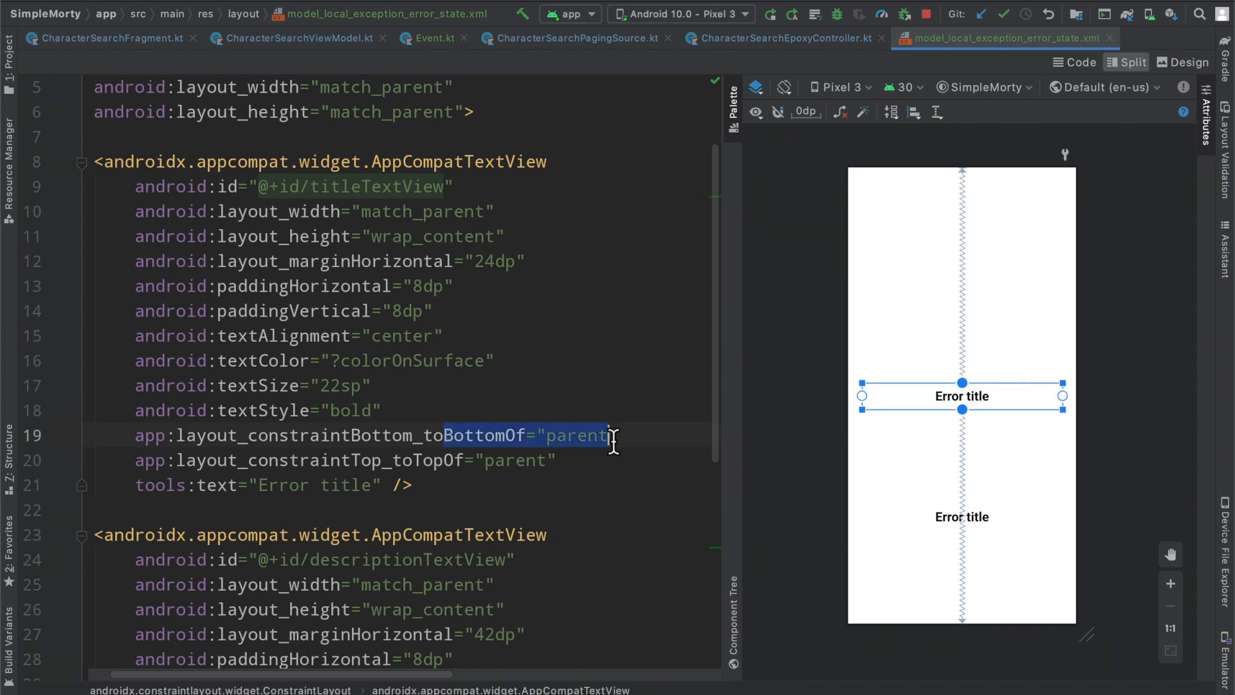
type("verticacha")
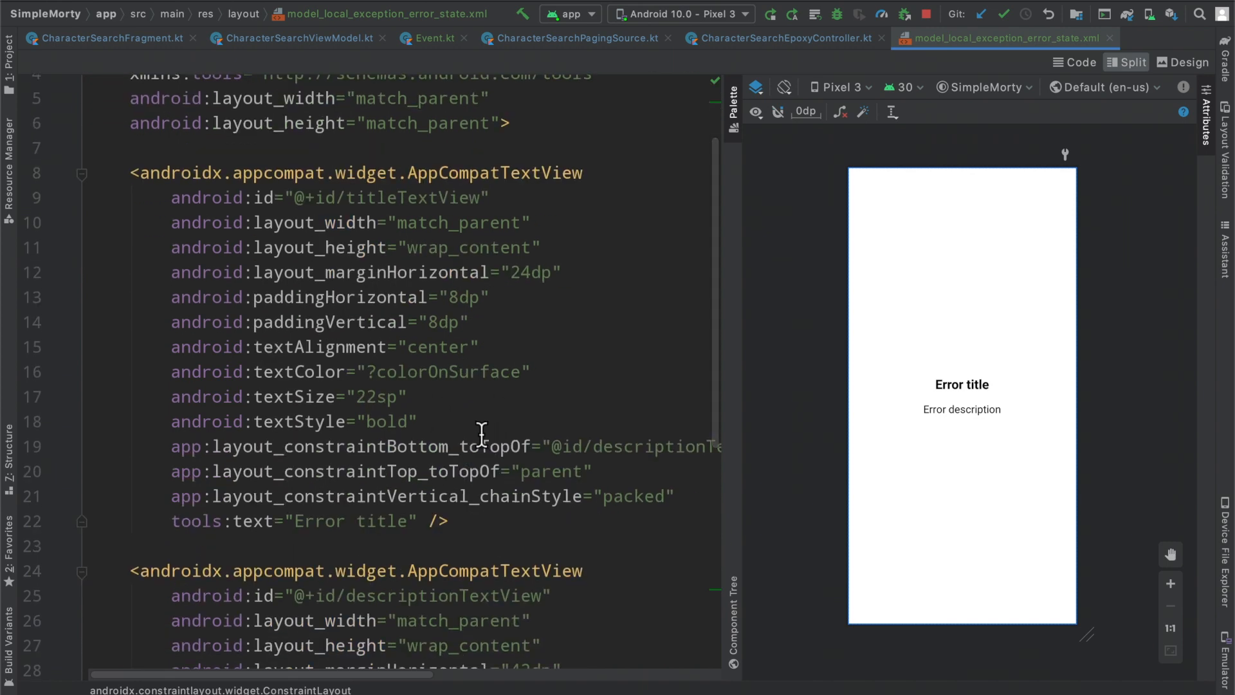
scroll("down", 3)
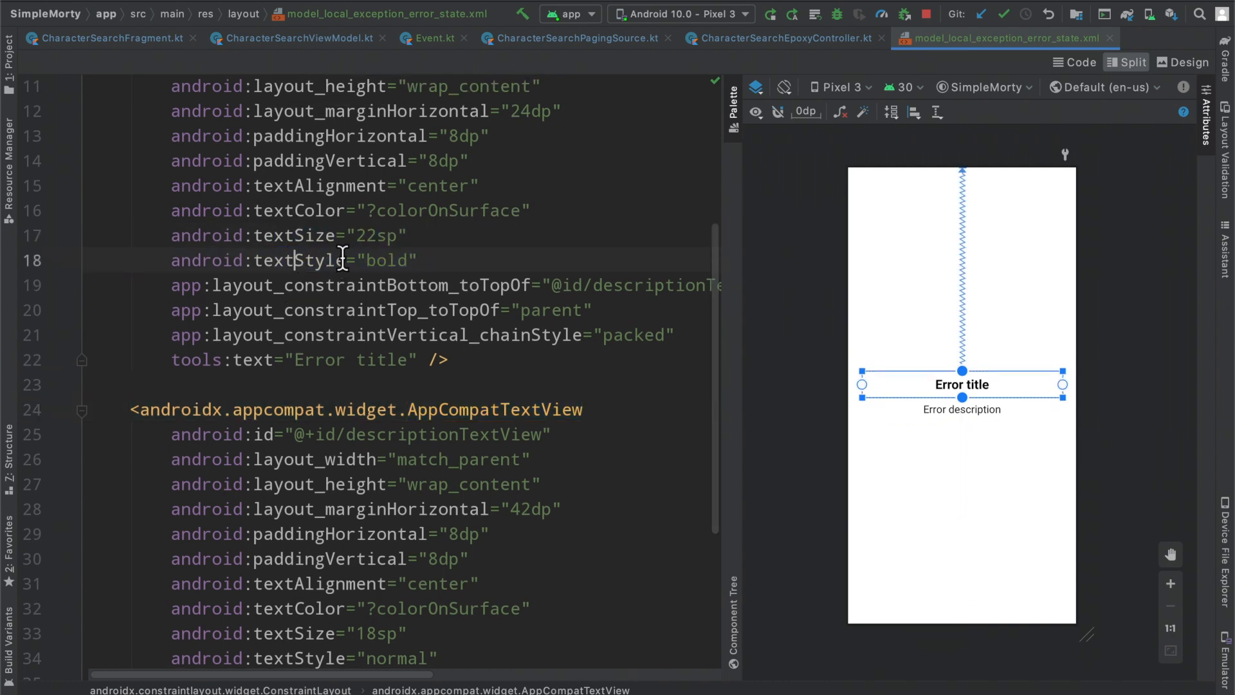
scroll("down", 3)
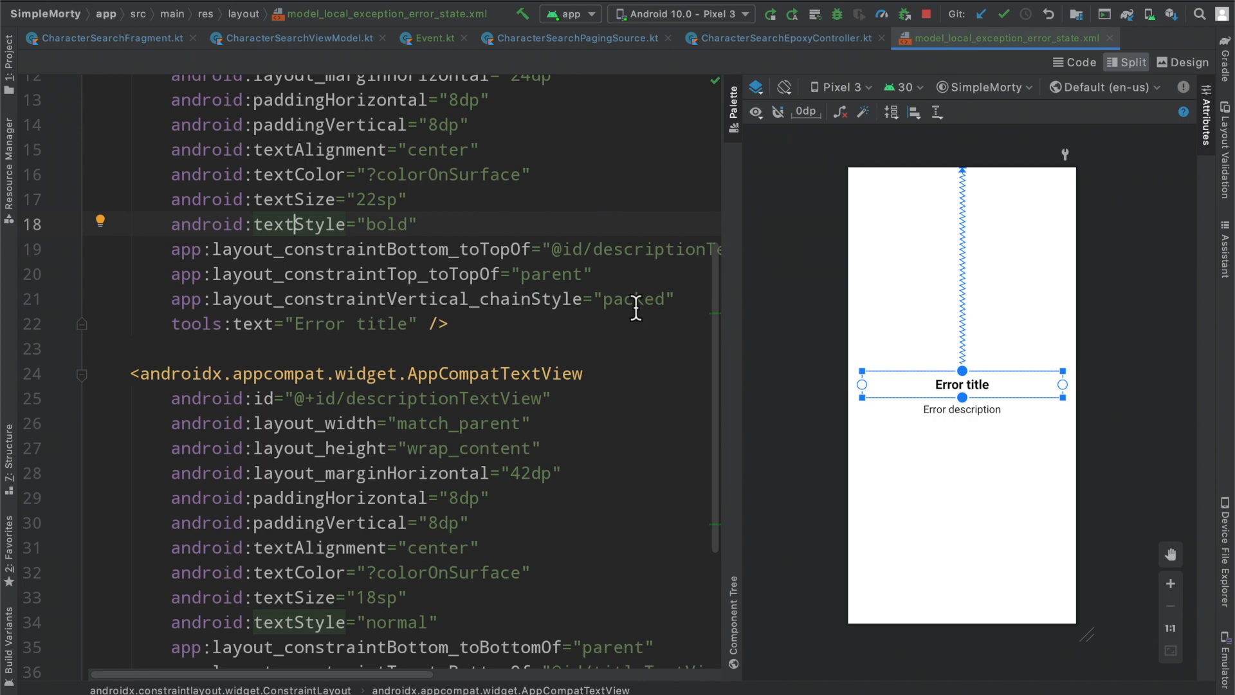
Step: Remove the old chainStyle attribute and inspect the title's constraints to descriptionTextView
left_click_drag(587, 274, 674, 299)
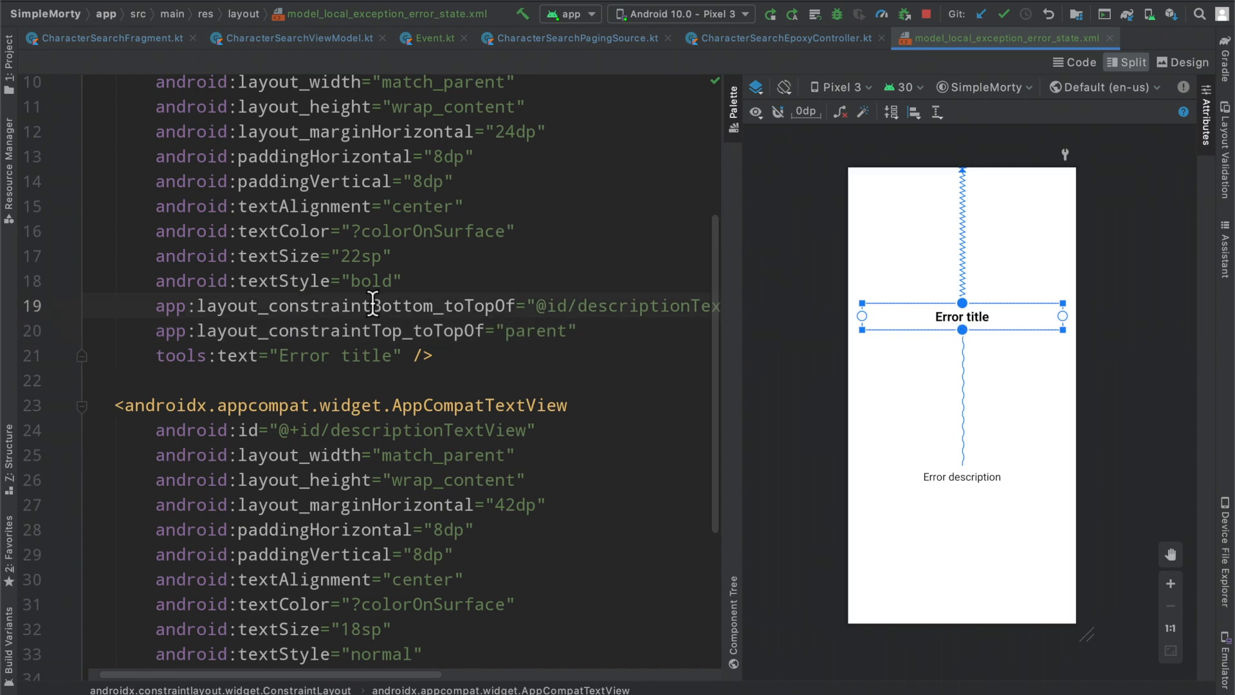
left_click(551, 306)
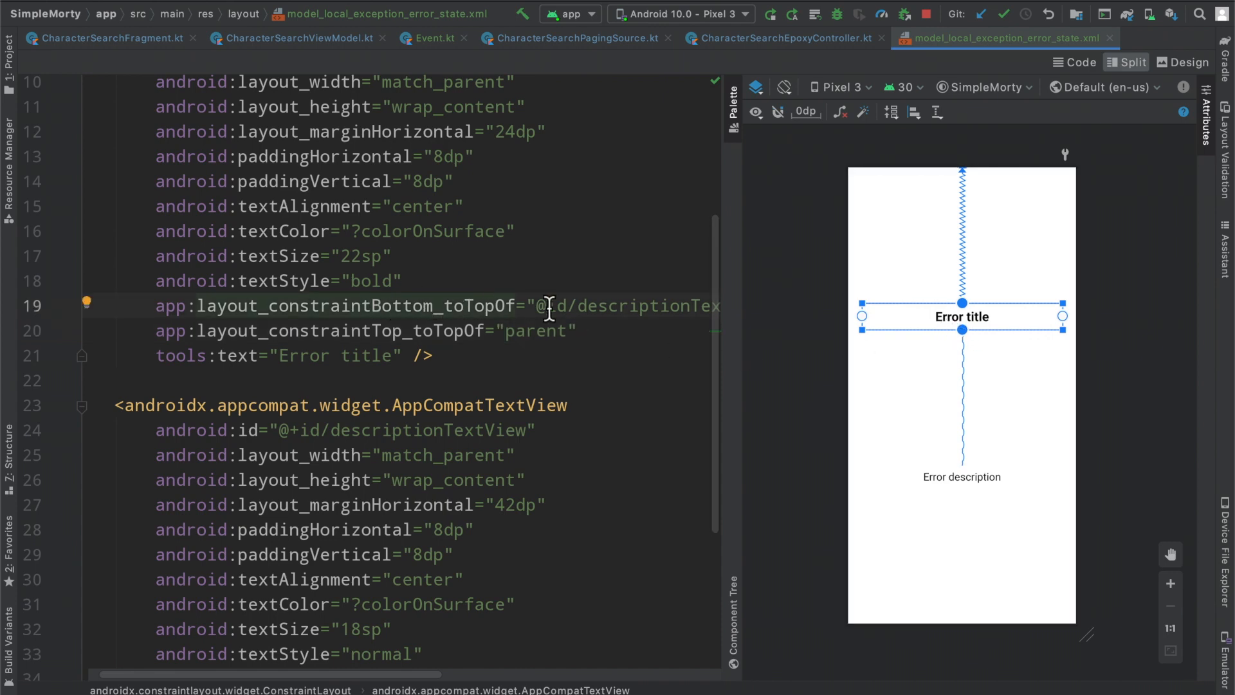
left_click(961, 477)
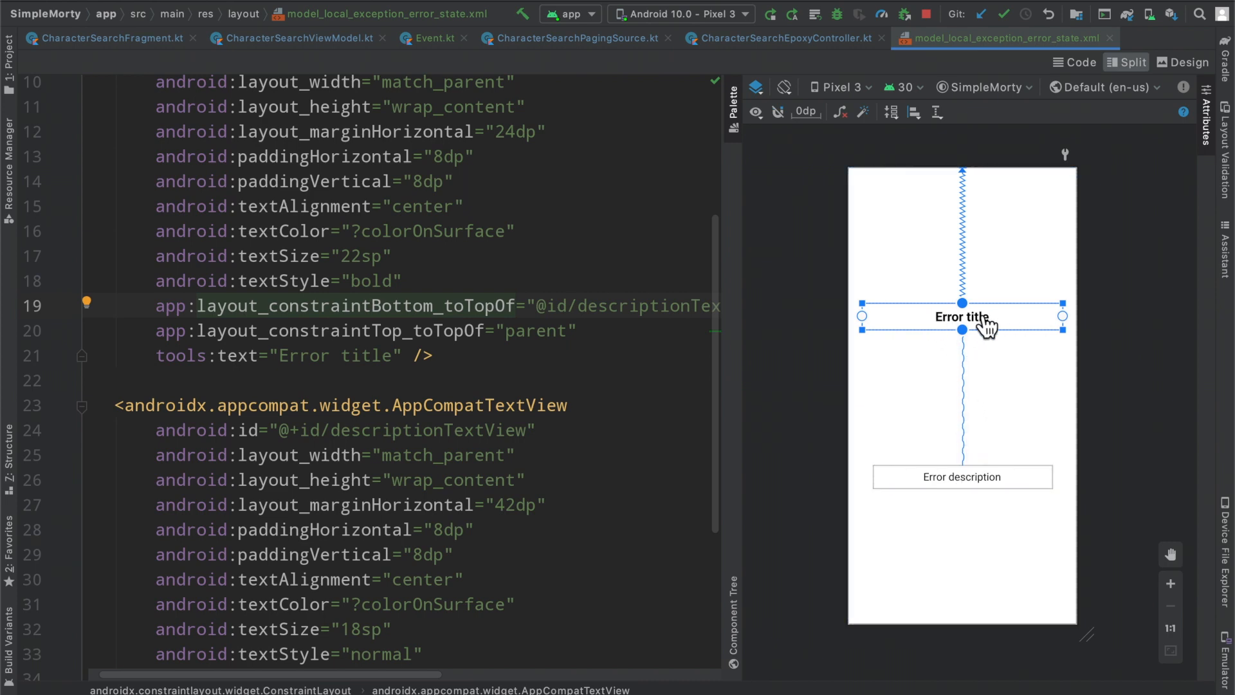
left_click(962, 476)
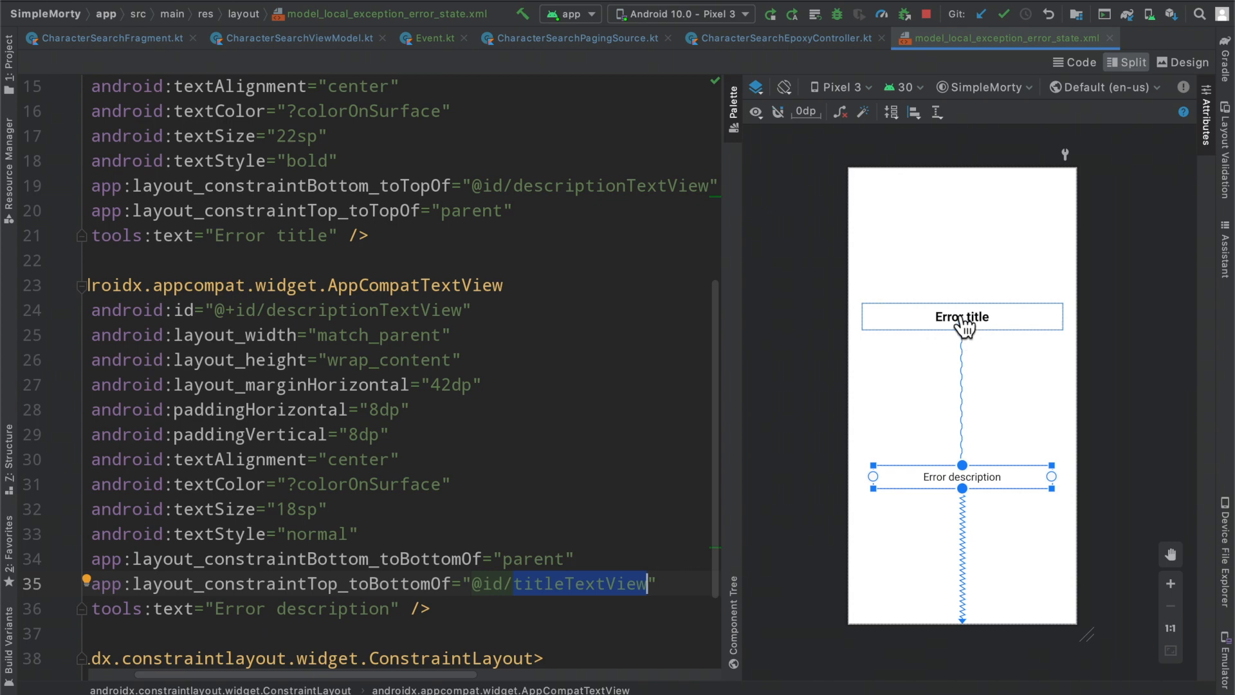
mouse_move(951, 375)
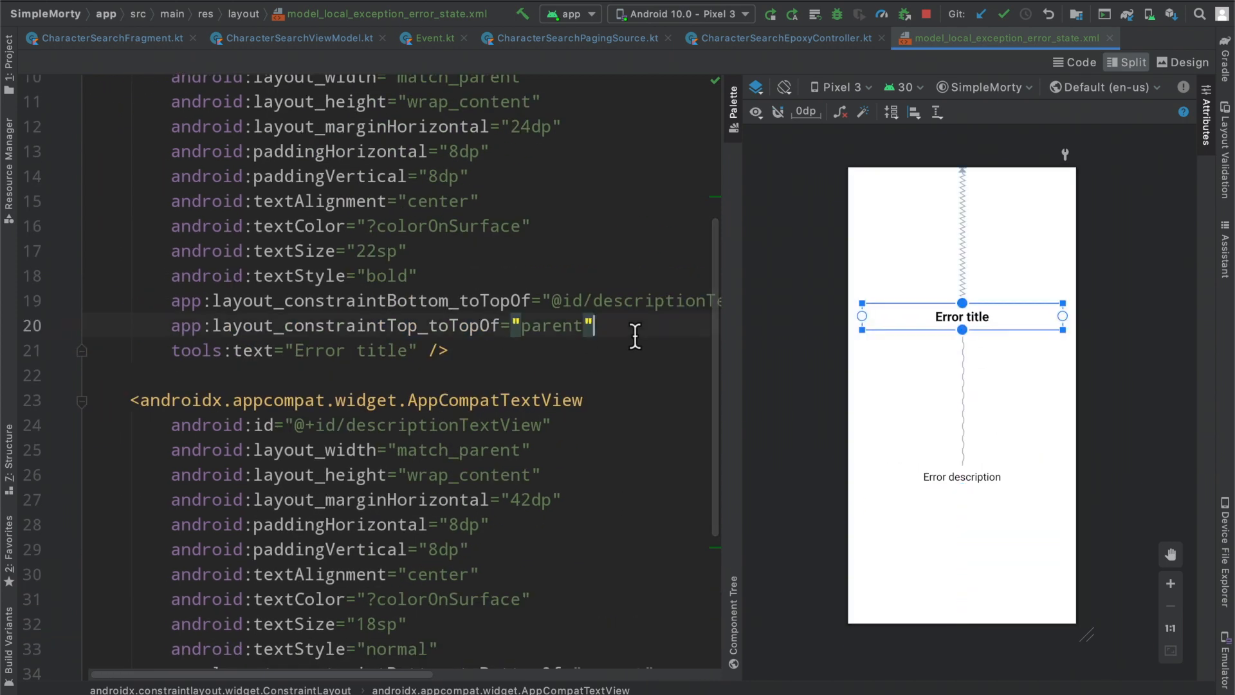
Step: Add app:layout_constraintVertical_chainStyle="spread" to titleTextView and check both texts in the preview
type("vertical_chainStyle=\"spread")
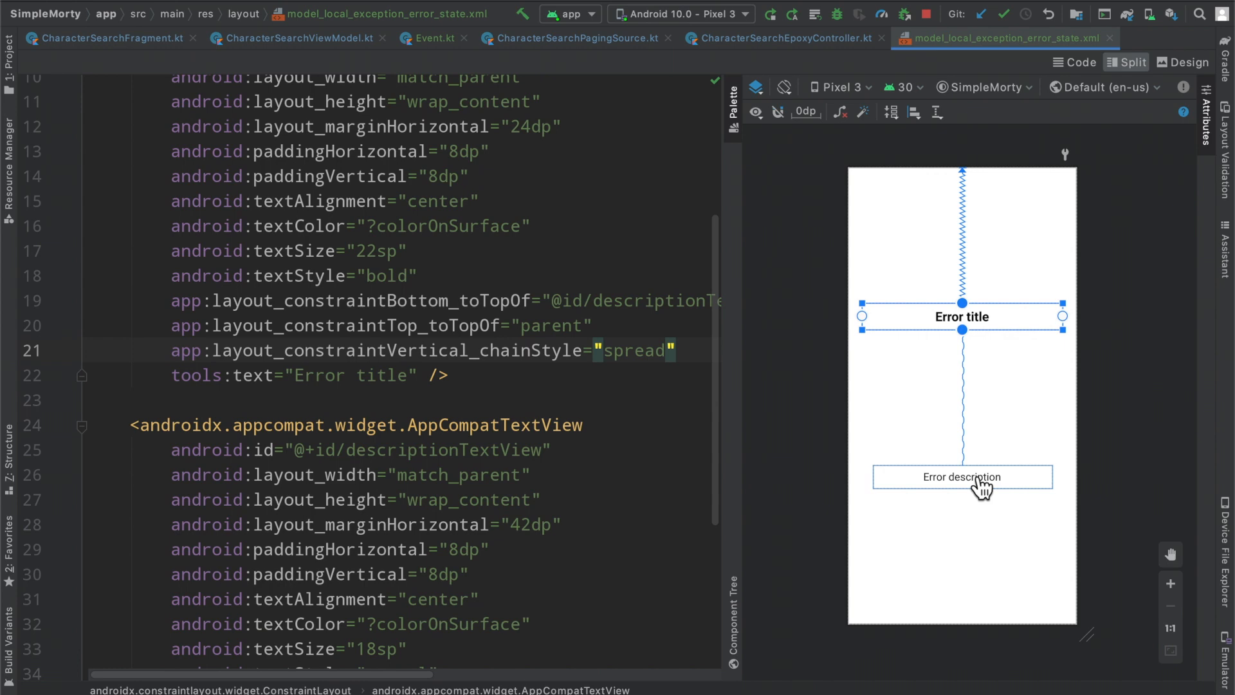
left_click(961, 477)
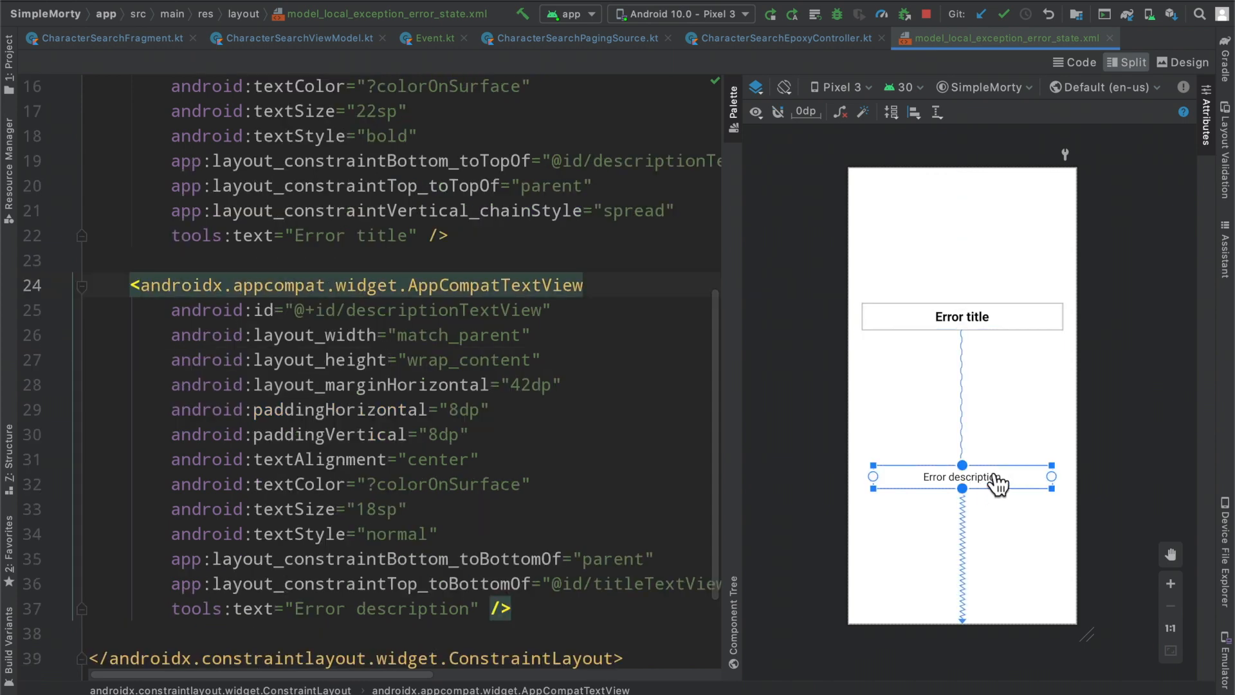
left_click(961, 316)
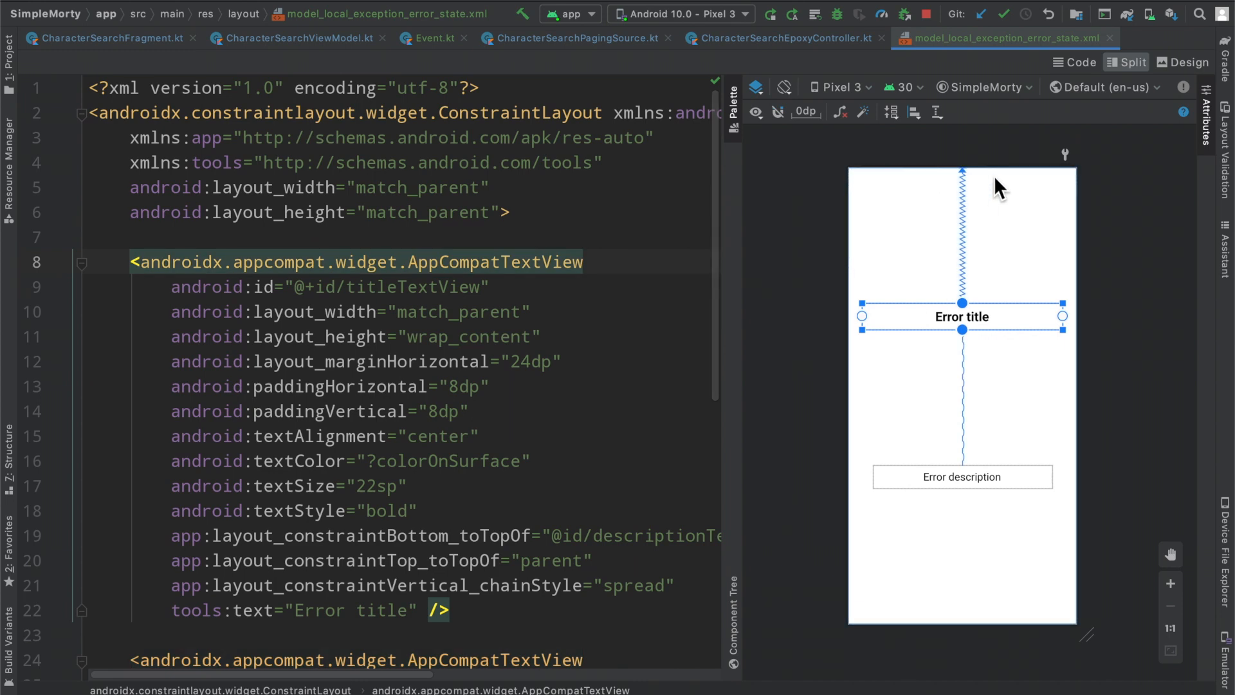
mouse_move(983, 199)
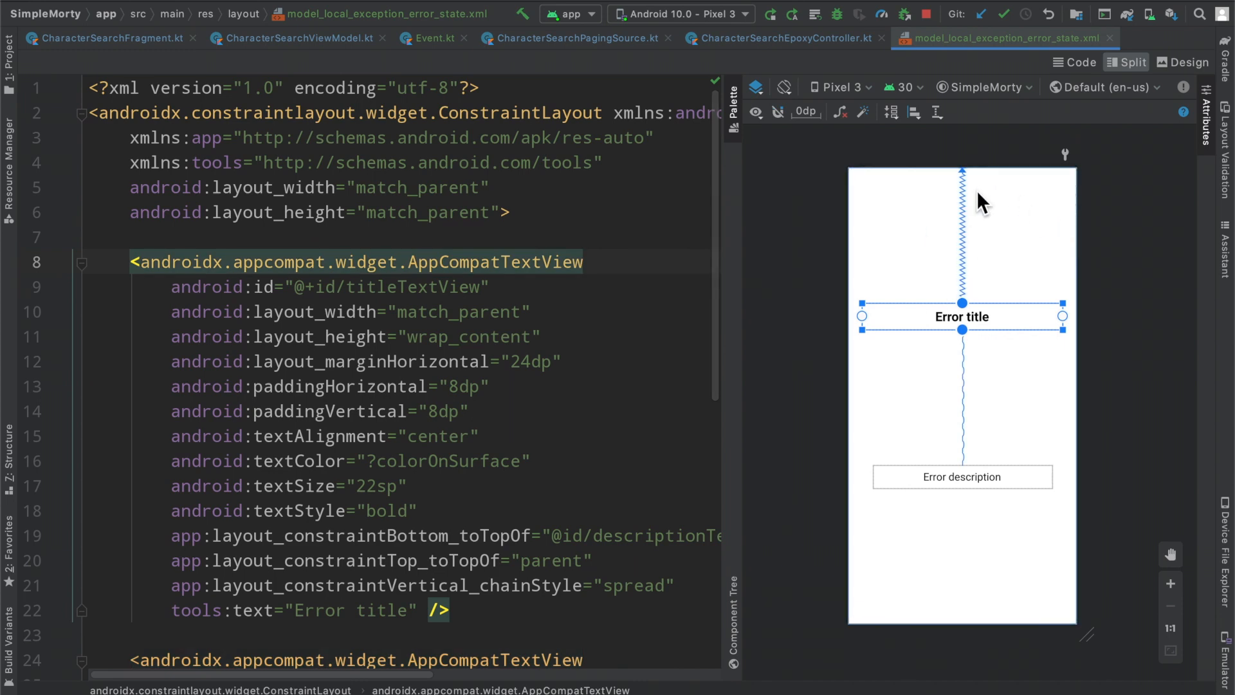
mouse_move(913, 594)
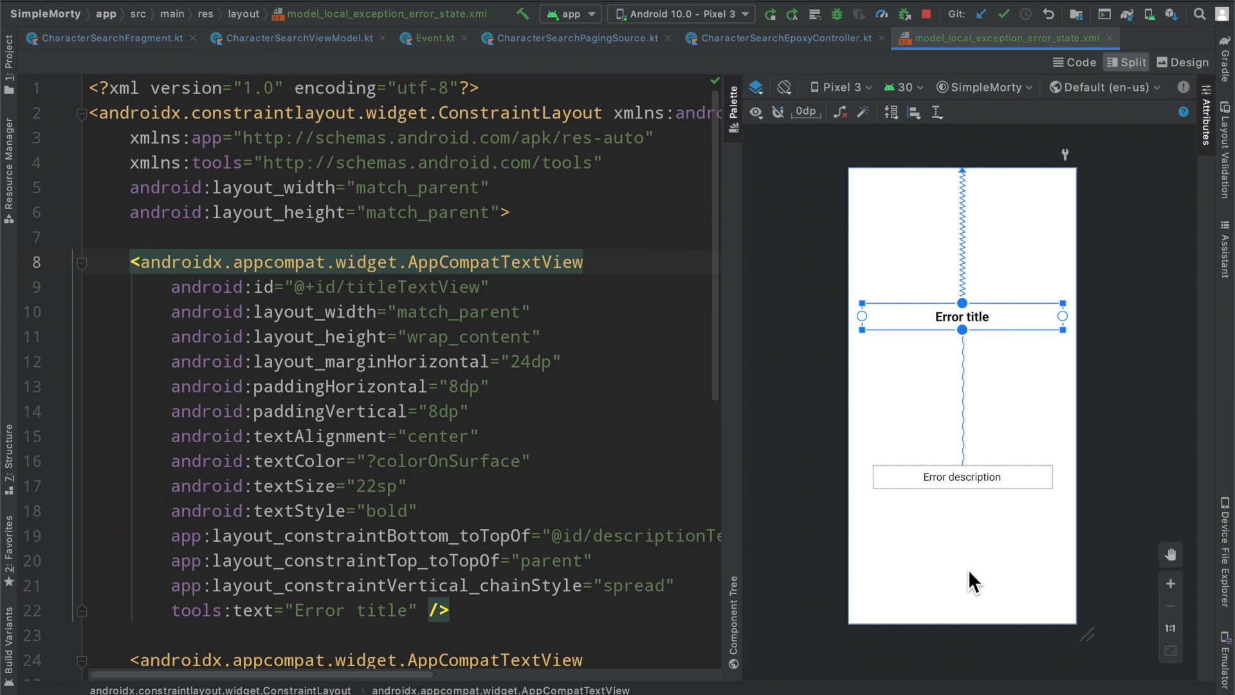
Step: Set the title's vertical chain style to packed using the autocomplete suggestion
scroll("down", 3)
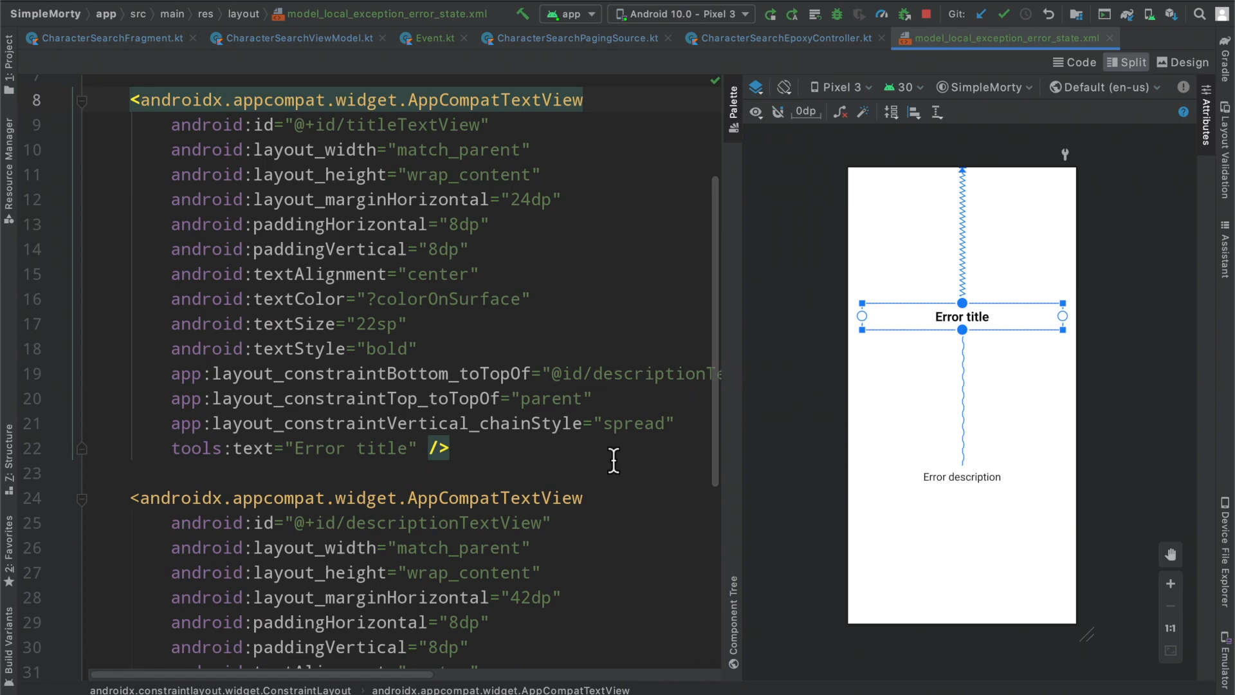
double_click(634, 423)
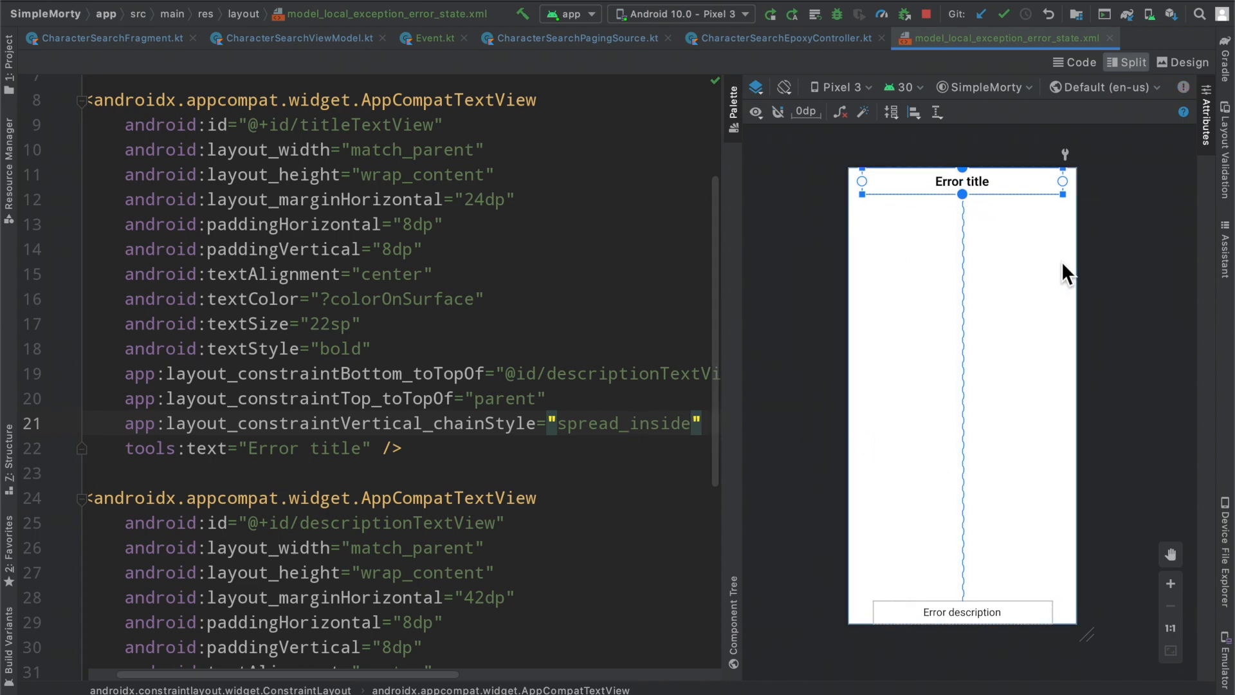
mouse_move(1059, 346)
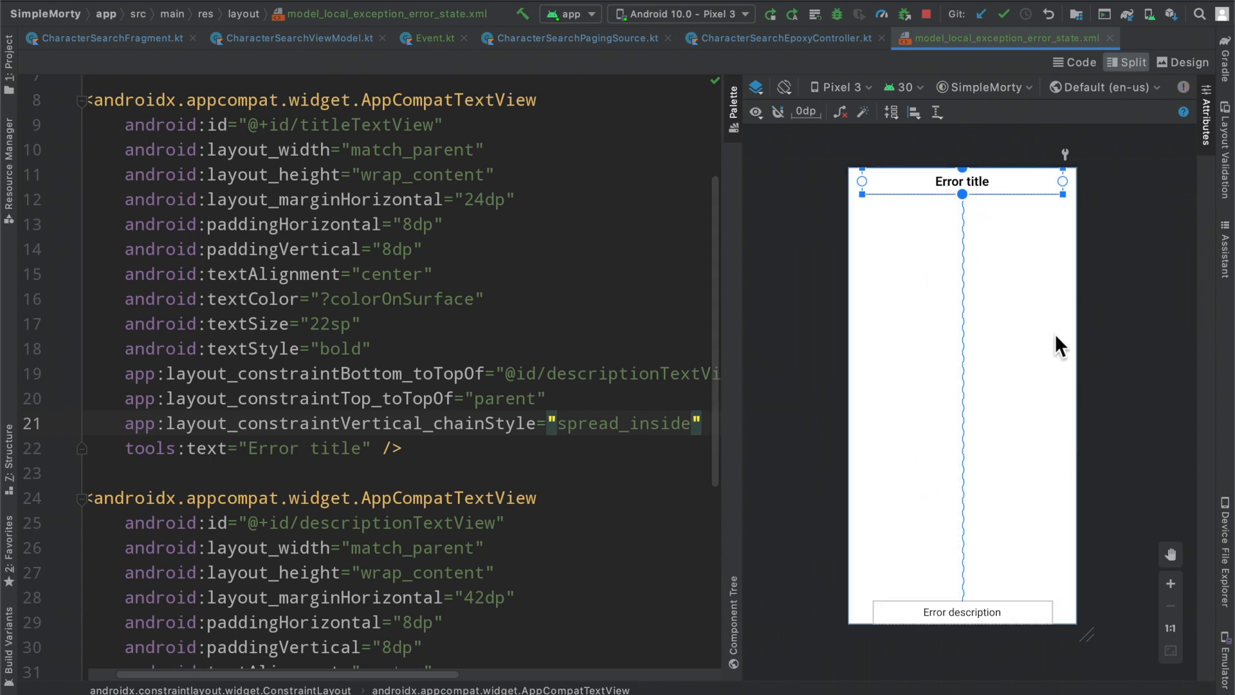
mouse_move(956, 310)
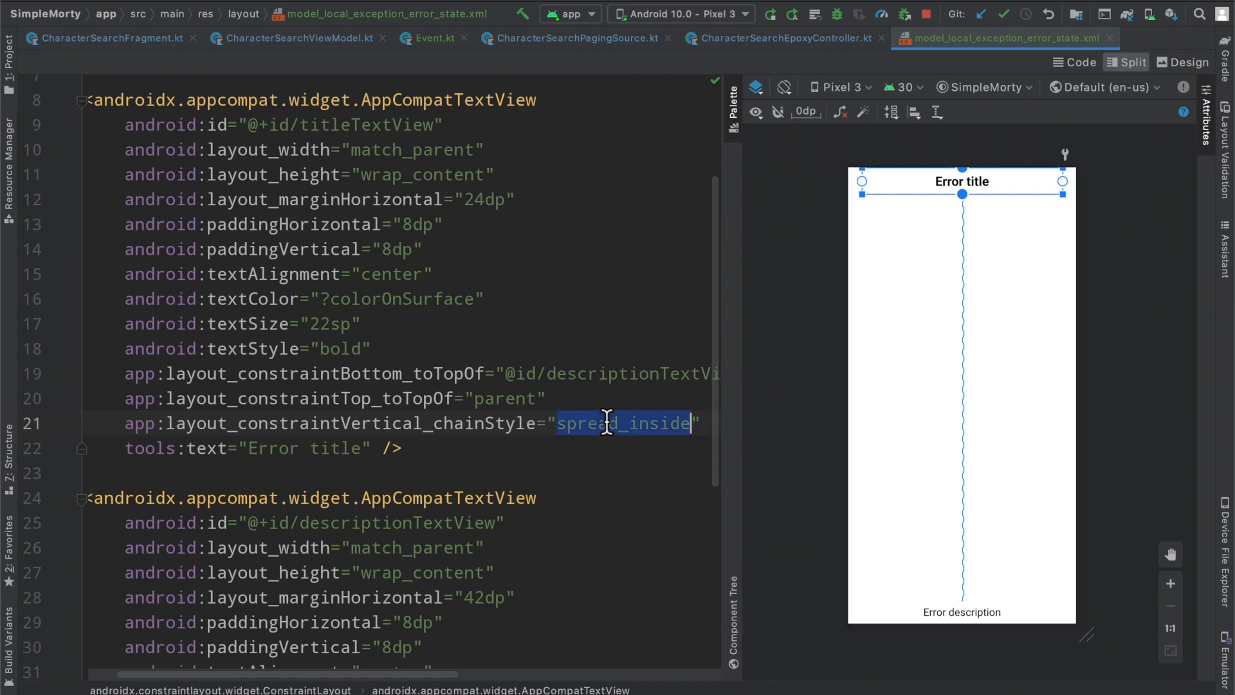
type("pack")
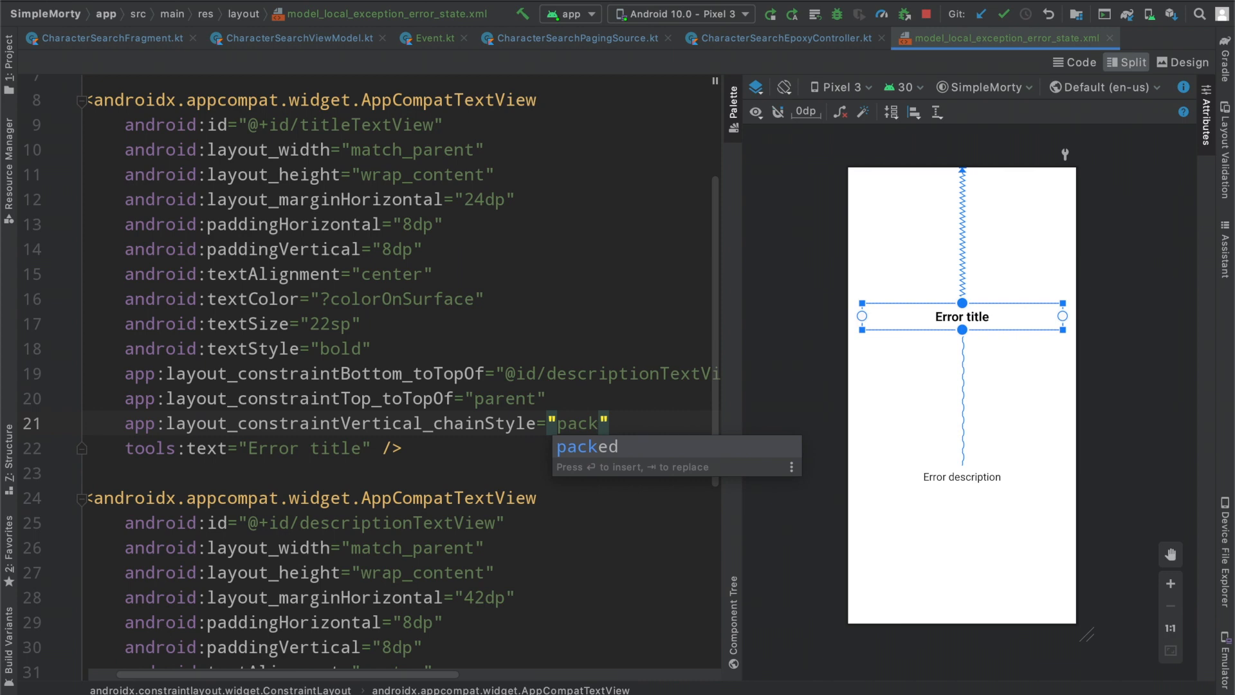
key("enter")
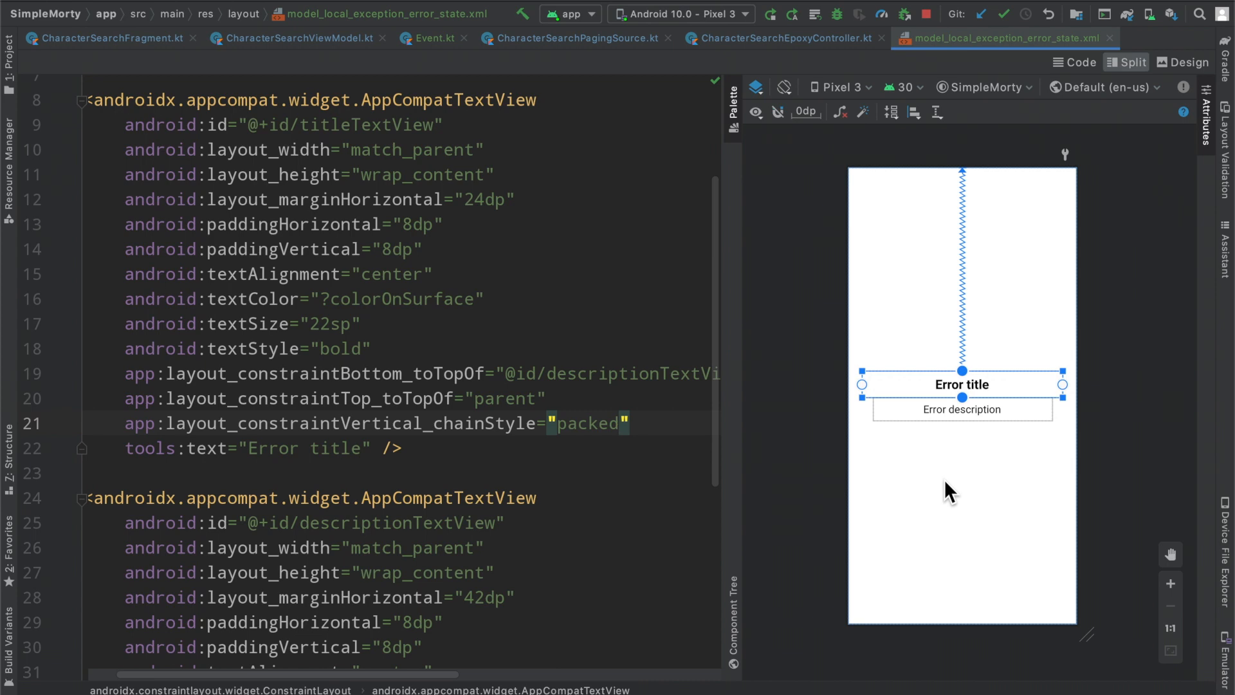
mouse_move(1012, 495)
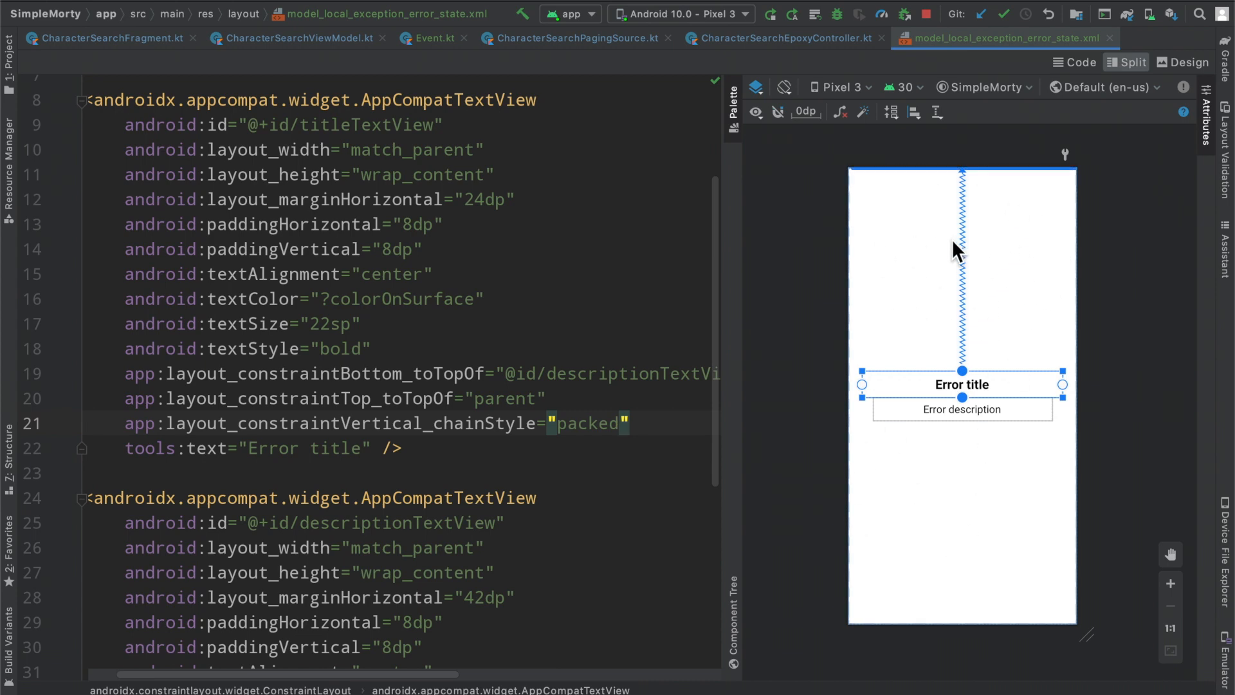
mouse_move(981, 544)
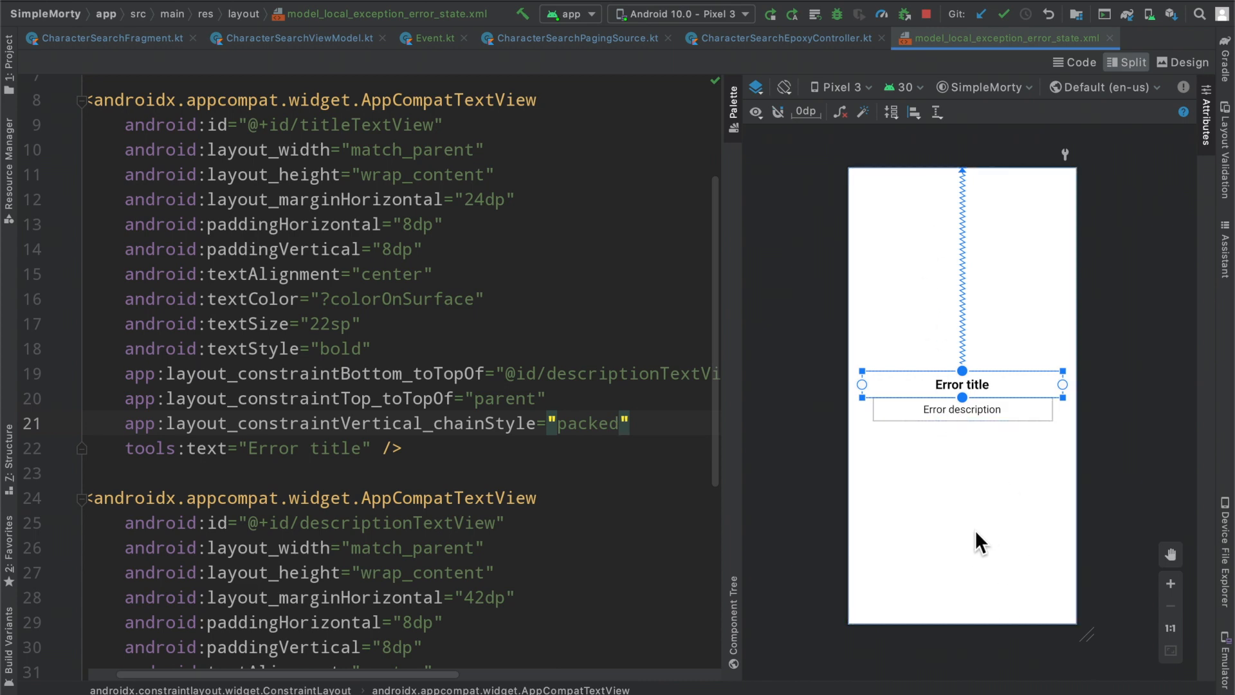
Step: Start a stray horizontal chain attribute line on the title view
left_click(264, 423)
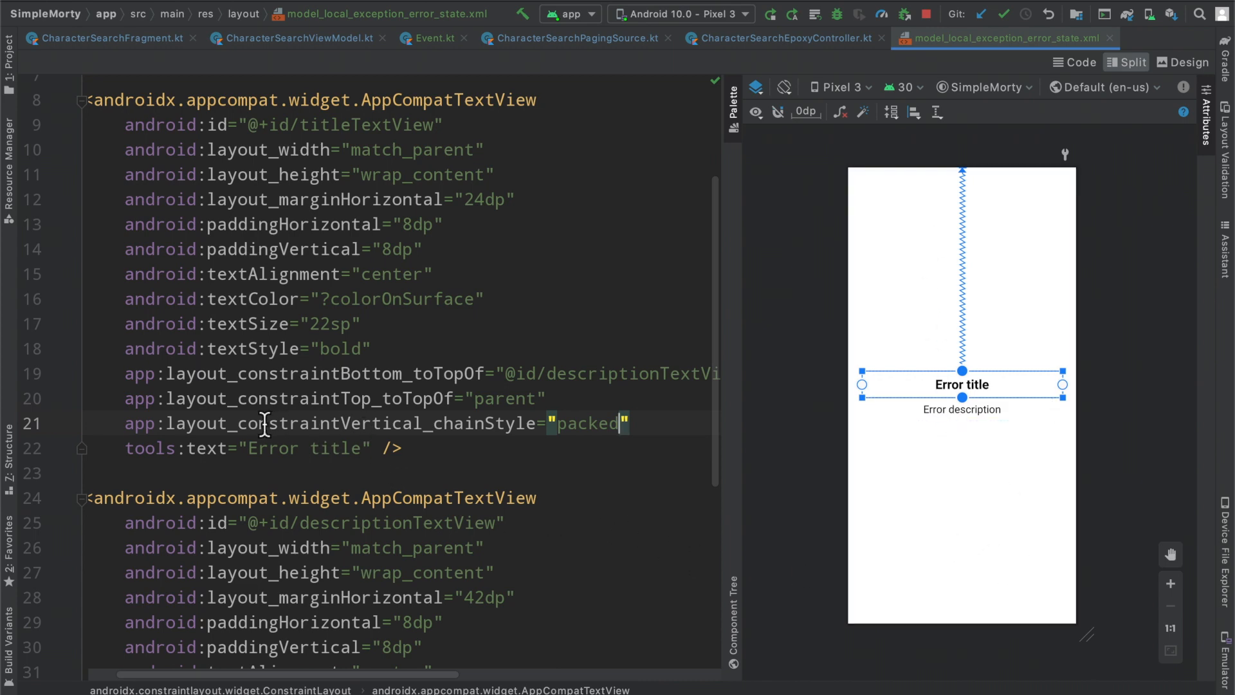
type("h")
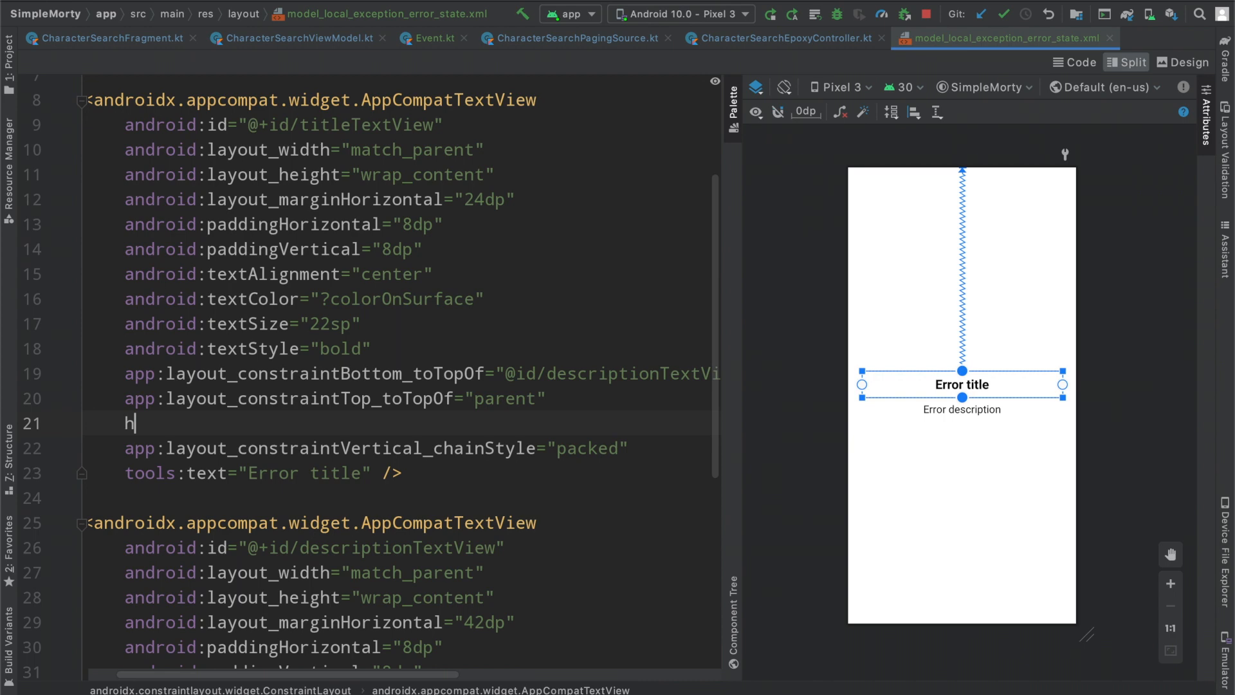
type("orchain")
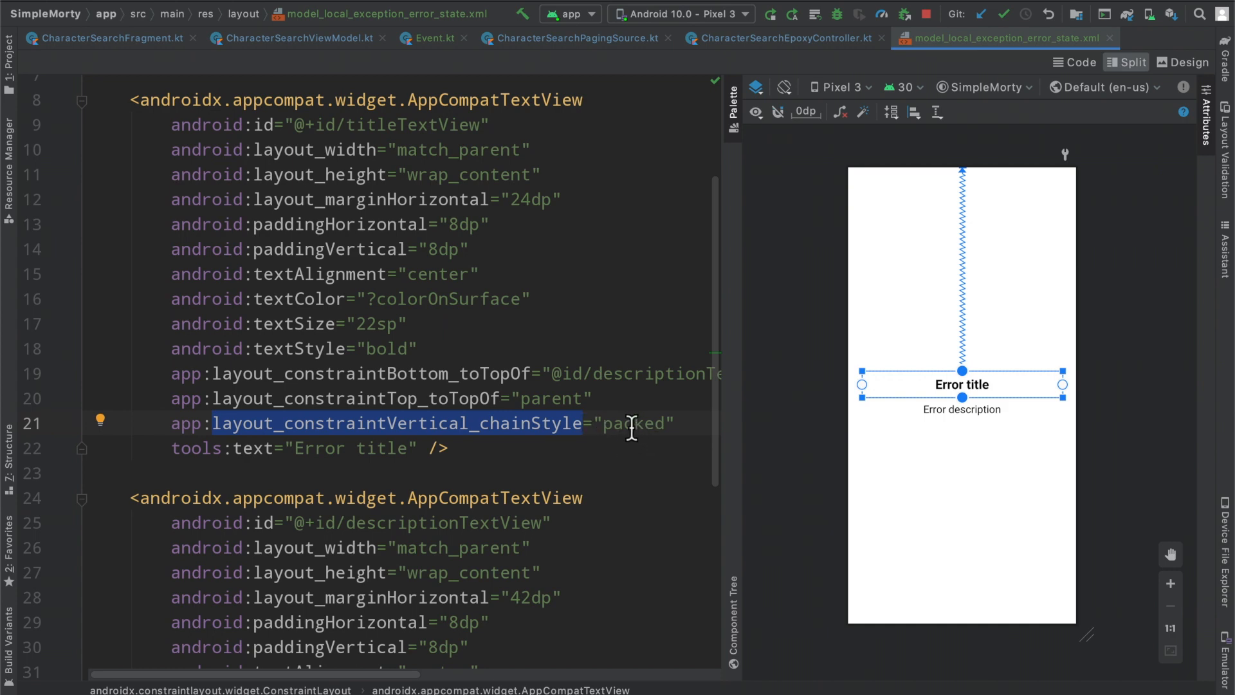
mouse_move(662, 440)
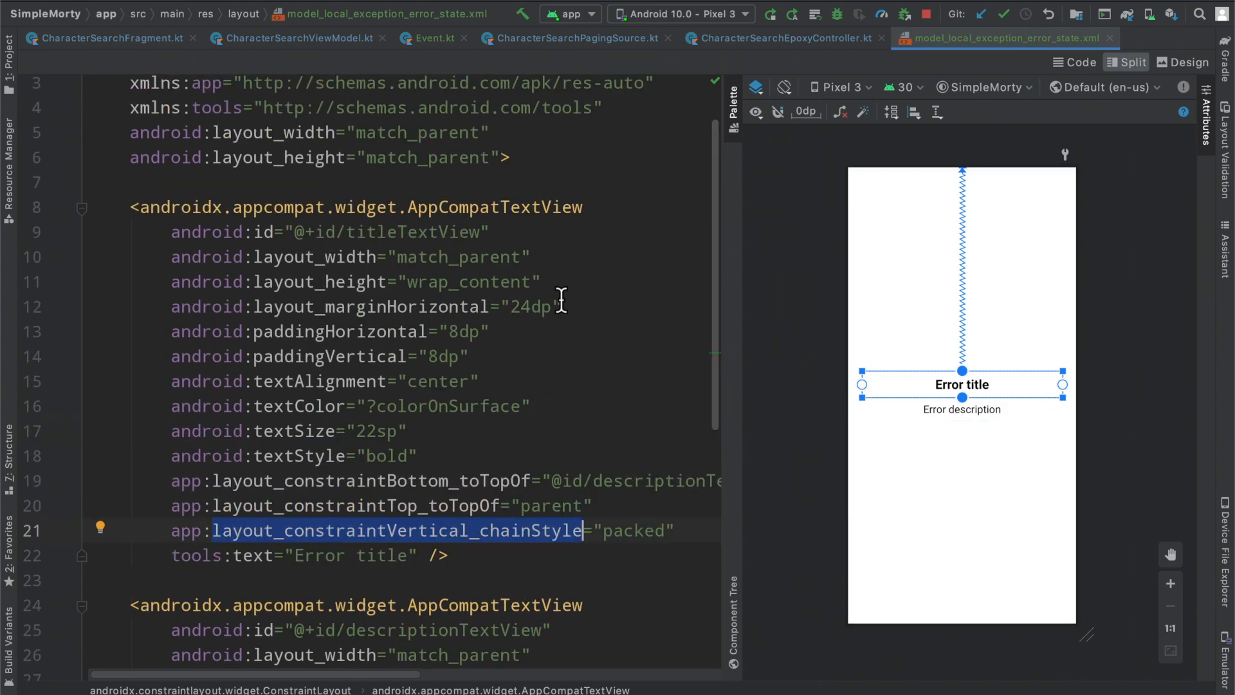
mouse_move(529, 573)
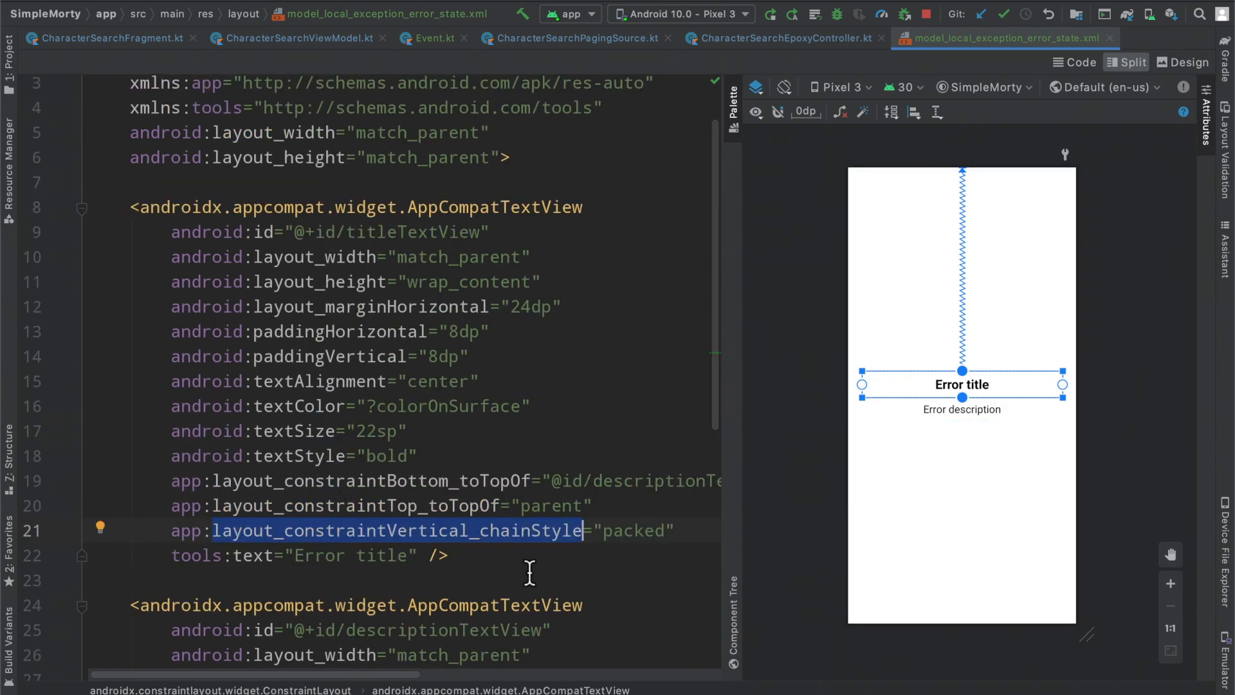
mouse_move(473, 478)
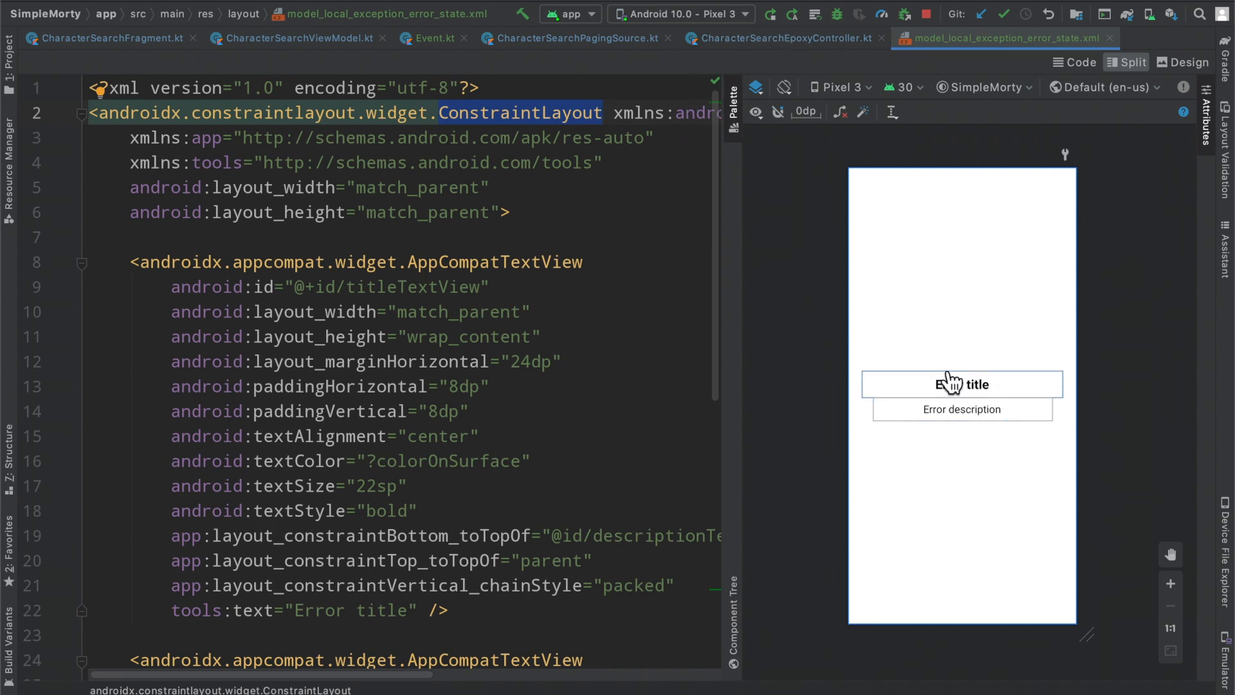
Step: In bind(), set titleTextView.text to localException.title and begin the description binding
left_click(783, 38)
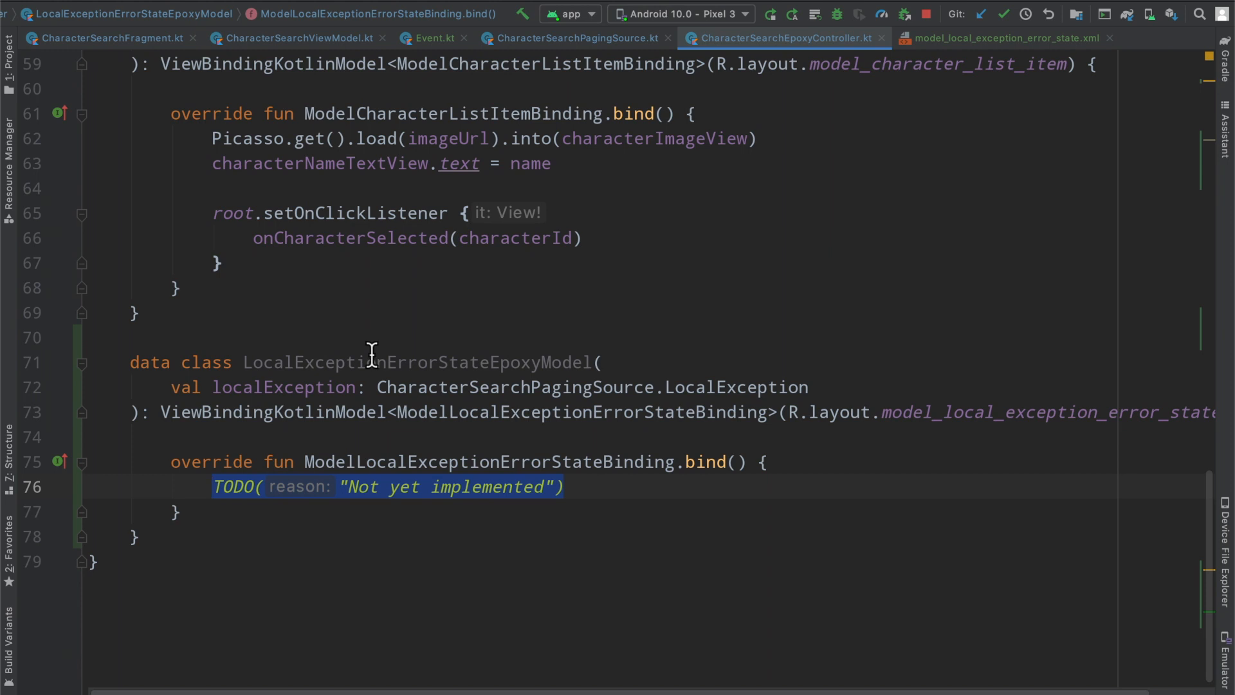
double_click(415, 361)
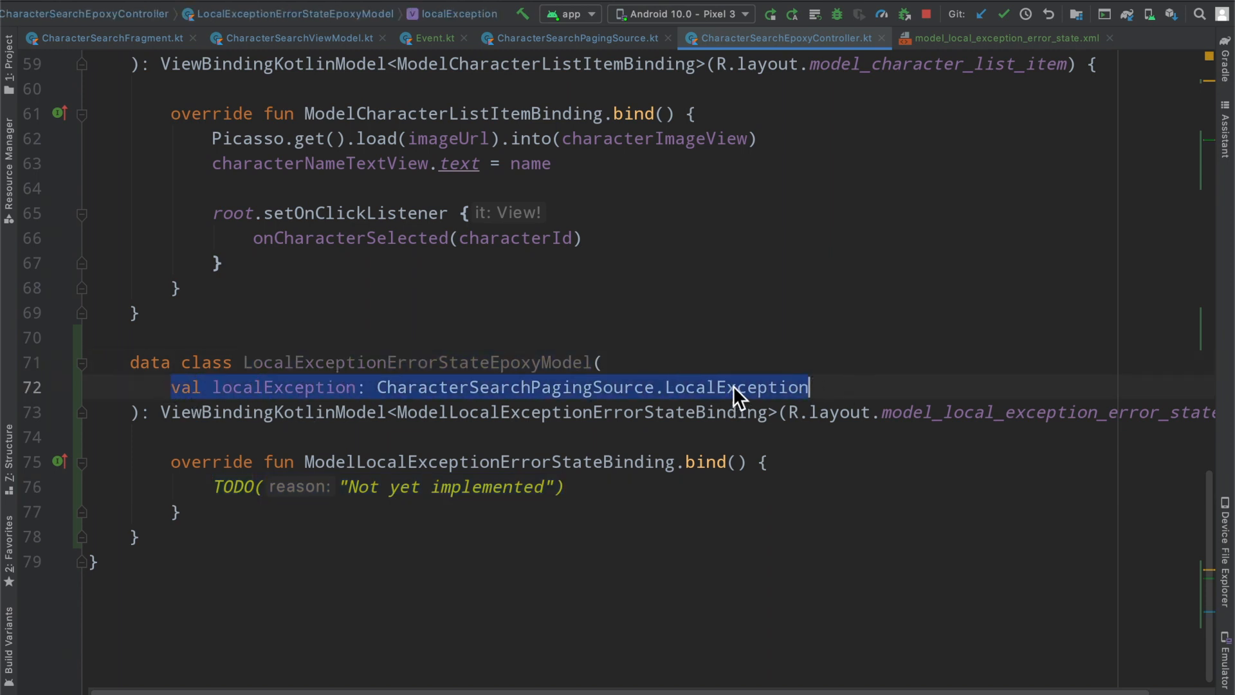
left_click(564, 487)
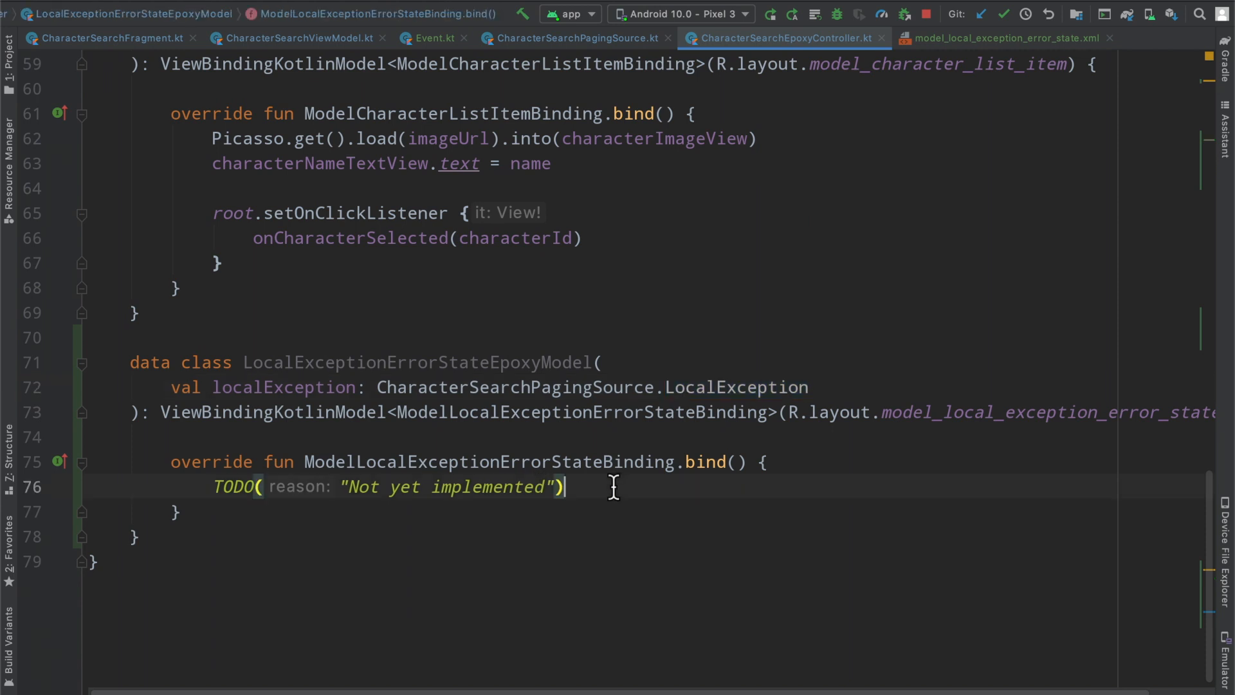
type("title")
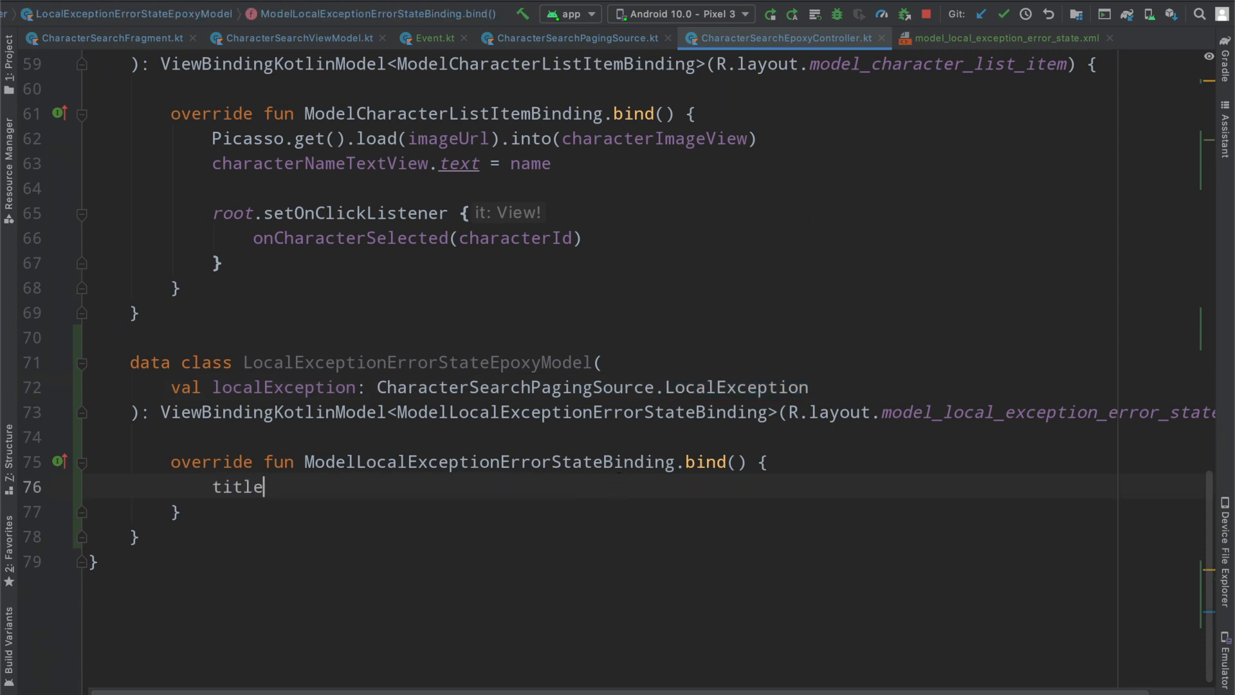
type("TextView.text =")
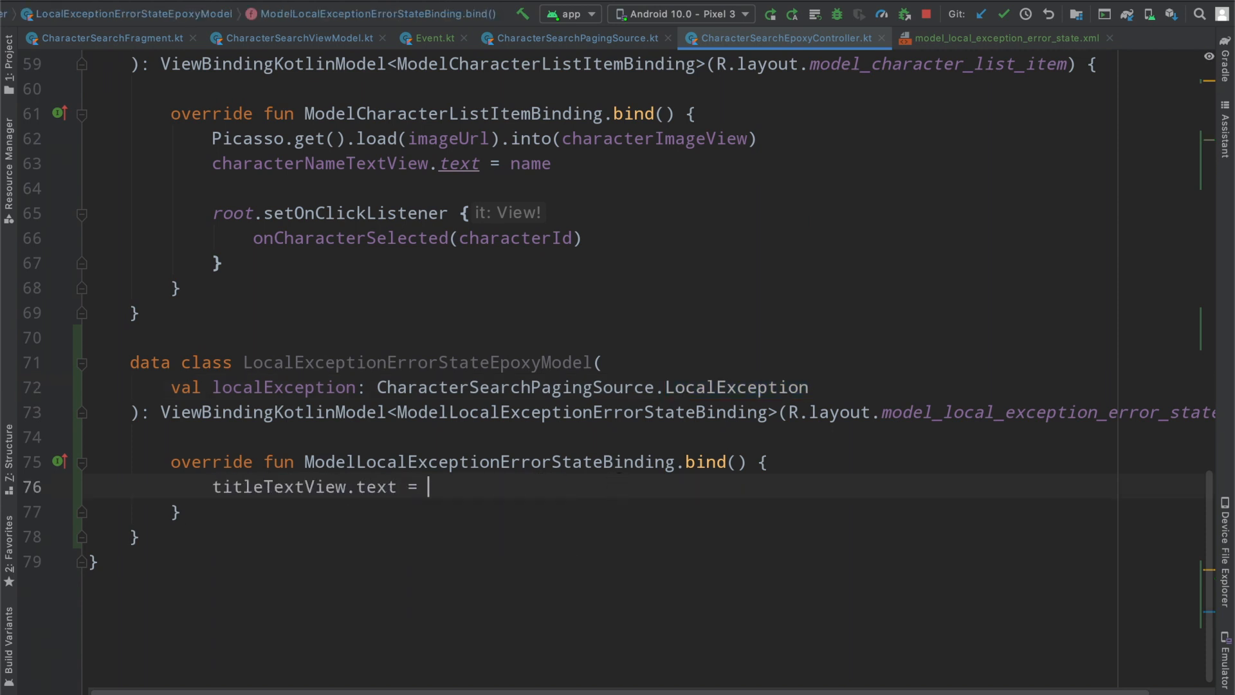
type("localException.title")
type("descriptionTextView.")
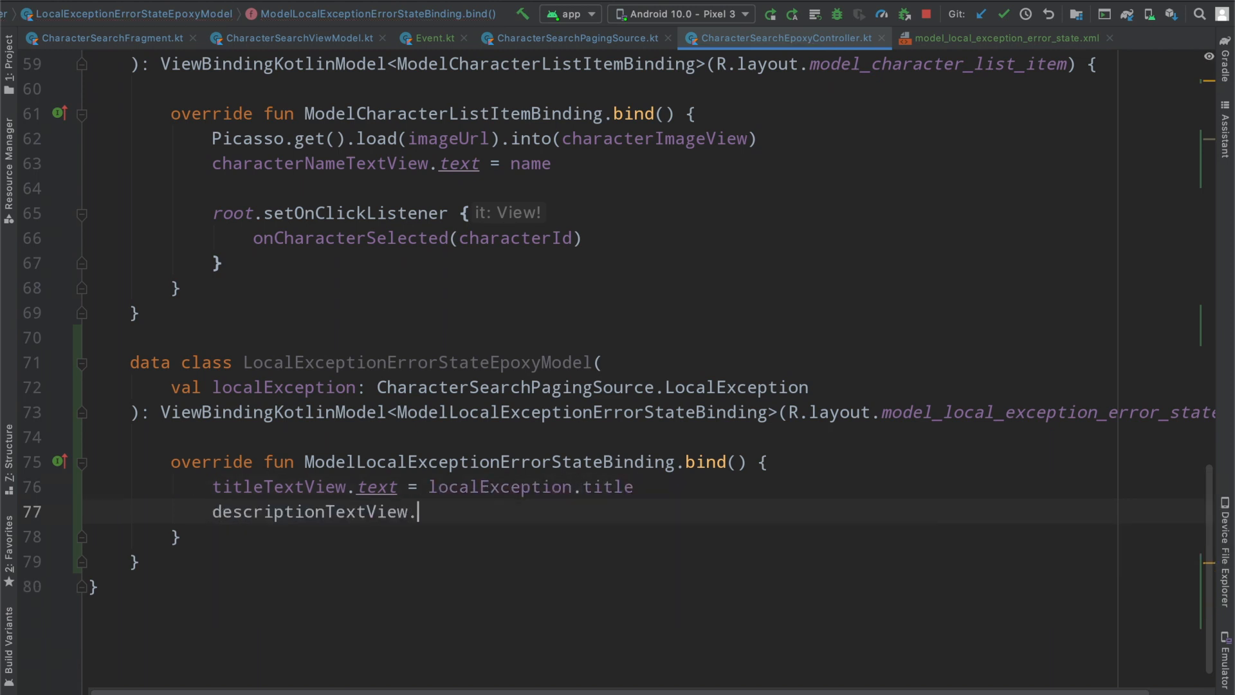
type("text -")
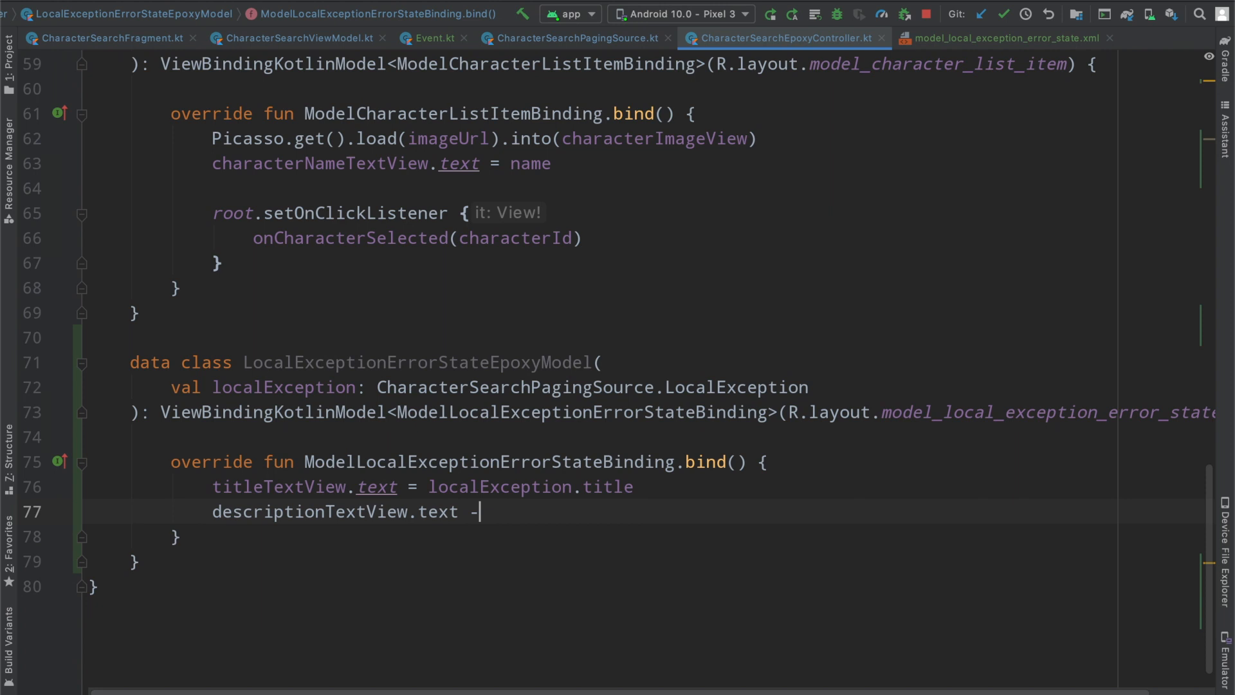
type("= localException.description")
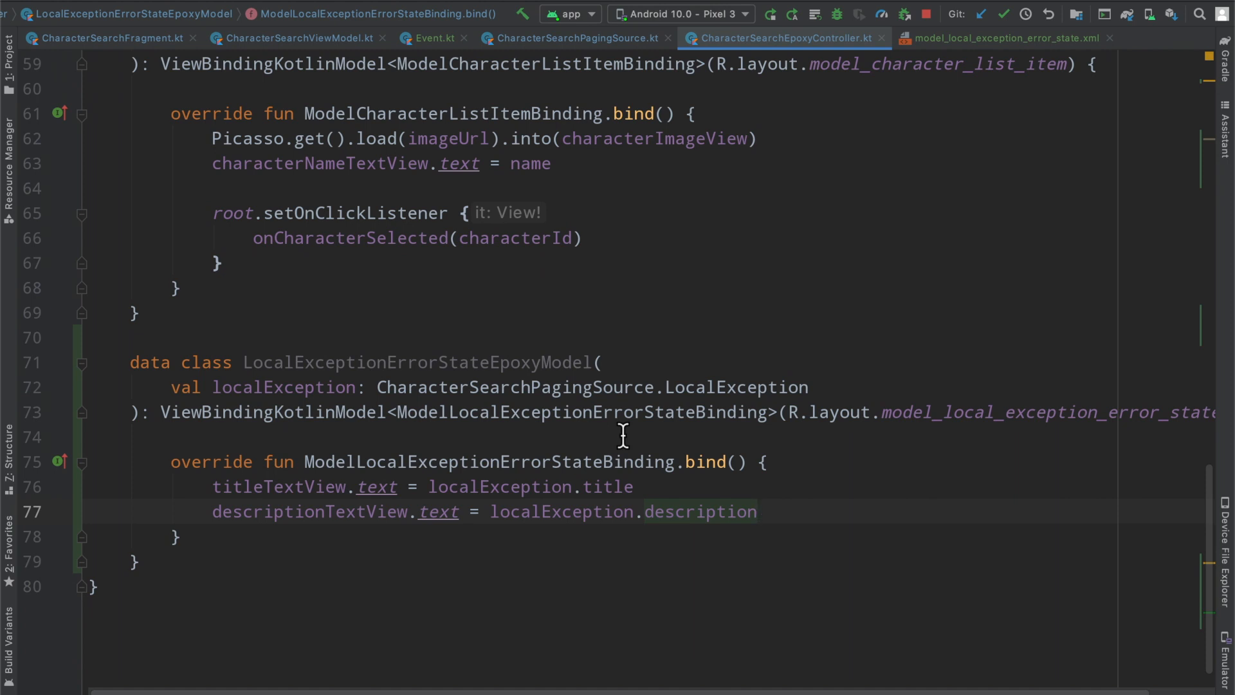
mouse_move(365, 497)
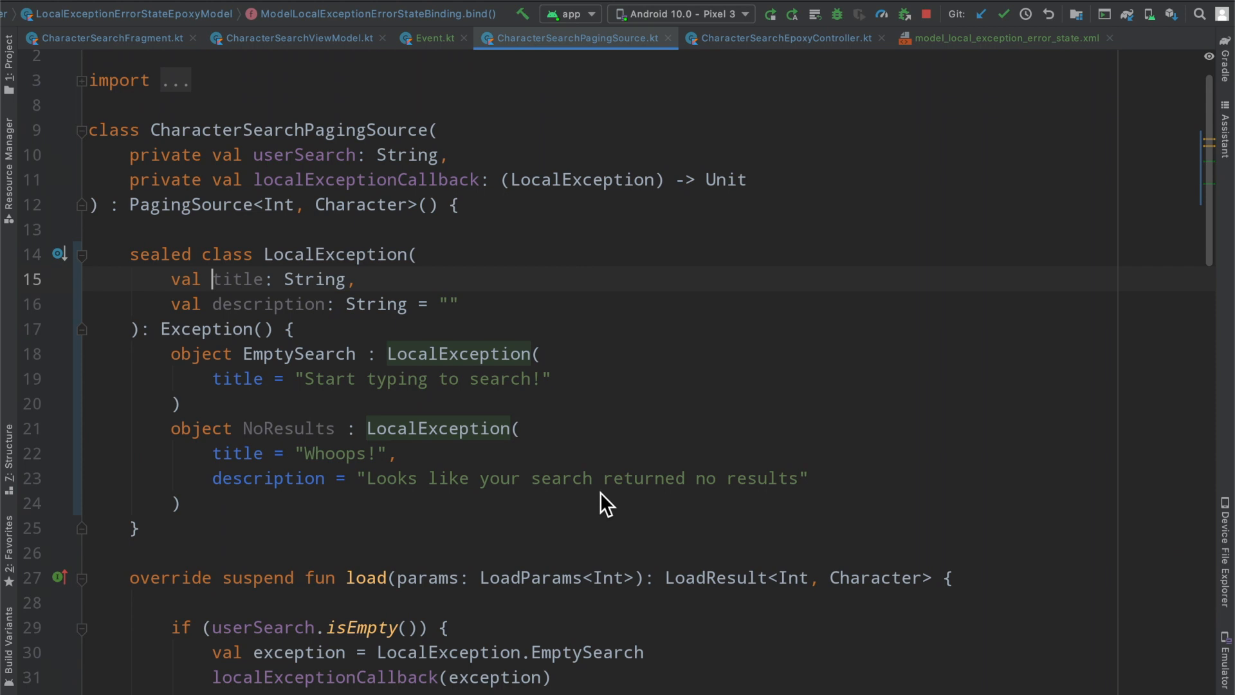
Step: Highlight LocalException's title and description properties in CharacterSearchPagingSource
left_click_drag(212, 279, 459, 304)
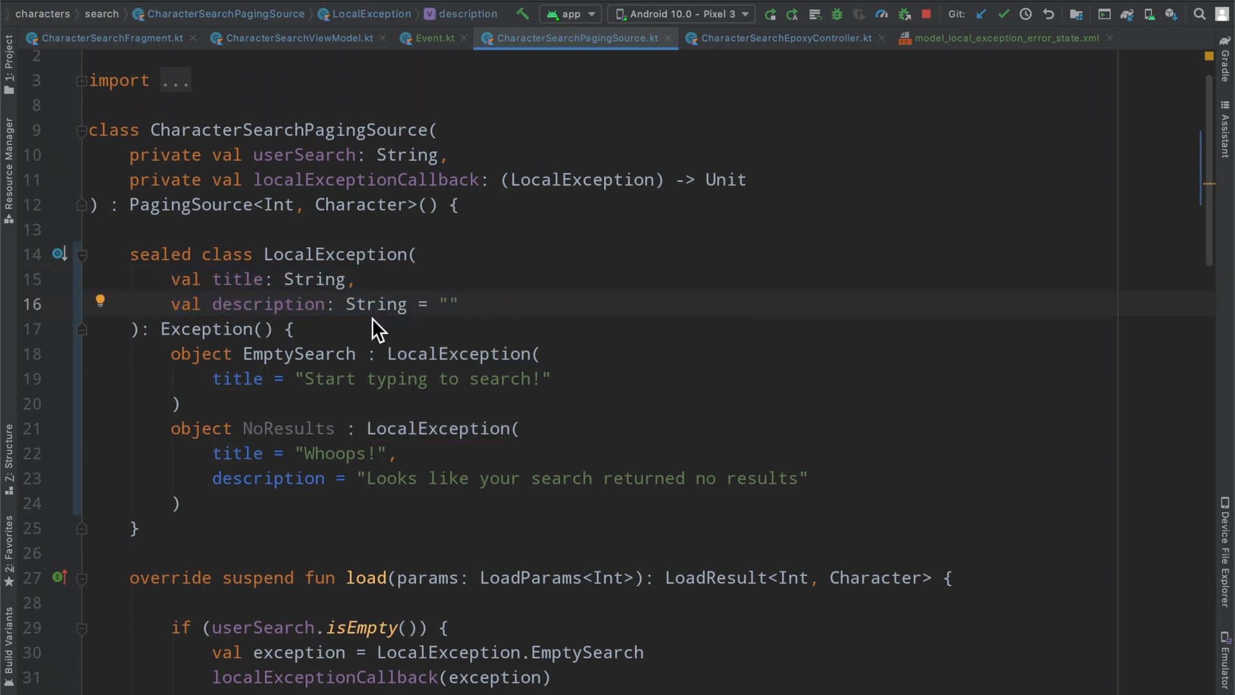
mouse_move(1004, 38)
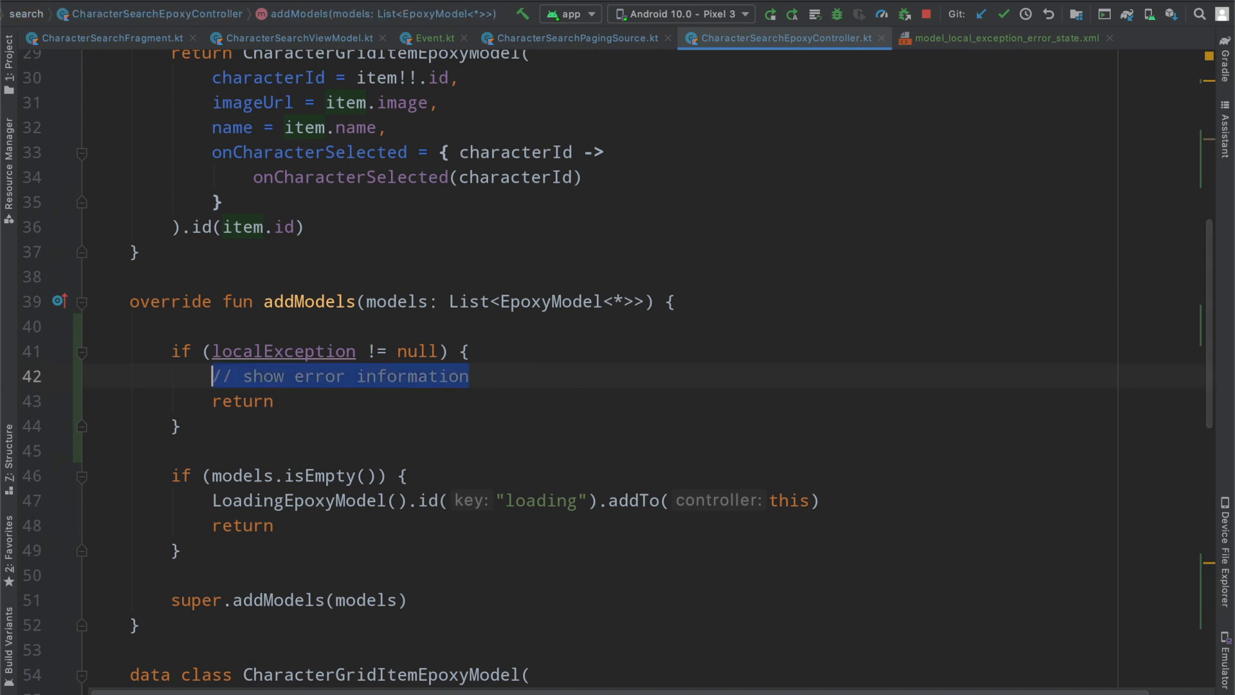
Step: Write LocalExceptionErrorStateEpoxyModel(localException!!).id("error_state").addTo(this) in place of the comment
type("LocalExceptionErrorStateEpoxyModel()")
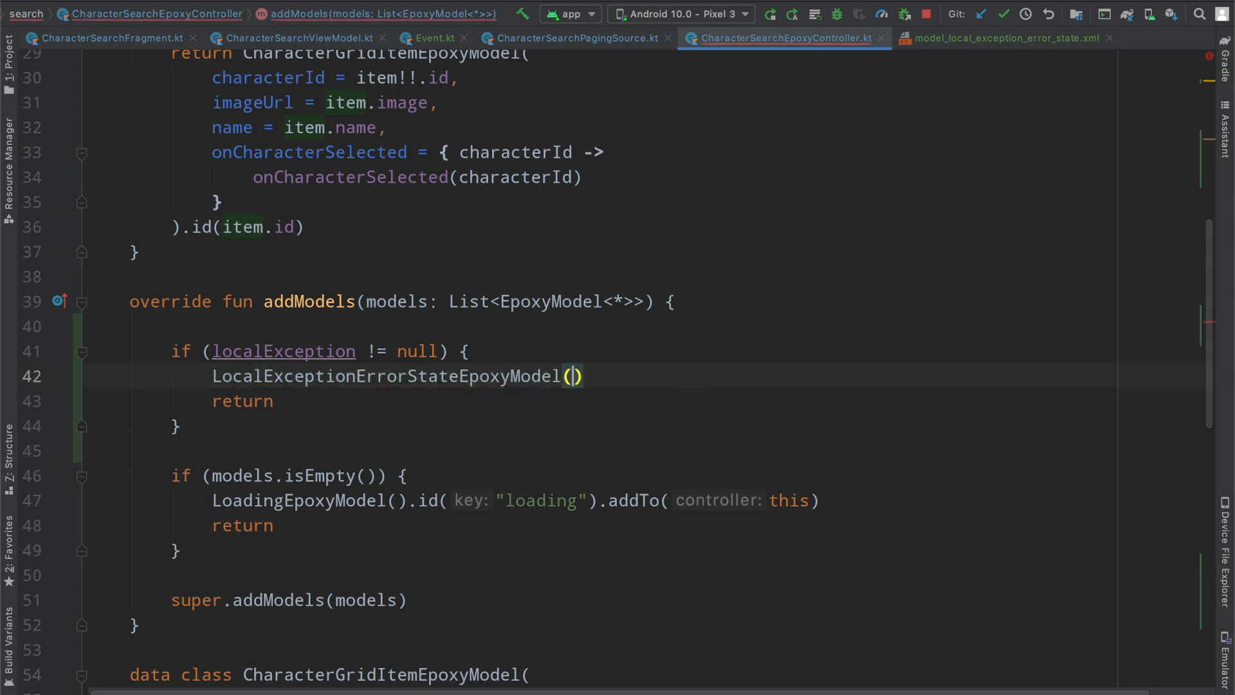
type("localException!!")
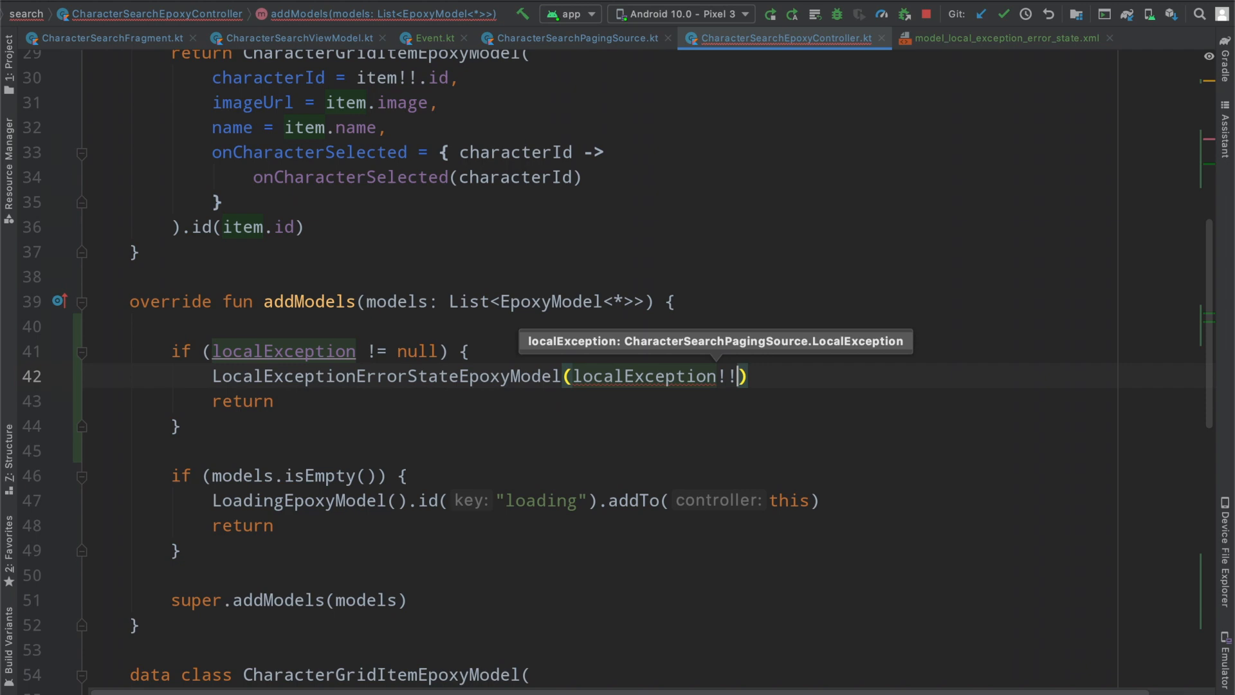
type(".l")
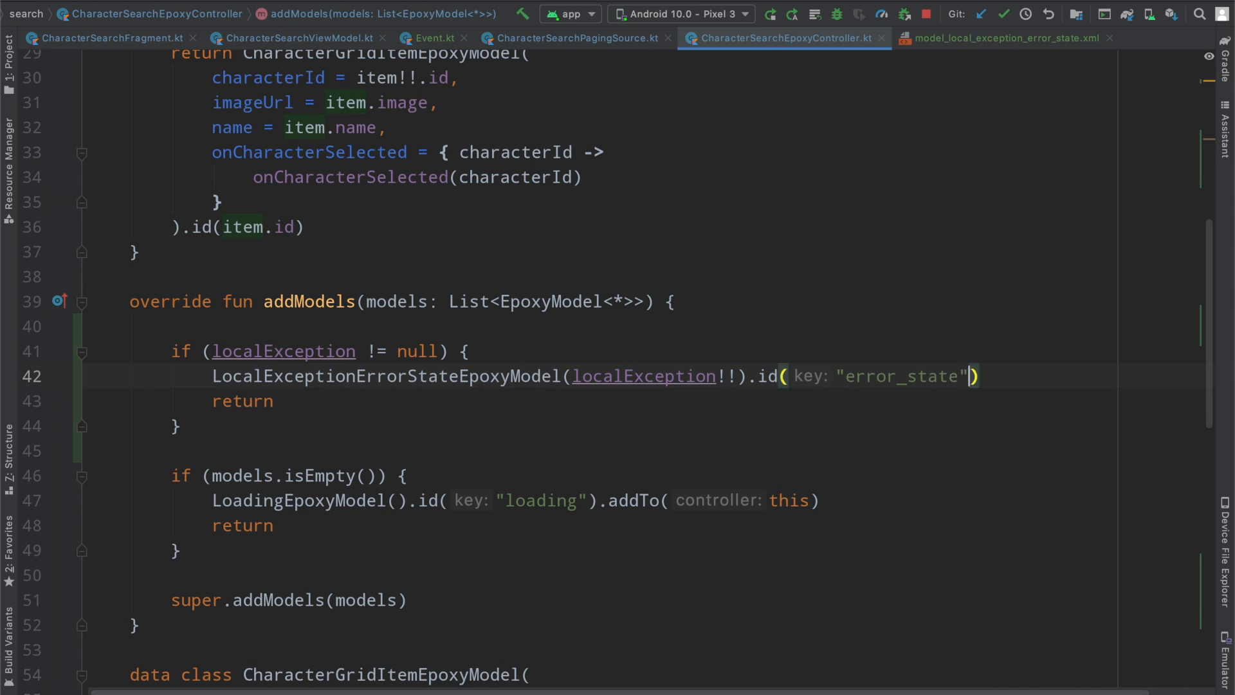
type(".addTo(this")
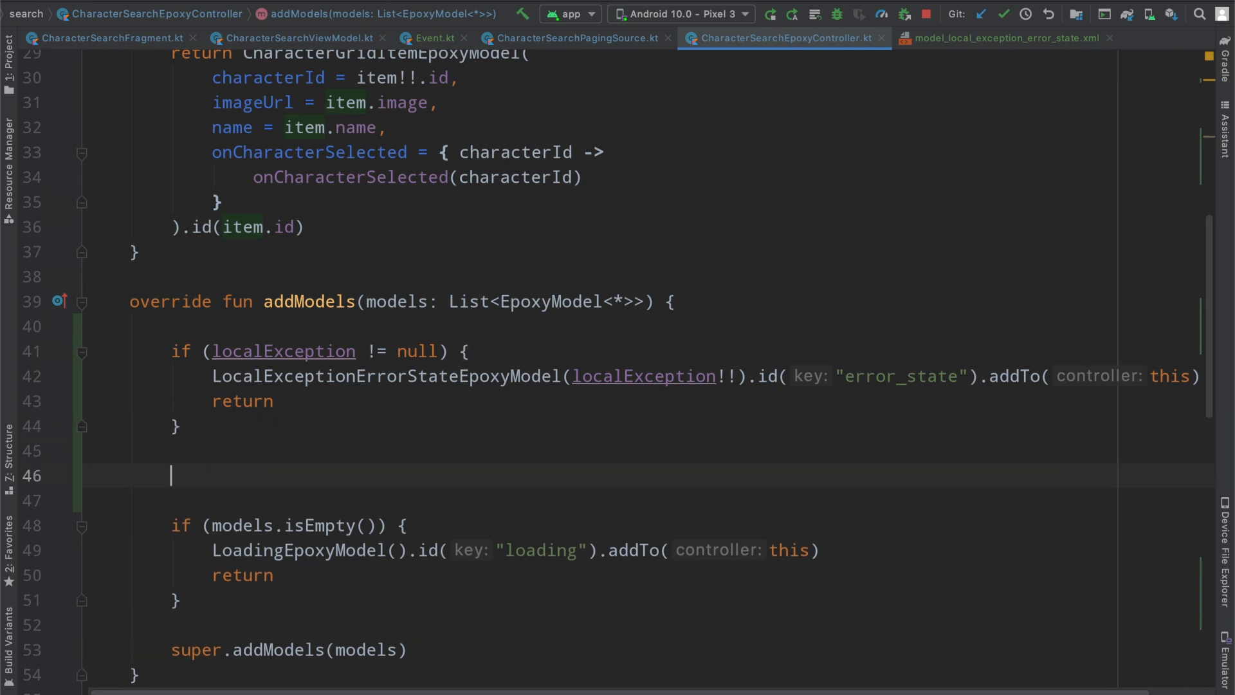
Step: Add a localException?.let block that passes it to the error-state model
type("localException?.let {")
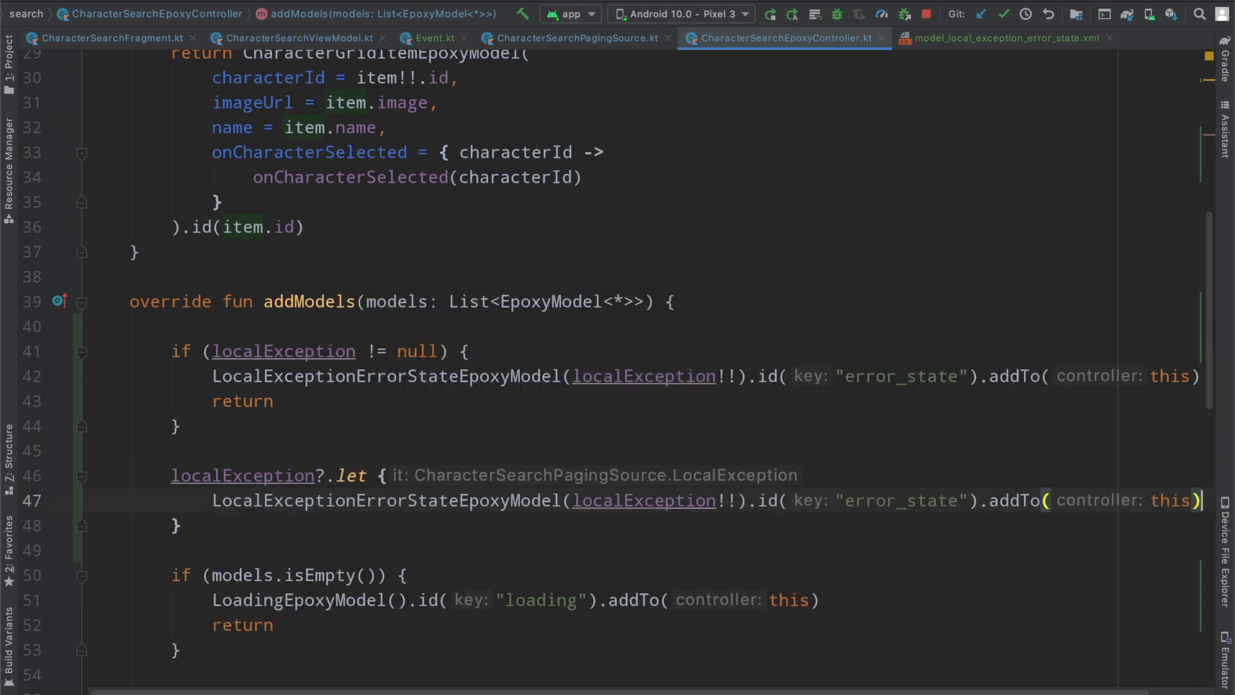
double_click(642, 500)
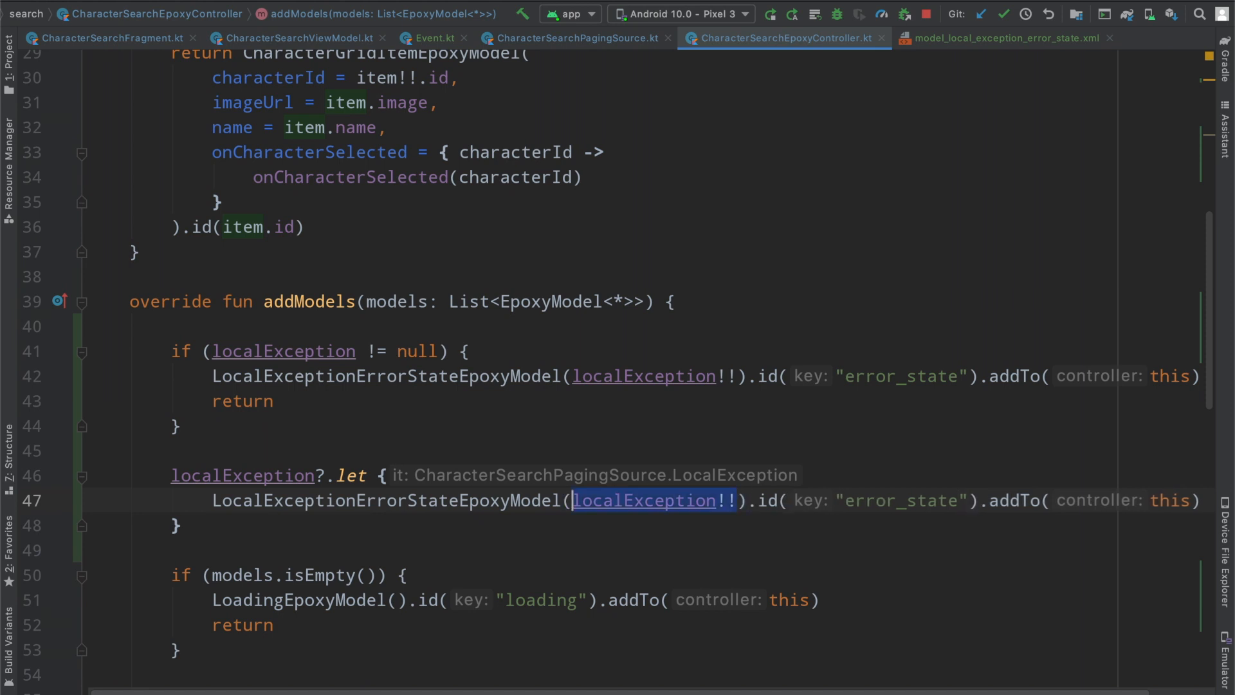
type("it")
type("return")
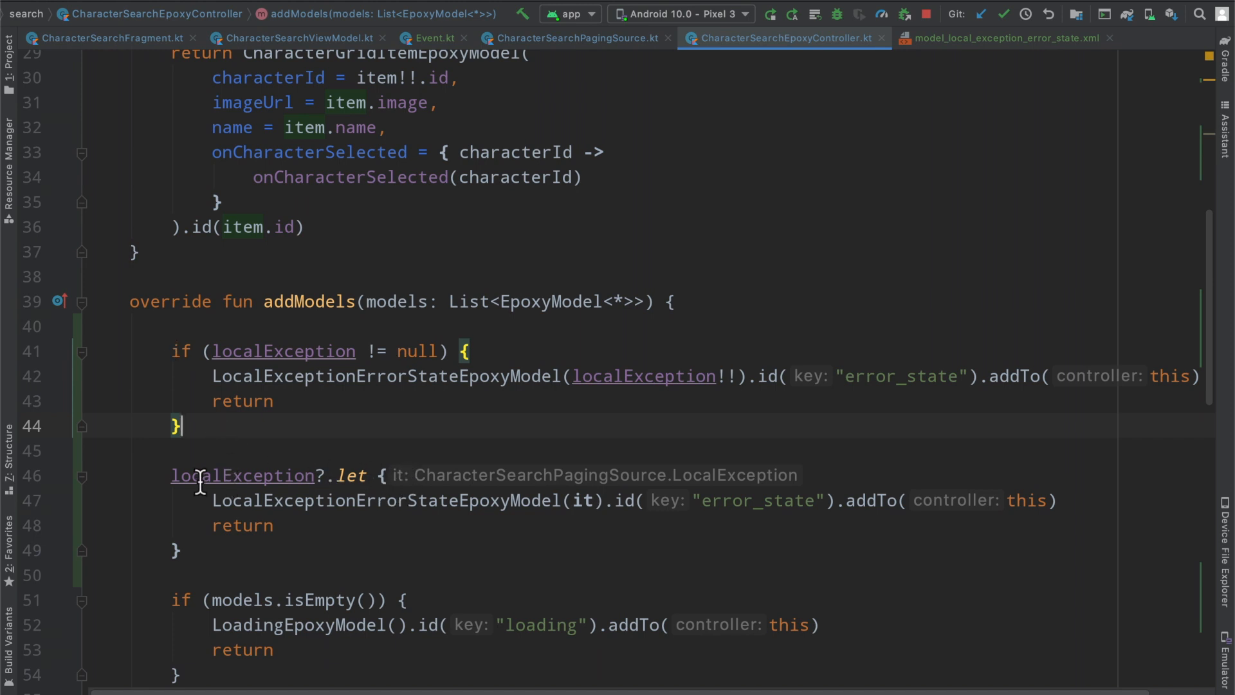
Step: Delete the old localException null-check if block
double_click(242, 474)
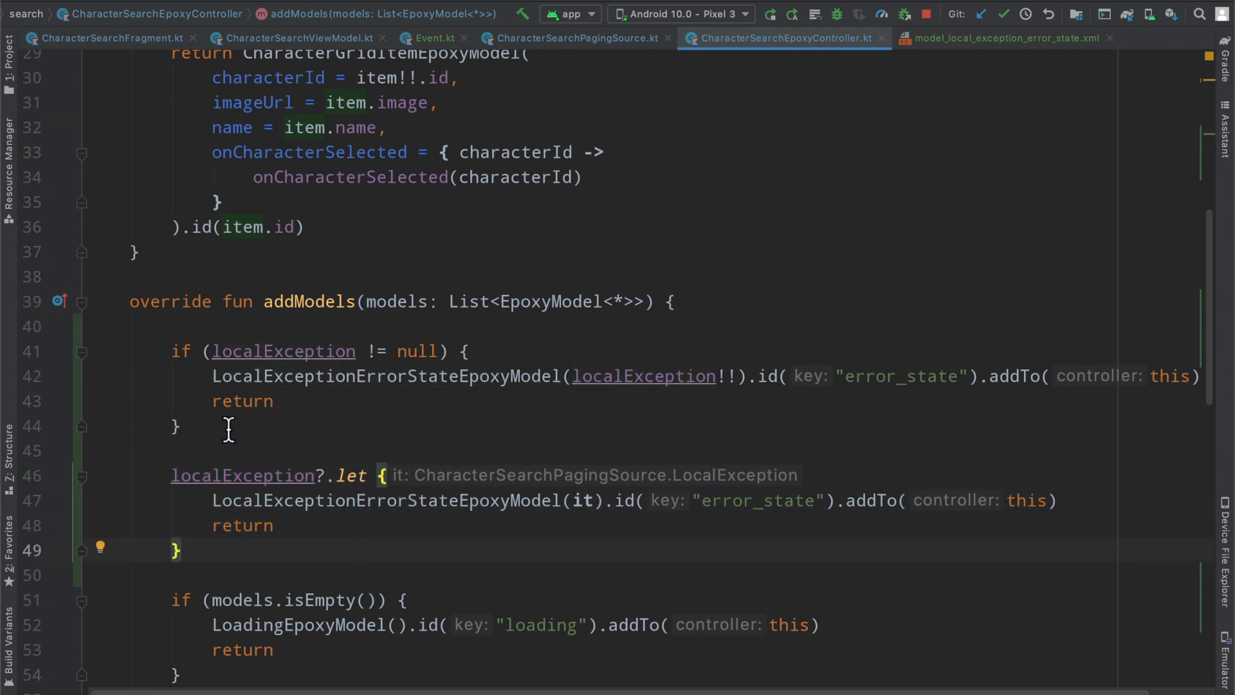
left_click_drag(172, 350, 181, 426)
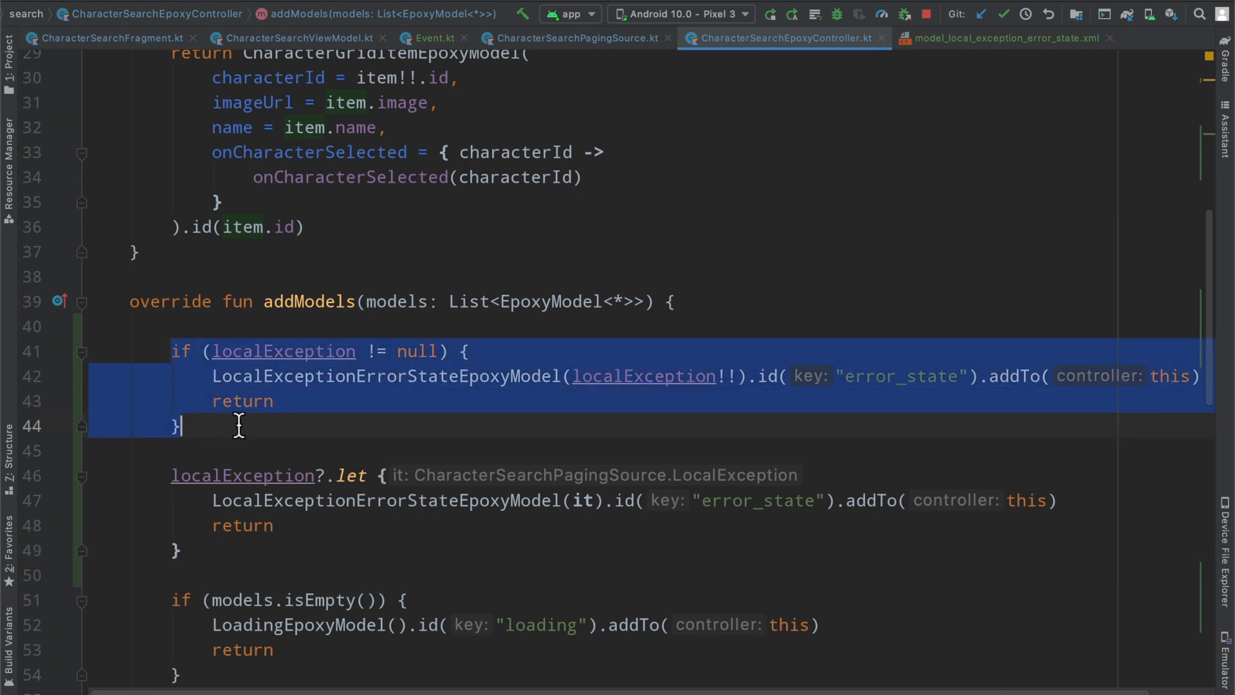
left_click(185, 326)
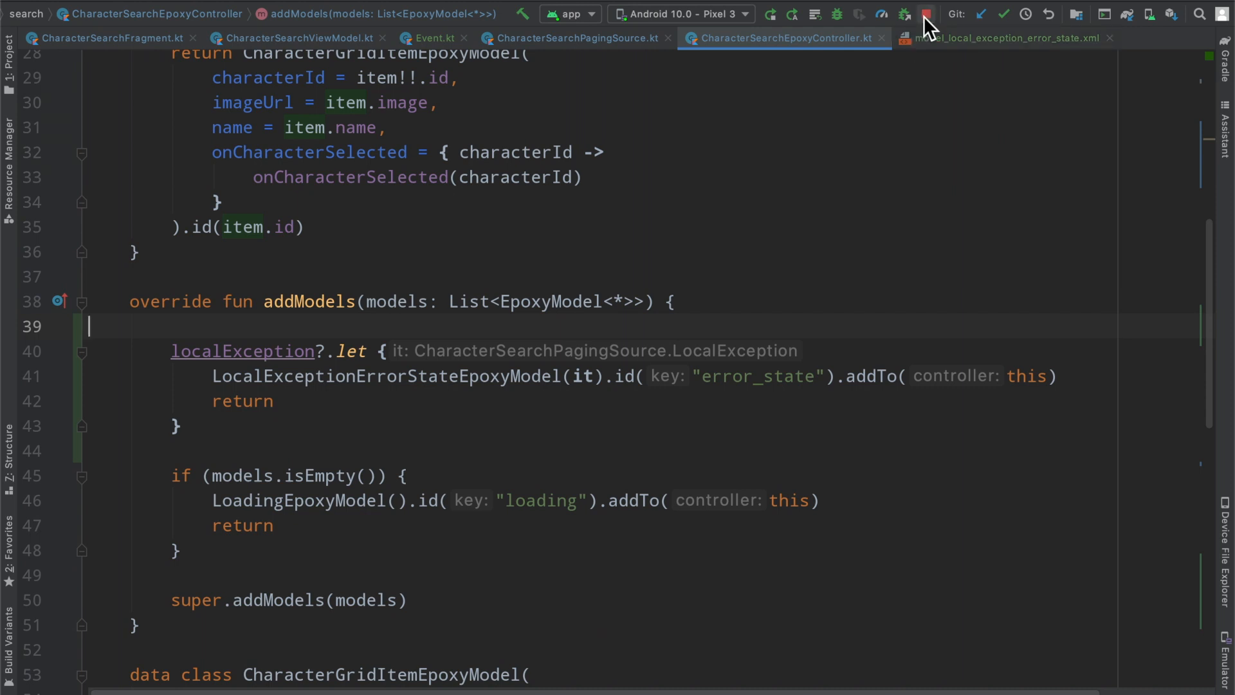
mouse_move(771, 29)
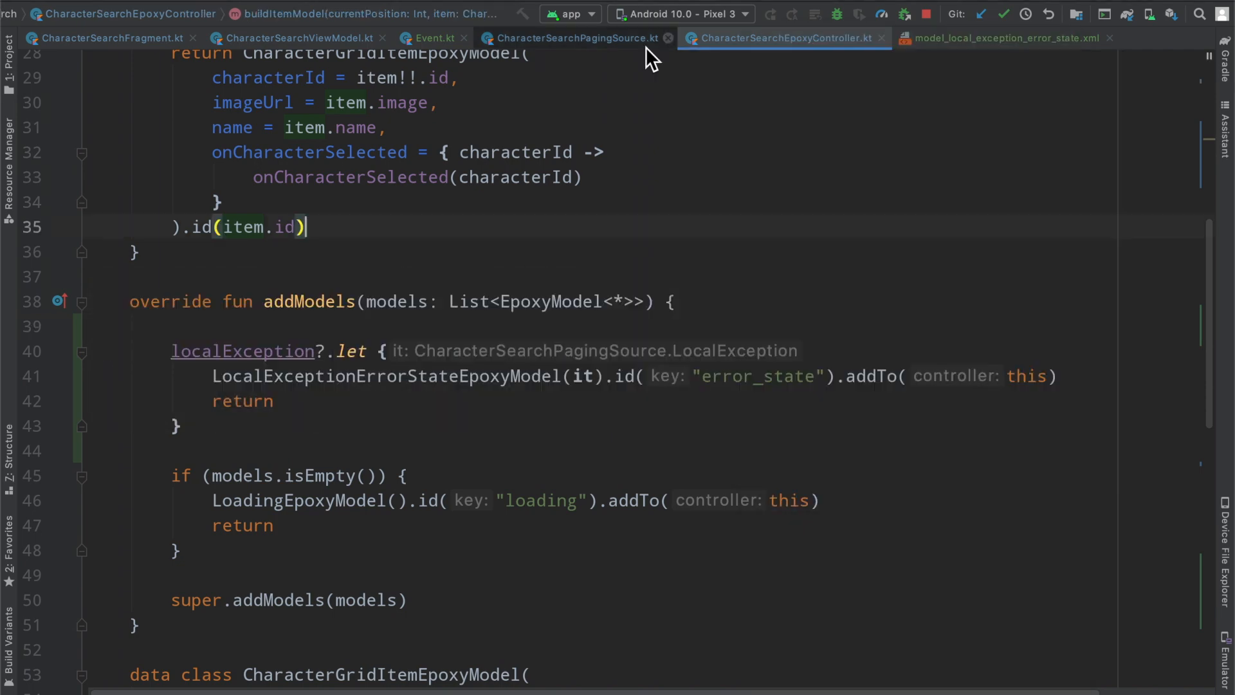
Step: In the fragment's exception observer, set epoxyController.localException = localException
left_click(295, 38)
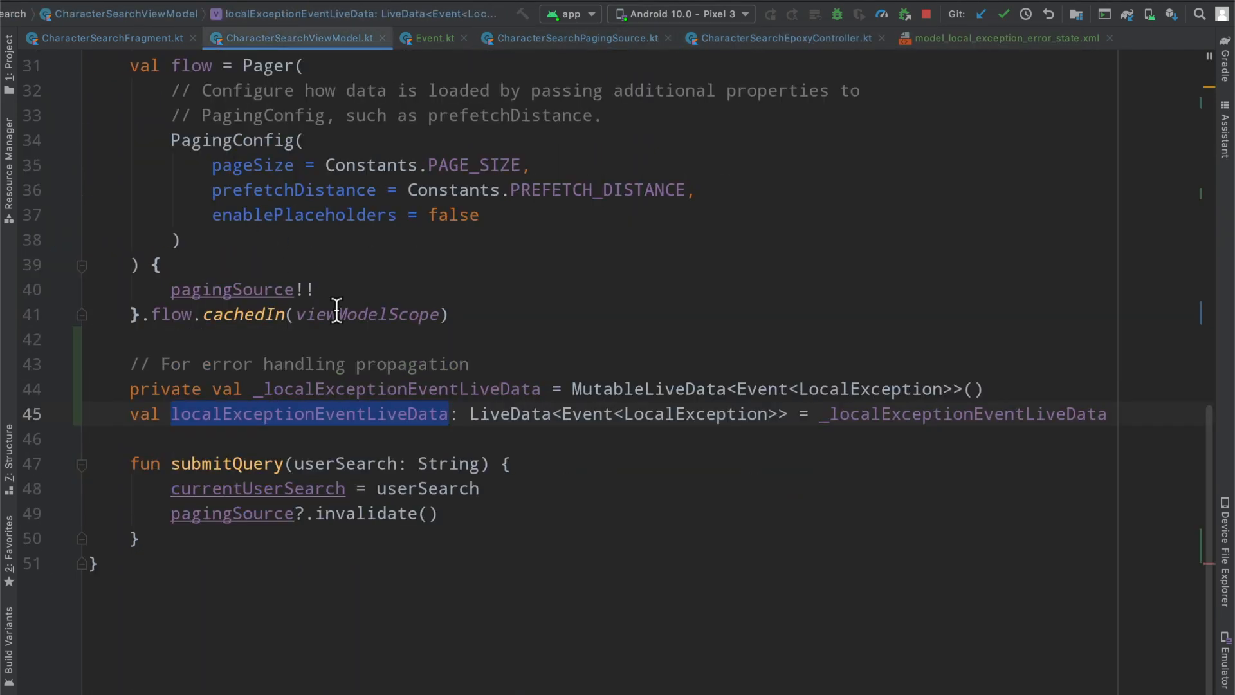
left_click(110, 38)
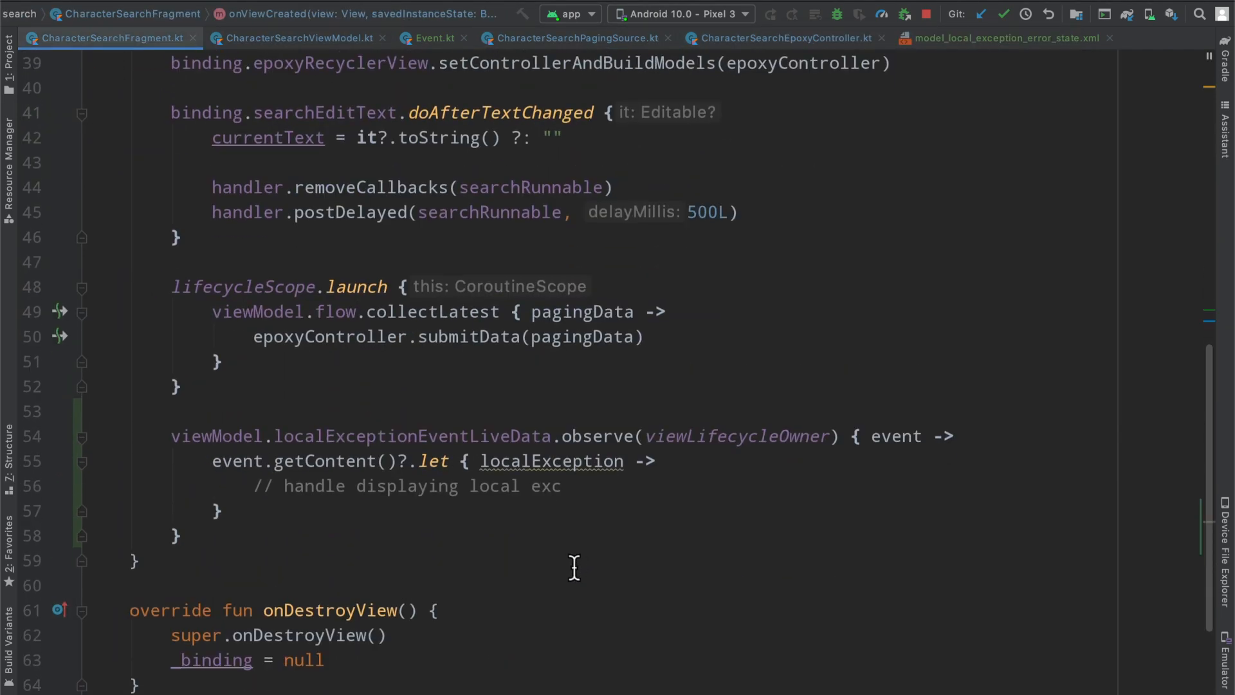
type("epox")
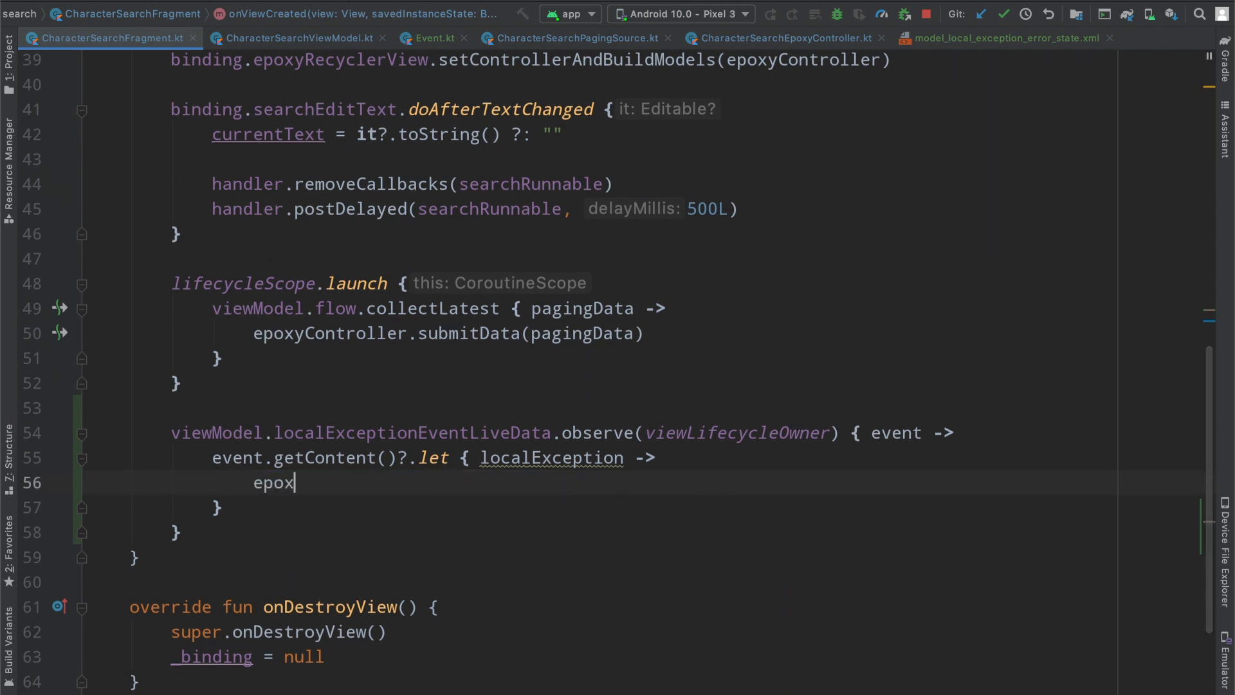
type("yController.")
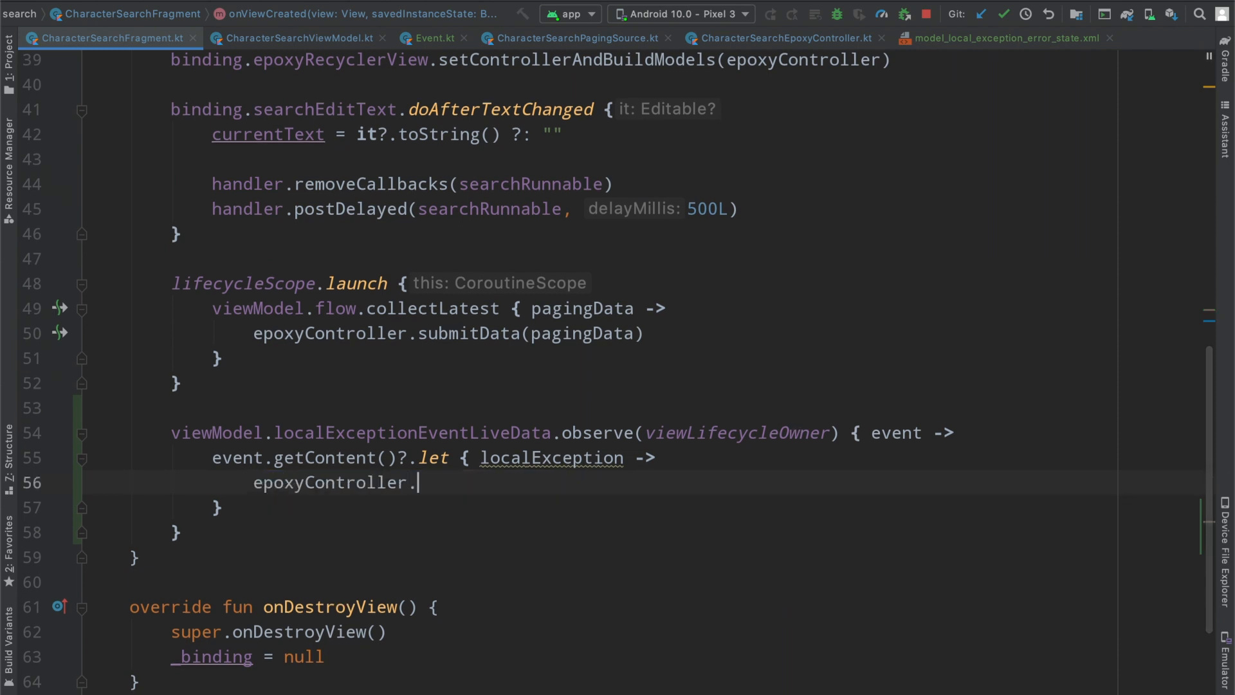
type("localException = lo")
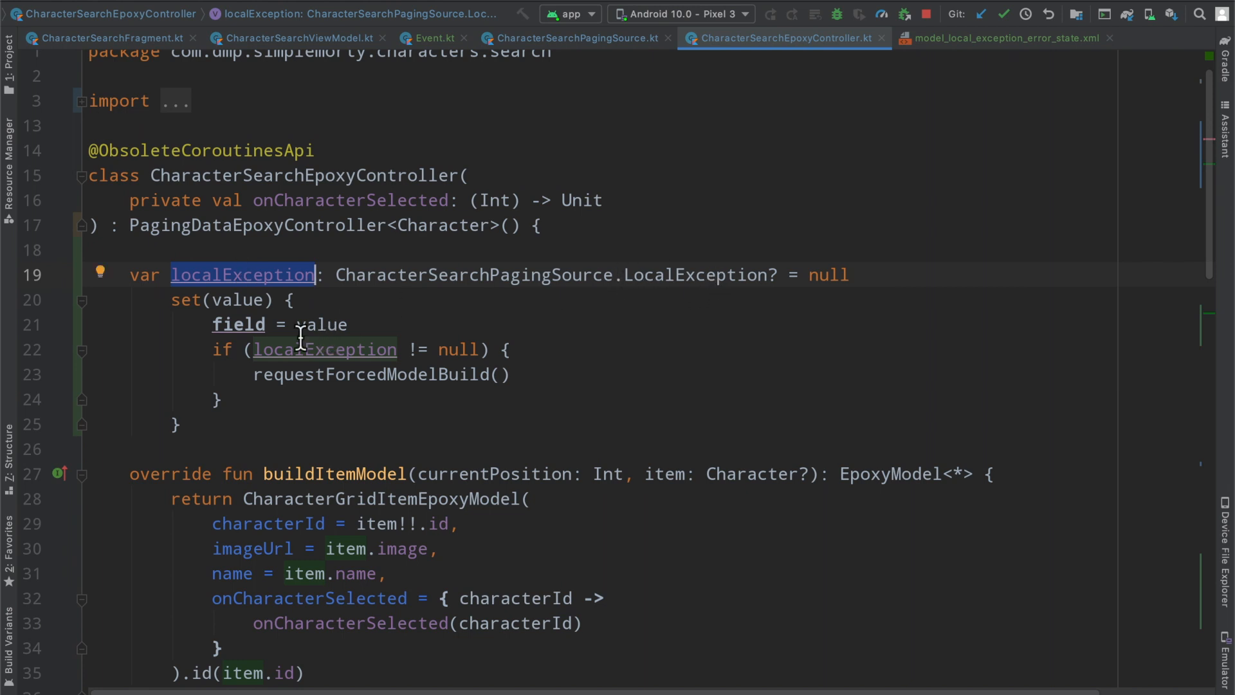
mouse_move(532, 166)
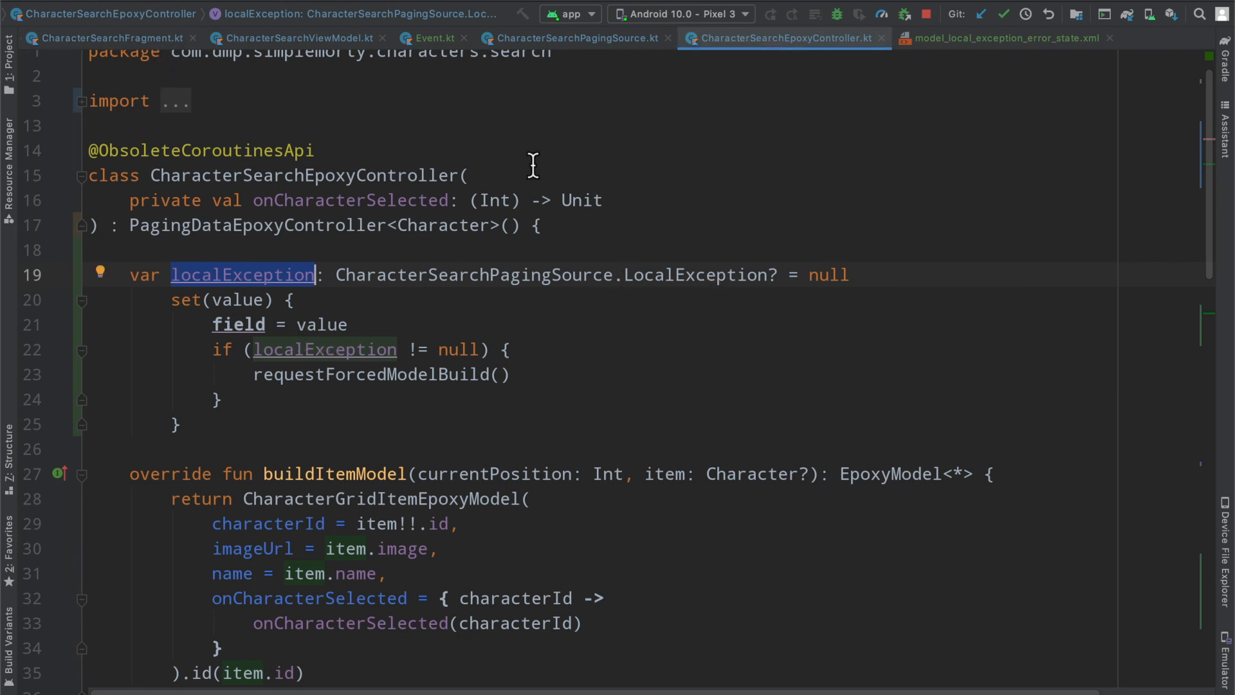
Step: Clear epoxyController.localException to null before submitting paging data
left_click(113, 38)
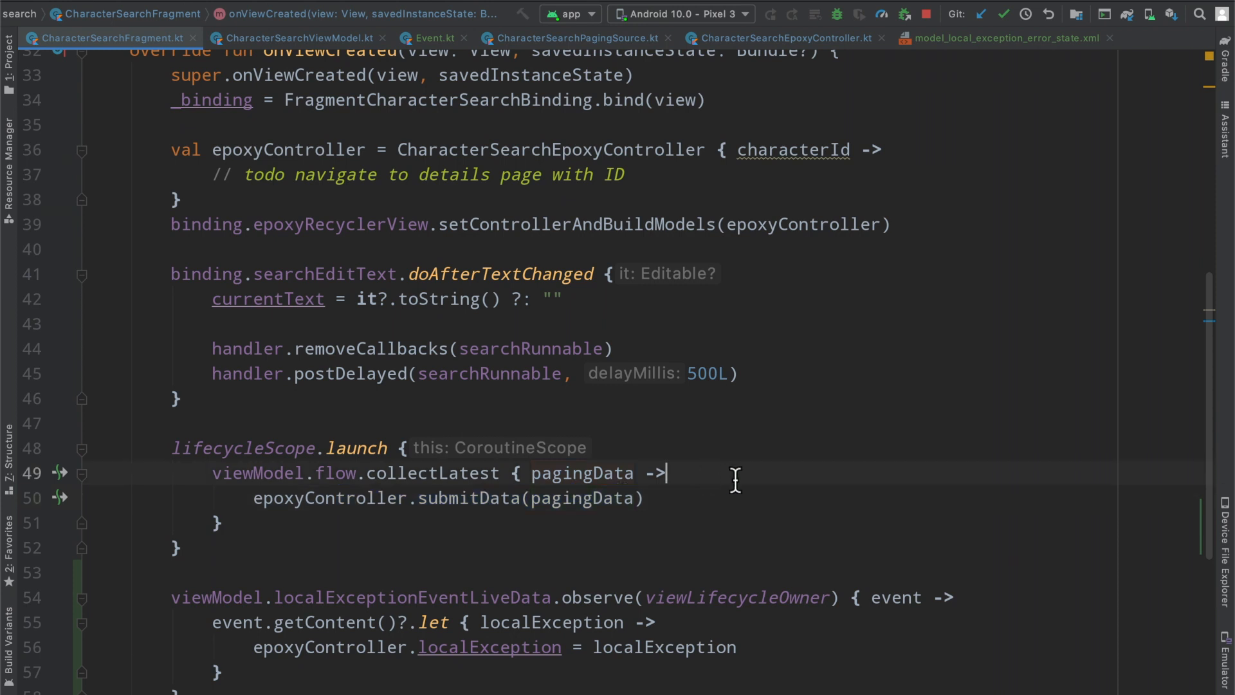
key("enter")
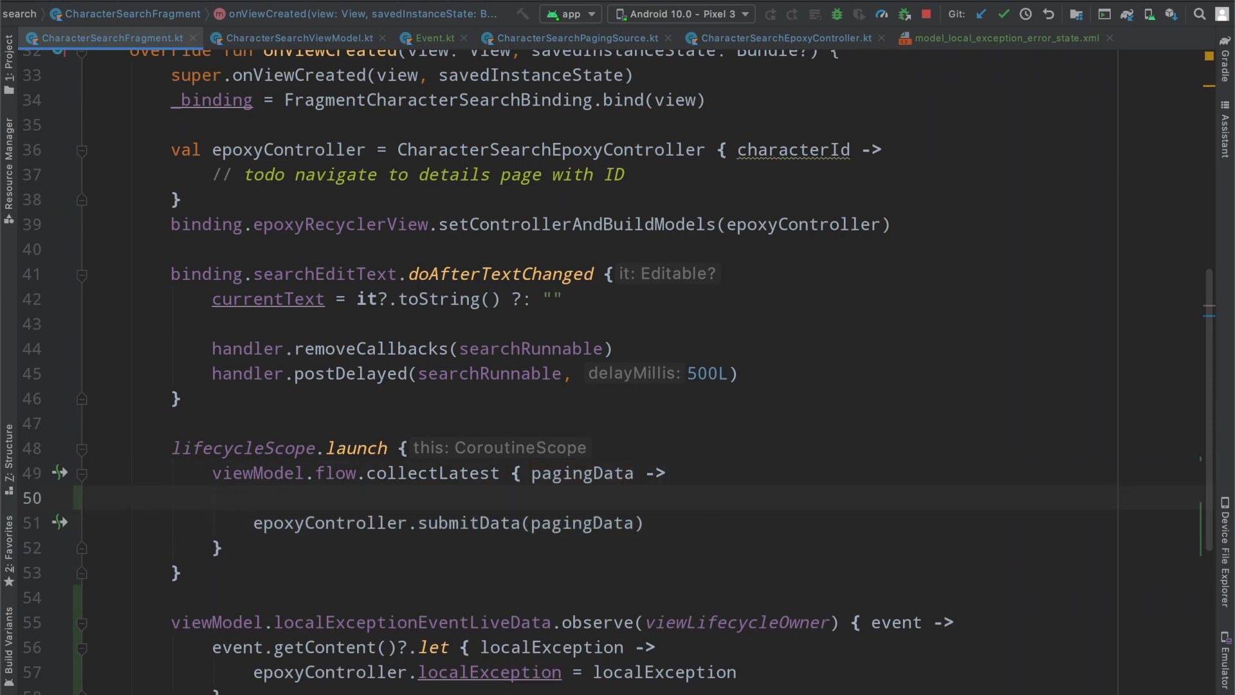
type("epoxyController.localException = null")
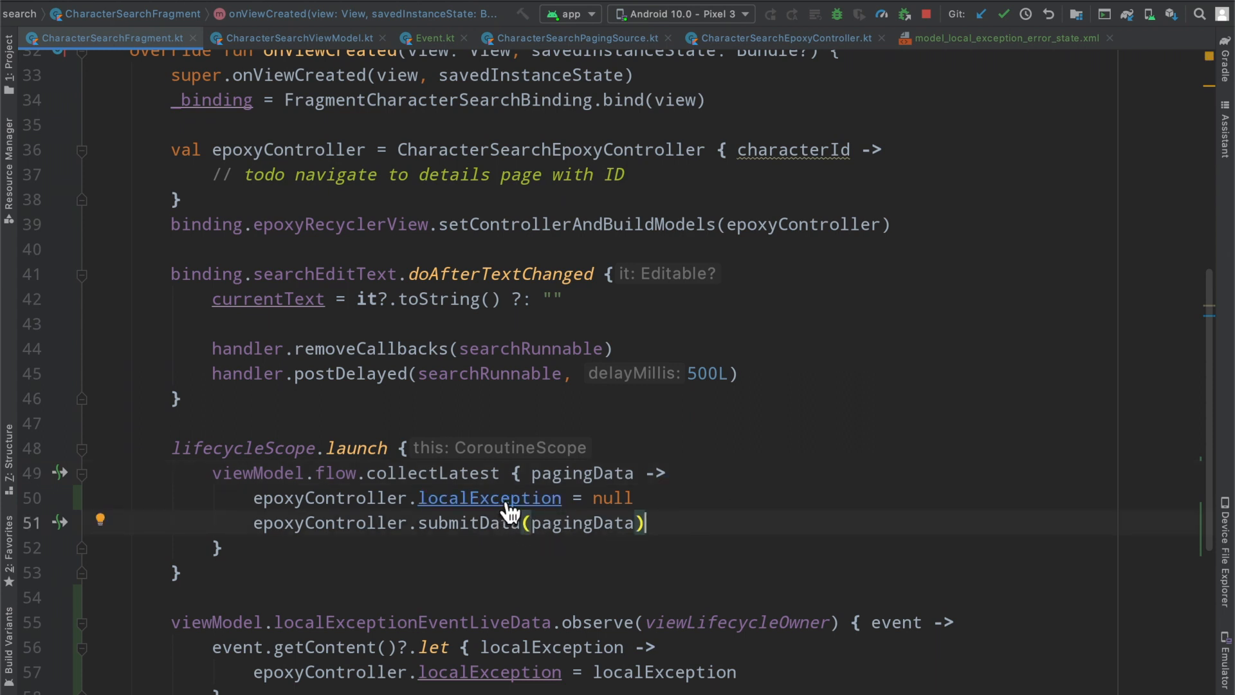
triple_click(445, 523)
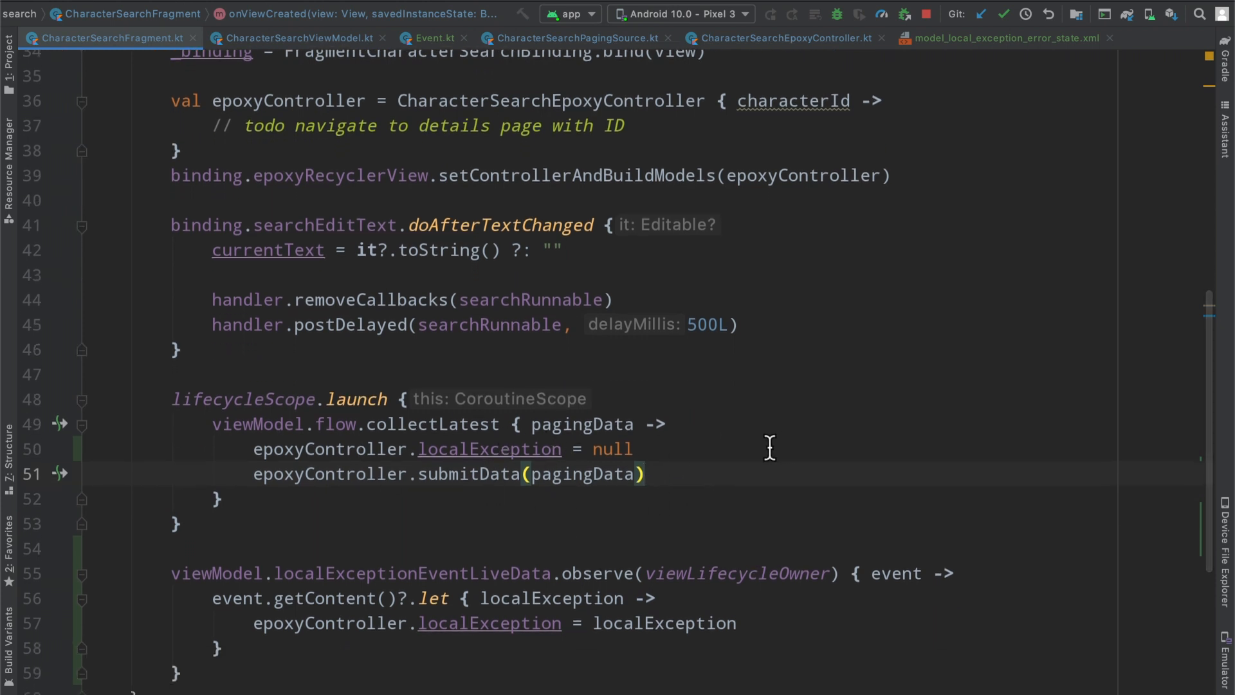
mouse_move(764, 417)
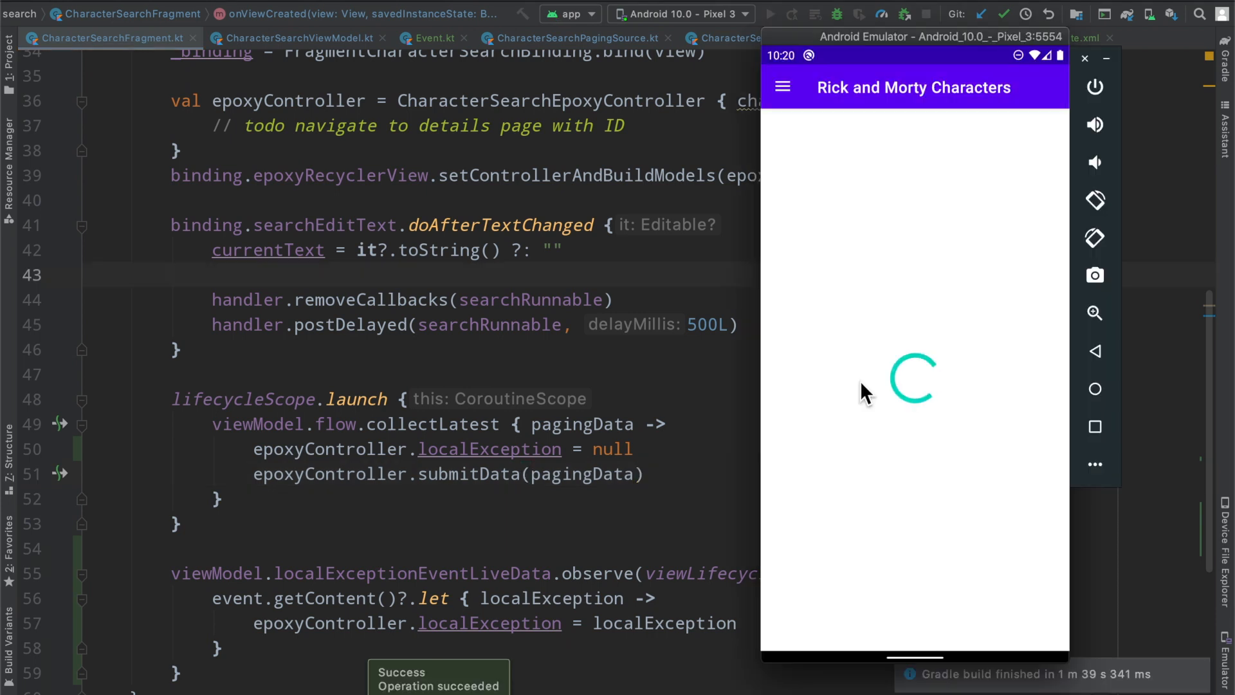
mouse_move(871, 337)
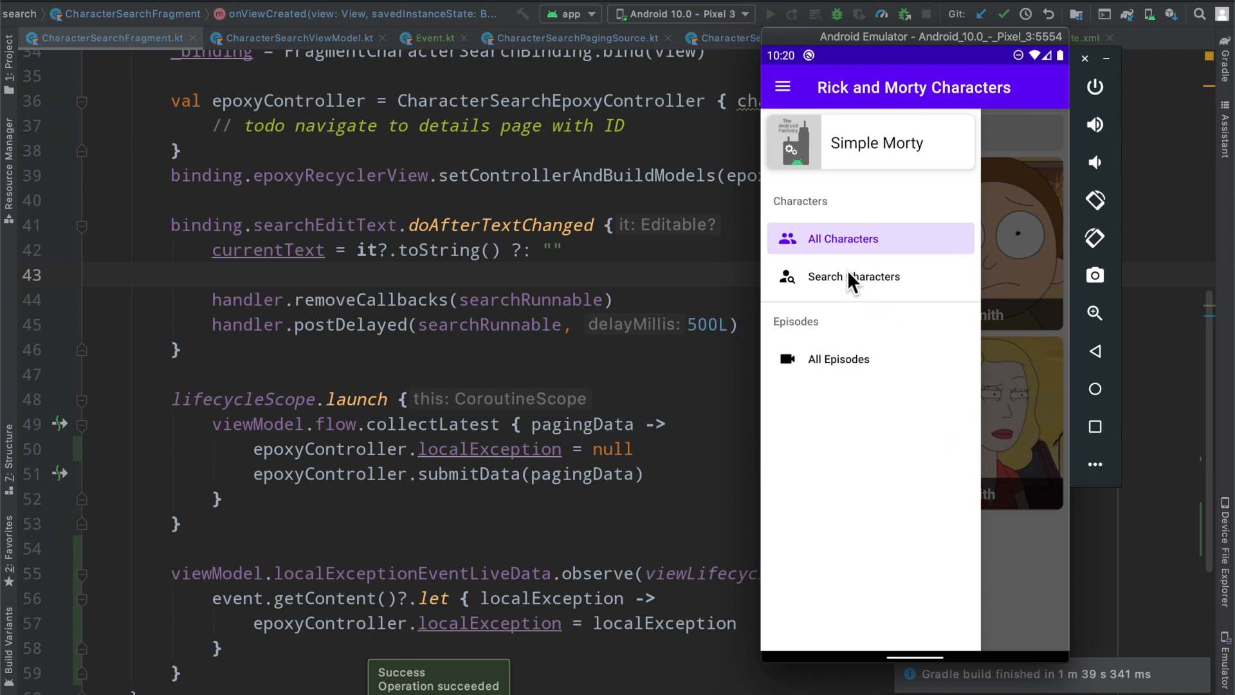
Step: Open Search Characters in the emulator, then jump to CharacterSearchEpoxyController's declaration
left_click(854, 277)
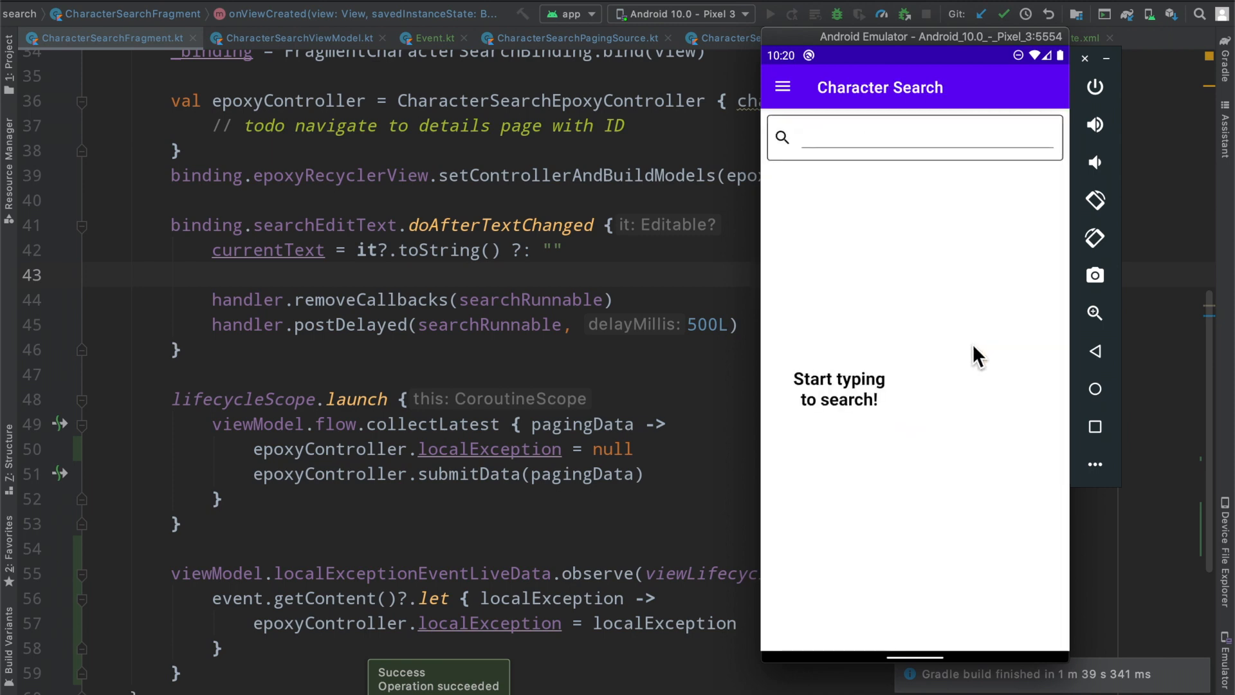
mouse_move(858, 398)
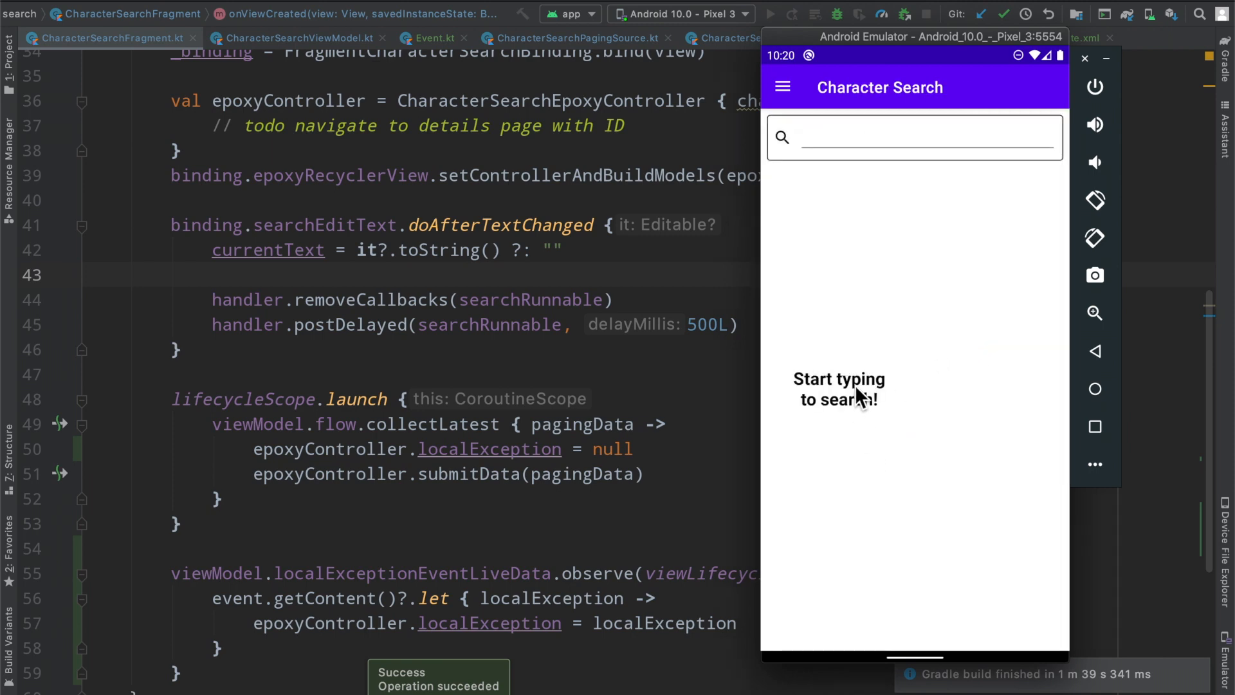
mouse_move(859, 430)
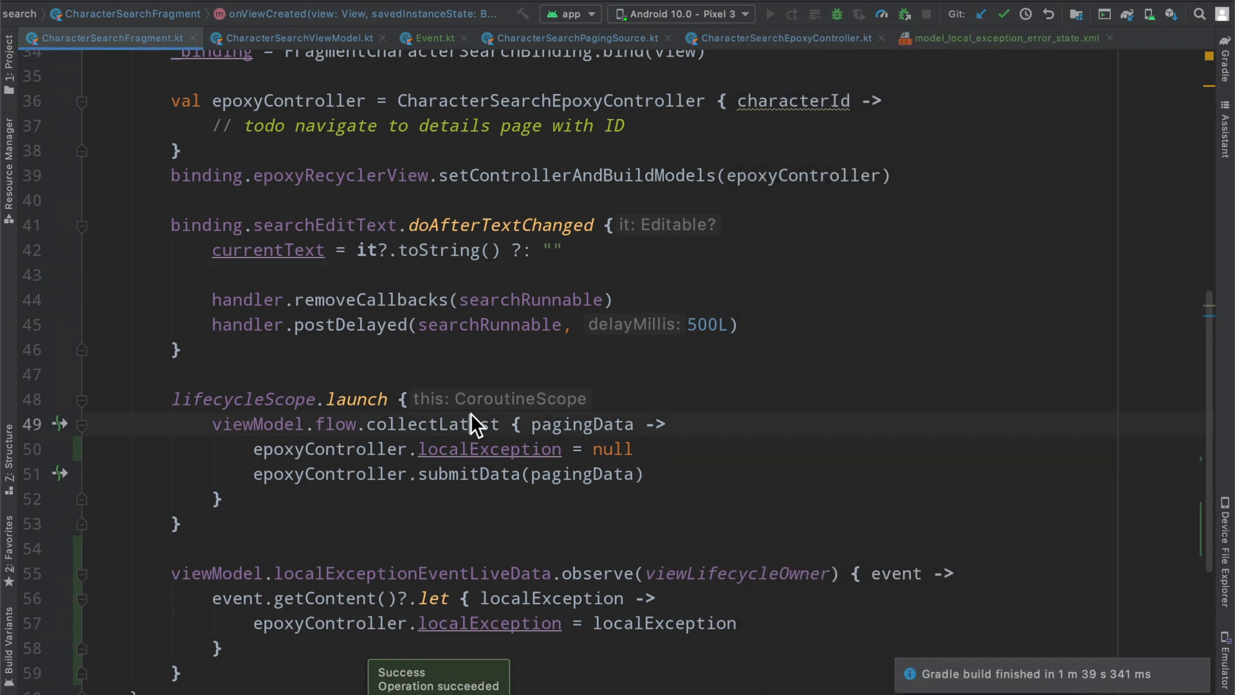
left_click(783, 38)
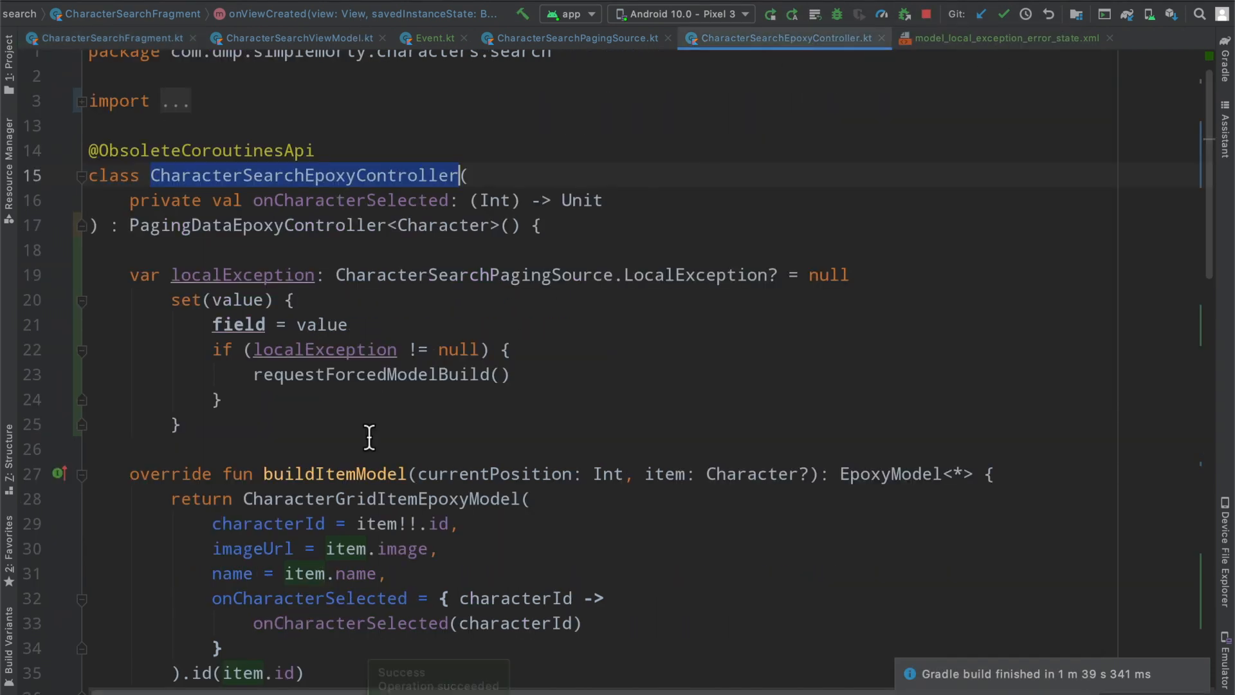
Step: Override getSpanSize in LocalExceptionErrorStateEpoxyModel to return totalSpanCount
scroll("down", 3)
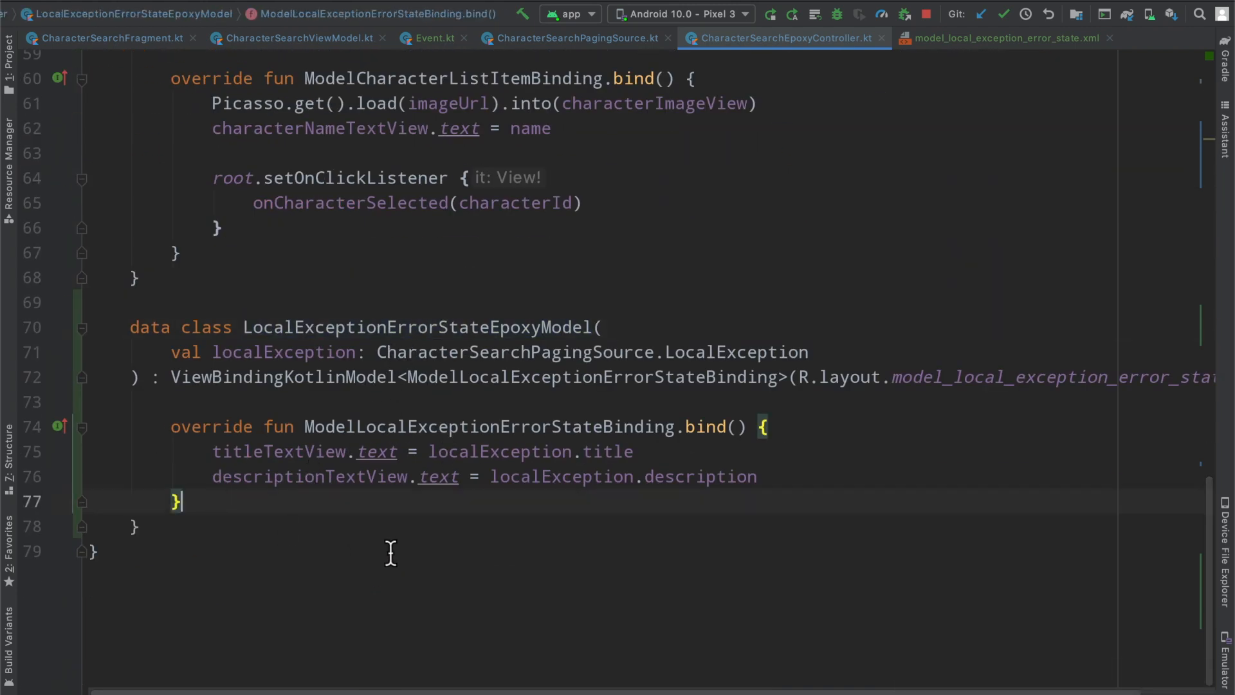
type("spa")
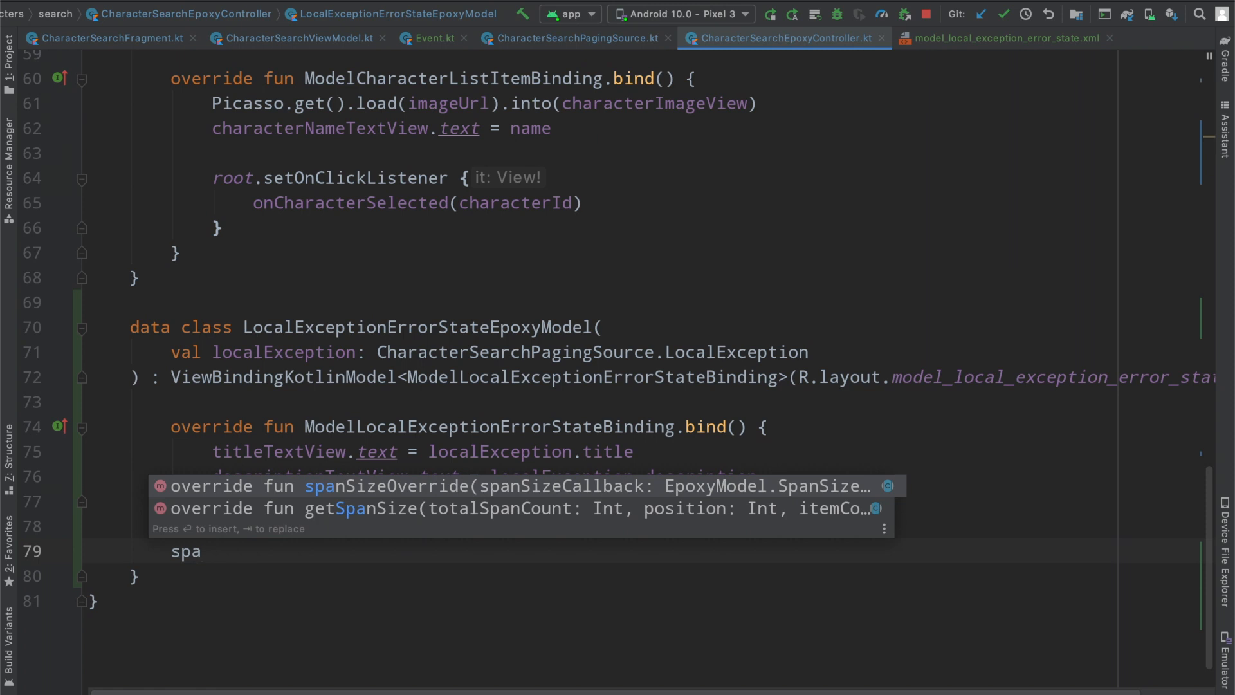
key("Enter")
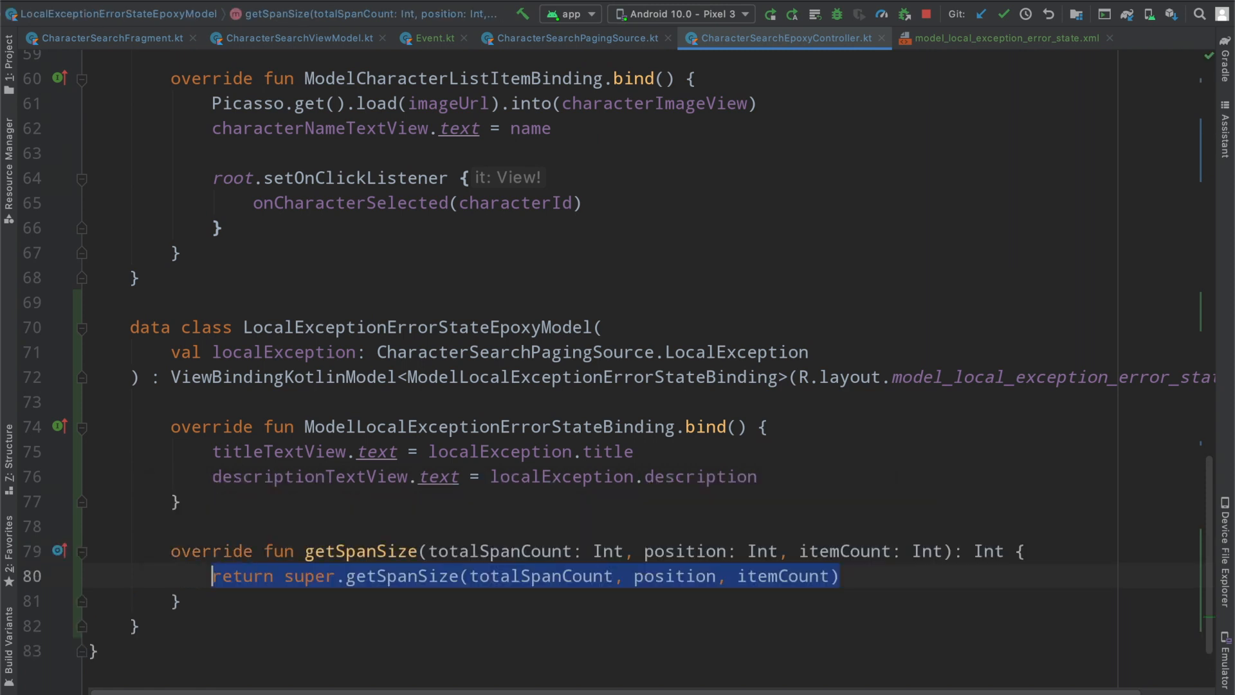
key("Delete")
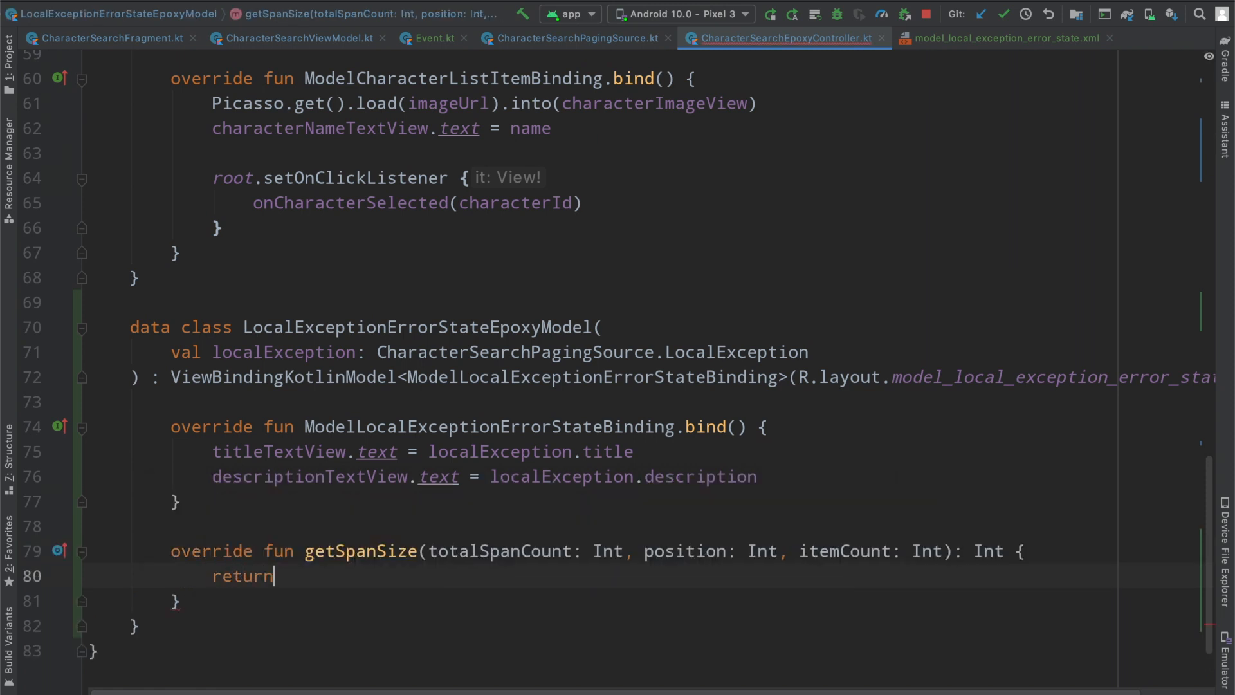
type("totalSpanCount")
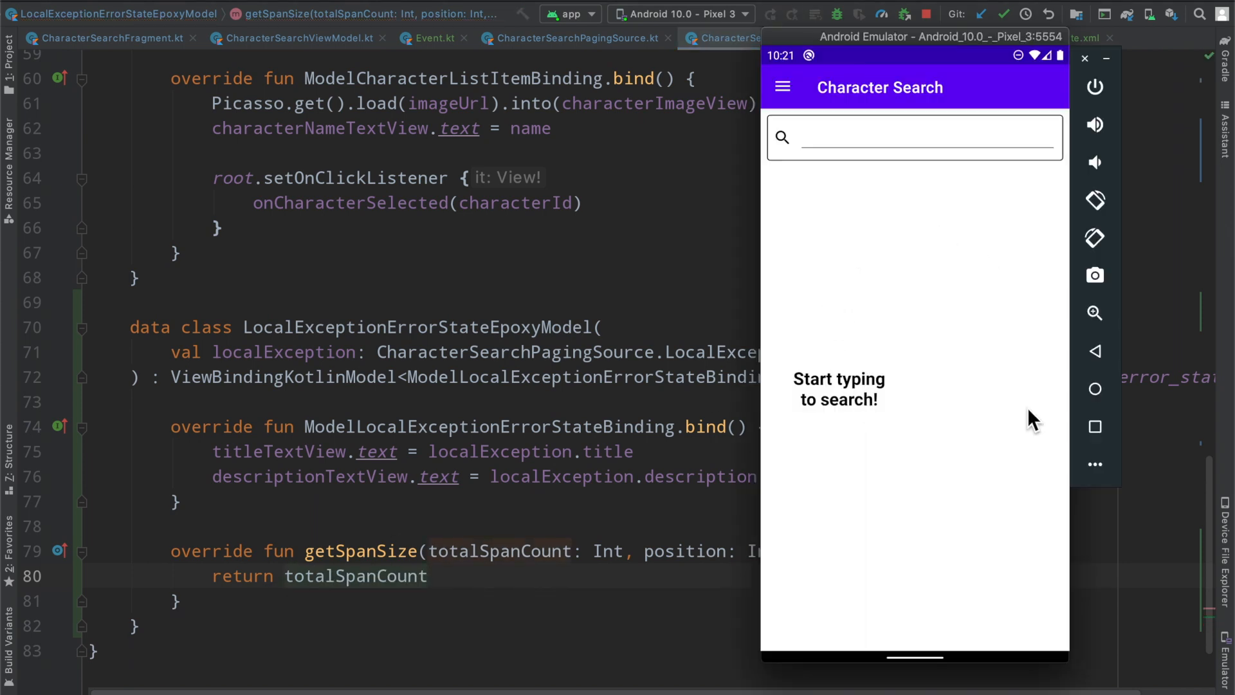
mouse_move(822, 362)
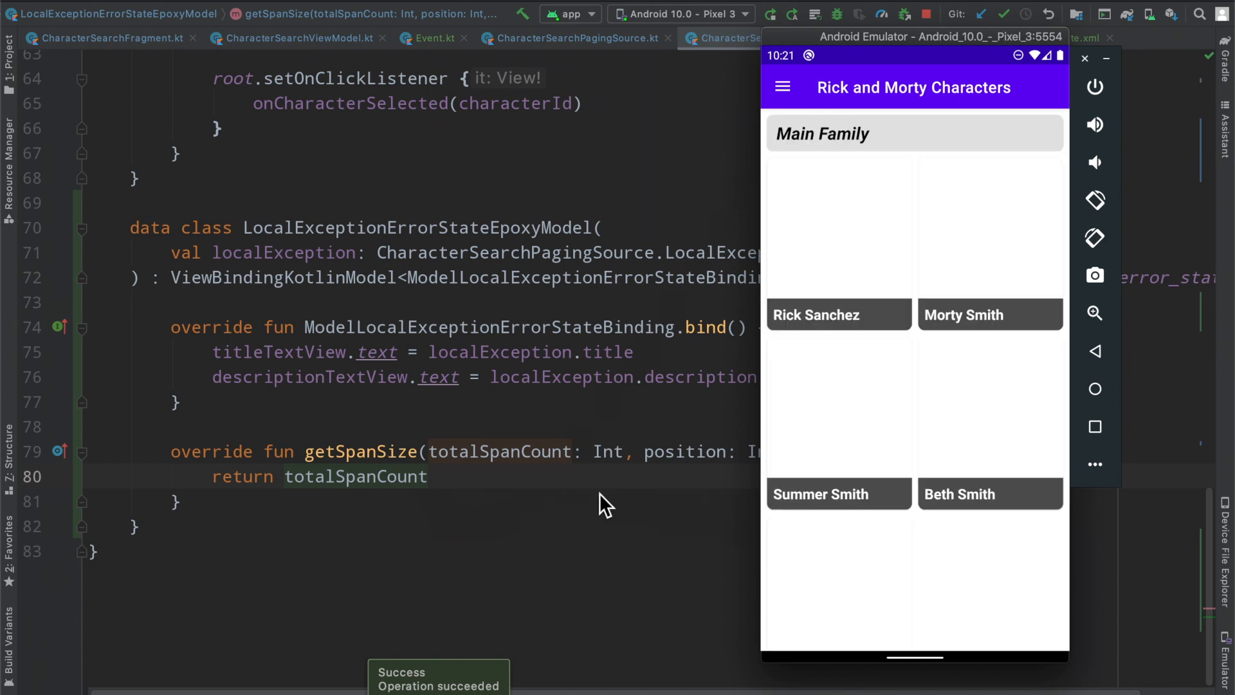
Step: In the emulator, open Search Characters and search 'morty' and 'zzzzzzzzz'
left_click(783, 87)
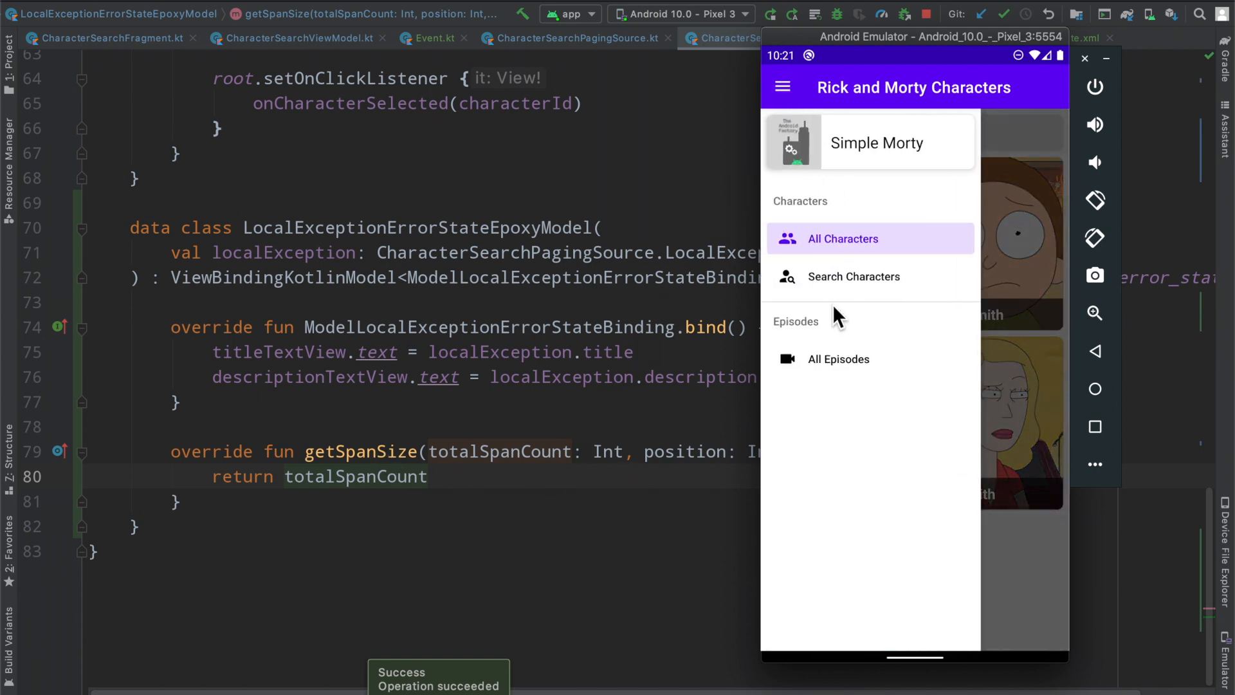
left_click(853, 276)
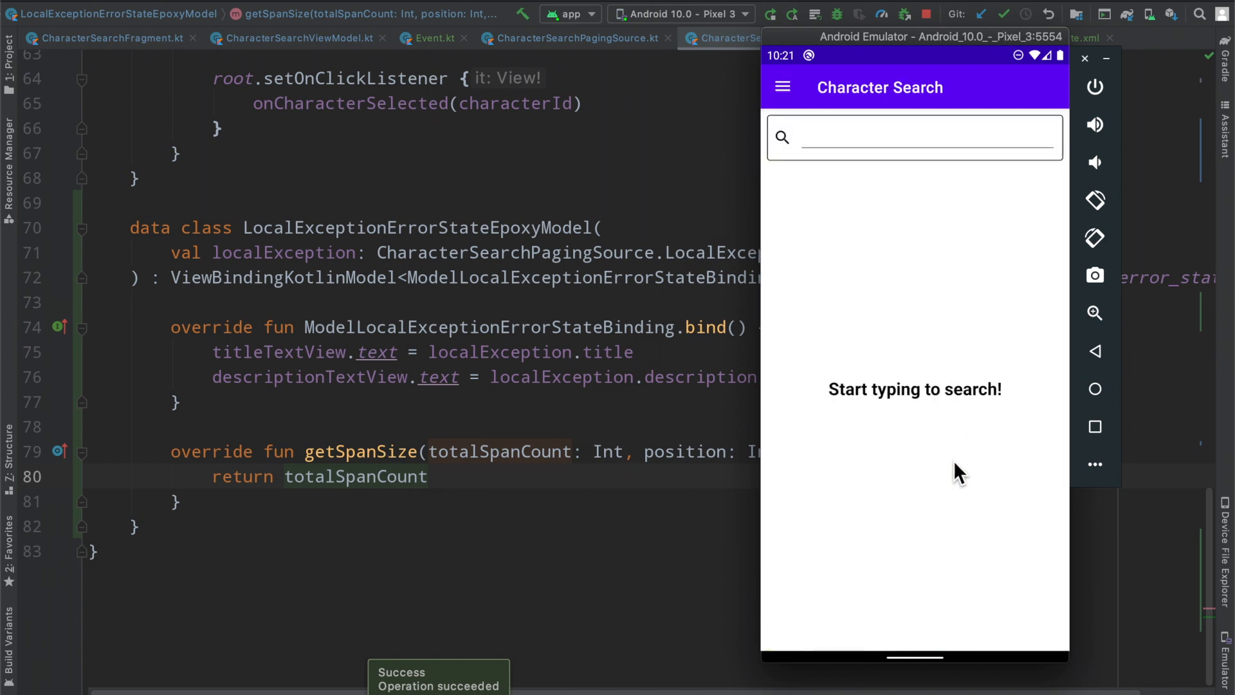
mouse_move(937, 395)
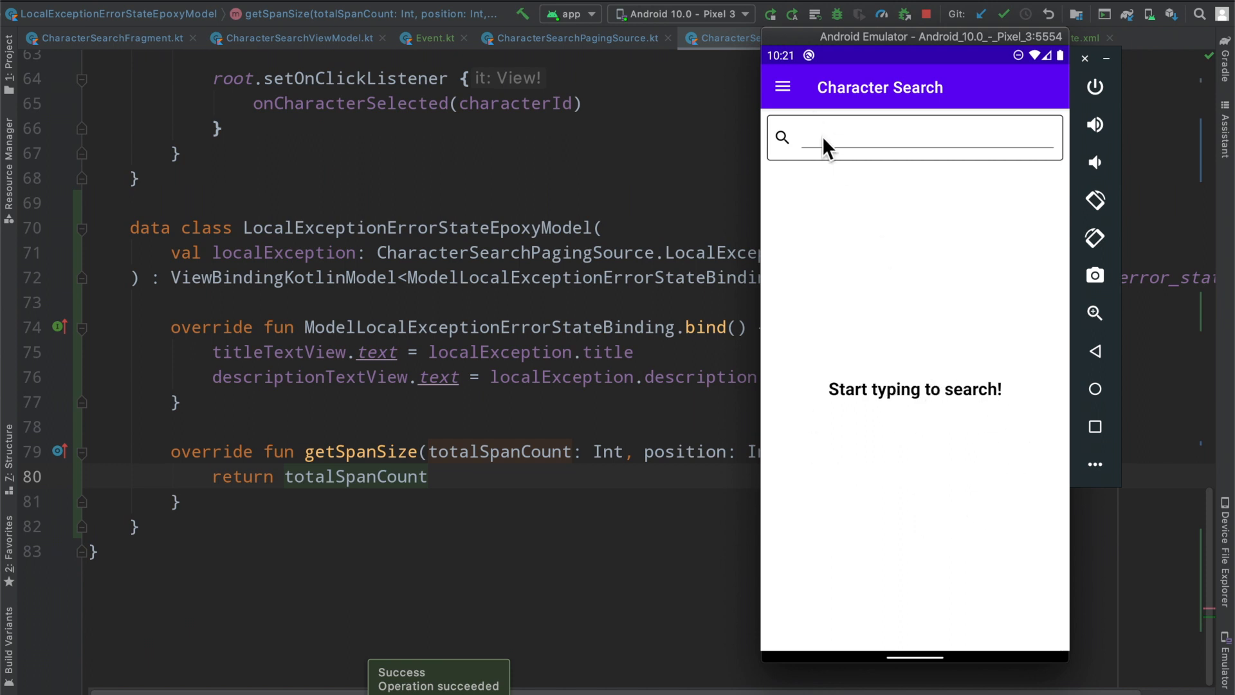
left_click(905, 137)
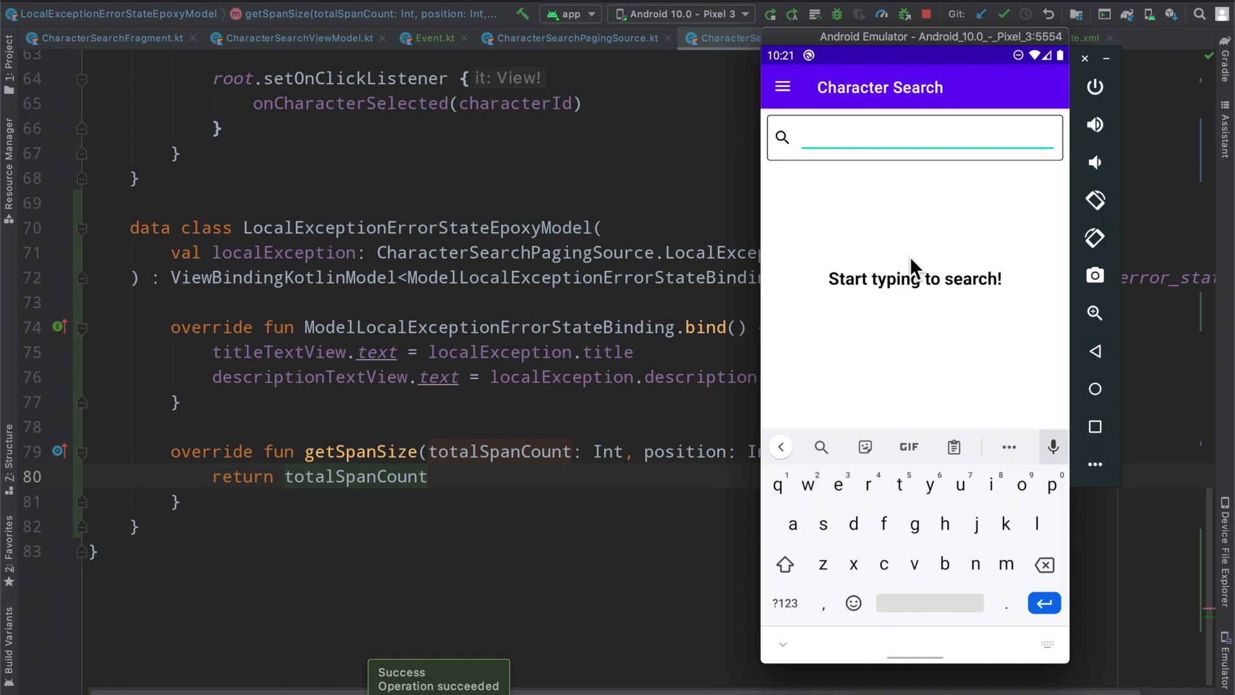
type("morty")
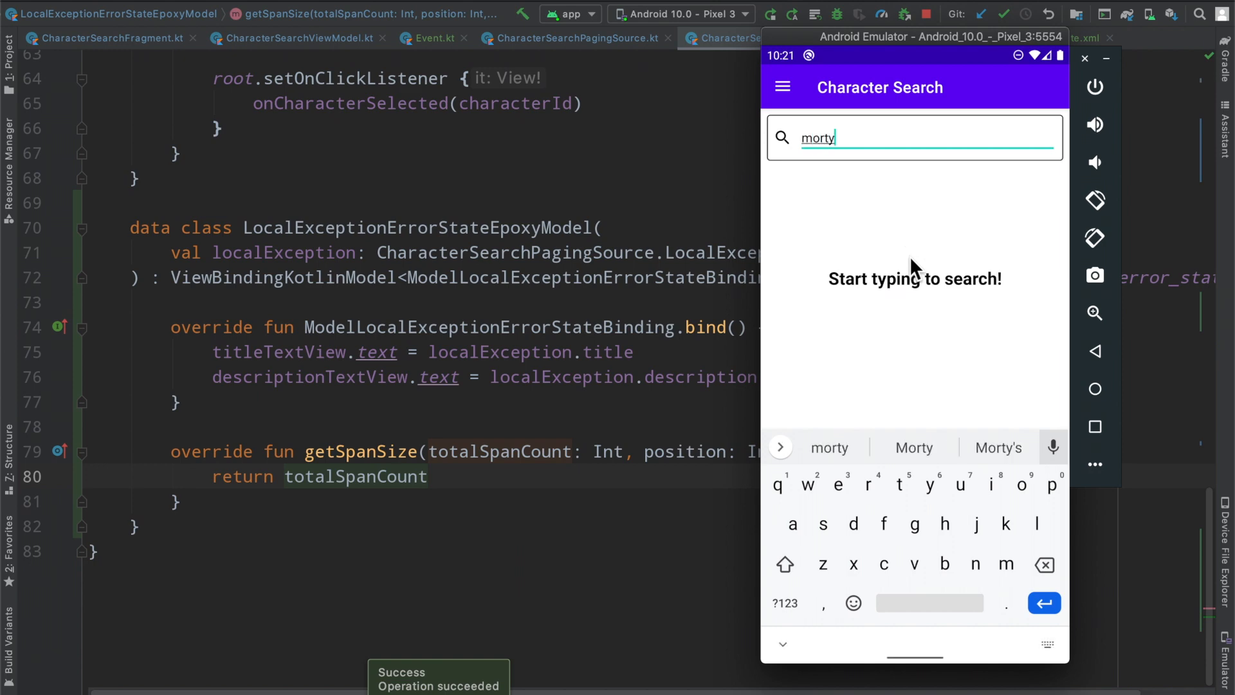
type("morty")
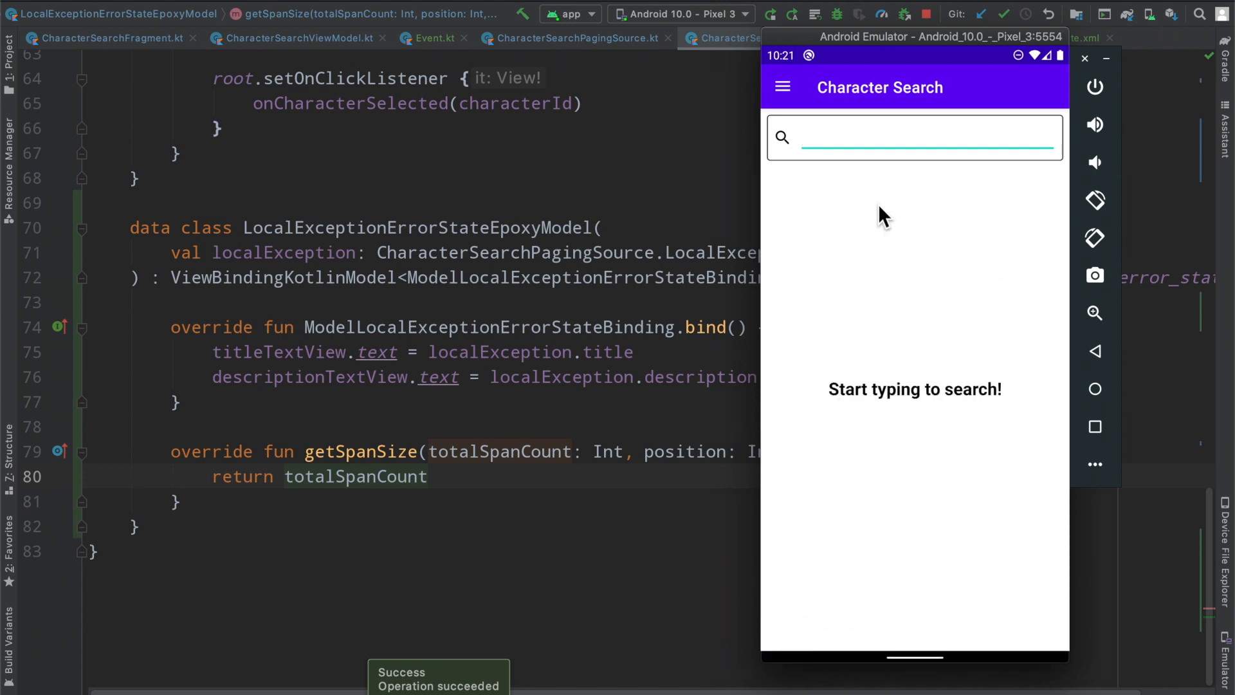
type("zzzzzzzzz")
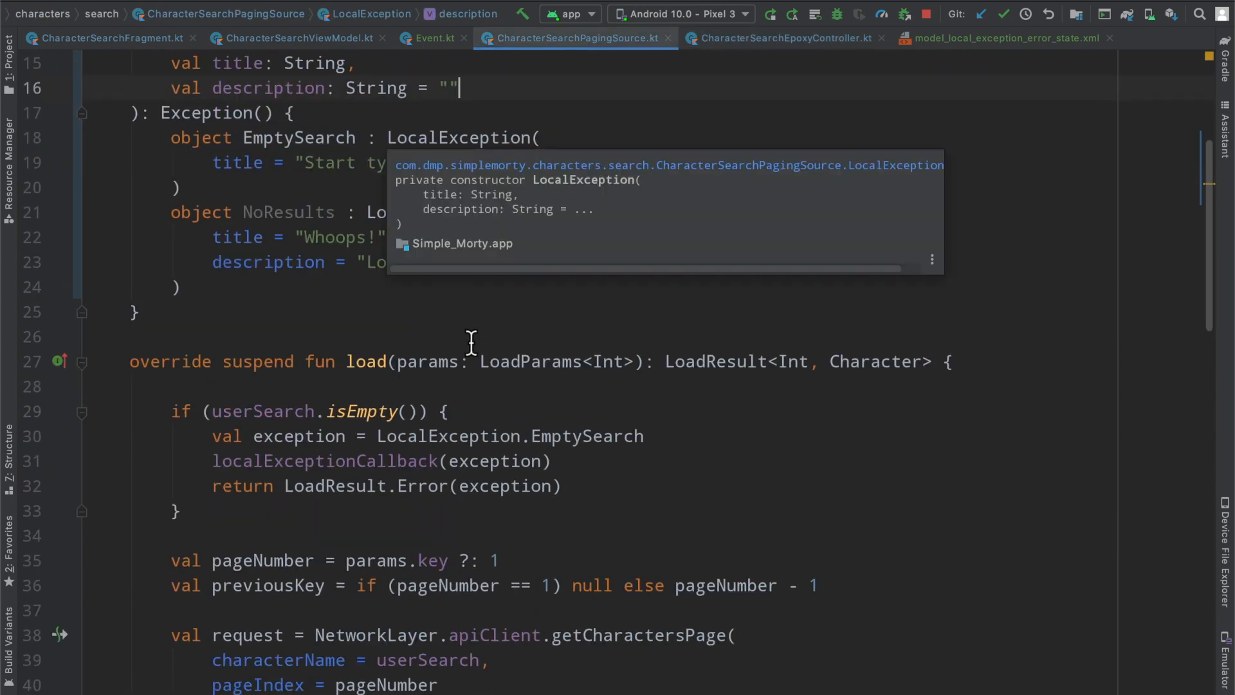
Step: Attach the debugger to simplemorty, watch request.exception, and expand request to reveal code 404
scroll("down", 3)
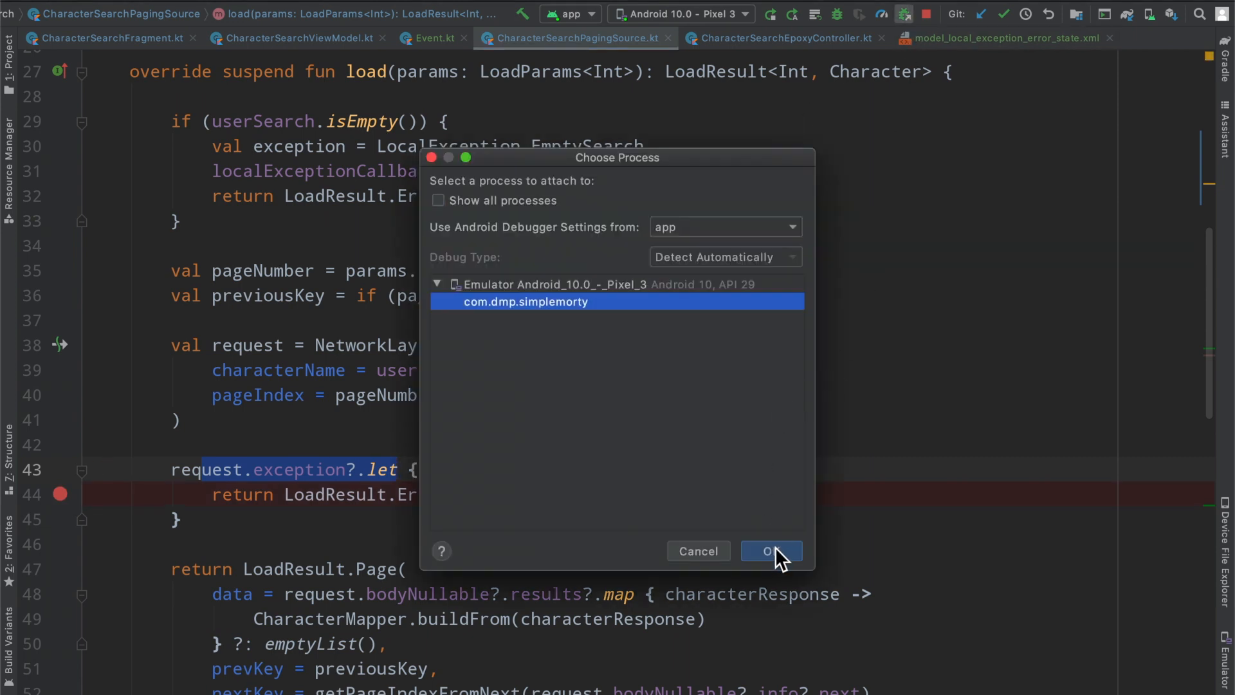
left_click(771, 551)
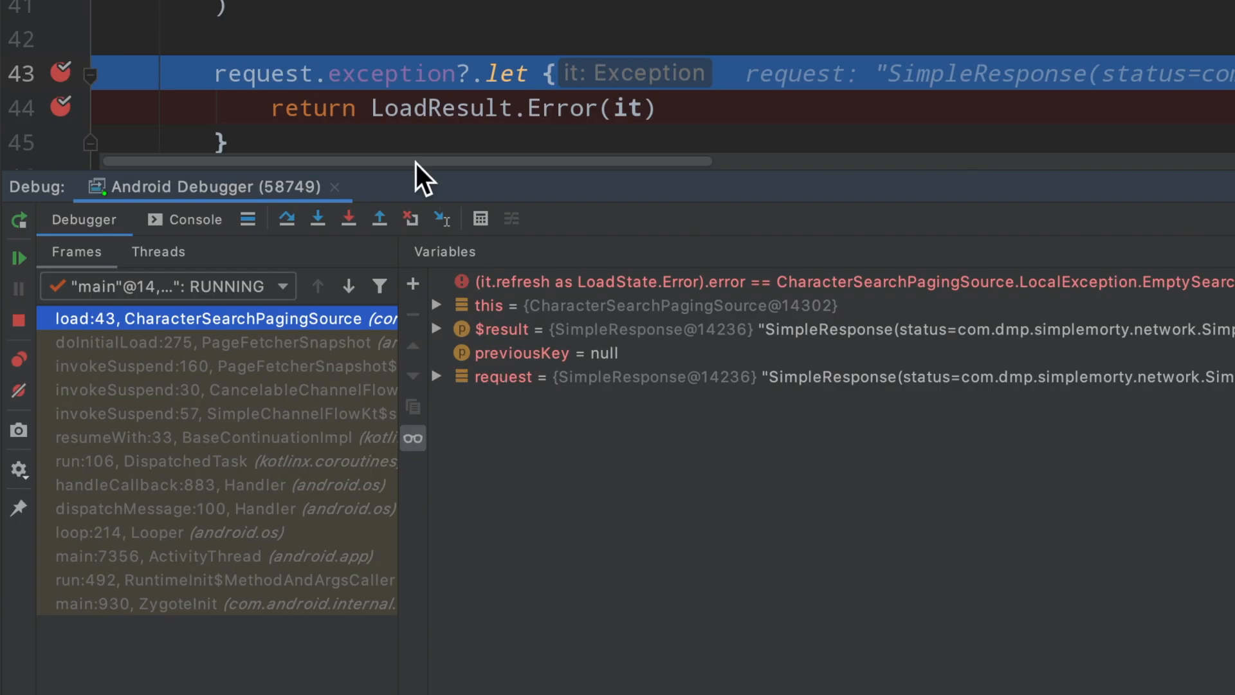
left_click(412, 285)
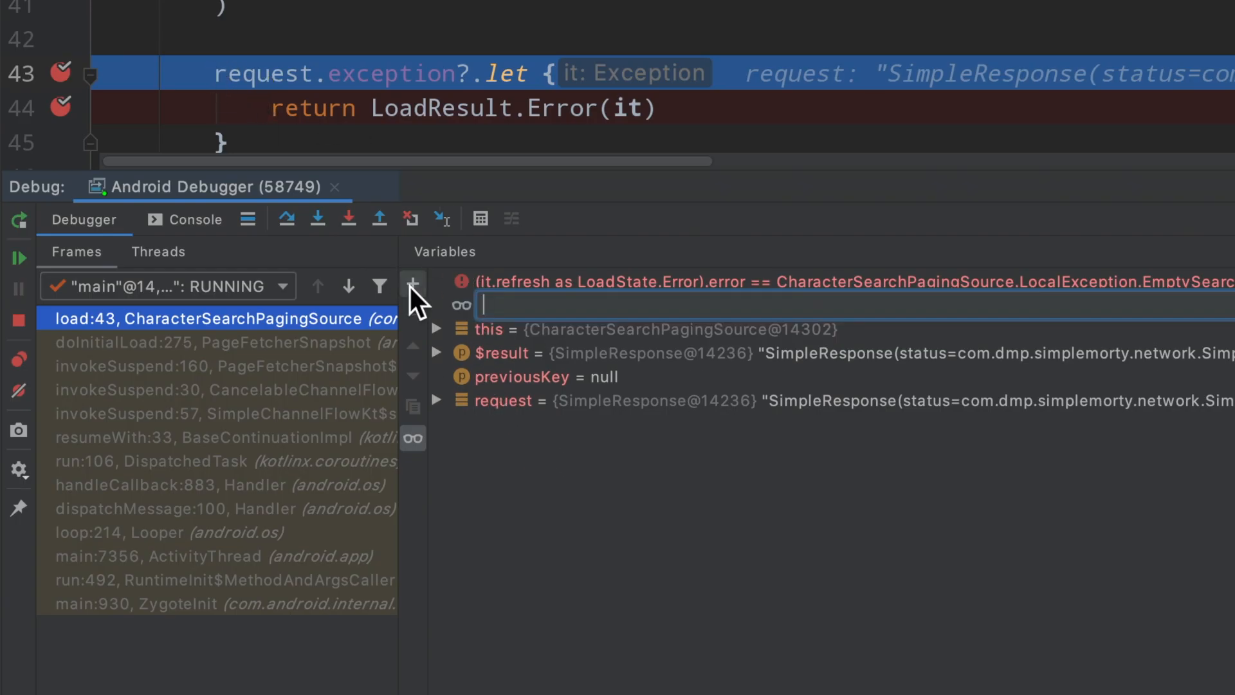
type("request.ex")
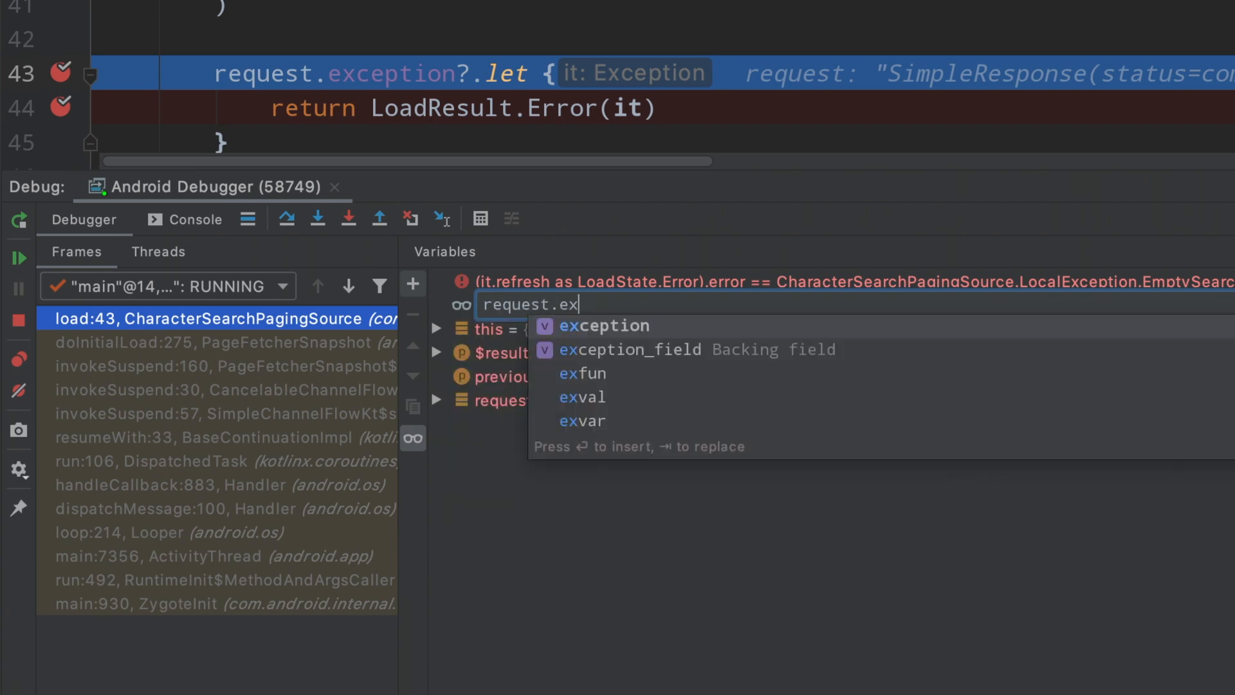
key("Enter")
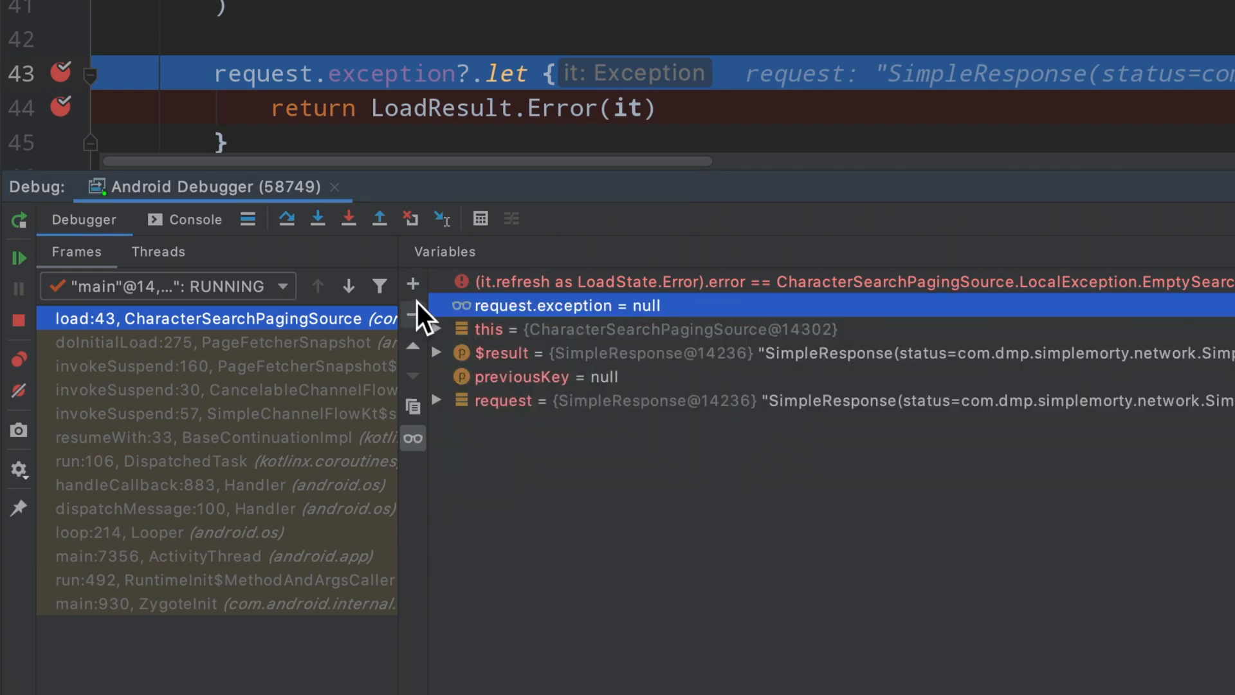
left_click(411, 284)
type("request")
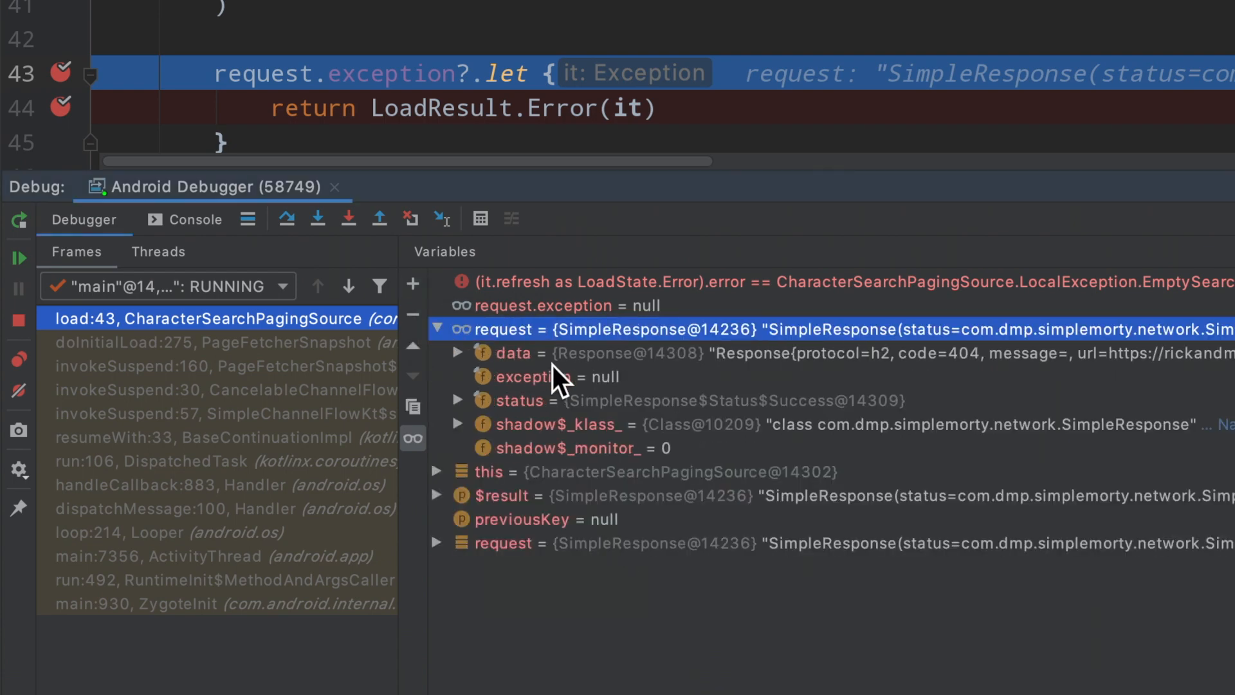
mouse_move(630, 390)
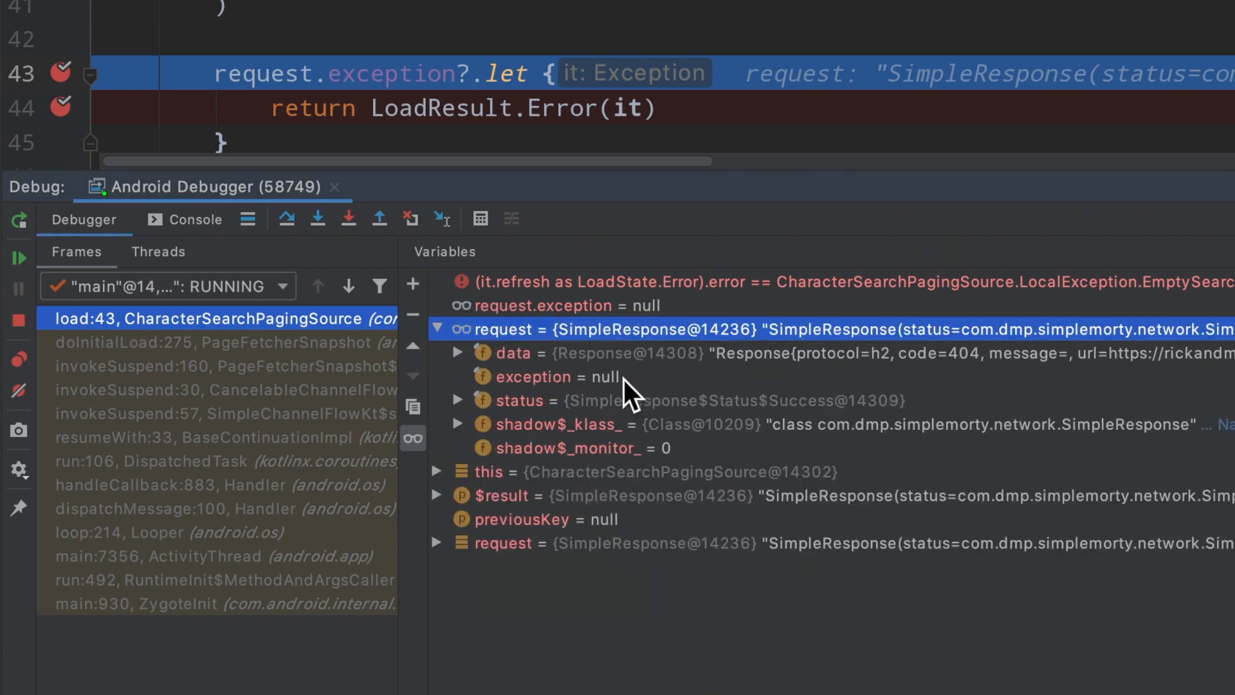
left_click(512, 353)
type("request.data.code(")
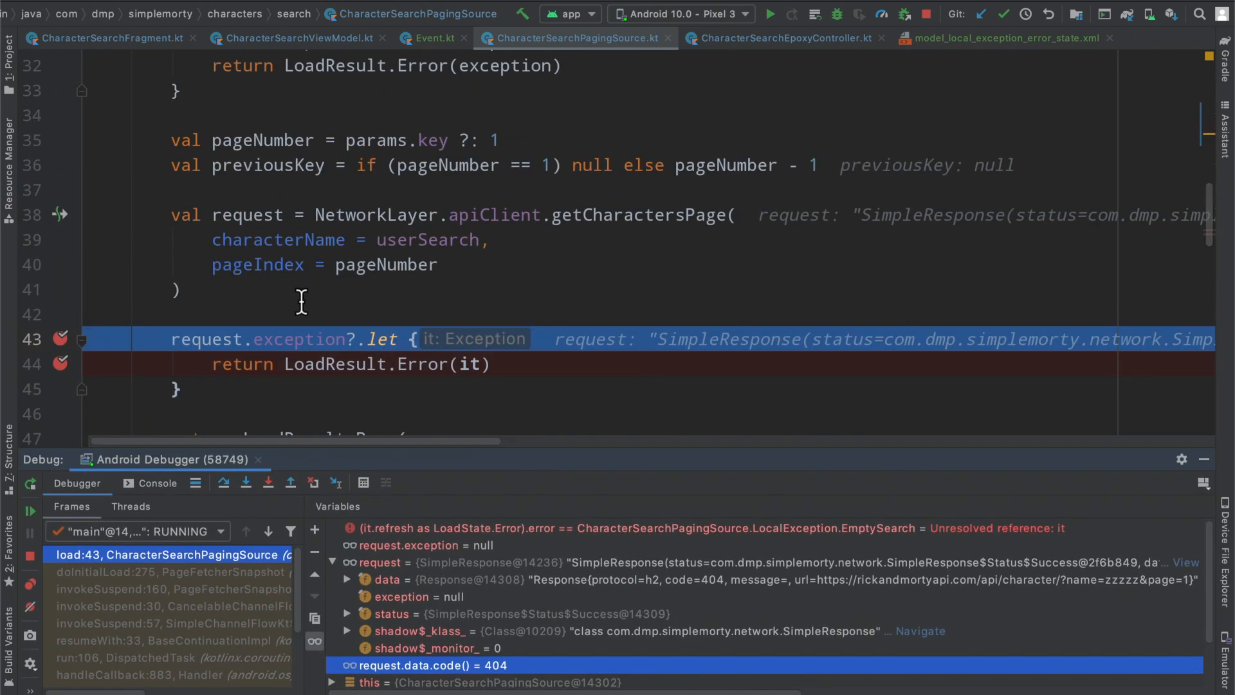
Step: Add an 'if (request.code() == 404)' check returning LocalException.NoResults
type("if (")
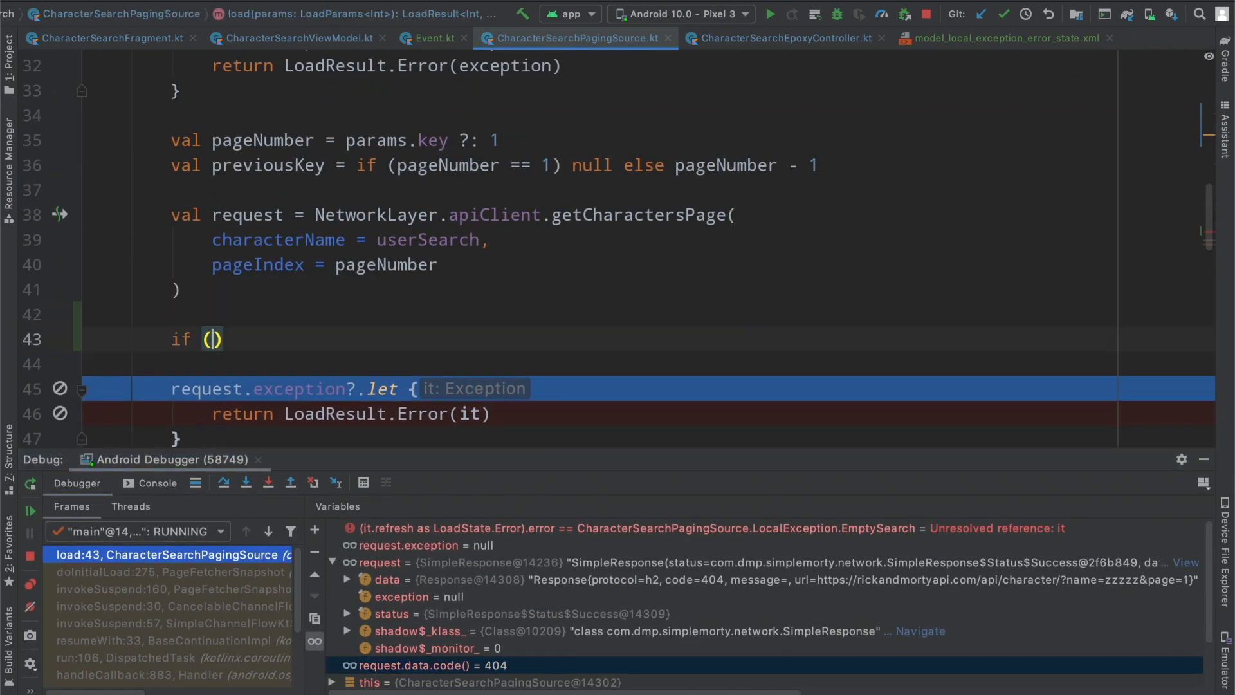
type("request.data?.")
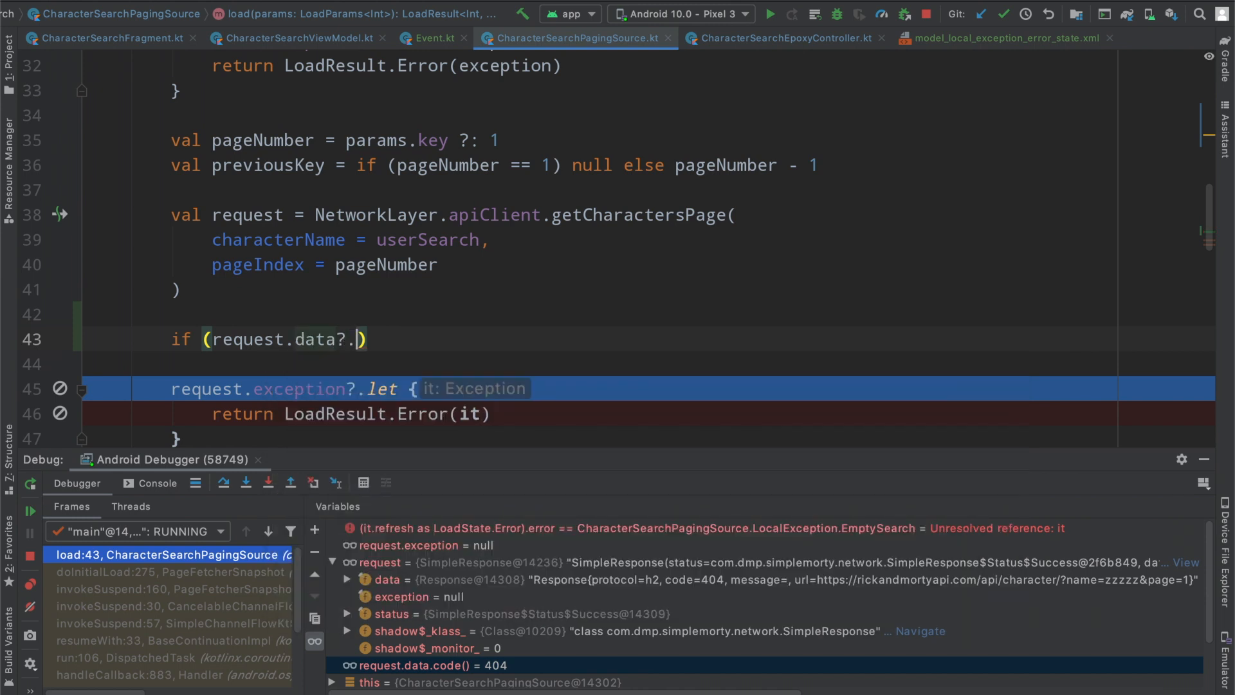
type("code()")
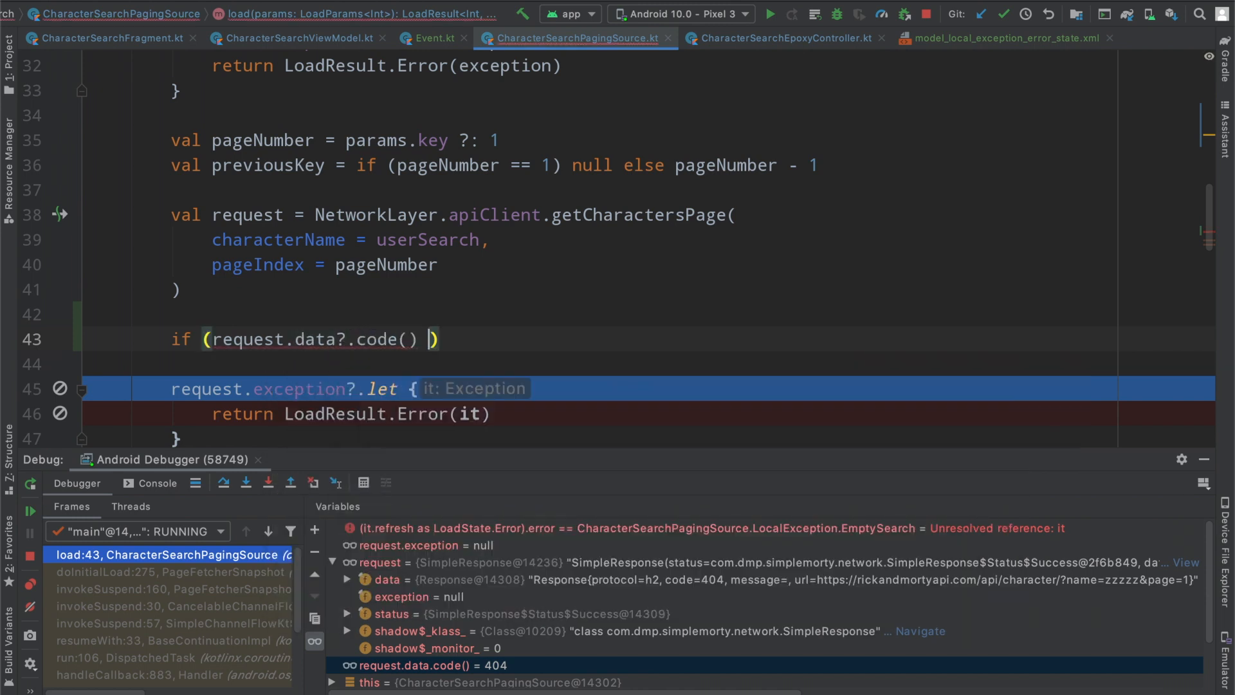
type("== 404")
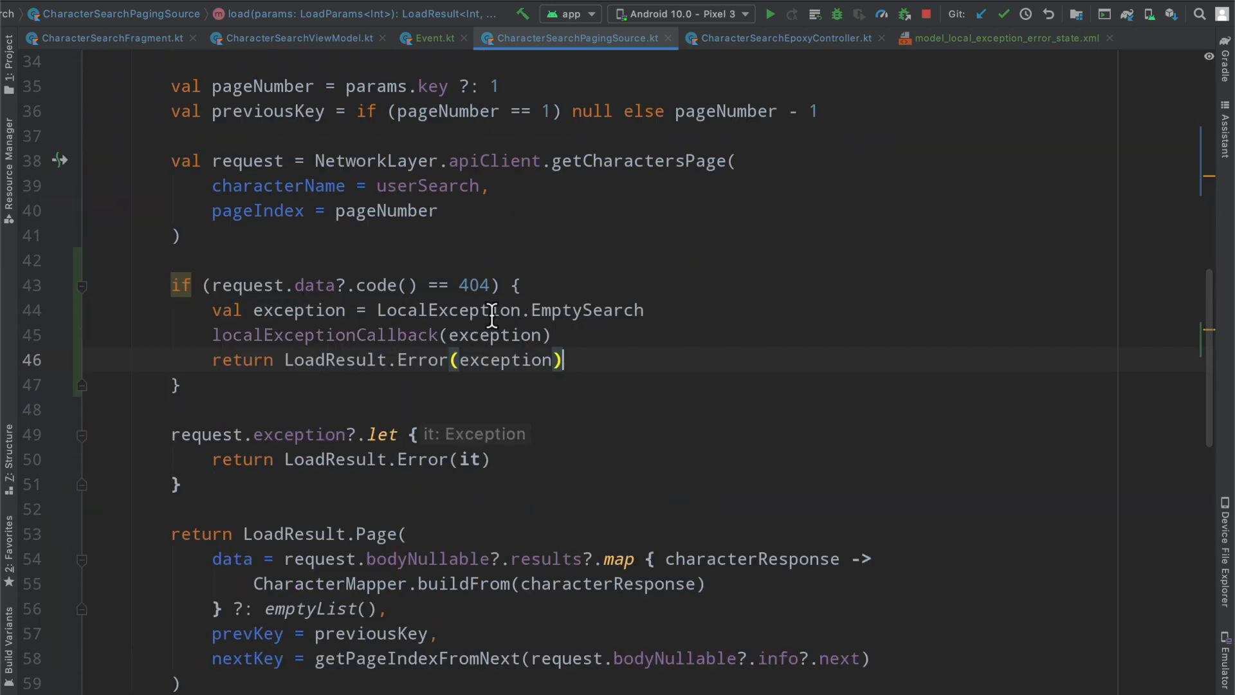
type("NO")
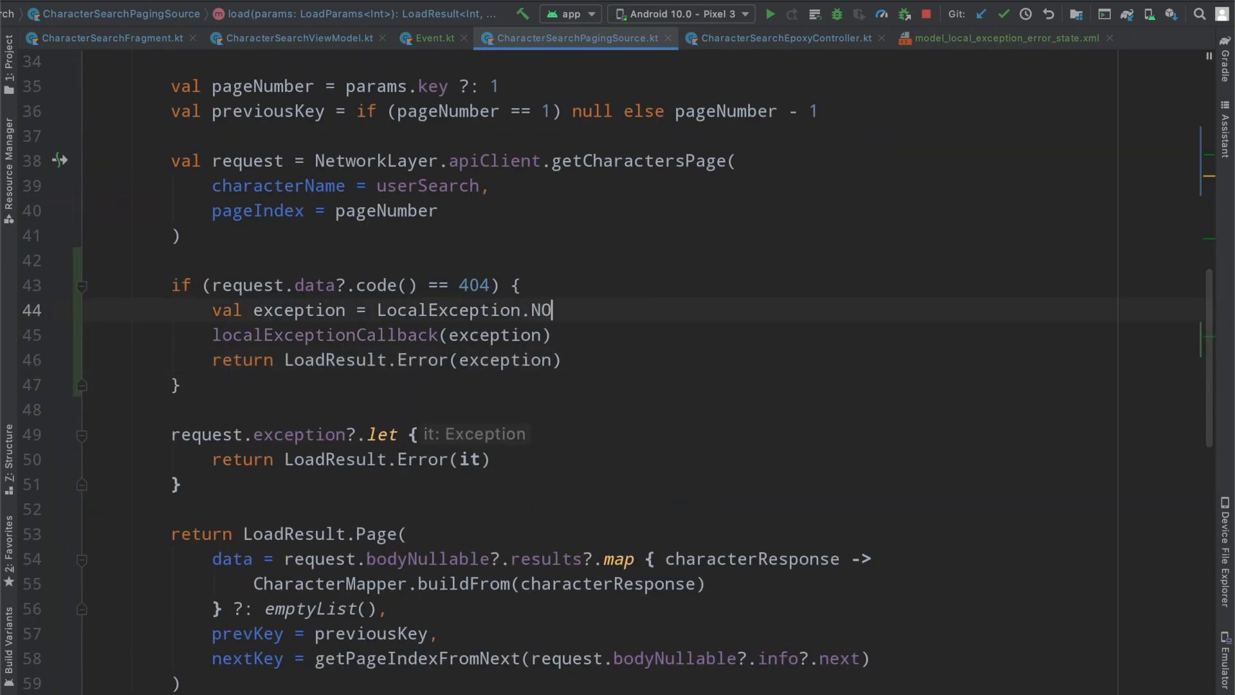
type("Results")
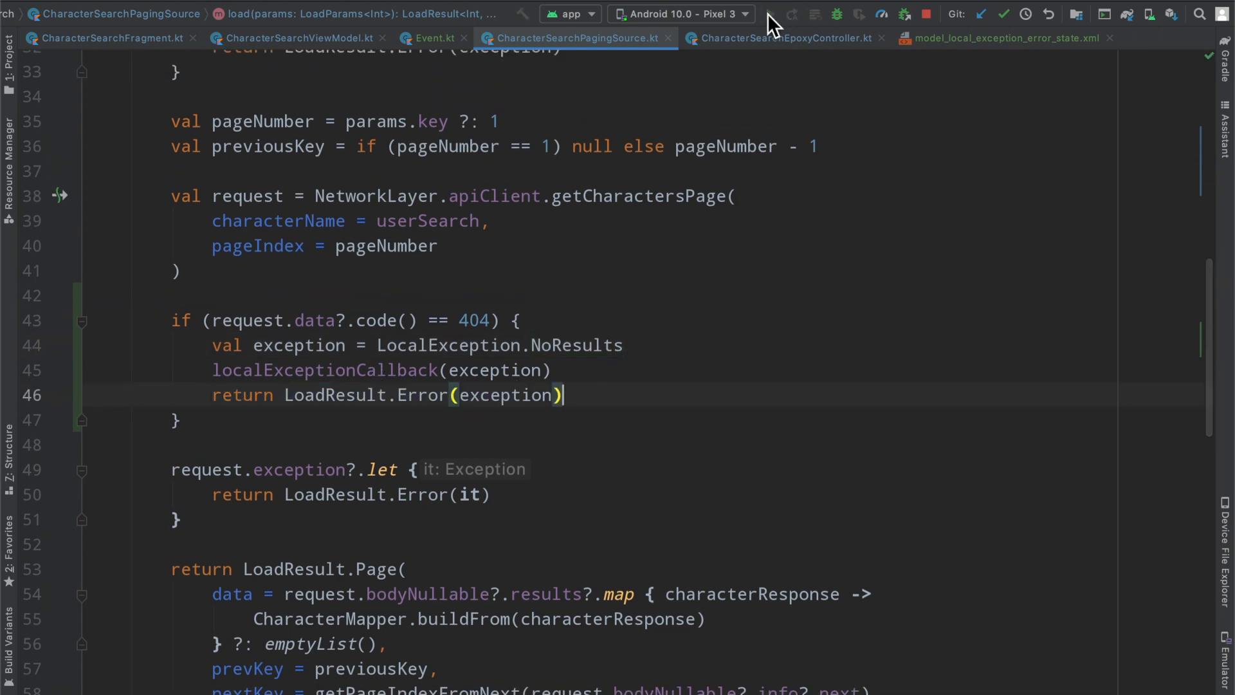
mouse_move(478, 371)
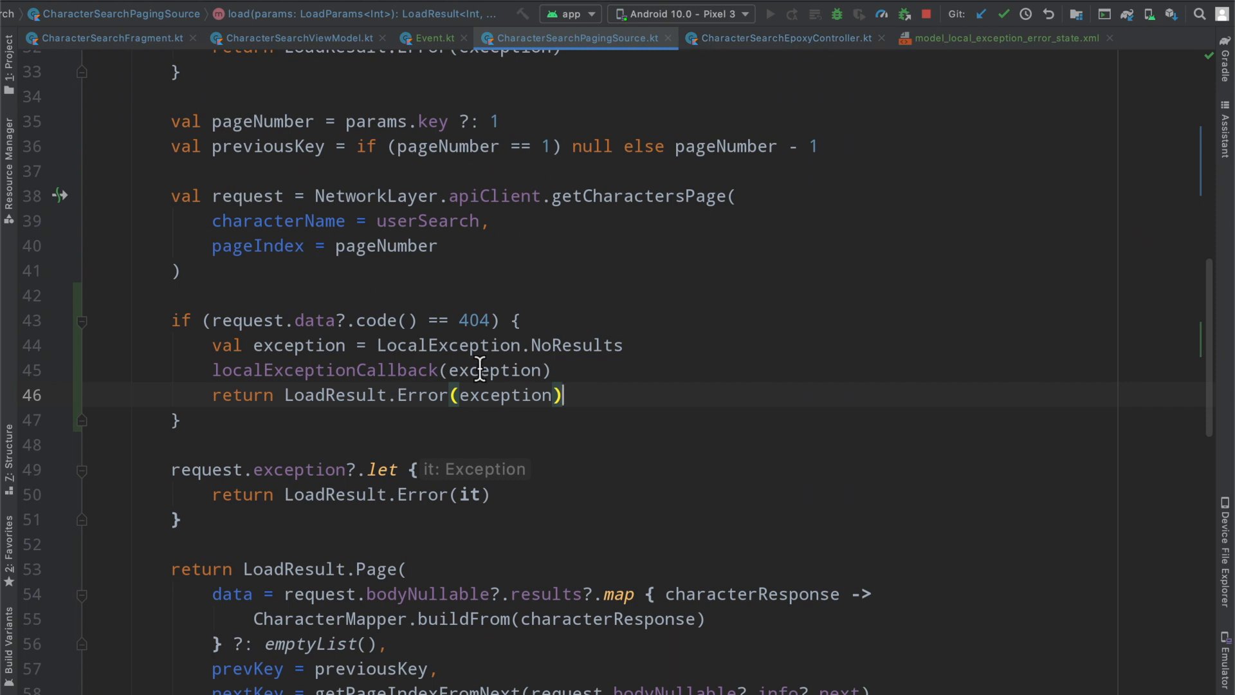
Step: Add the comment '// Fail to find something from the user's search' above the check
type("// Fa")
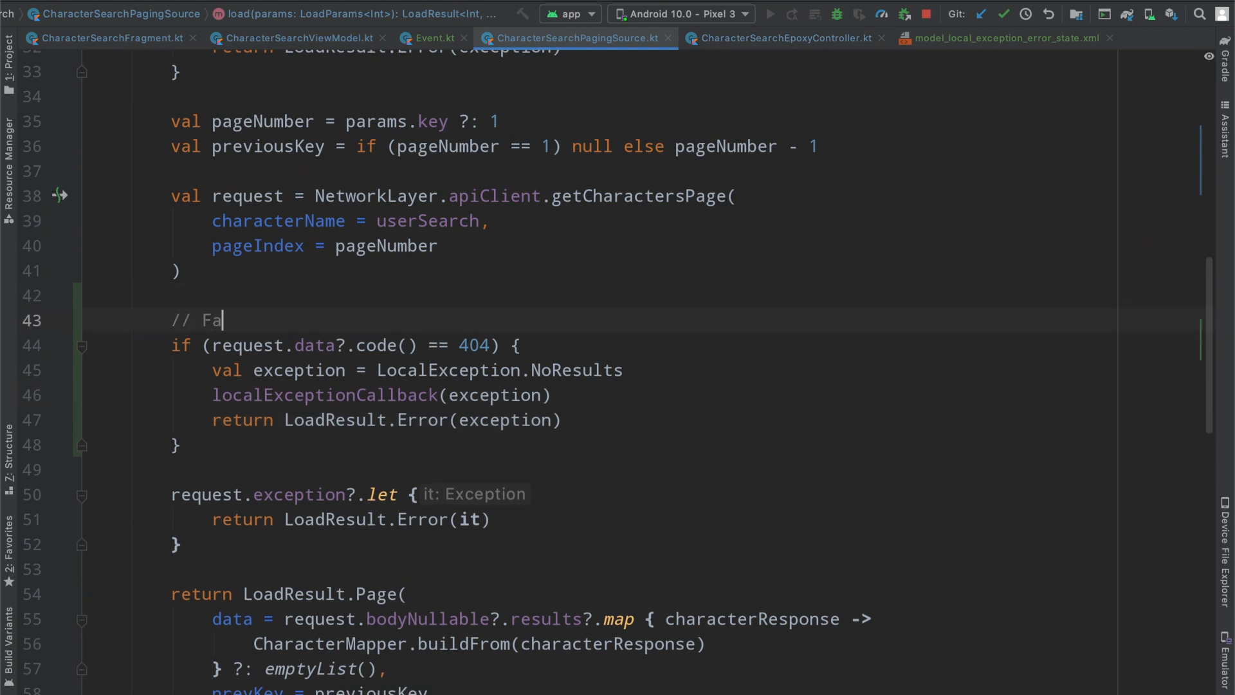
type("il to find somethin")
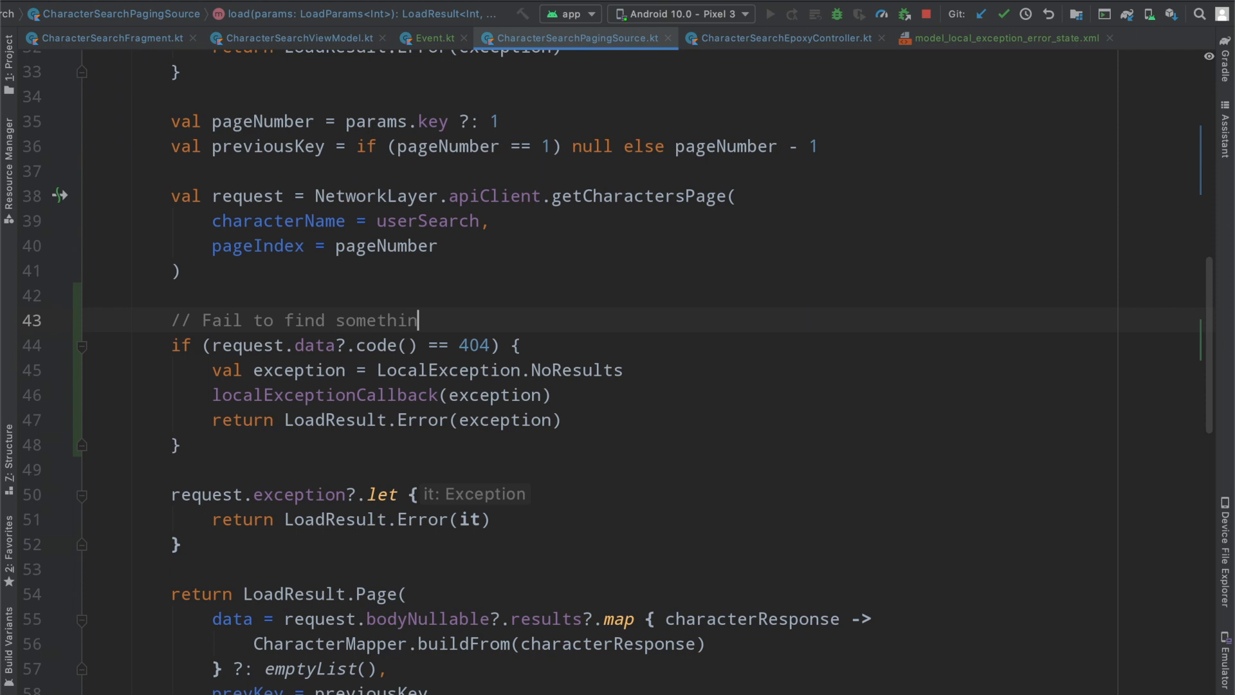
type("g from the user's search")
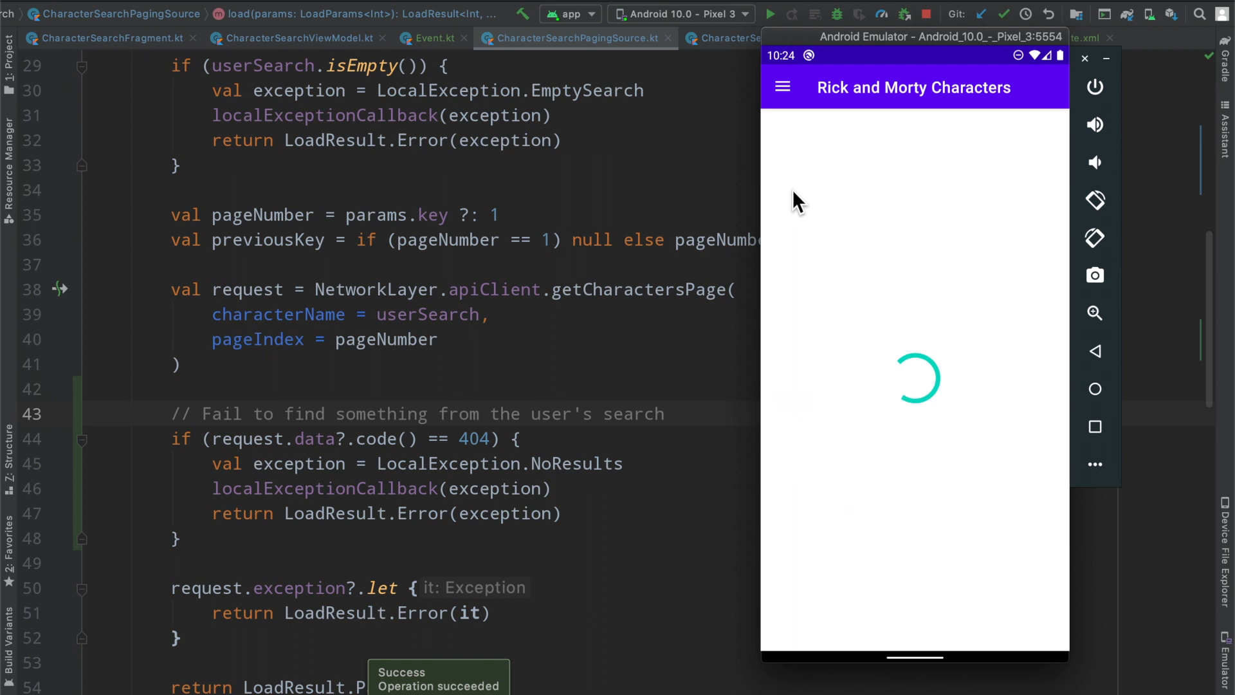
Step: Open Search Characters from the drawer, search 'zzzzzzz' and scroll the results
left_click(782, 87)
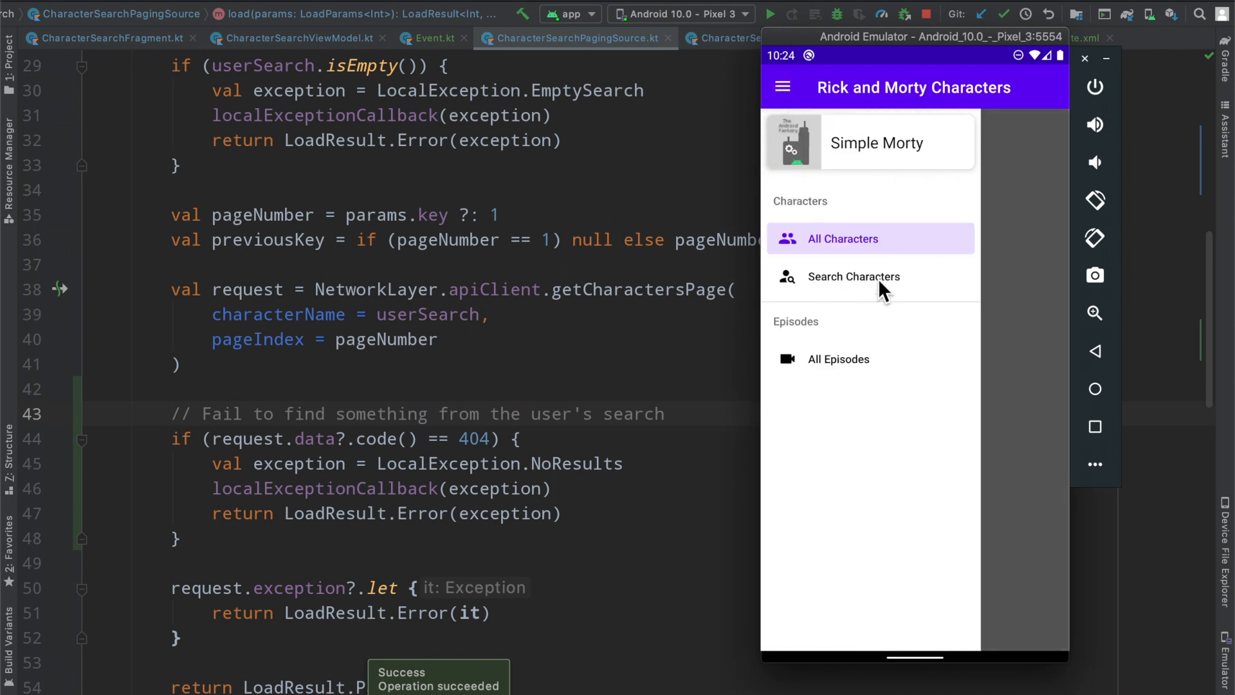
left_click(854, 276)
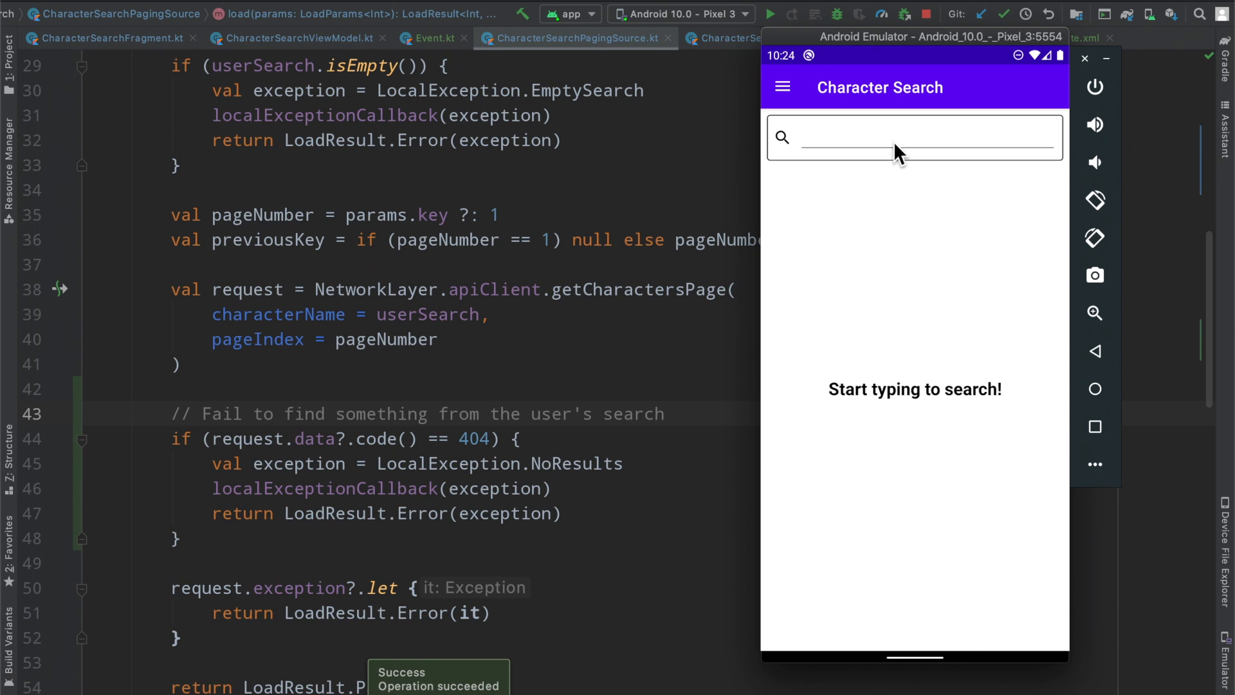
type("zzzzzzz")
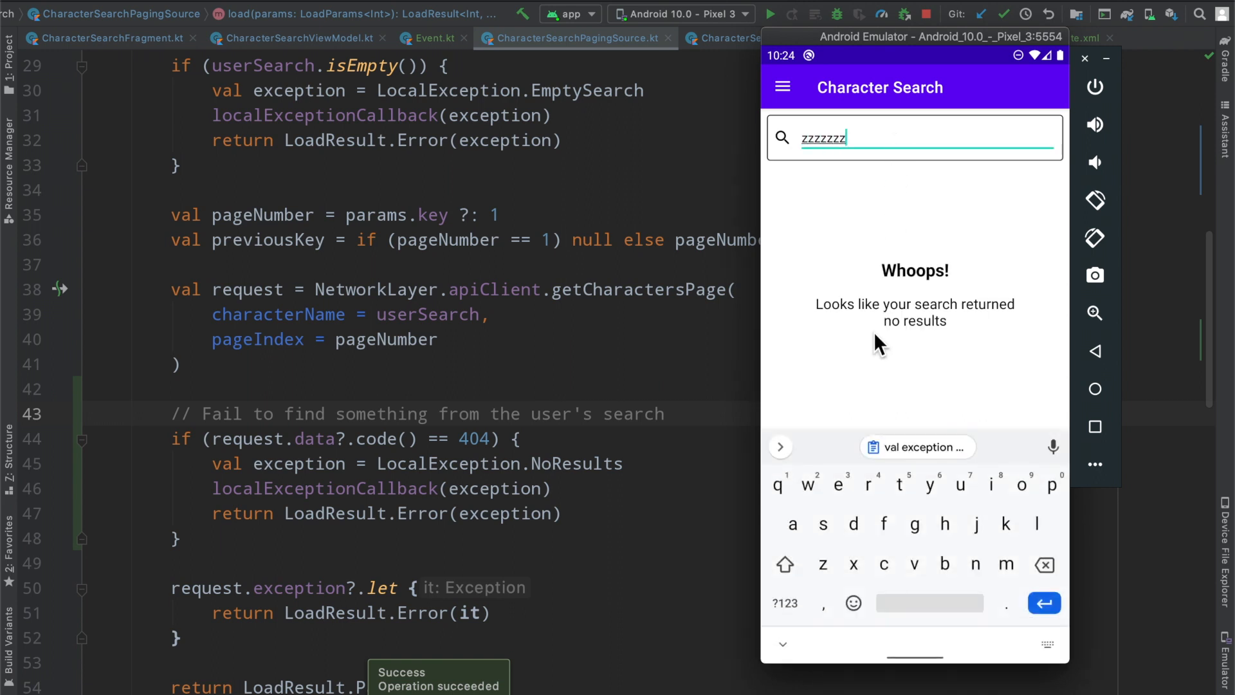
mouse_move(867, 416)
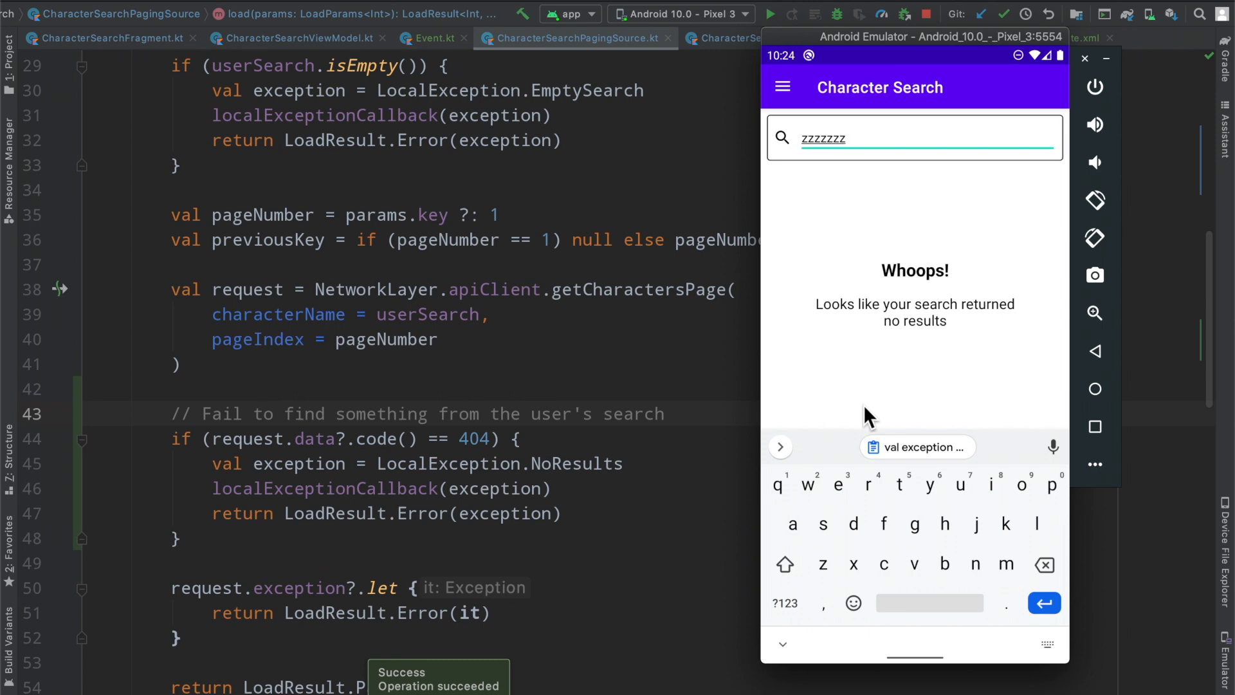
mouse_move(849, 439)
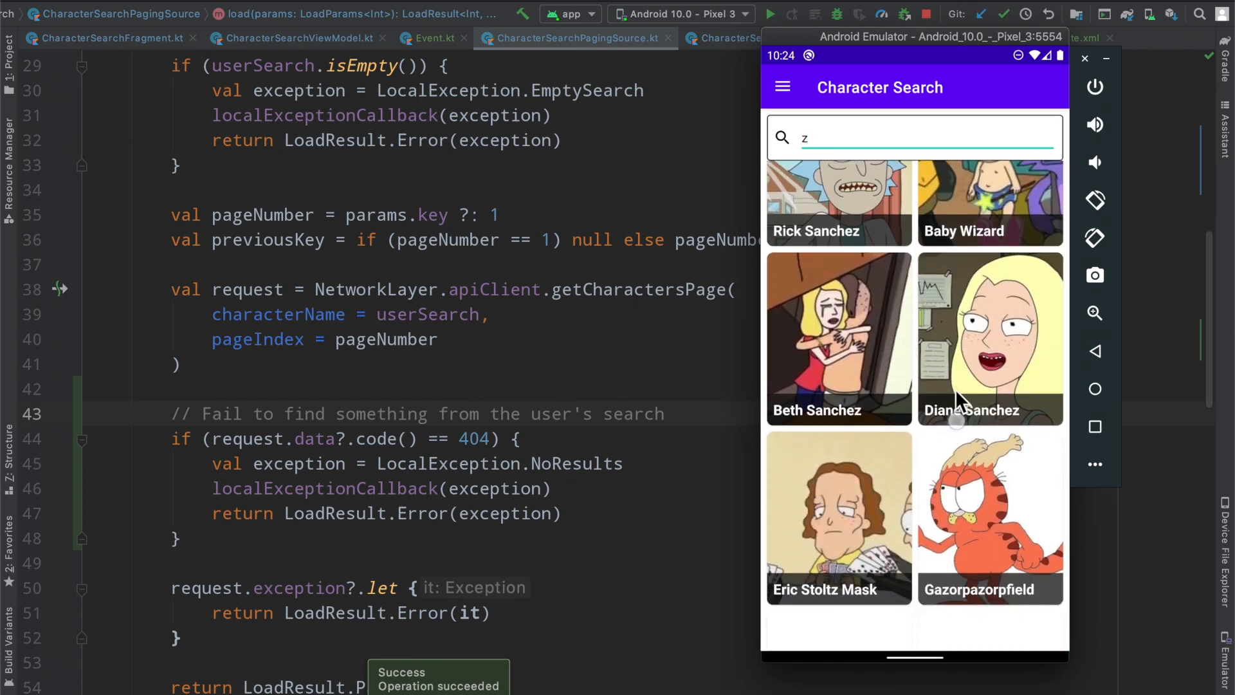
scroll("down", 3)
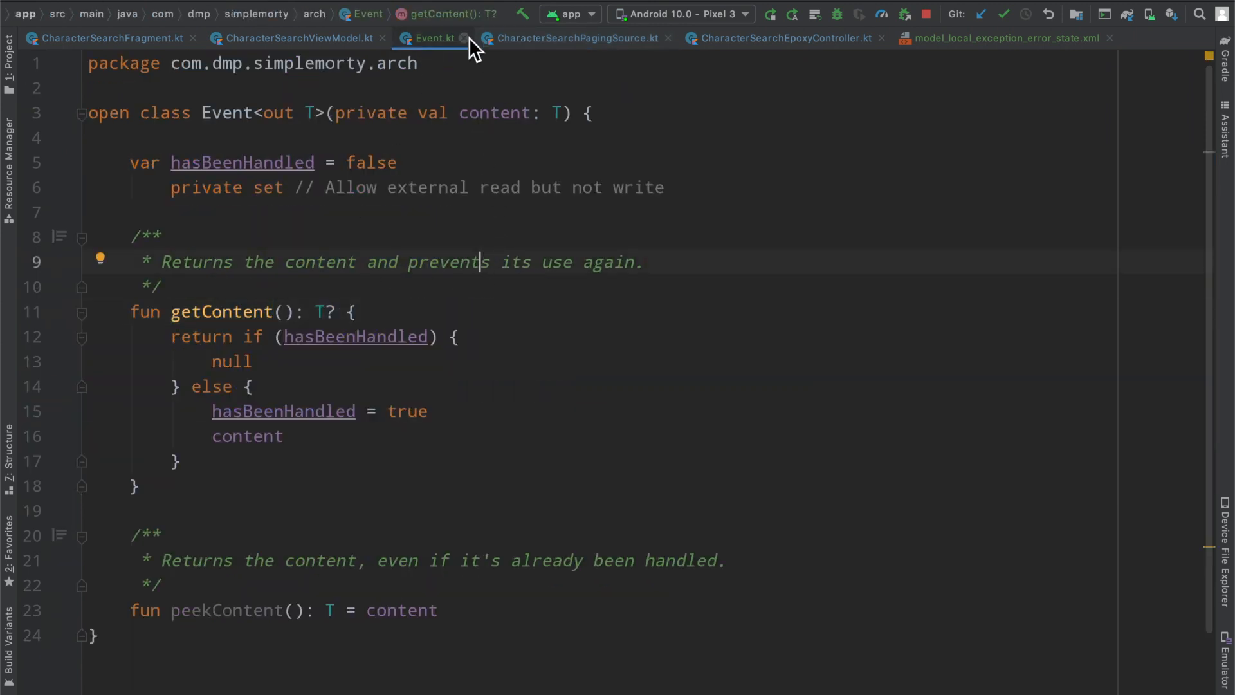
mouse_move(464, 38)
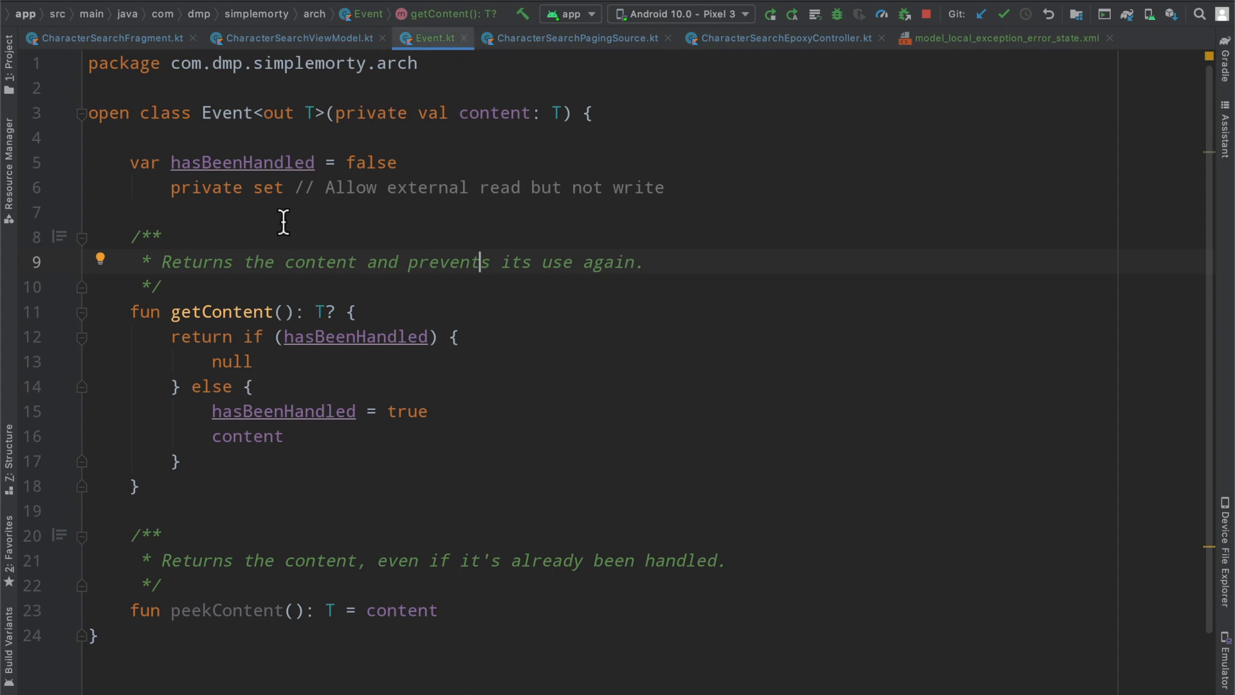
Step: Review Event.kt, CharacterSearchViewModel.kt and CharacterSearchFragment.kt, then open CharacterSearchEpoxyController.kt
double_click(262, 113)
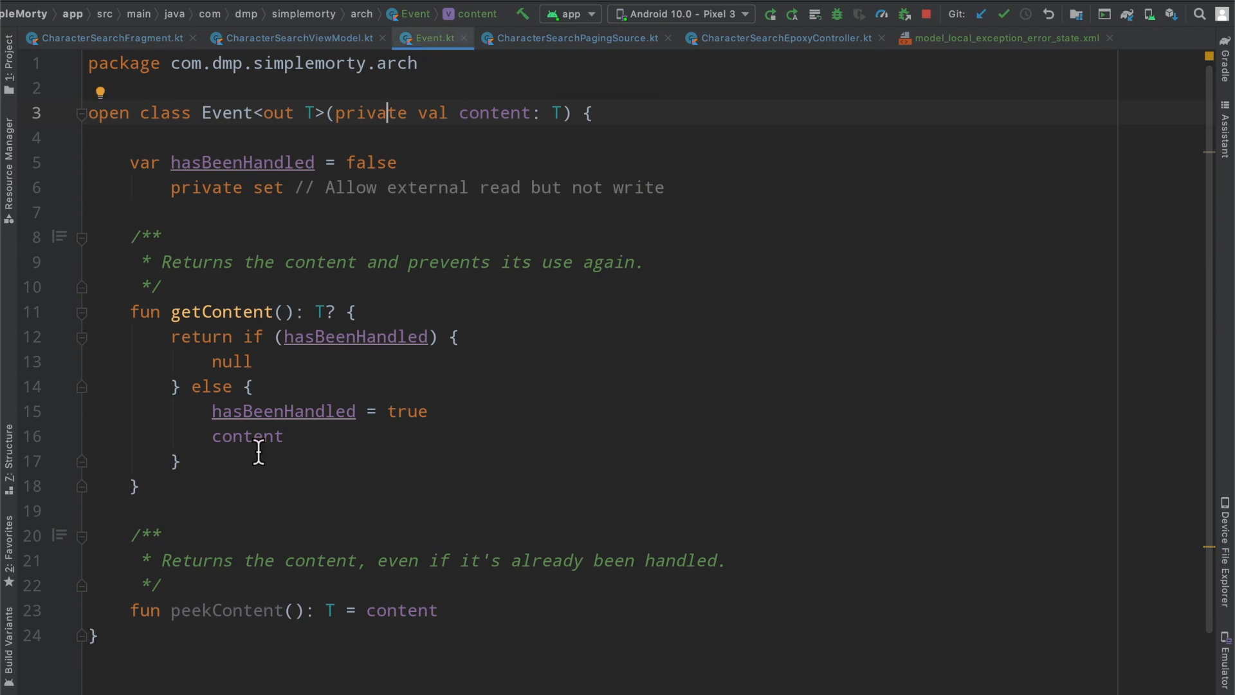
left_click(296, 38)
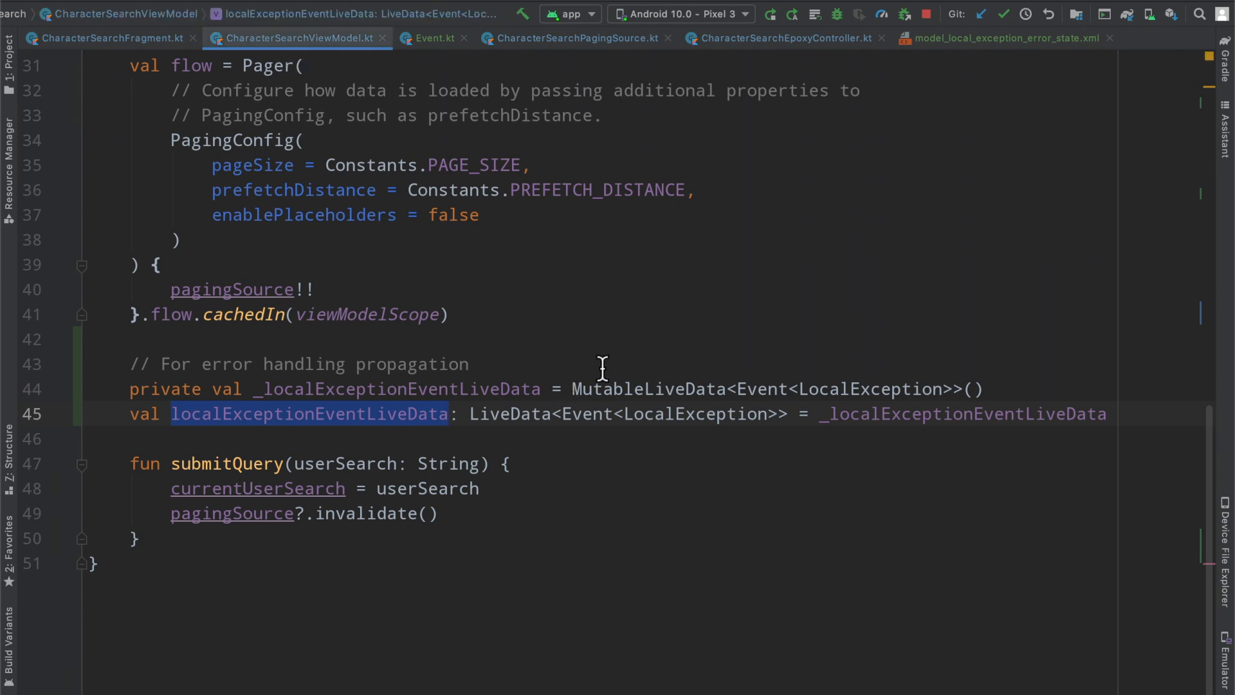
scroll("up", 3)
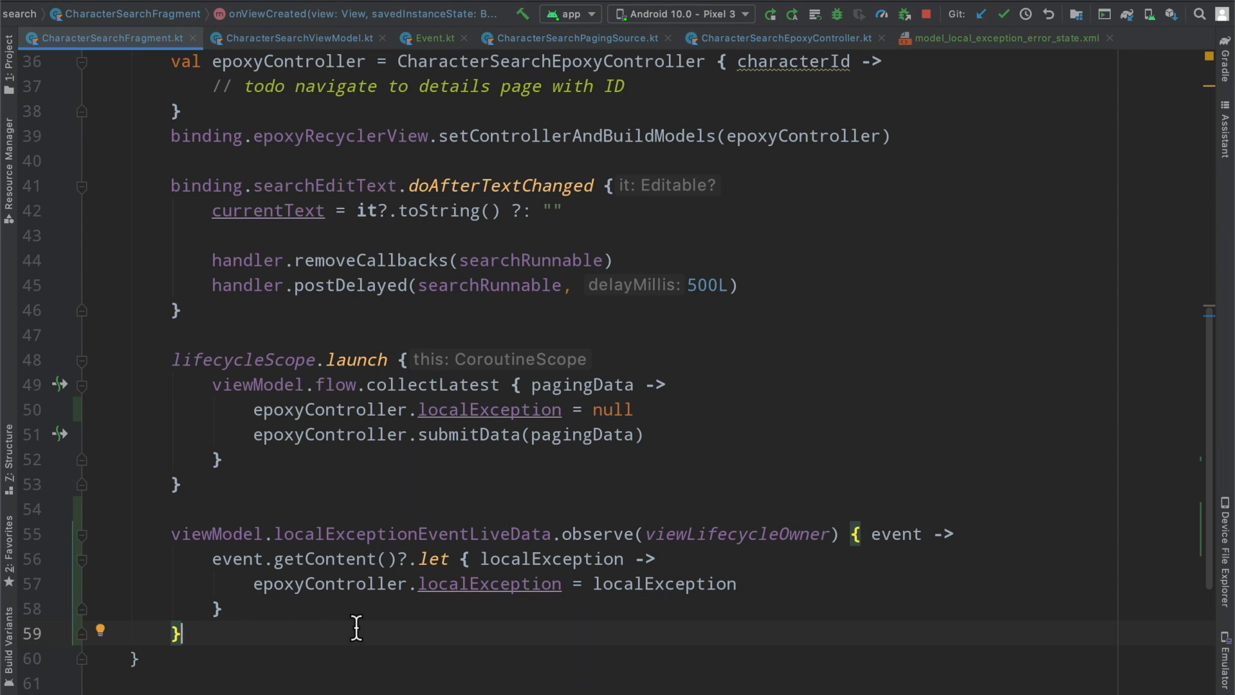
double_click(276, 584)
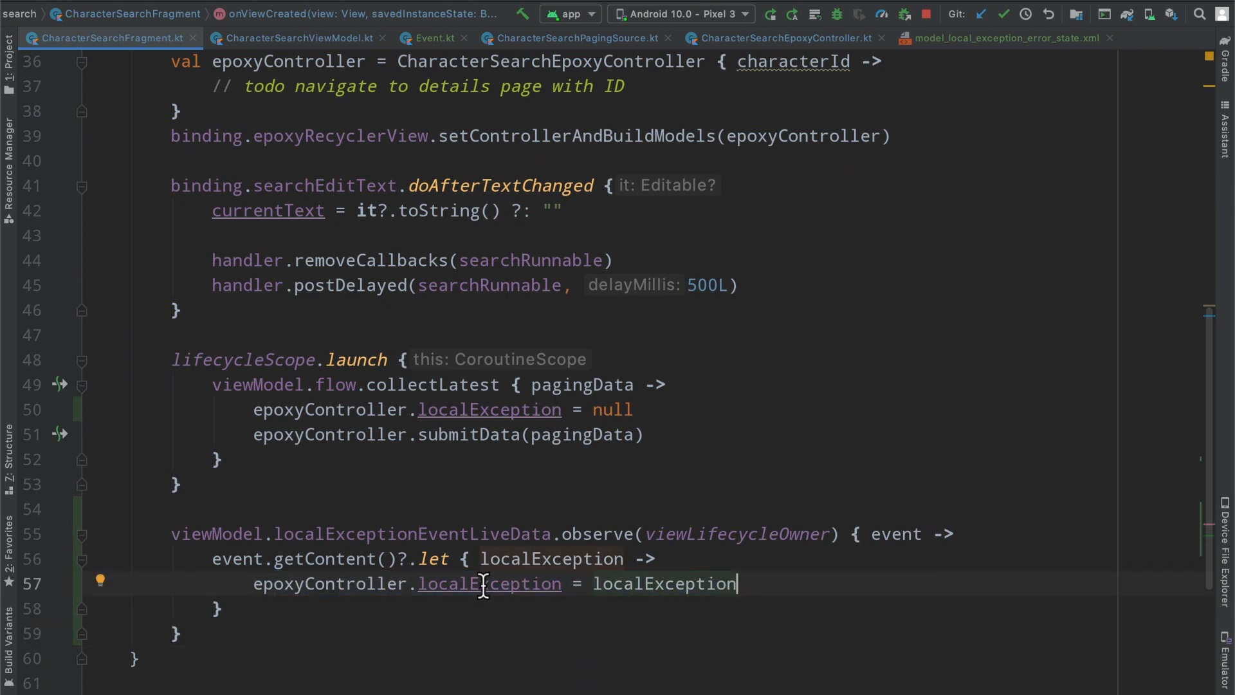
left_click(782, 38)
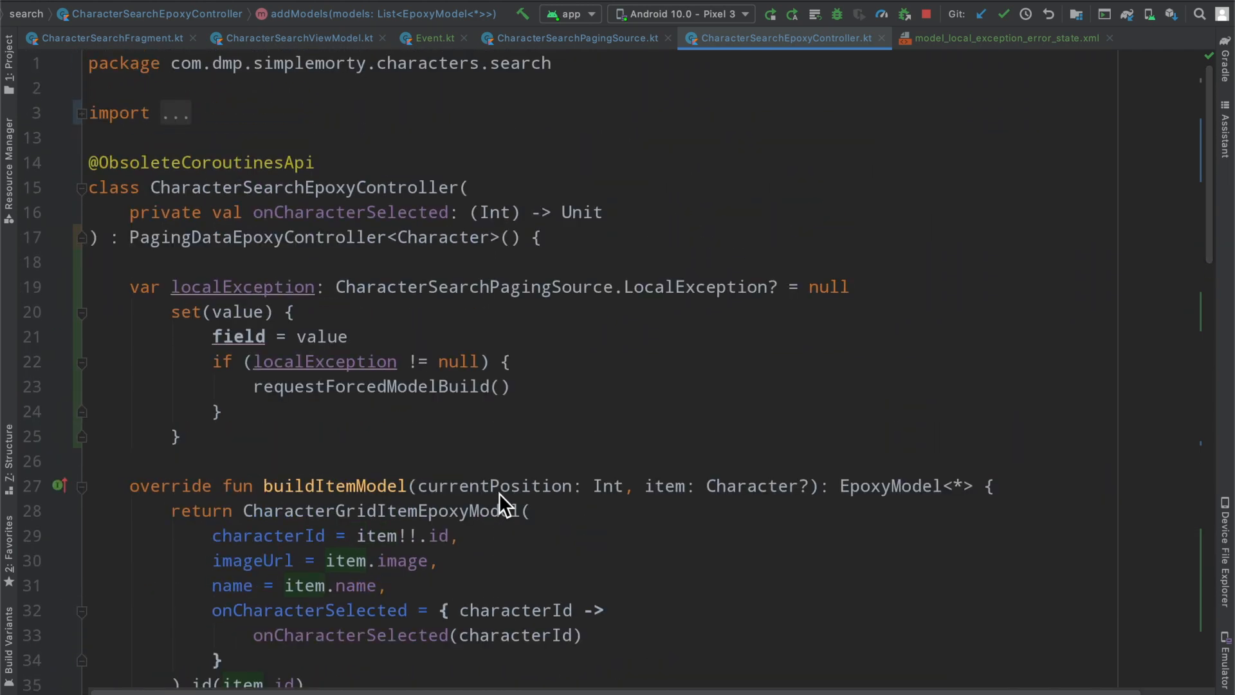
mouse_move(929, 127)
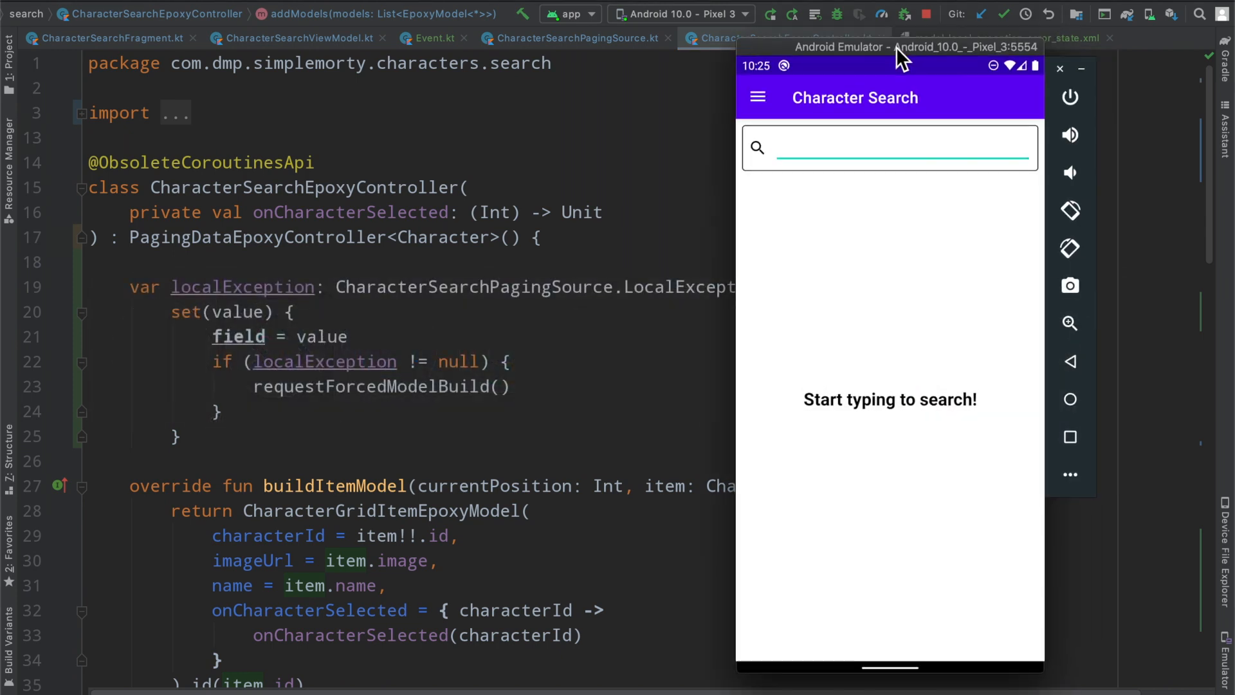
Step: Search 'vassgwf' in the rerun app, hide the keyboard, then scroll through CharacterSearchFragment.kt
type("vassgwf")
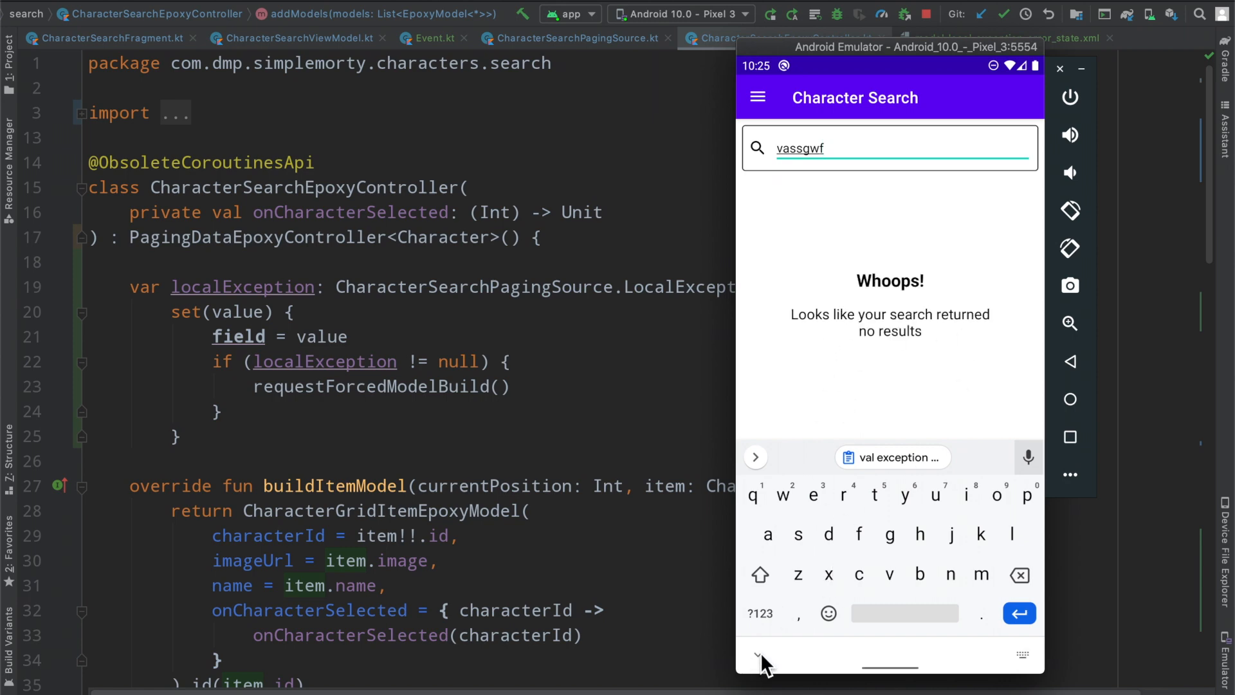
left_click(761, 660)
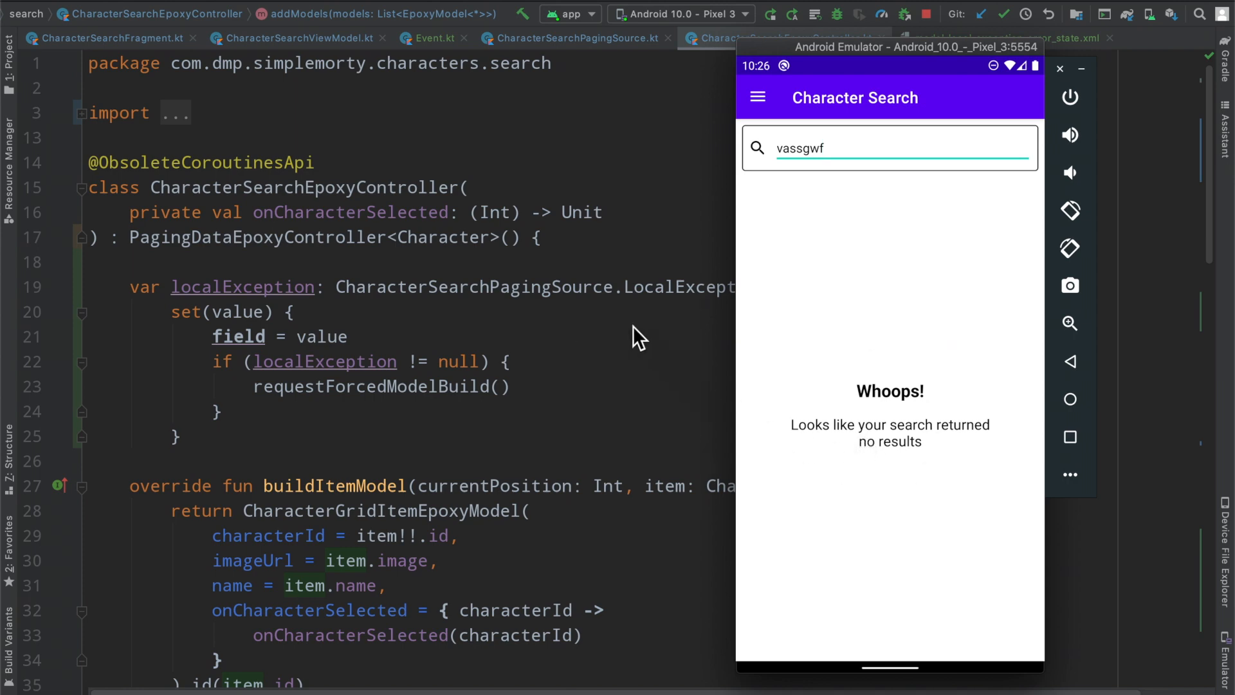
mouse_move(762, 222)
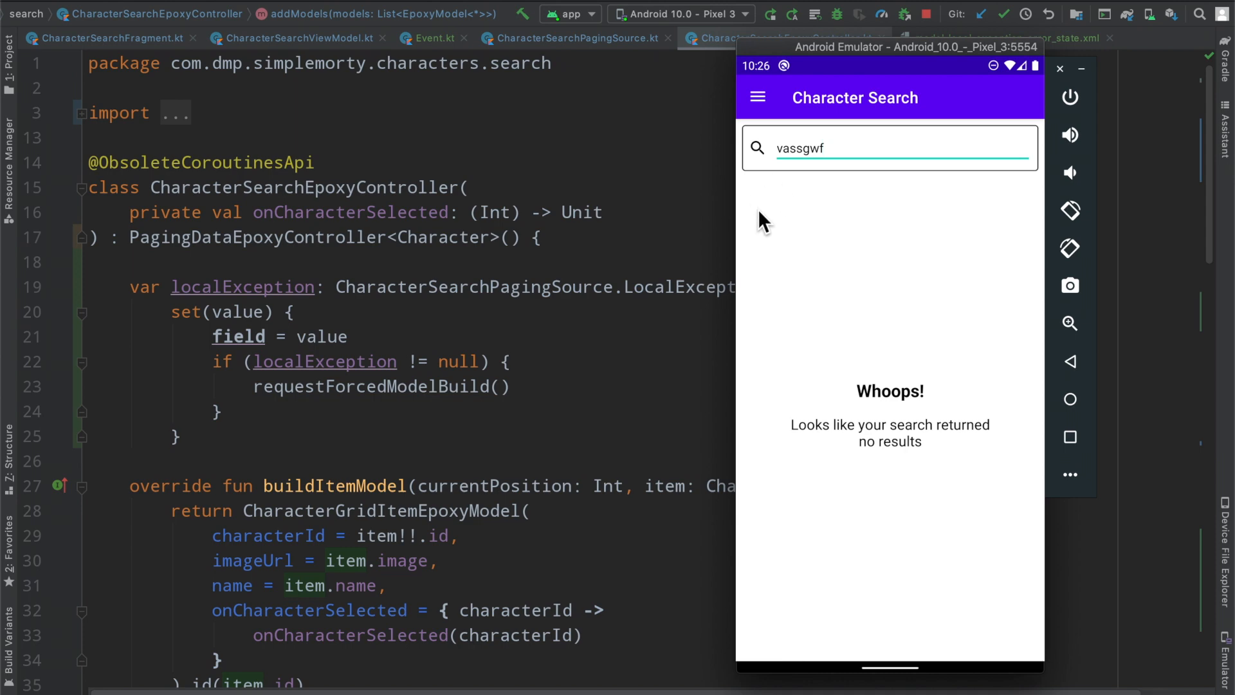
mouse_move(950, 220)
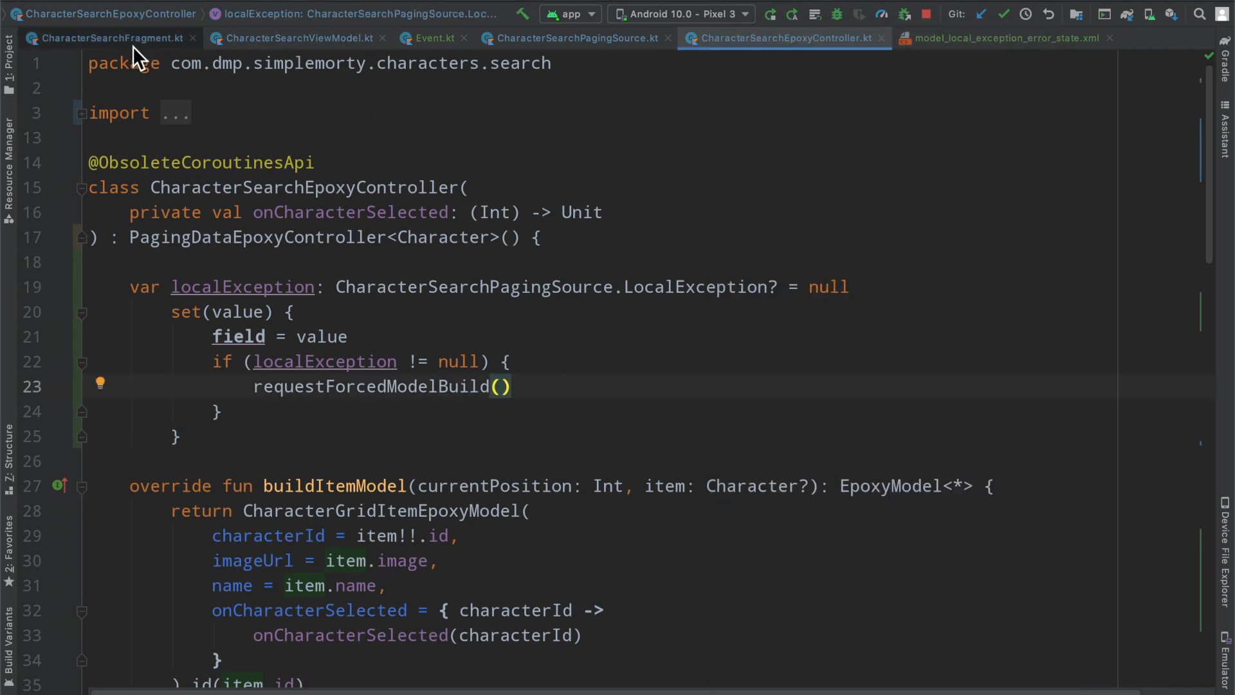
left_click(111, 38)
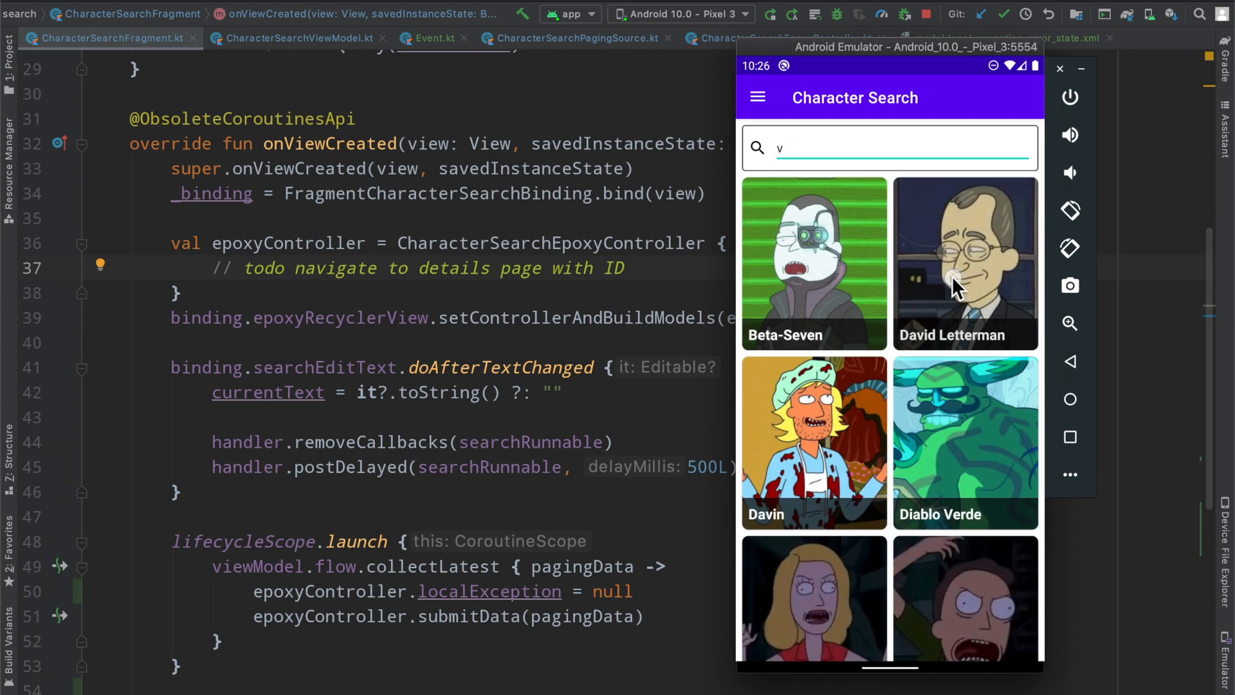
scroll("down", 3)
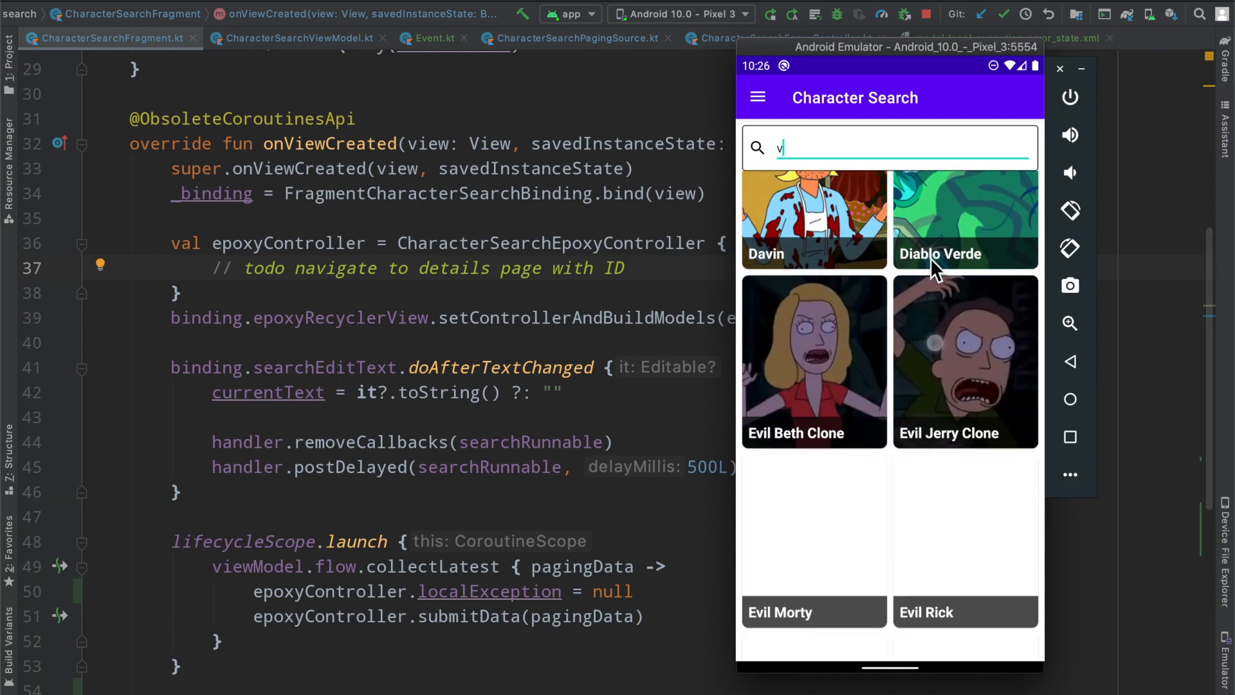
scroll("down", 3)
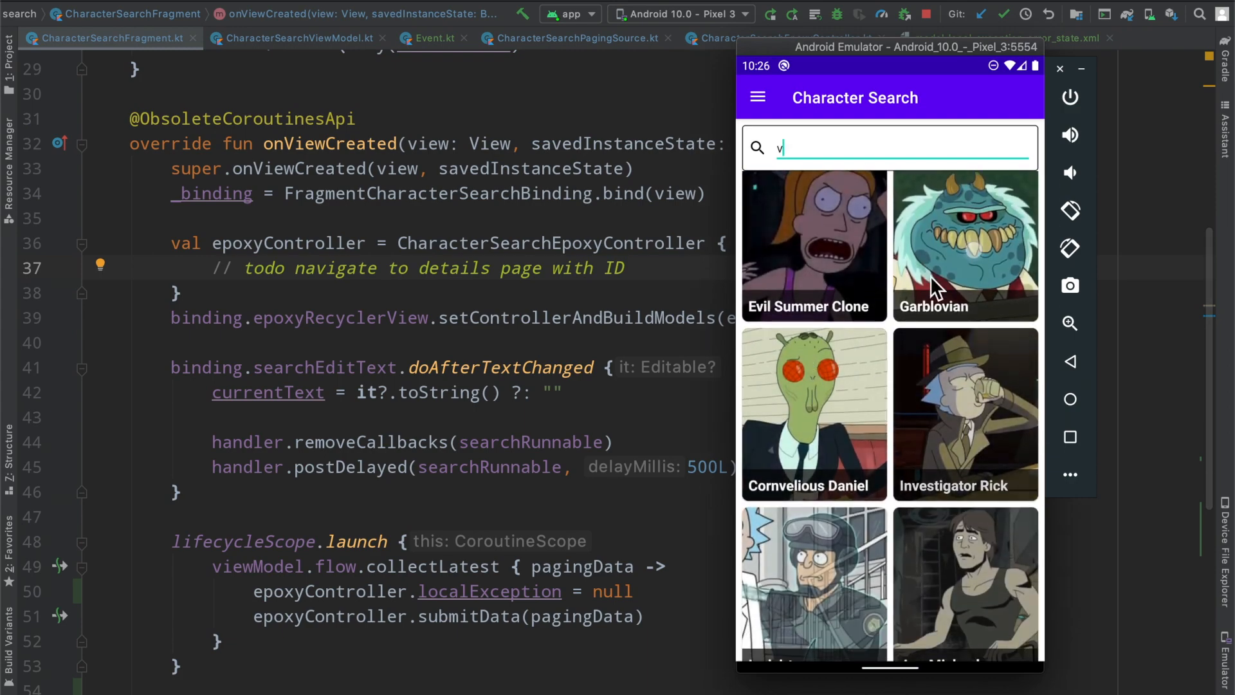
mouse_move(985, 406)
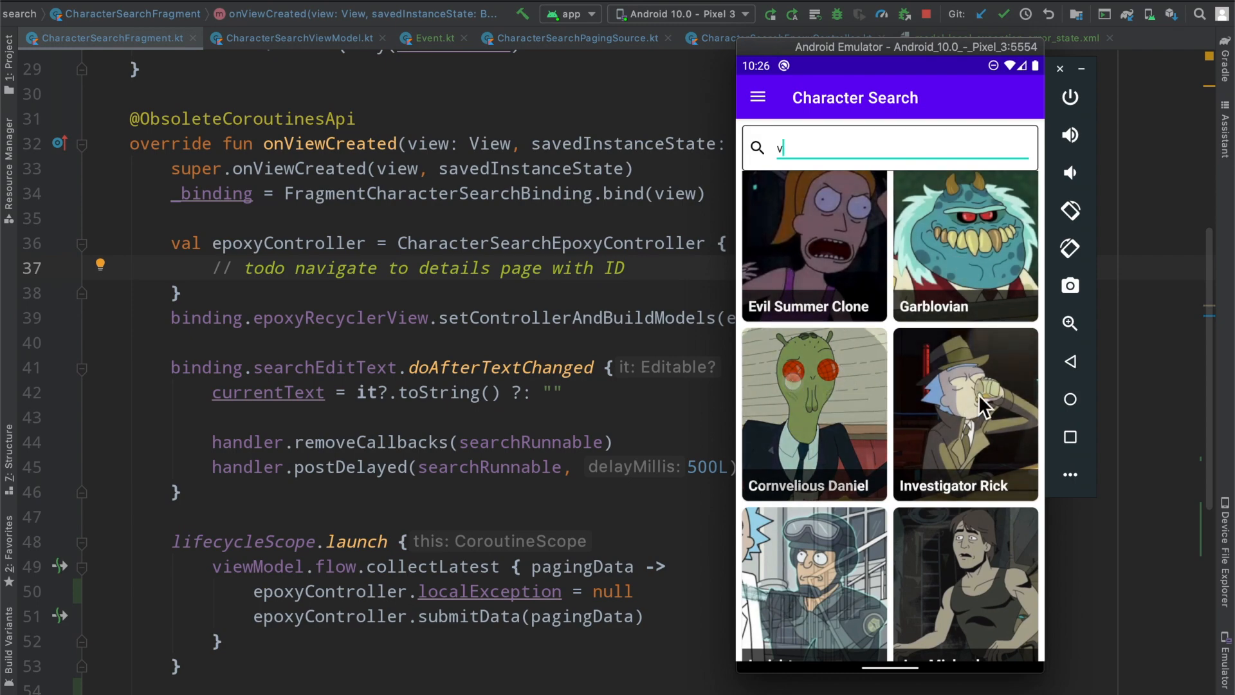